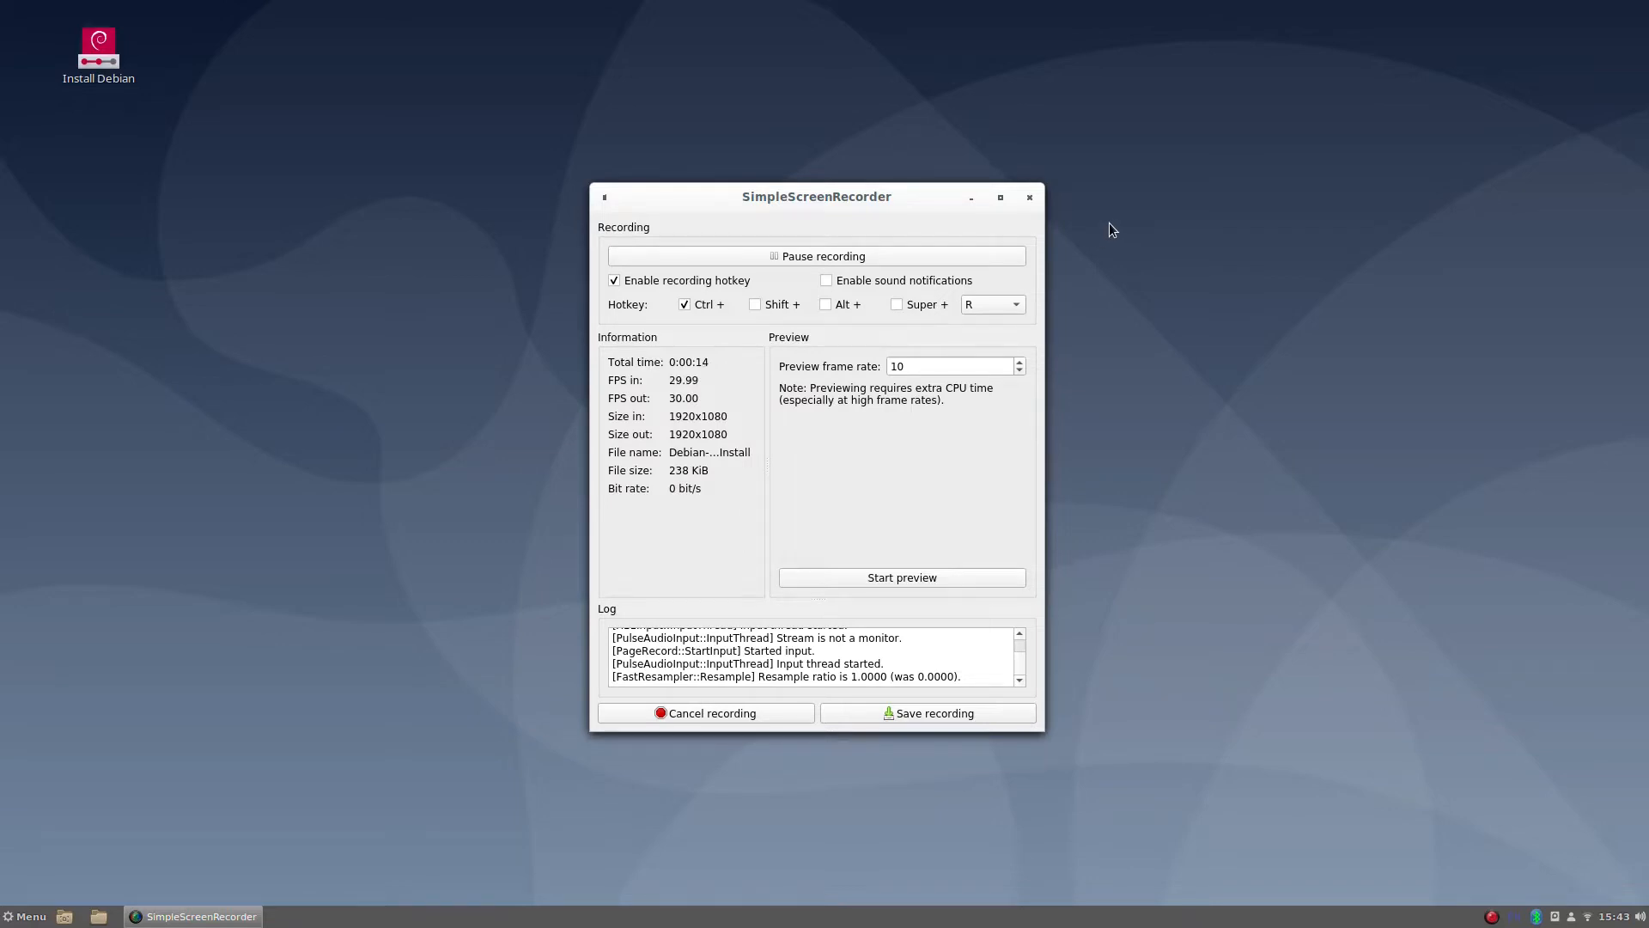
# Step: Minimize the SimpleScreenRecorder window so only the empty desktop shows
pyautogui.click(1587, 915)
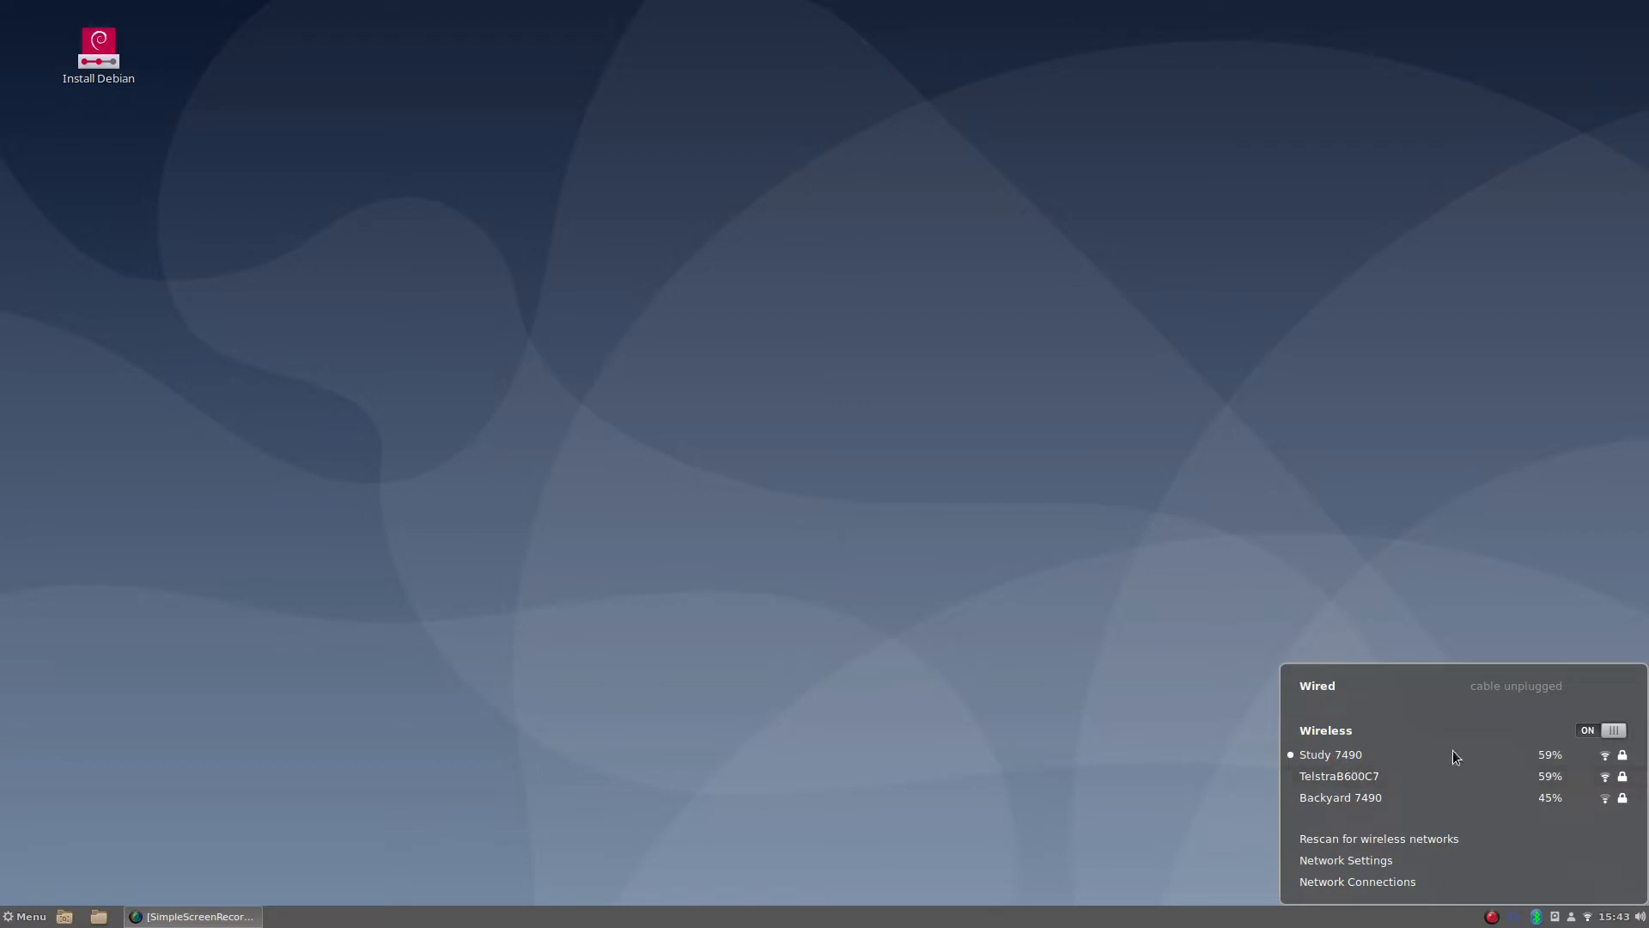
pyautogui.moveTo(1170, 711)
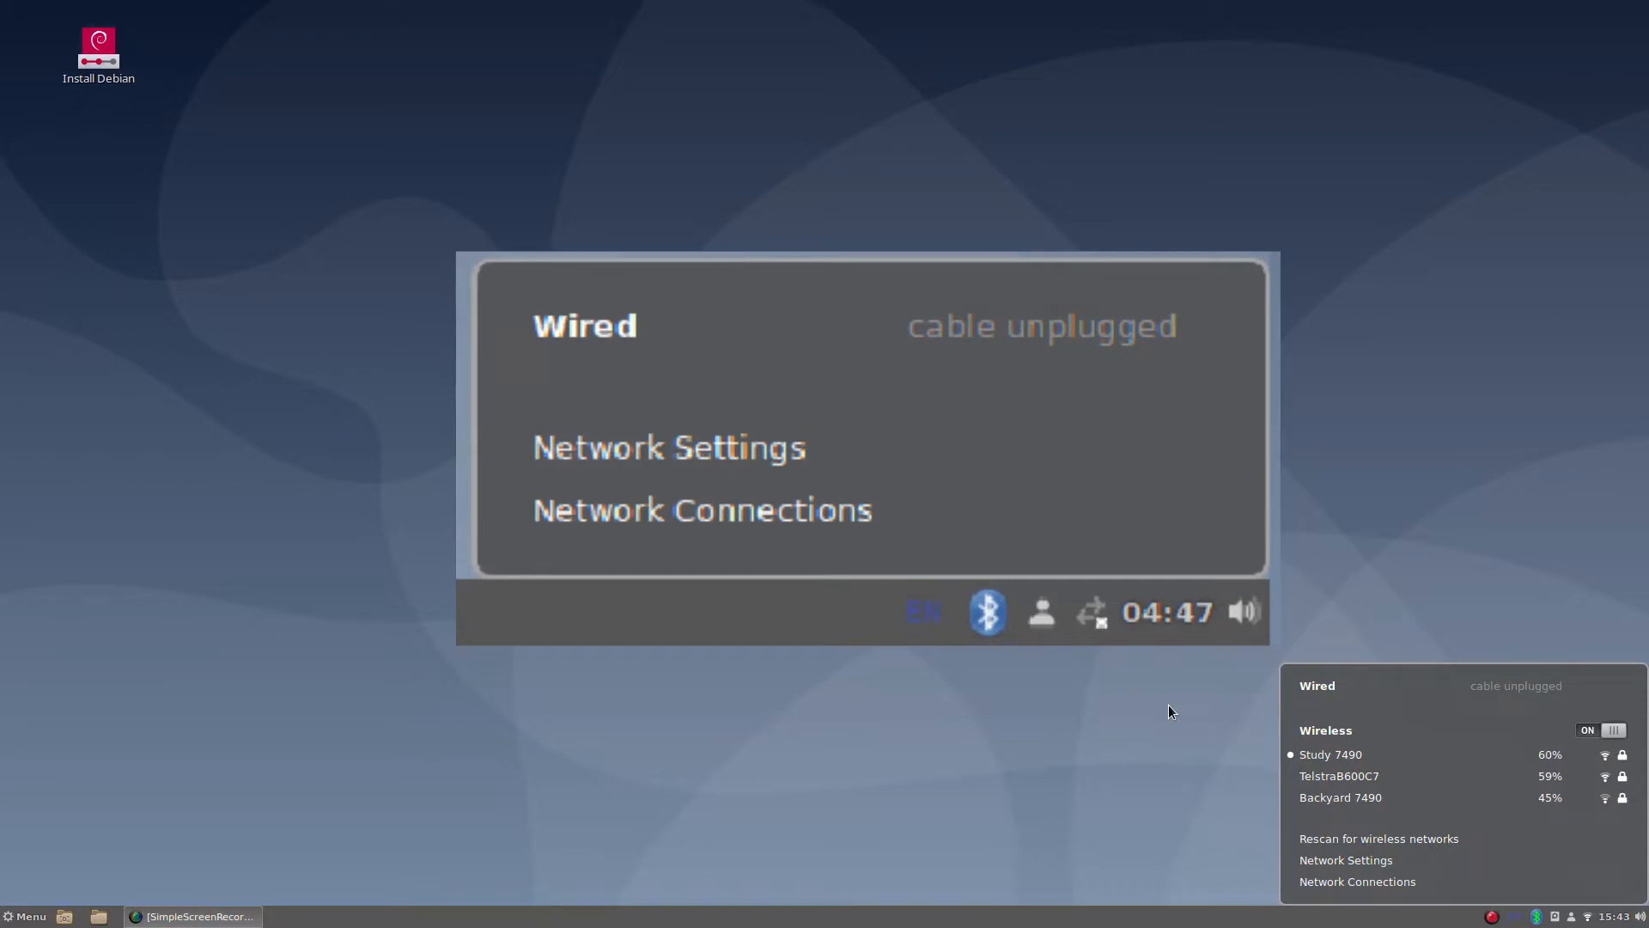
pyautogui.moveTo(1439, 759)
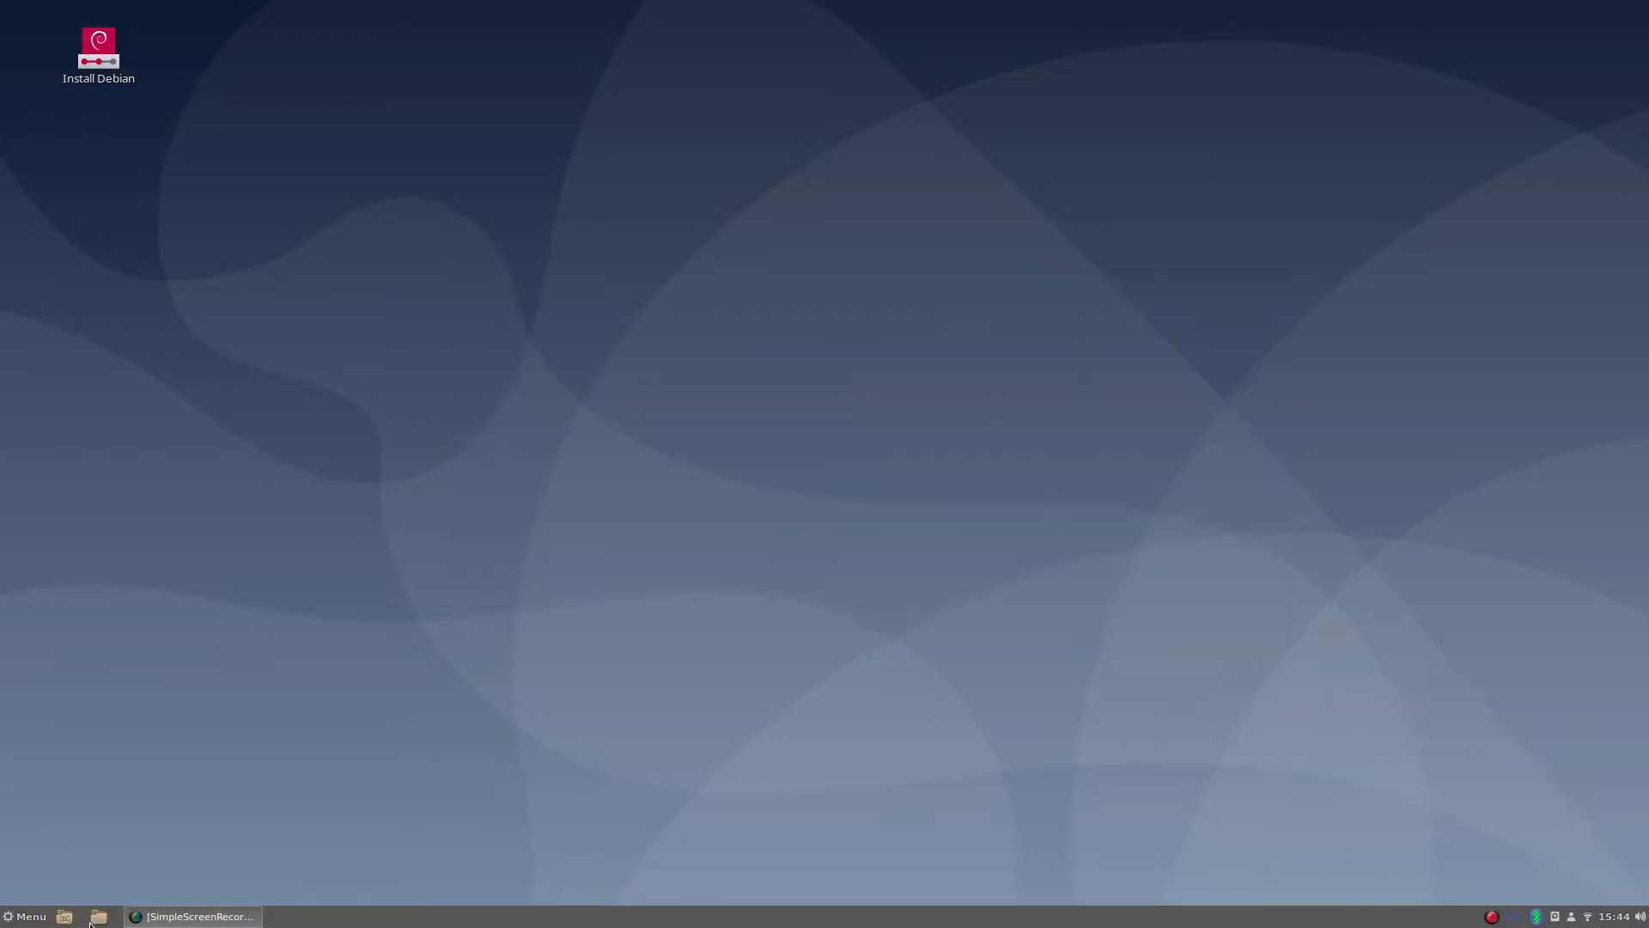
pyautogui.click(98, 915)
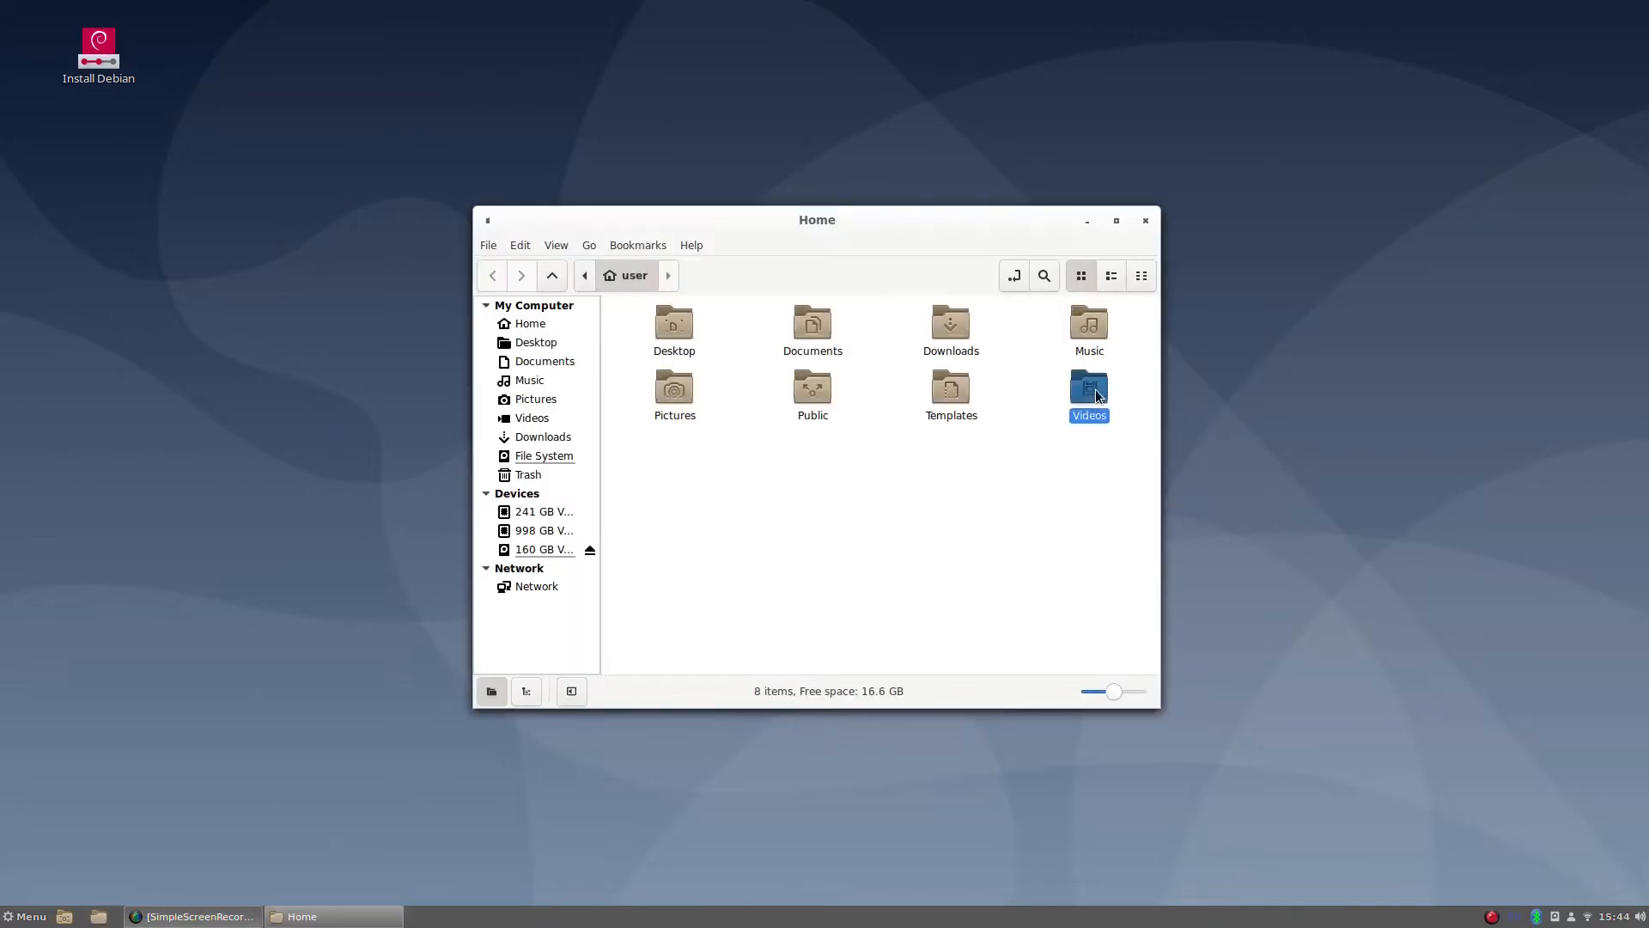
pyautogui.doubleClick(1089, 387)
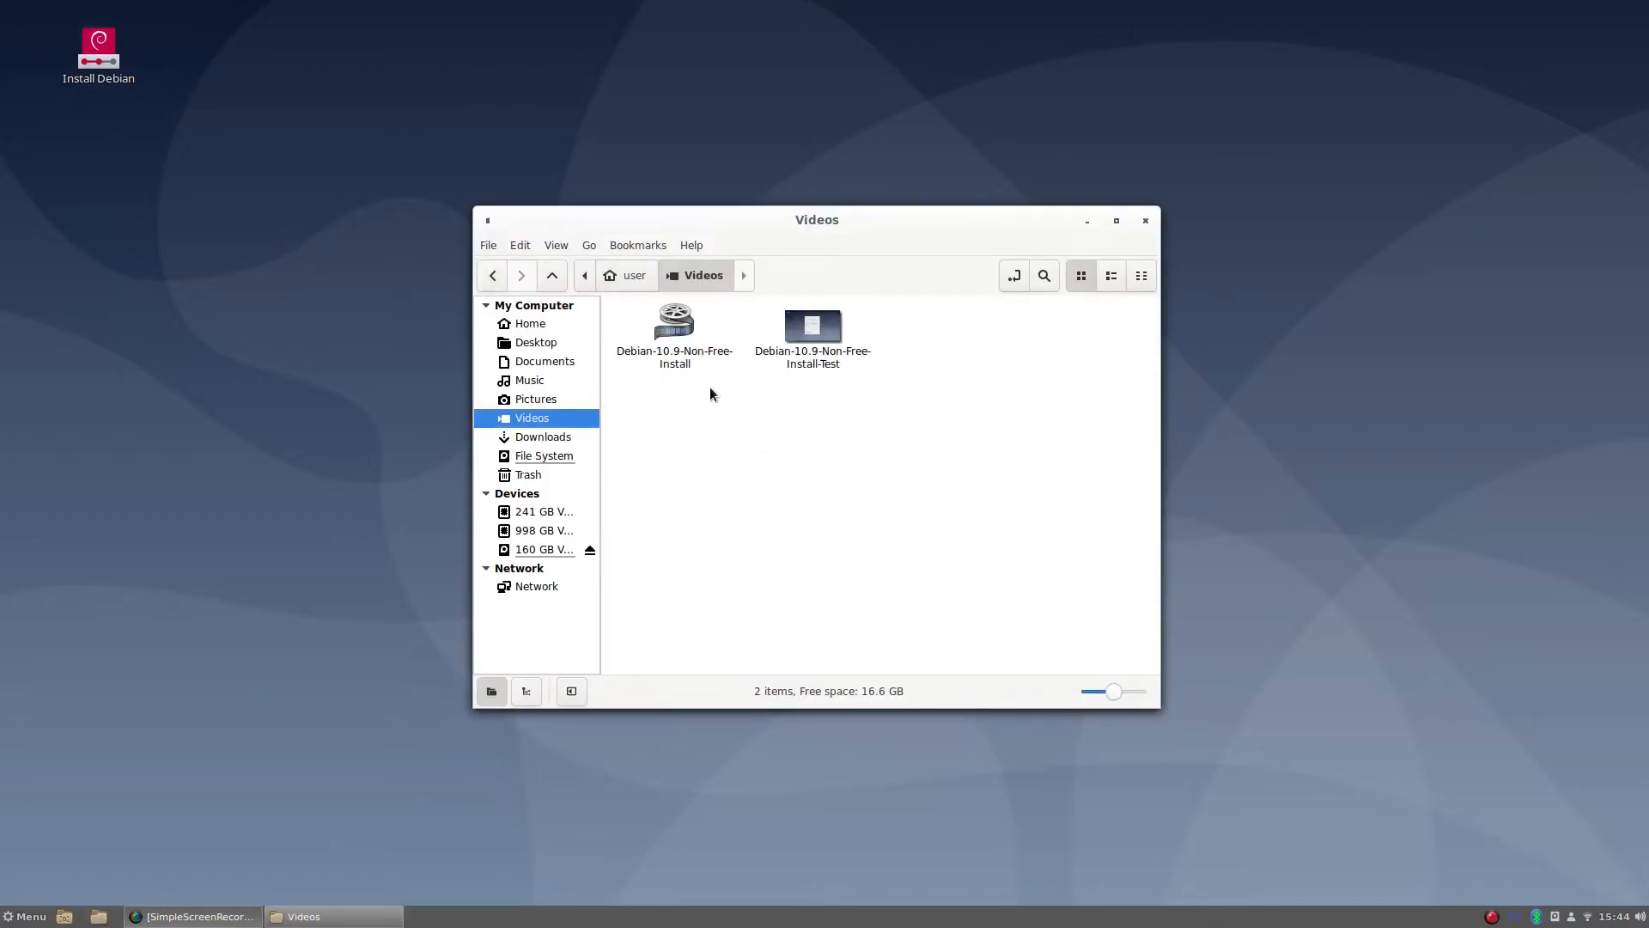
pyautogui.click(813, 336)
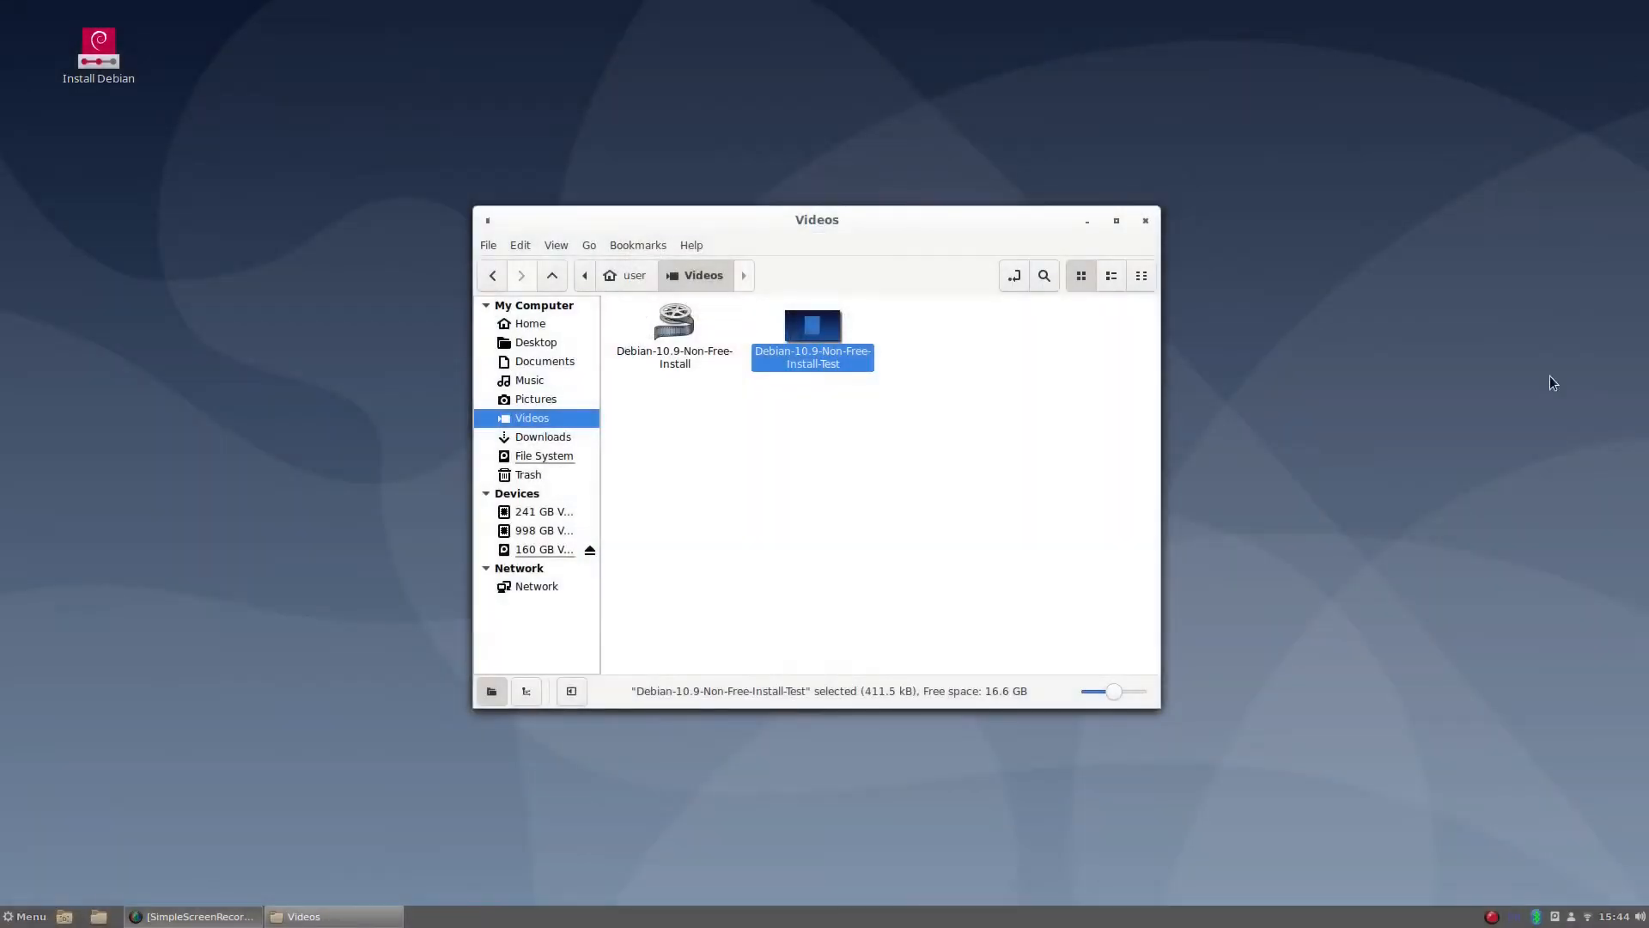
pyautogui.moveTo(1536, 474)
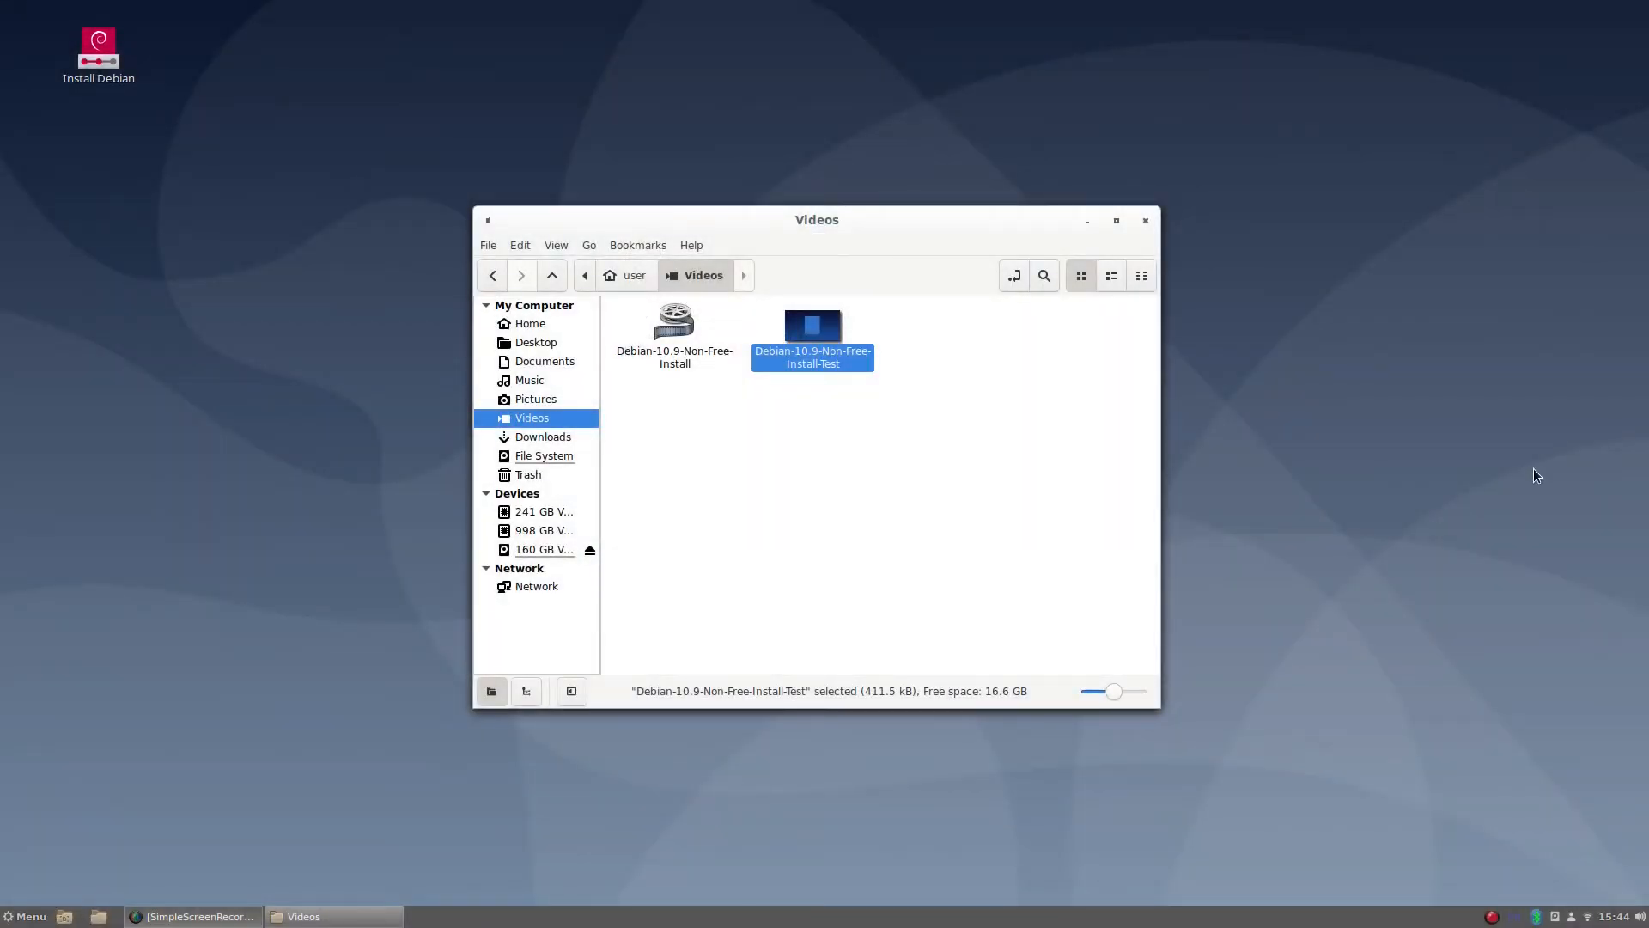
pyautogui.click(1145, 220)
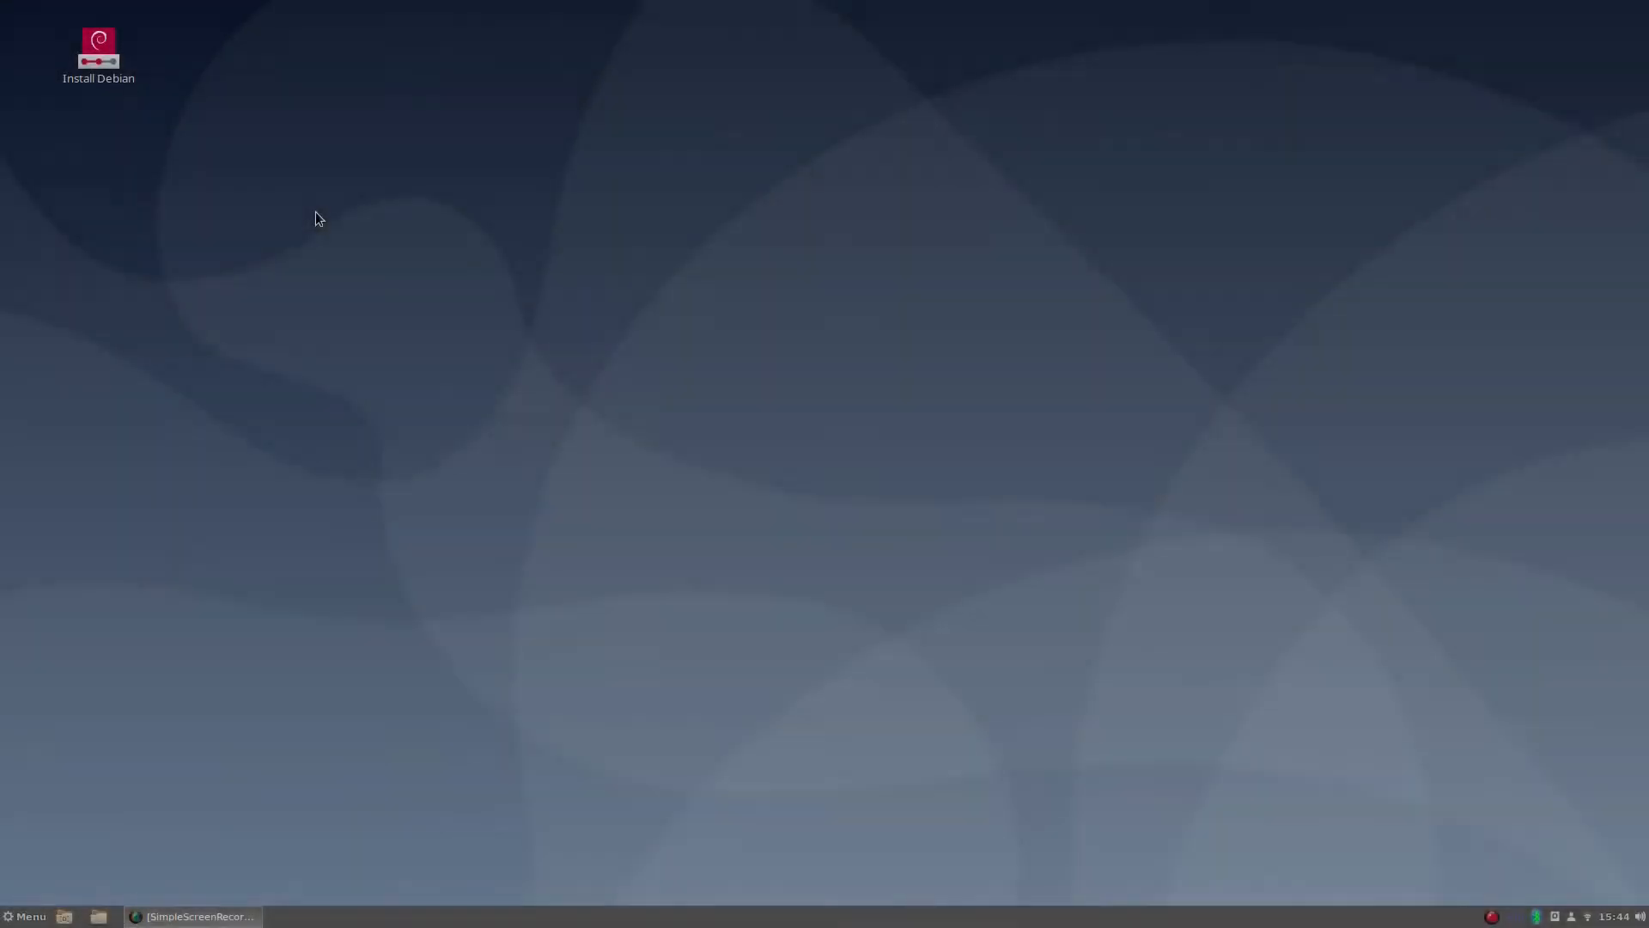
pyautogui.moveTo(202, 121)
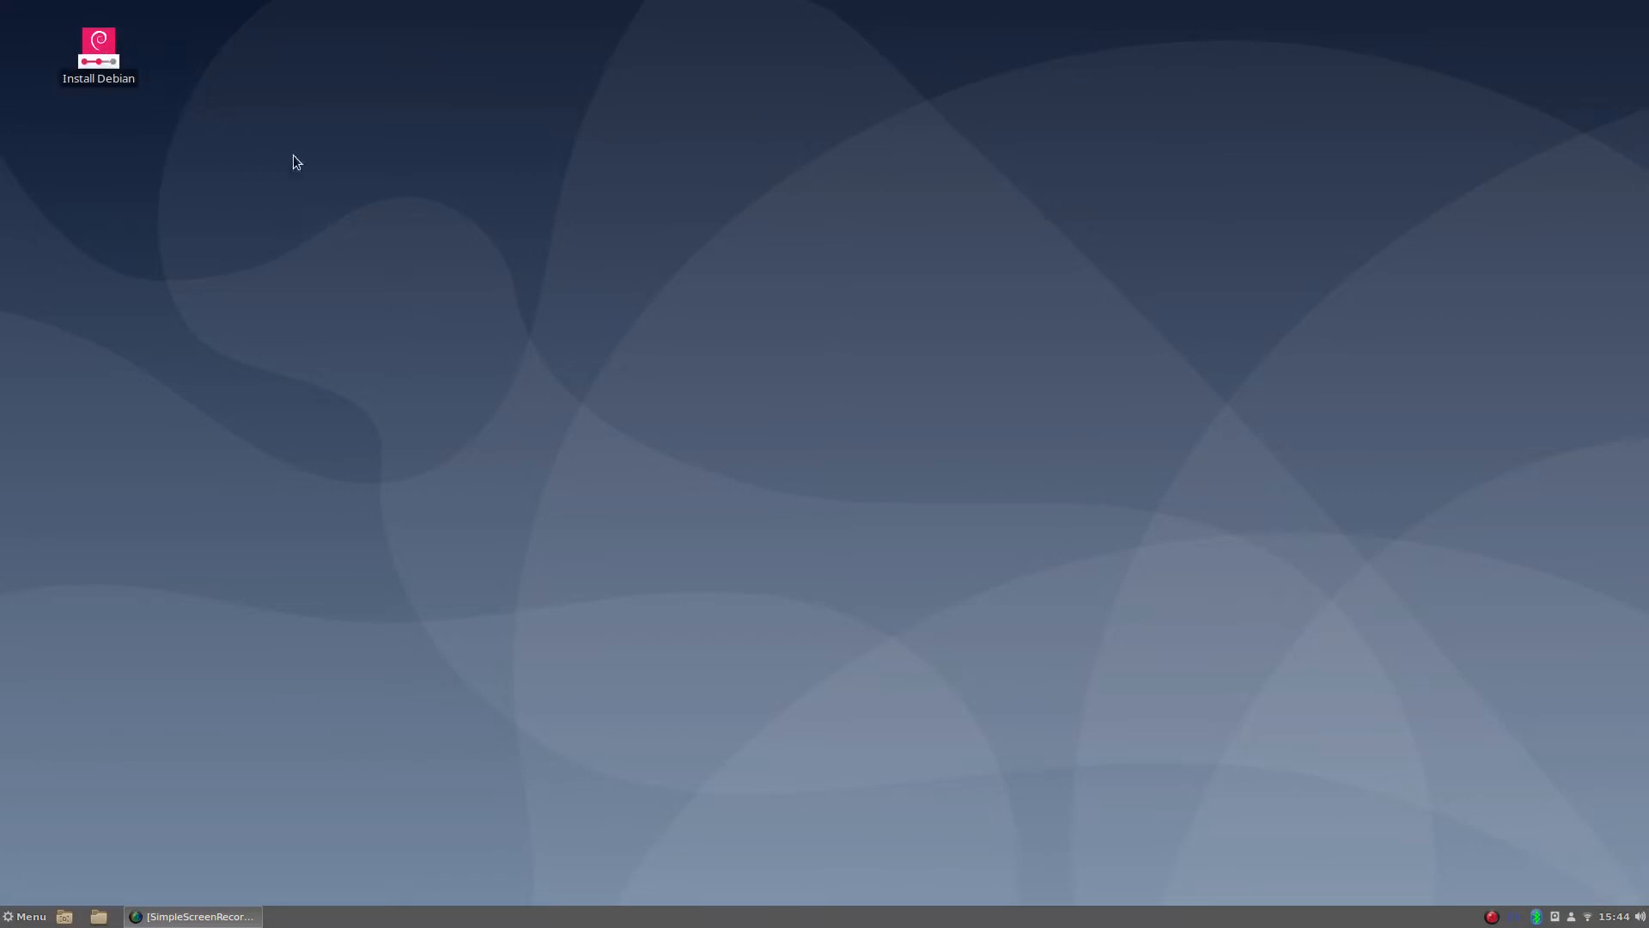
# Step: Launch Install Debian and advance past Welcome, Location and Keyboard with the default layout
pyautogui.doubleClick(96, 50)
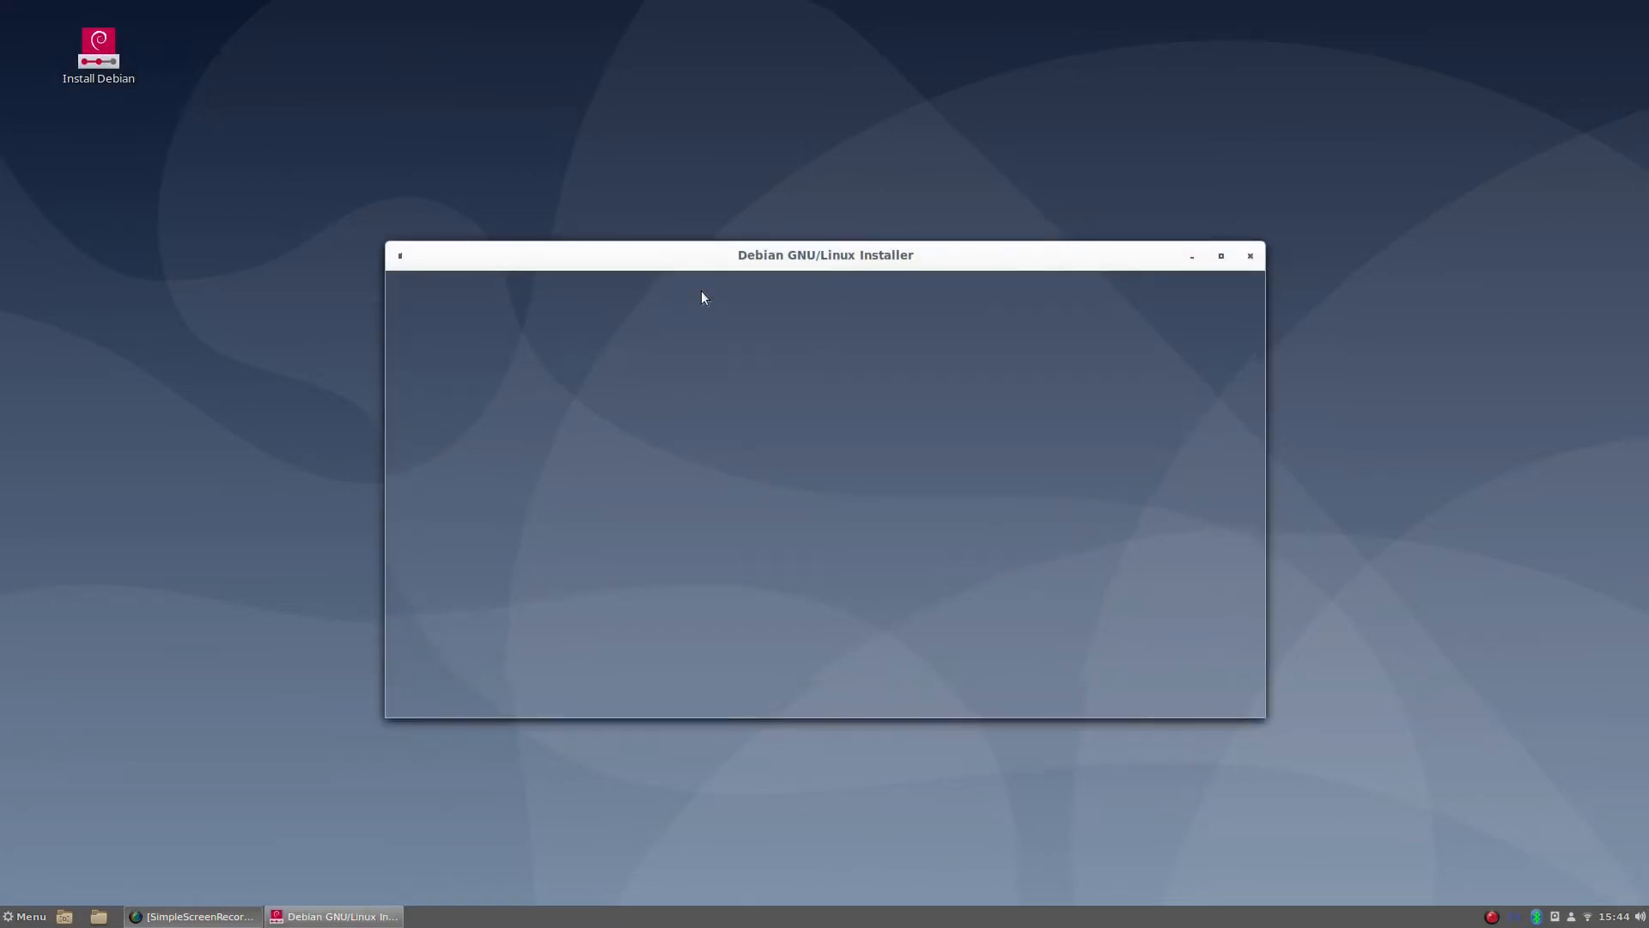
pyautogui.moveTo(1374, 329)
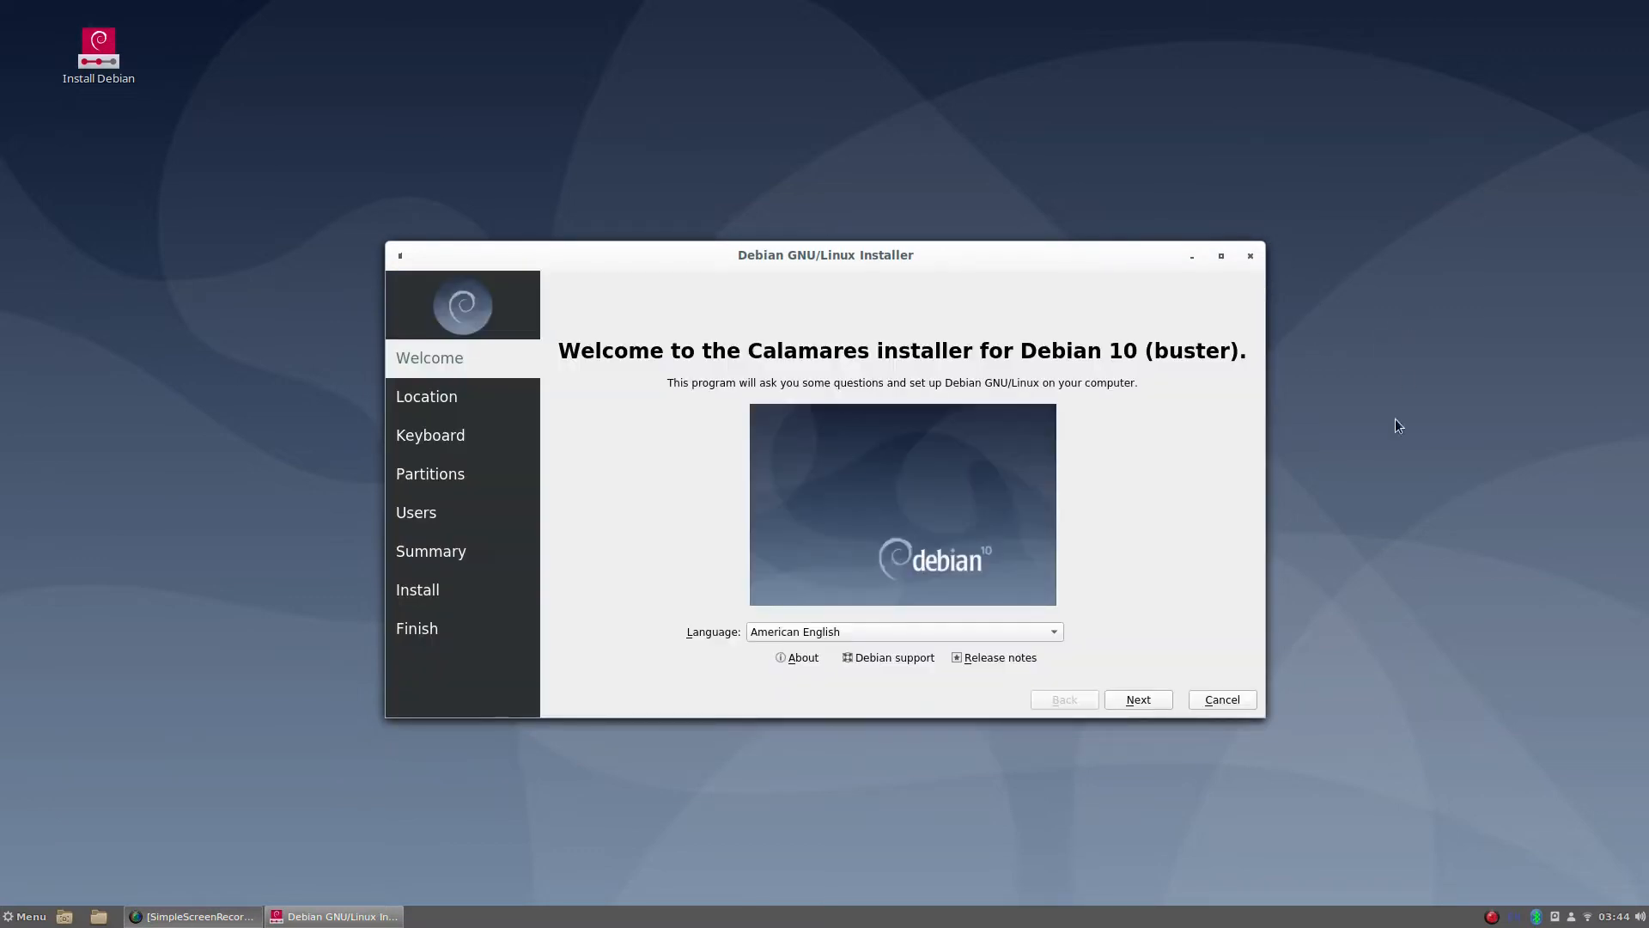
pyautogui.click(1137, 699)
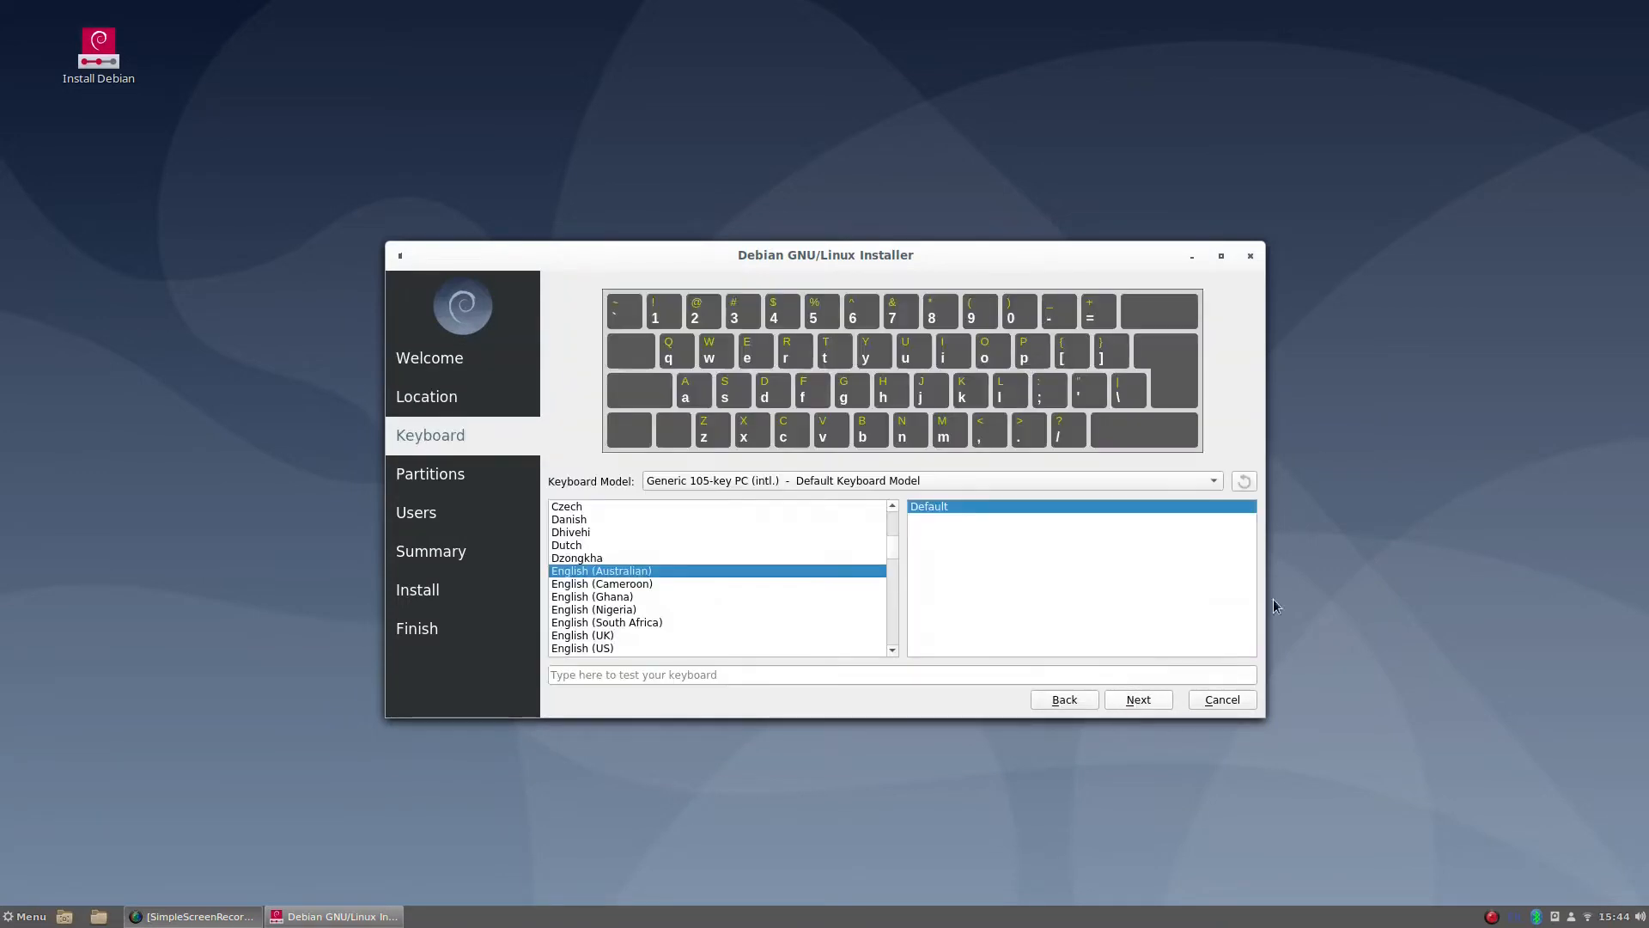
pyautogui.moveTo(1361, 534)
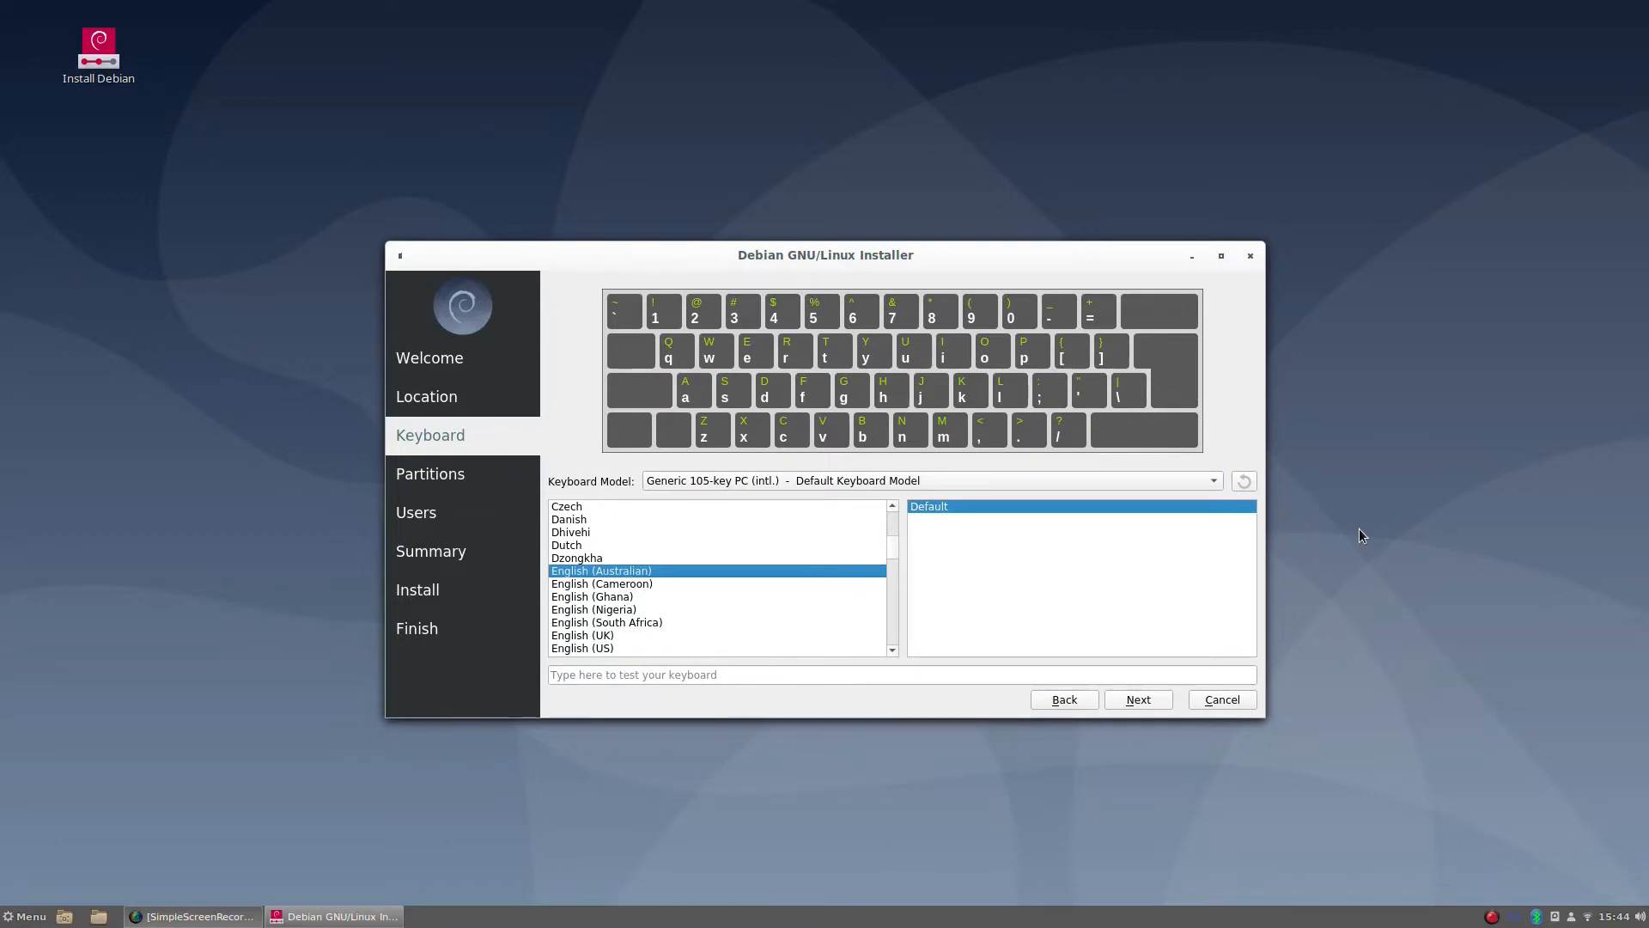
pyautogui.moveTo(1347, 568)
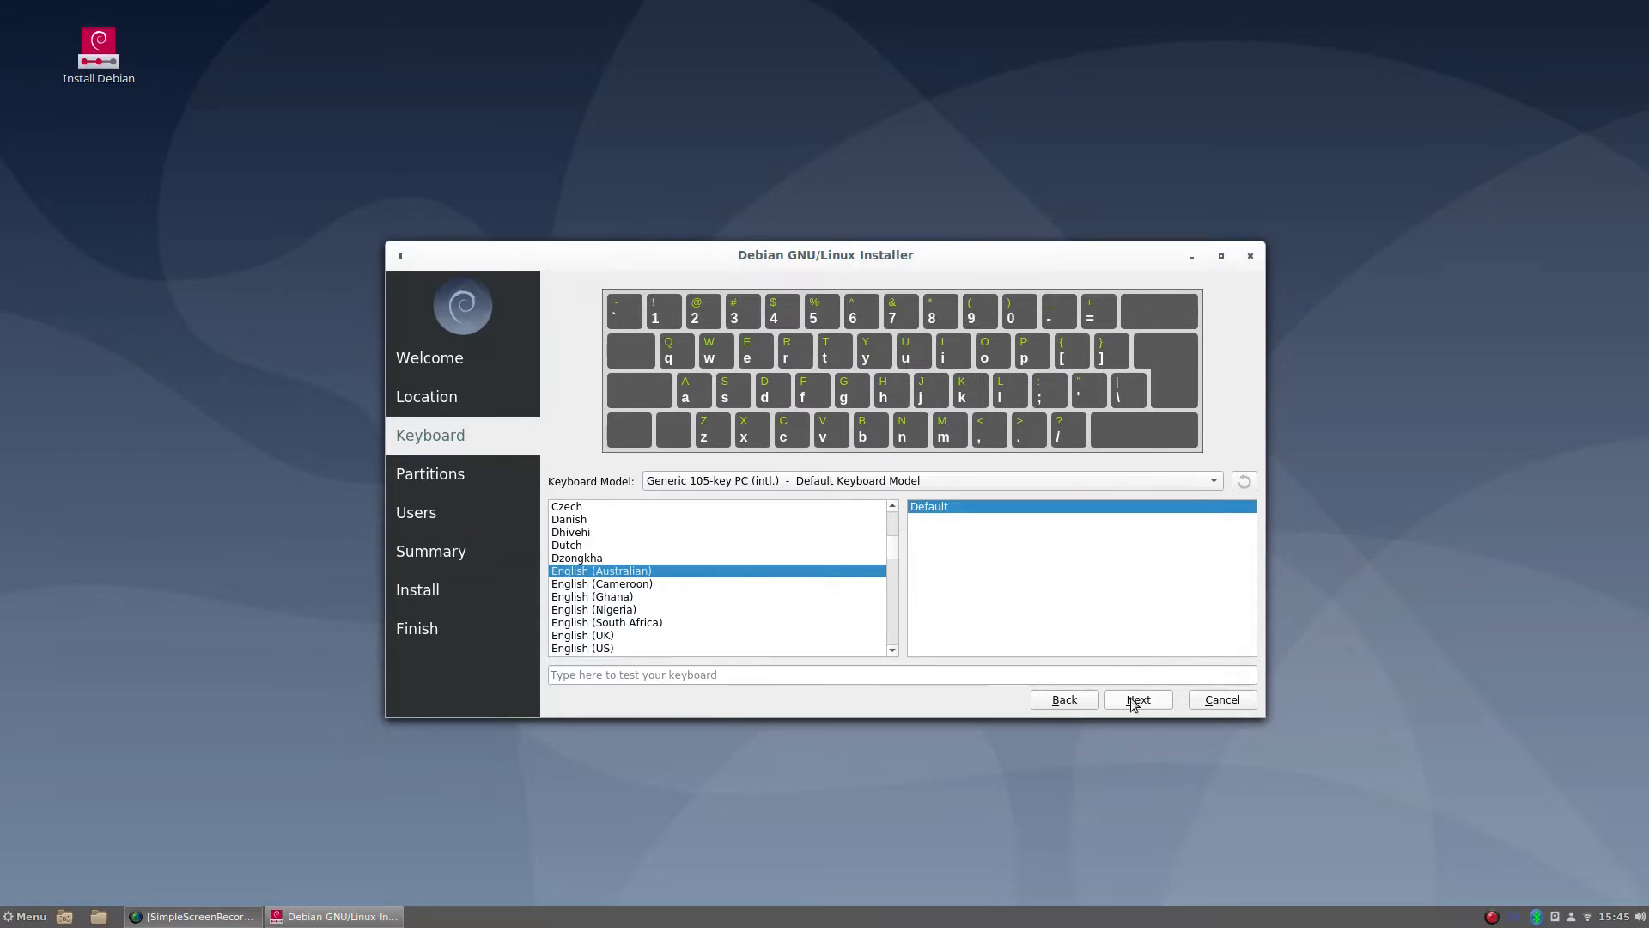
pyautogui.click(1137, 700)
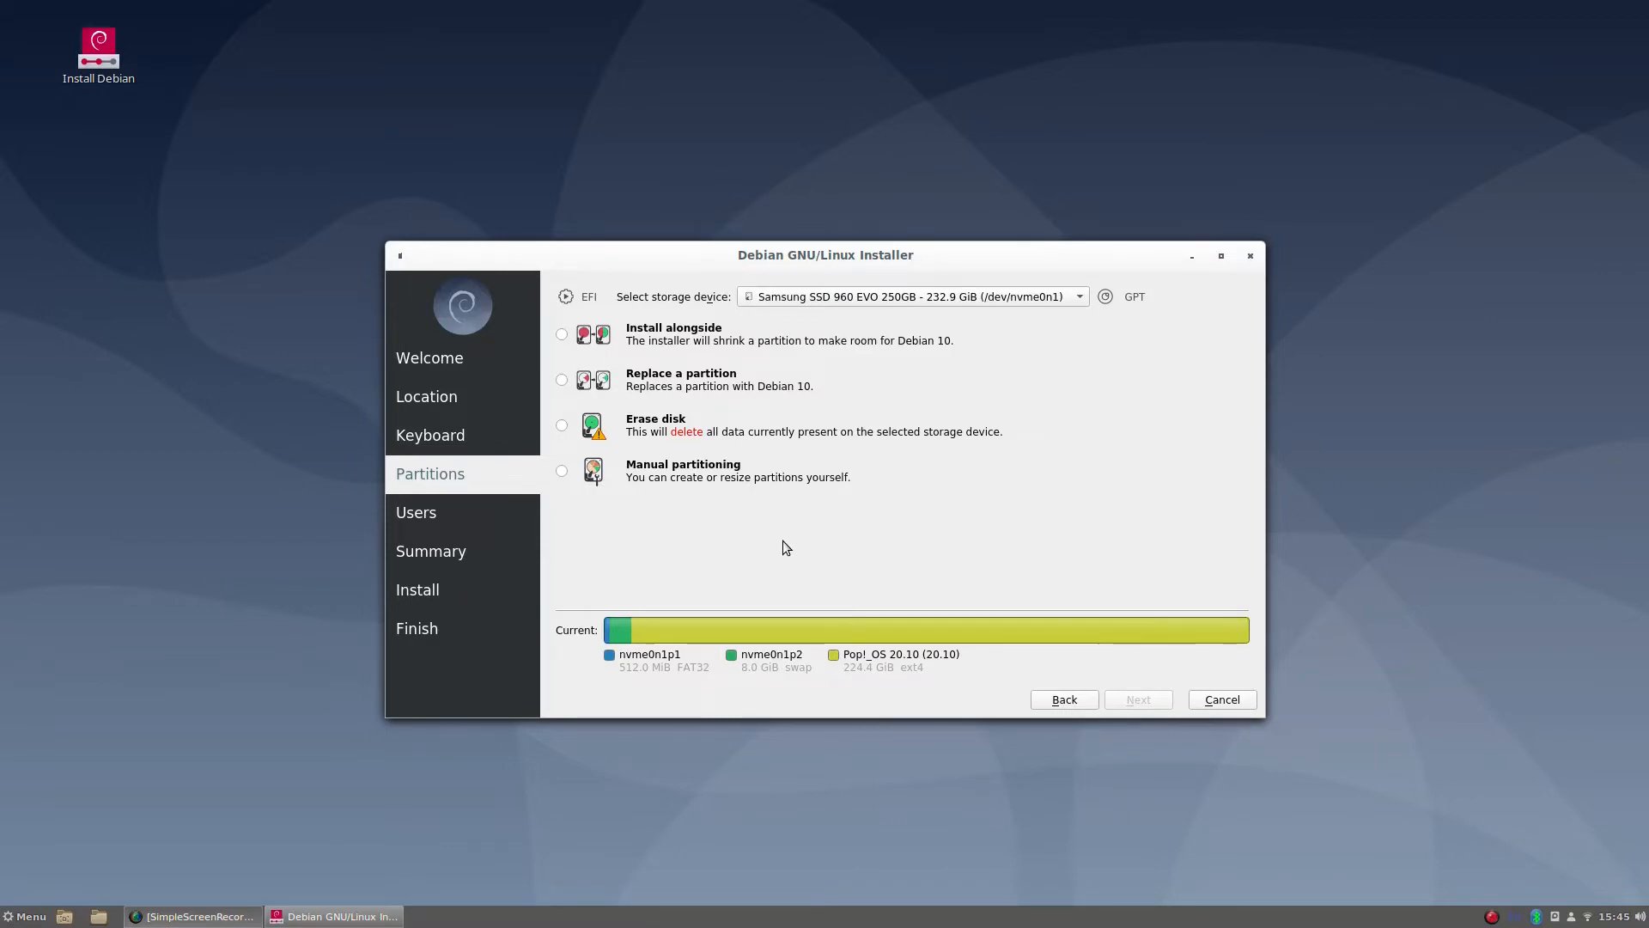
pyautogui.moveTo(648, 545)
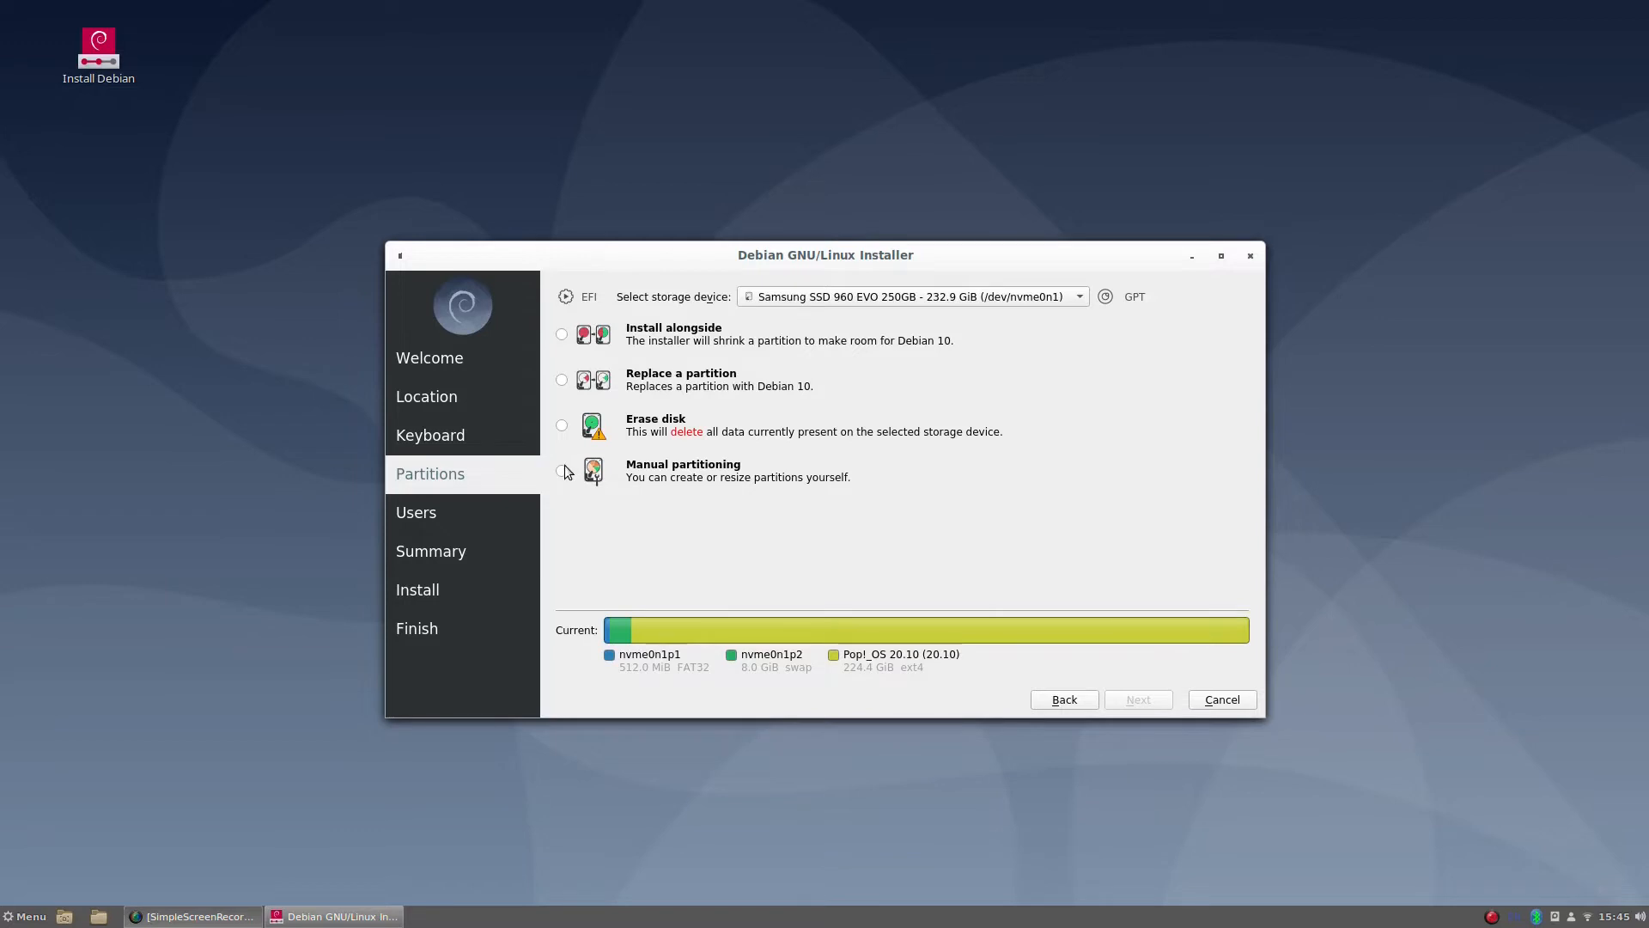
# Step: Choose Manual partitioning and target the USB 3.0 LucidPort USB300 drive (/dev/sdb)
pyautogui.click(562, 471)
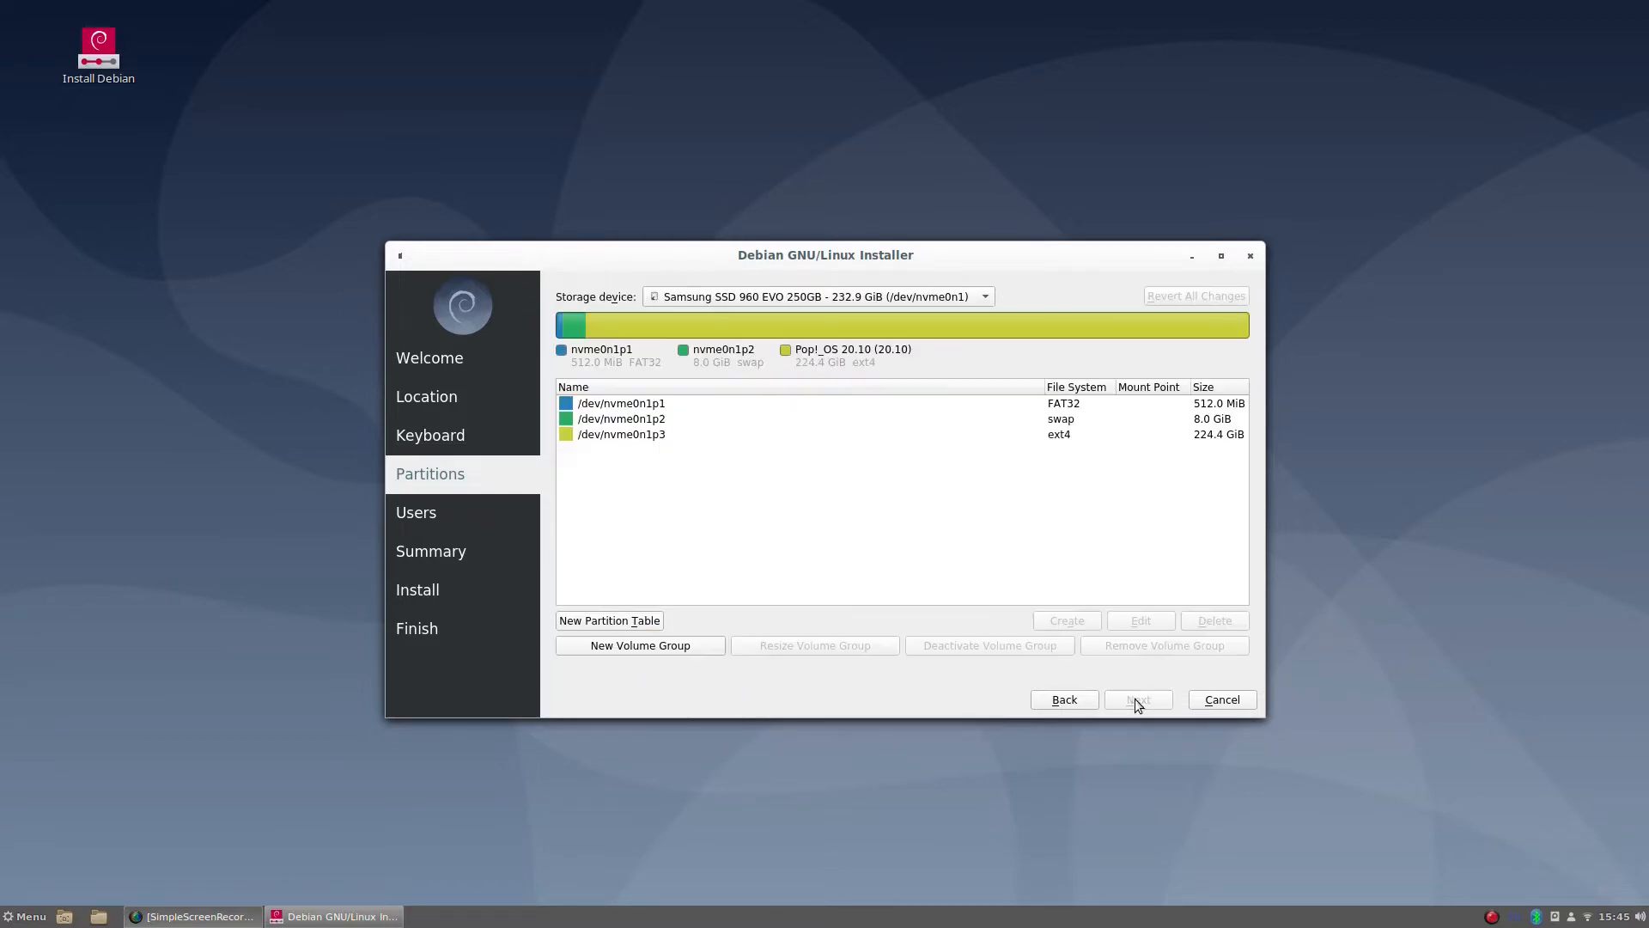
pyautogui.click(818, 295)
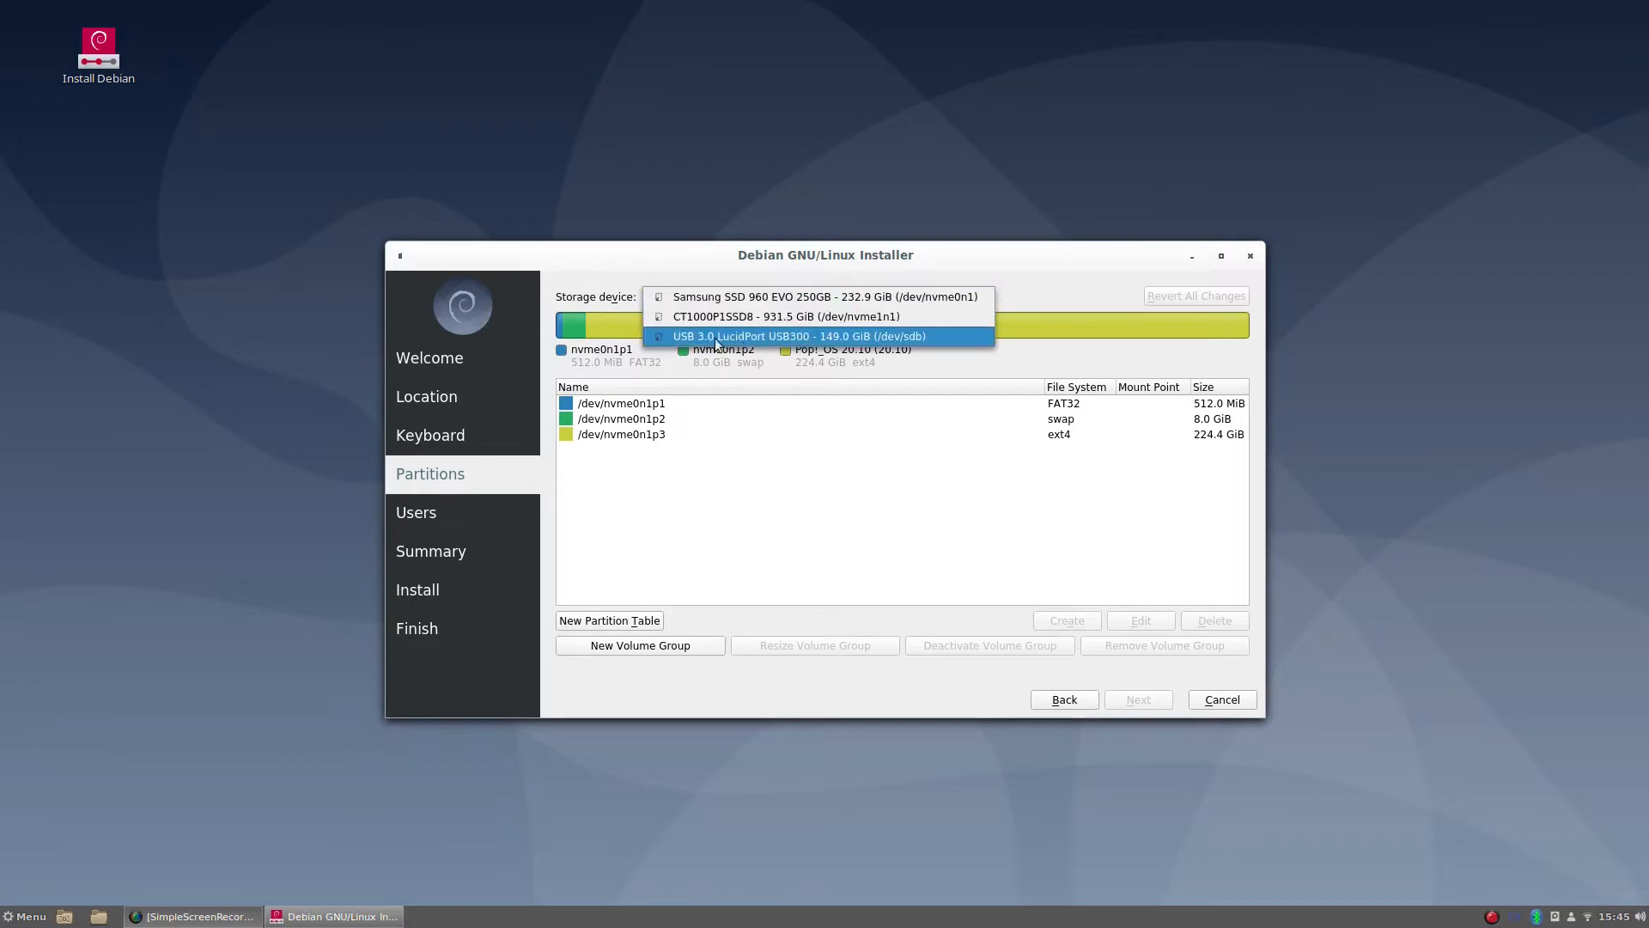
pyautogui.click(797, 335)
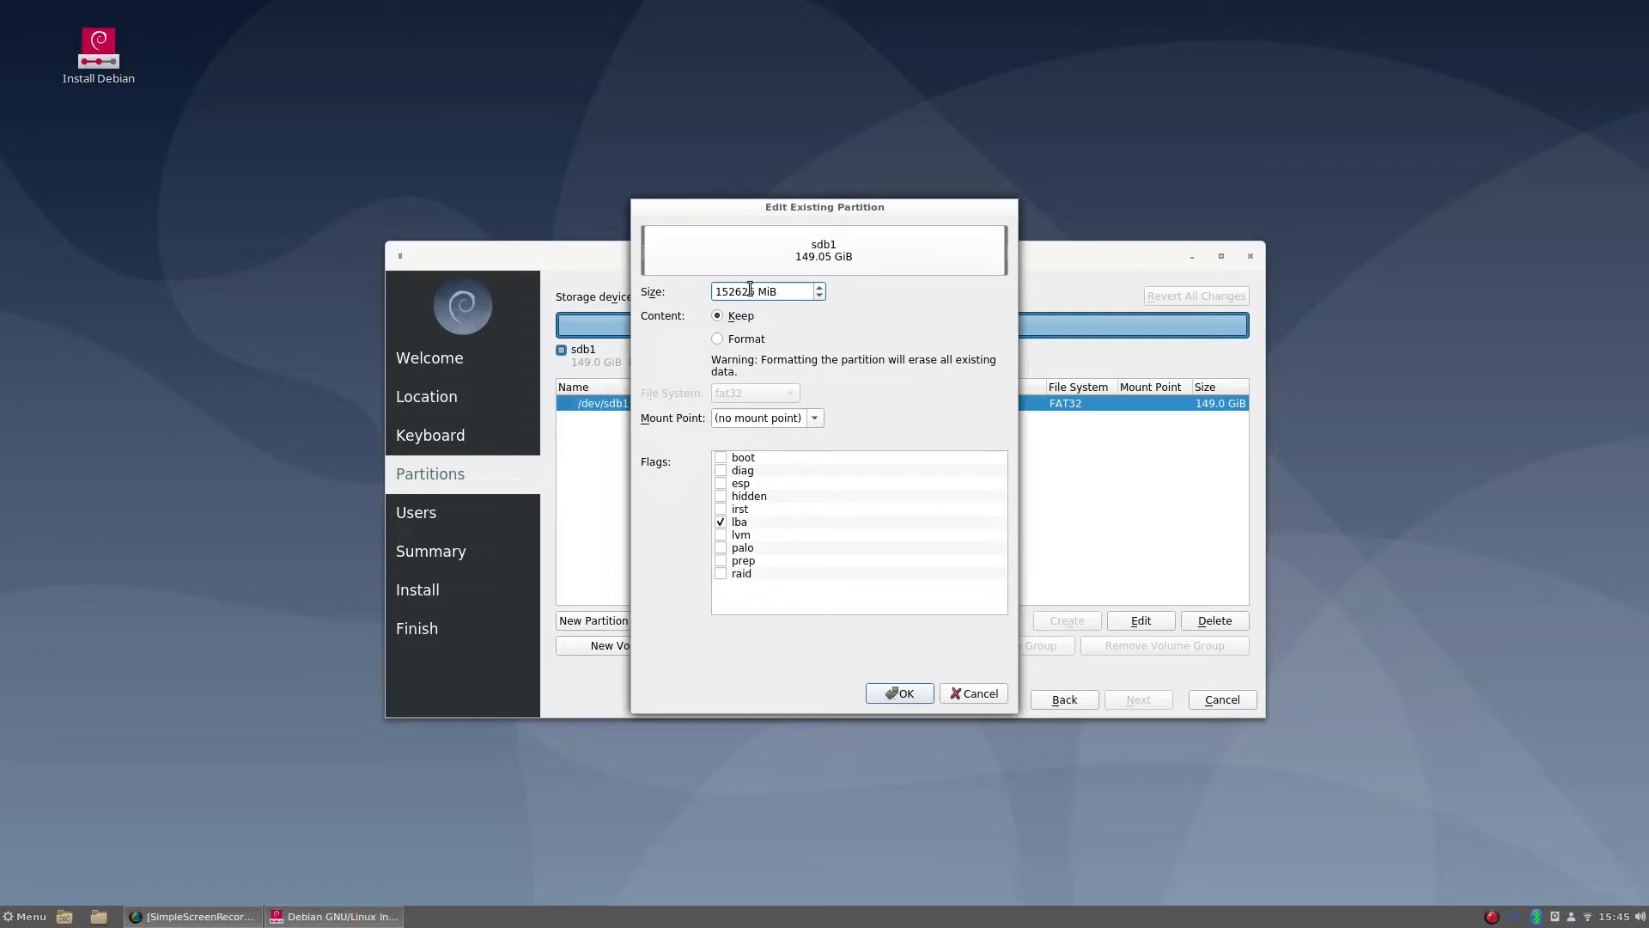
# Step: Make sdb1 a formatted 512 MiB partition mounted at /boot/efi with boot and esp flags, no lba
pyautogui.tripleClick(747, 292)
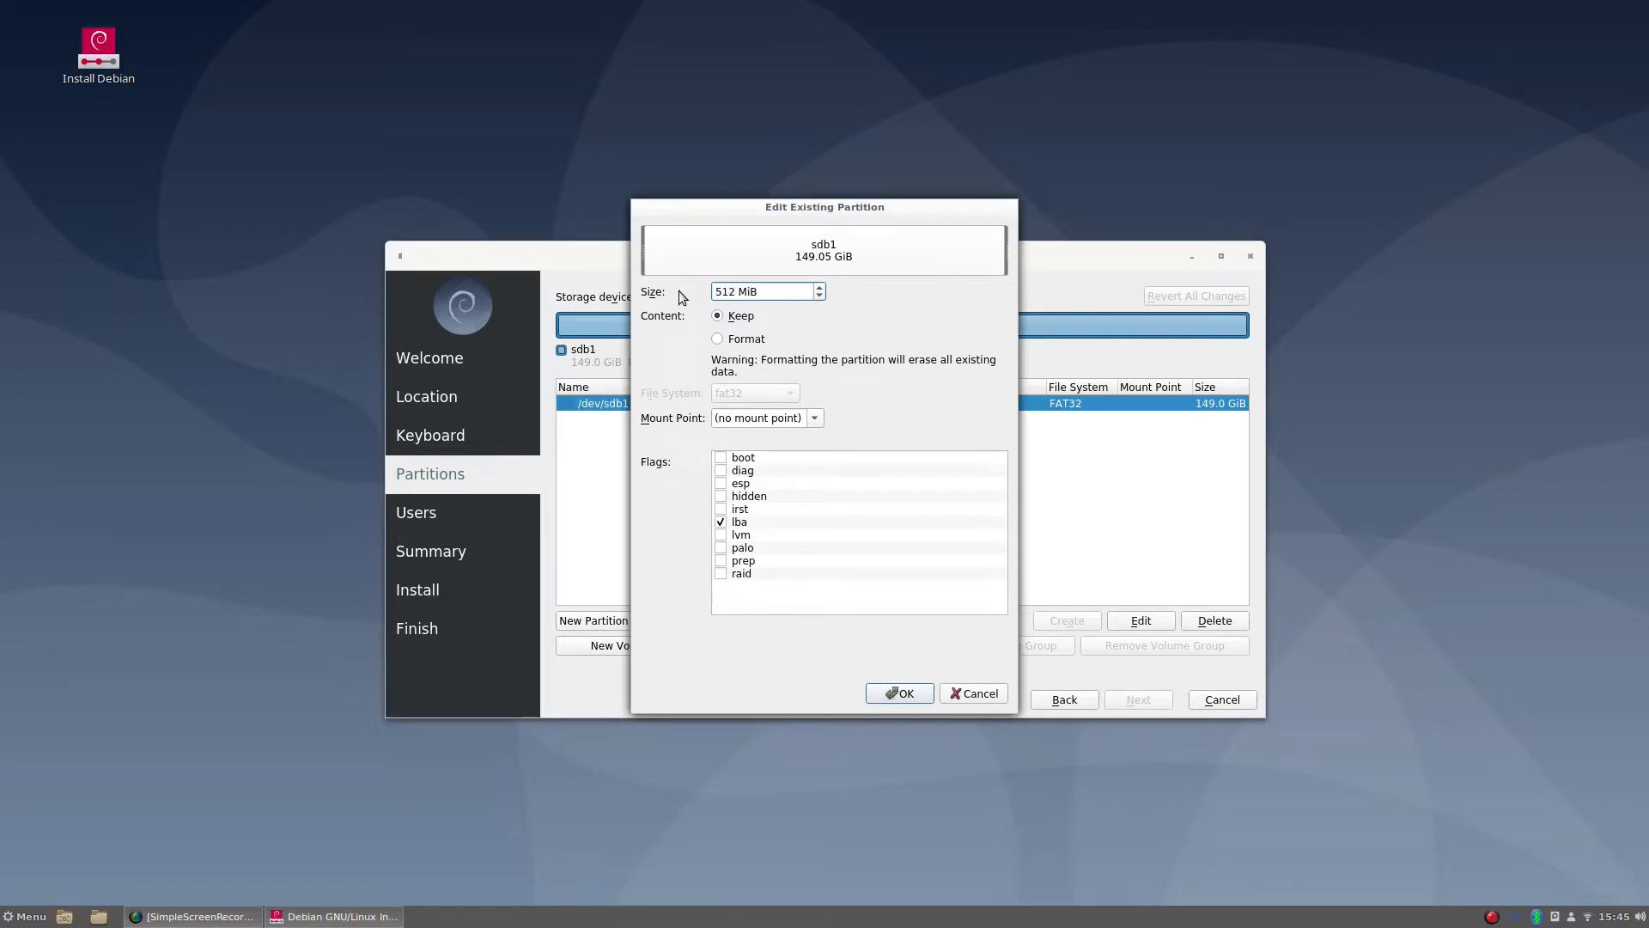
pyautogui.click(718, 339)
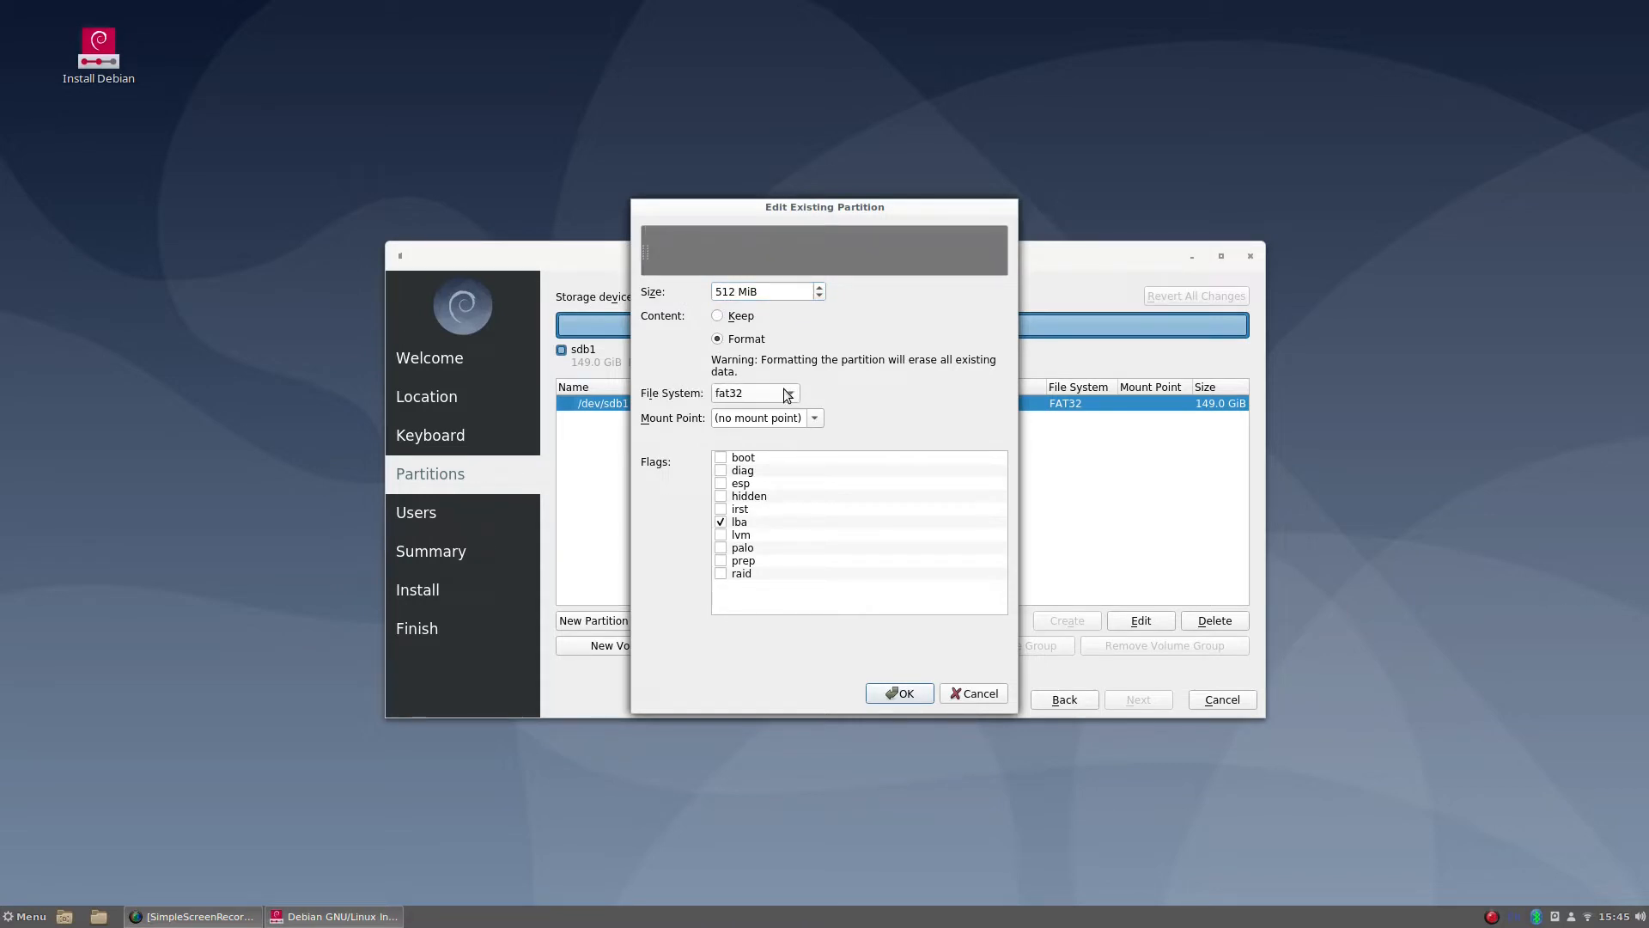
pyautogui.click(812, 418)
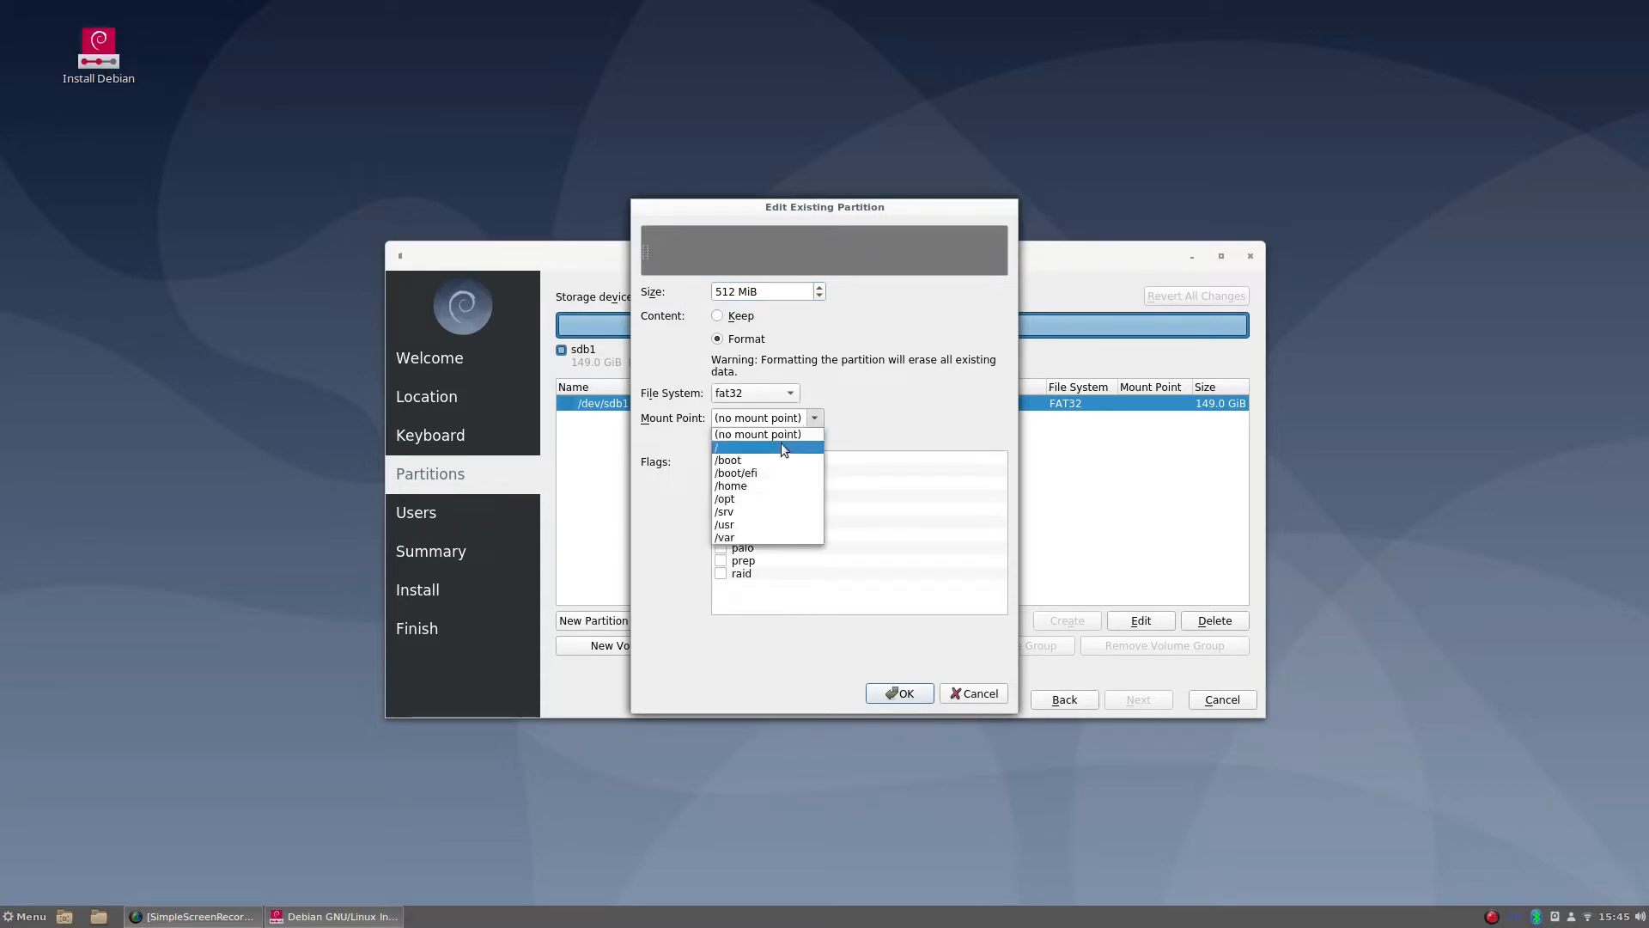
pyautogui.click(733, 473)
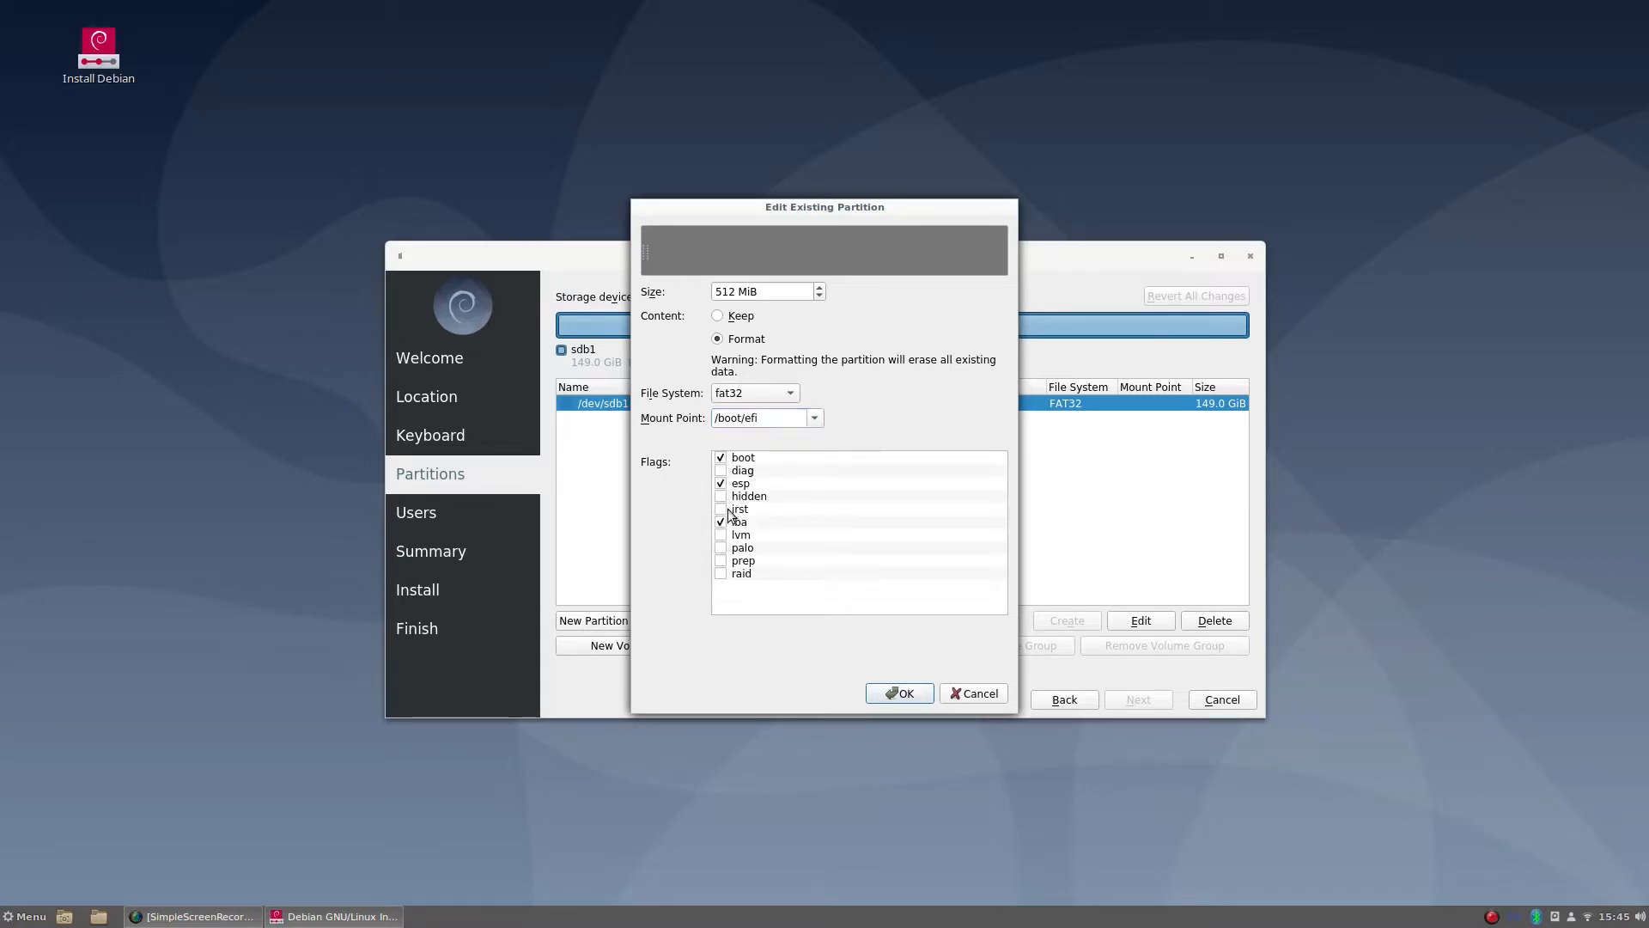
pyautogui.click(720, 520)
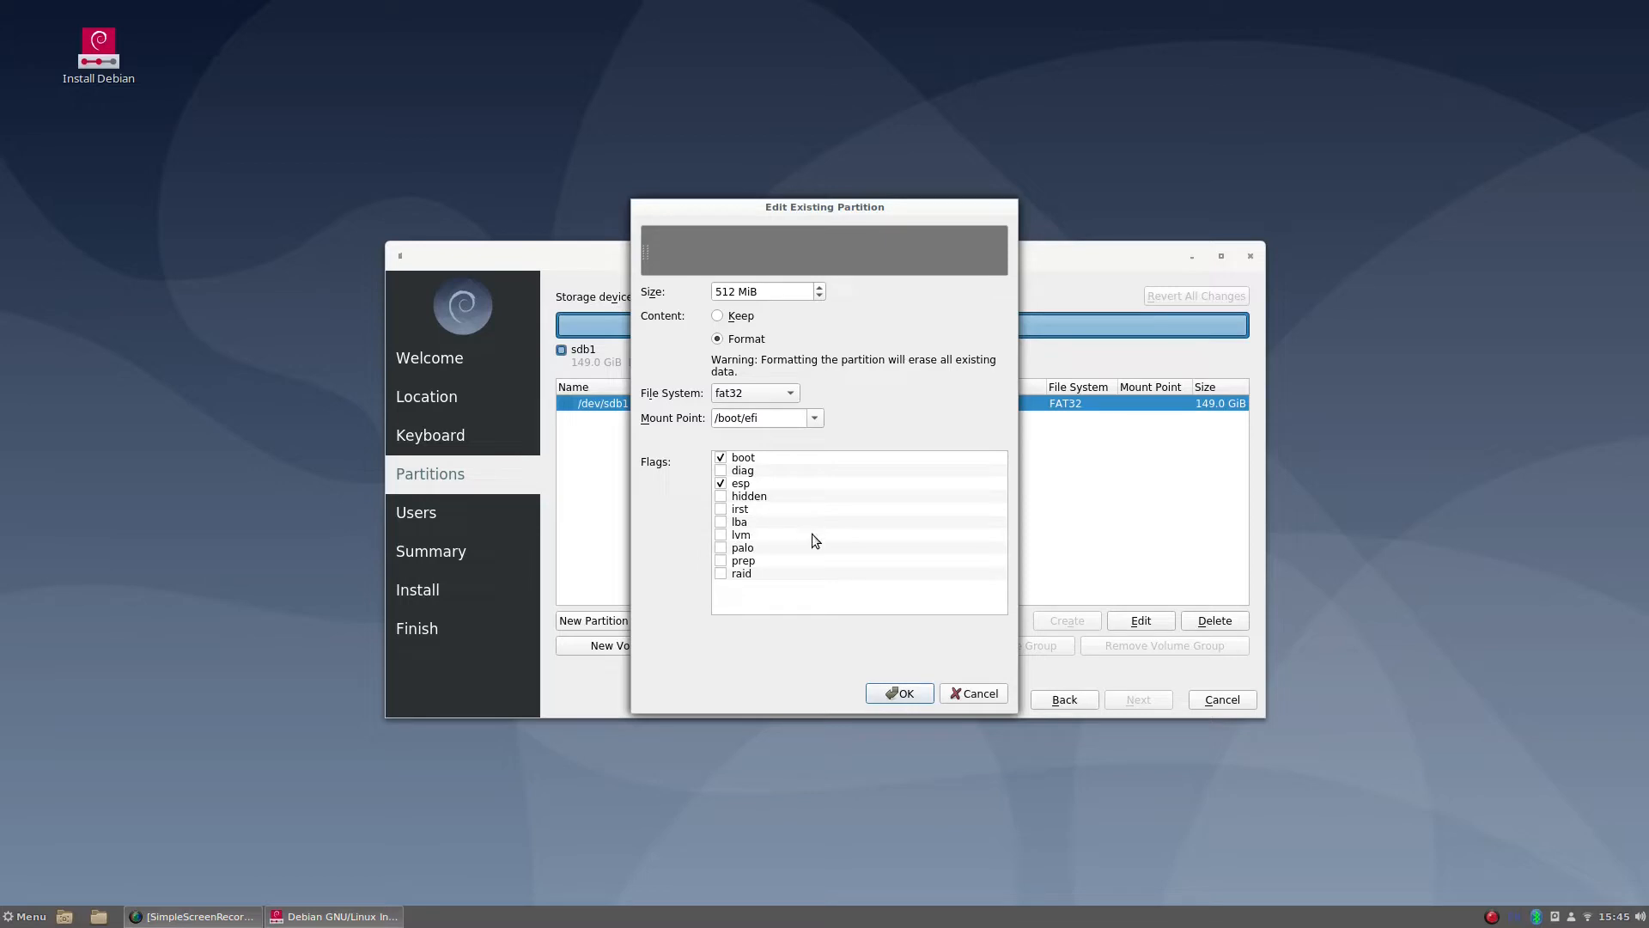
pyautogui.click(897, 692)
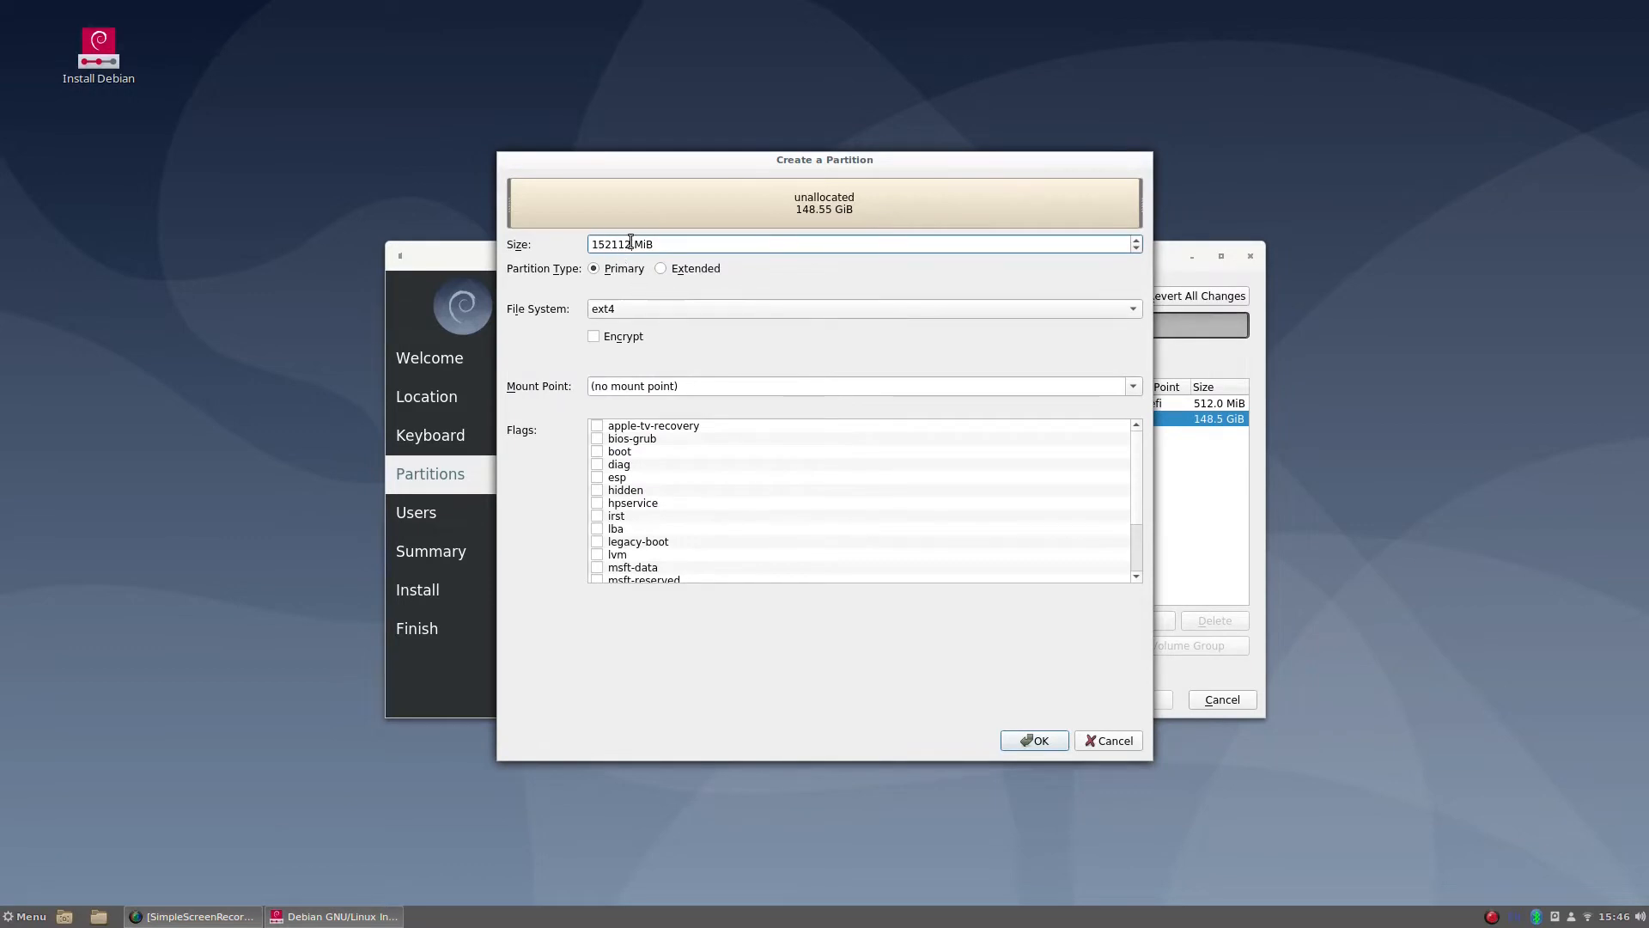
# Step: Create an 8 GiB linuxswap partition on /dev/sdb
pyautogui.write('819')
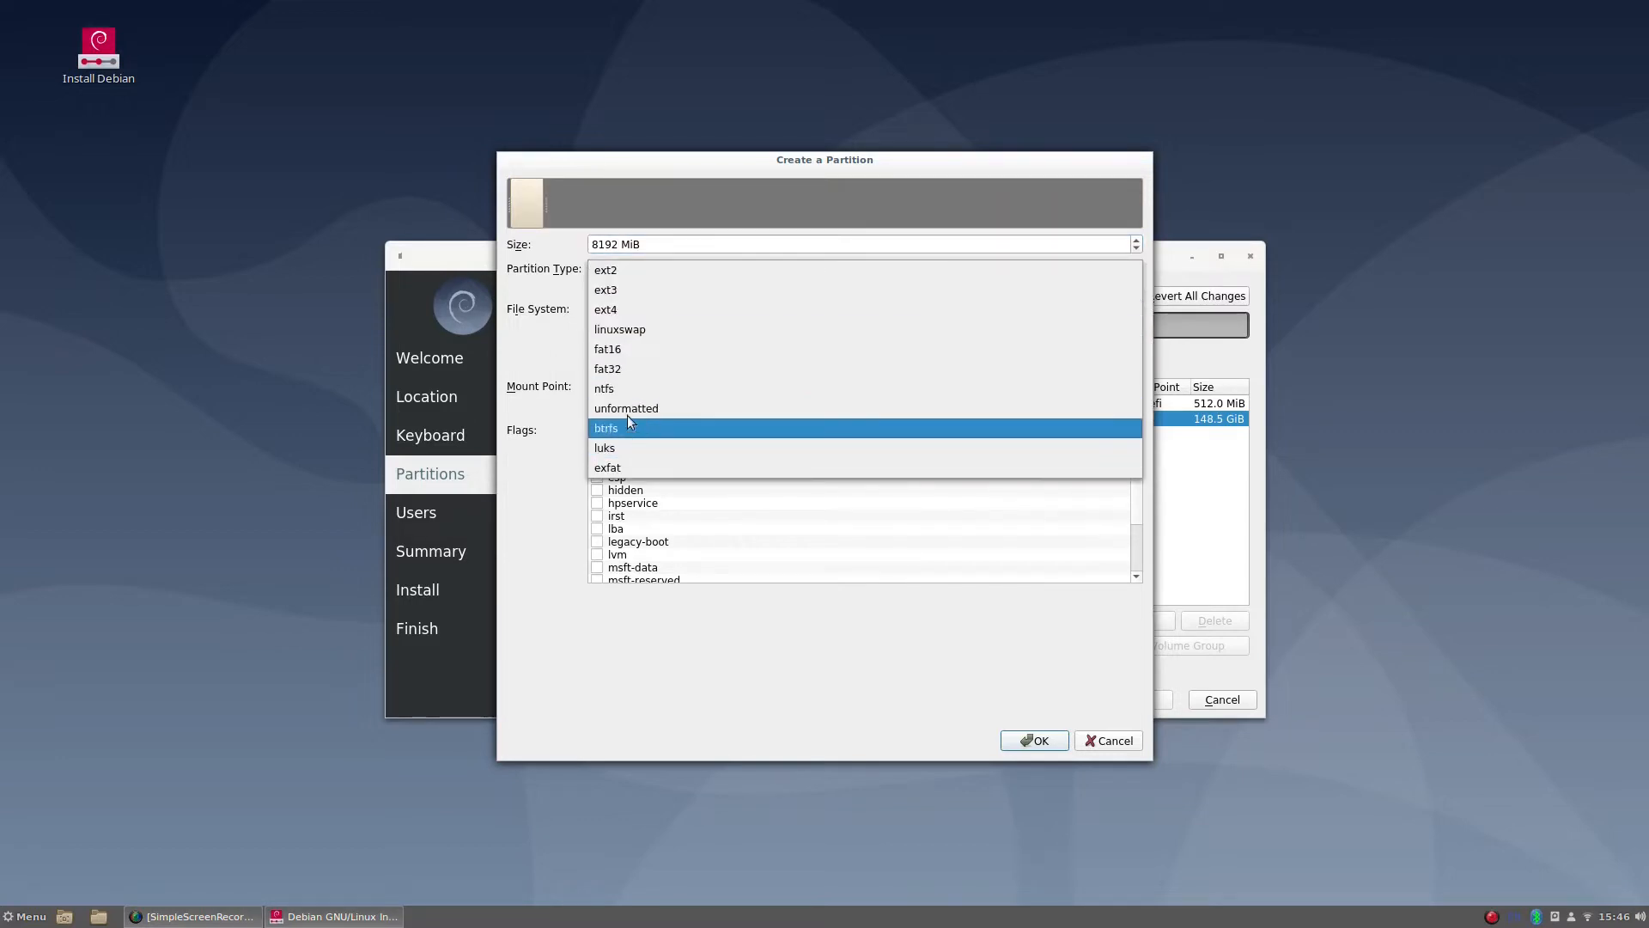
pyautogui.click(620, 329)
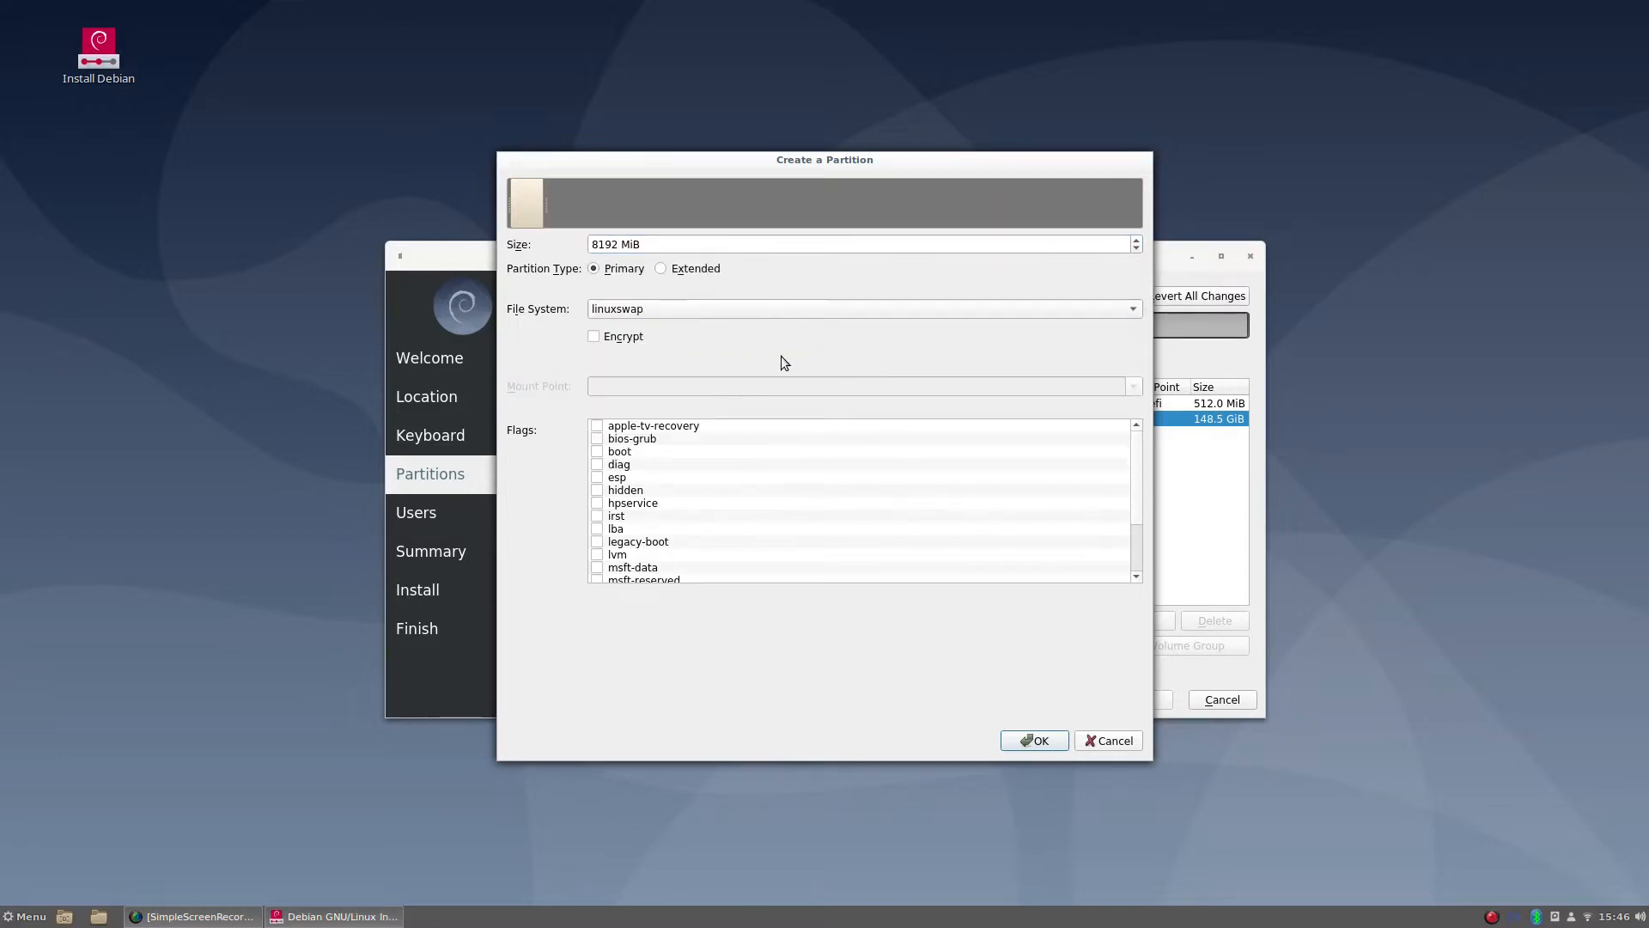
pyautogui.moveTo(1072, 742)
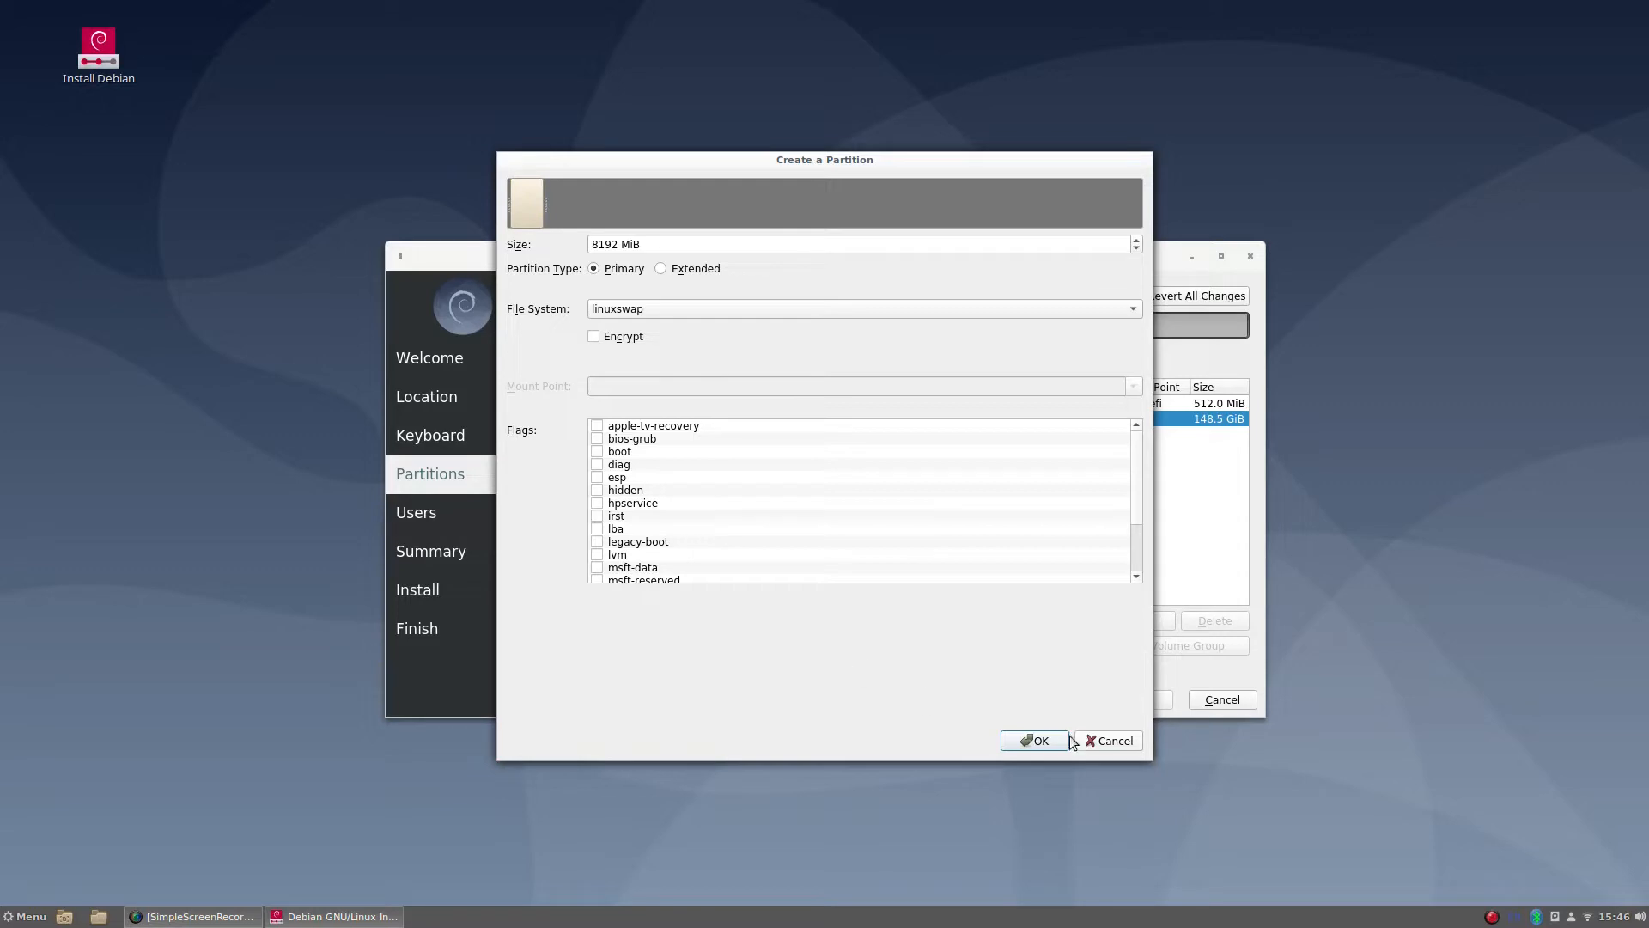
pyautogui.click(1034, 741)
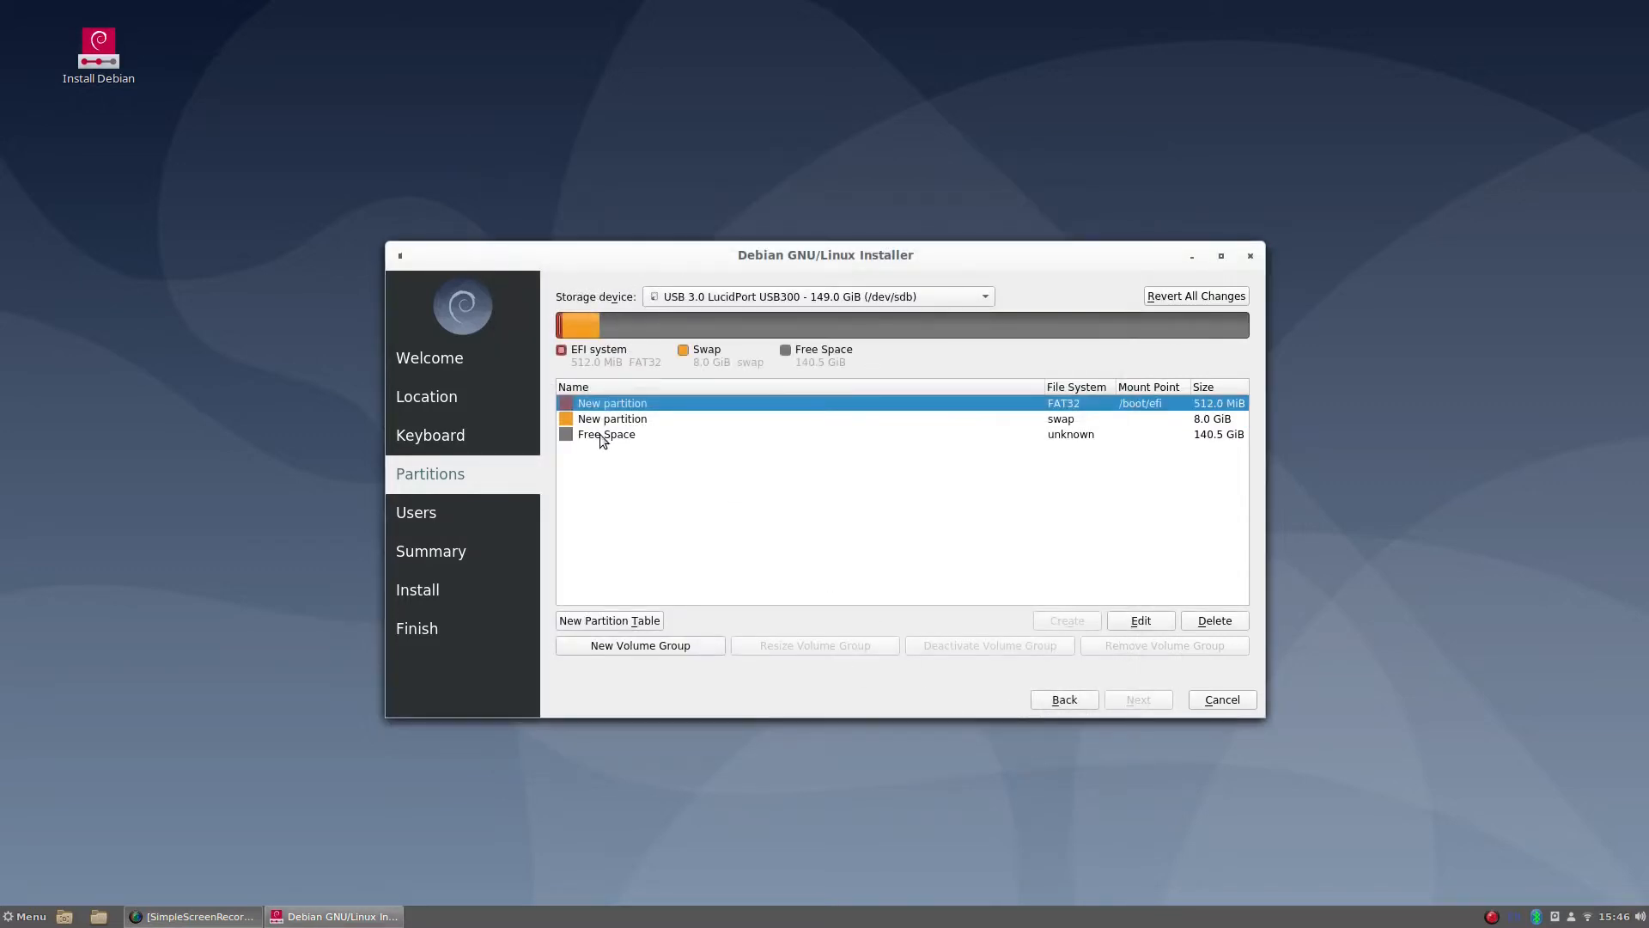
# Step: Create a 140.5 GiB ext4 root partition mounted at / in the remaining space
pyautogui.click(1065, 620)
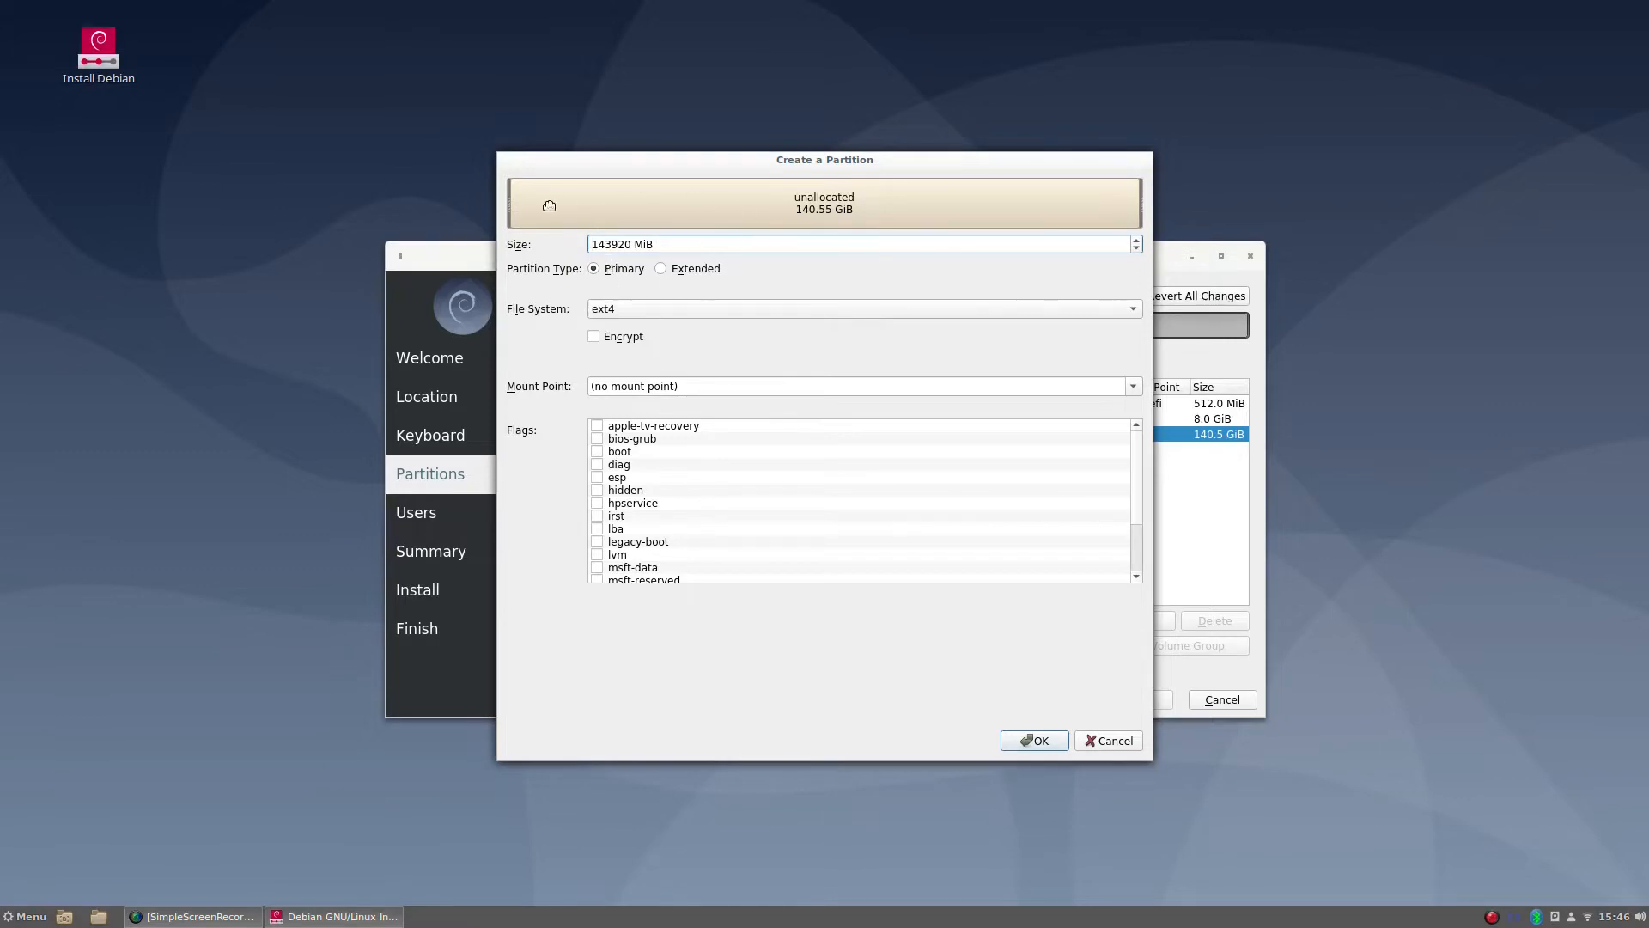
pyautogui.moveTo(665, 378)
pyautogui.write('/')
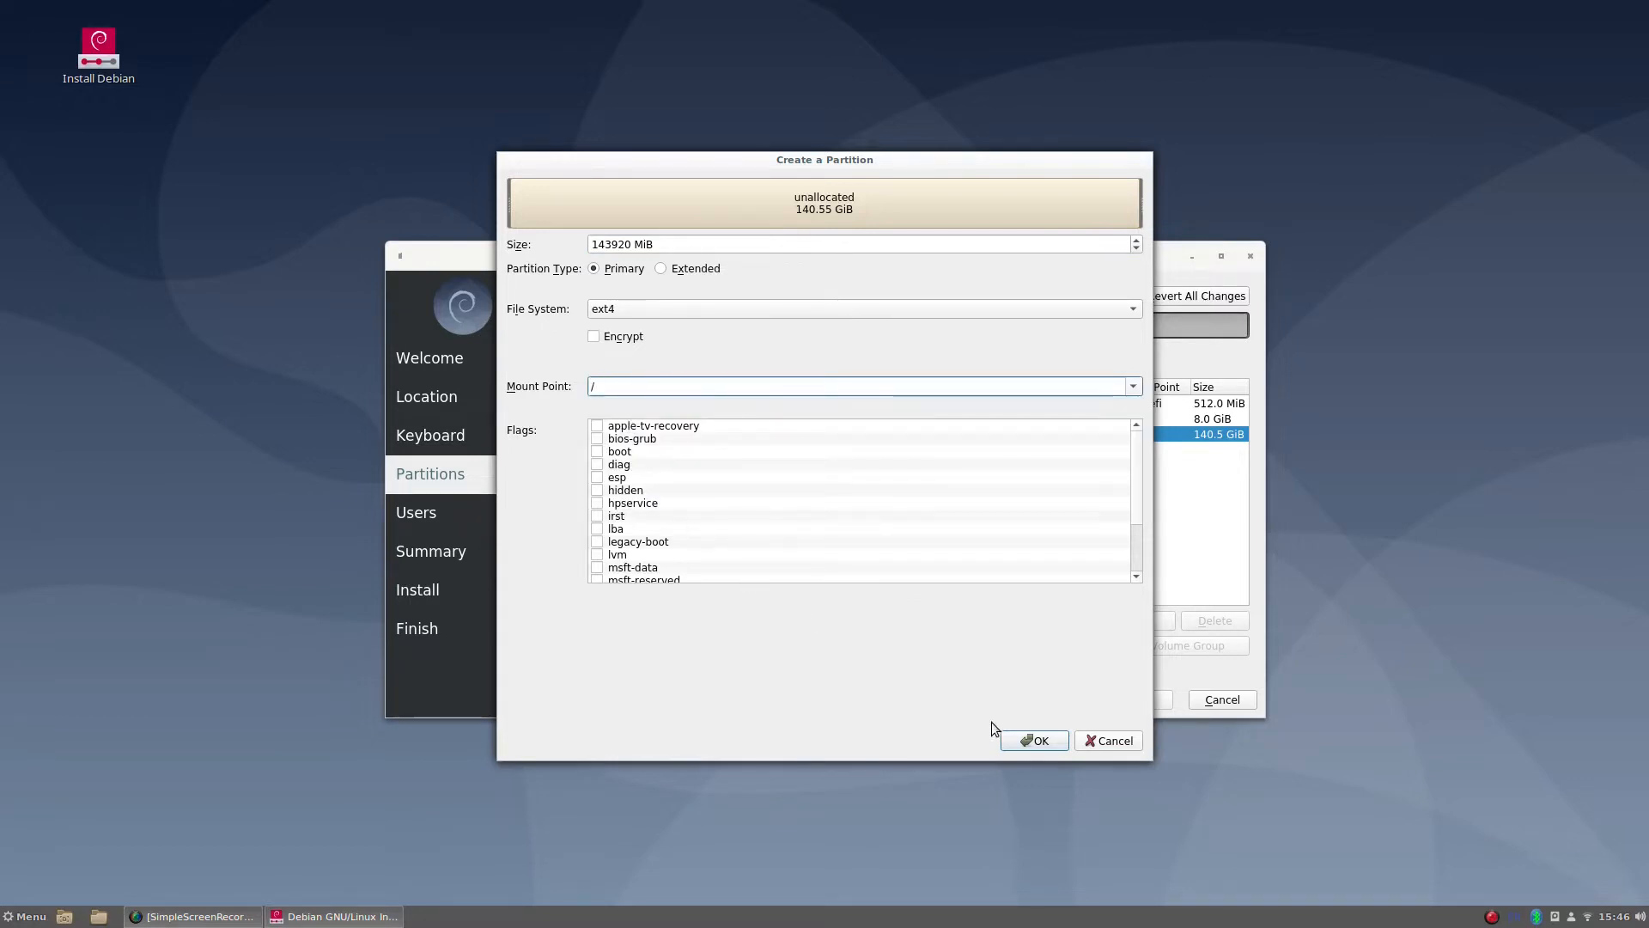
pyautogui.click(1033, 739)
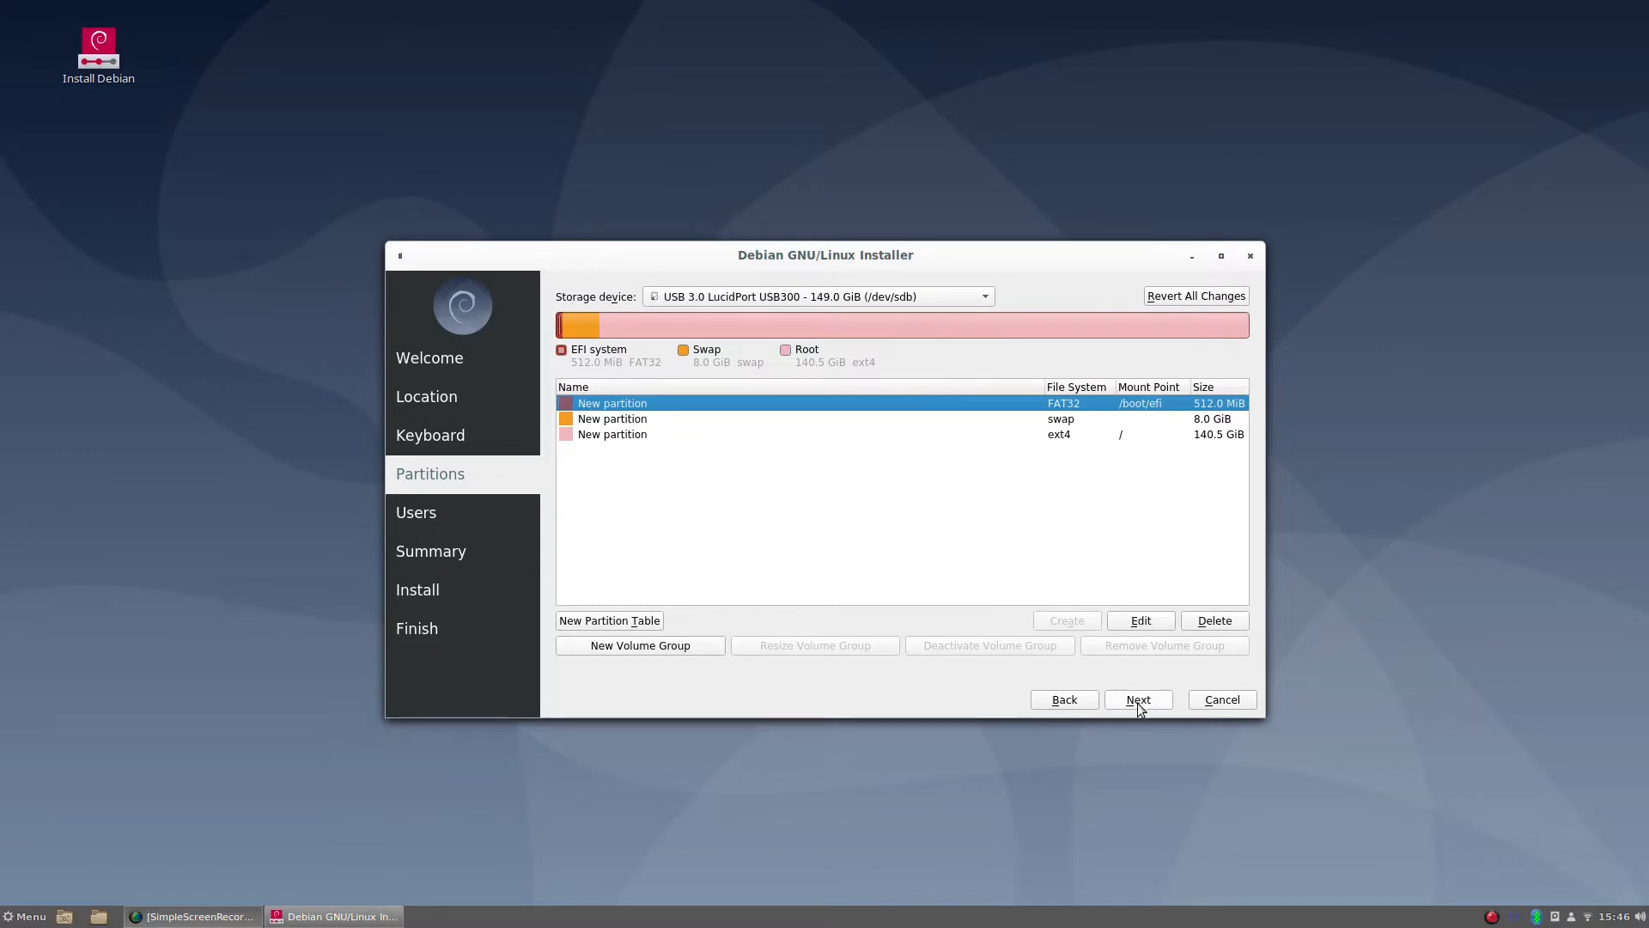
# Step: Accept the partition layout and user details, then start the Debian installation from the Summary
pyautogui.click(1137, 699)
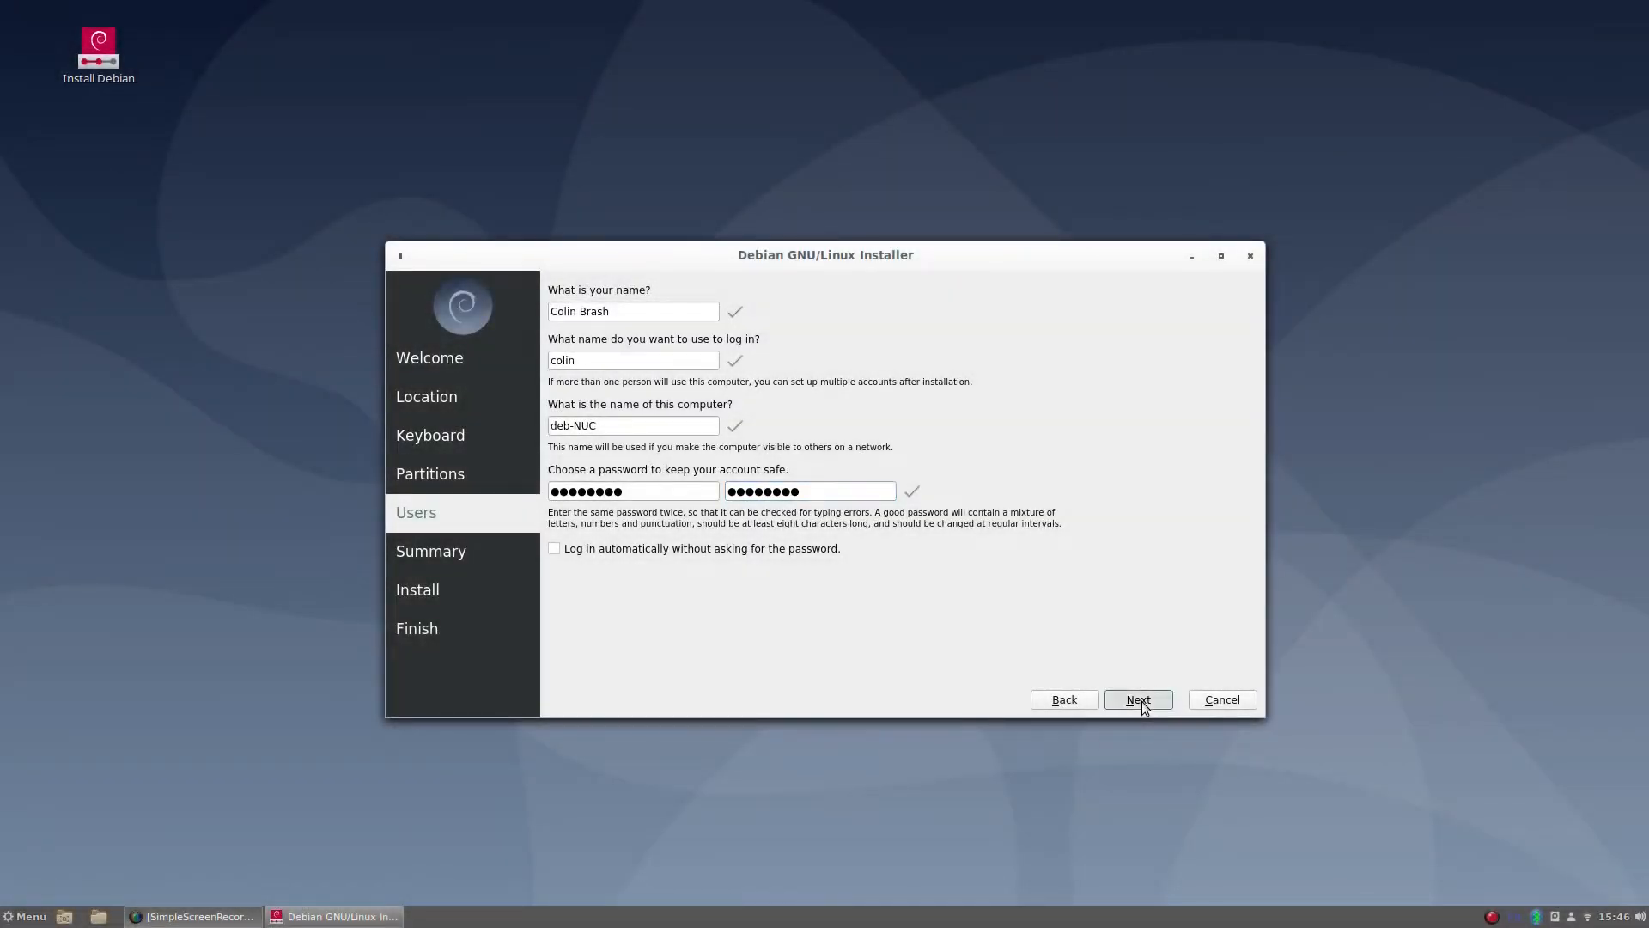
pyautogui.click(1138, 700)
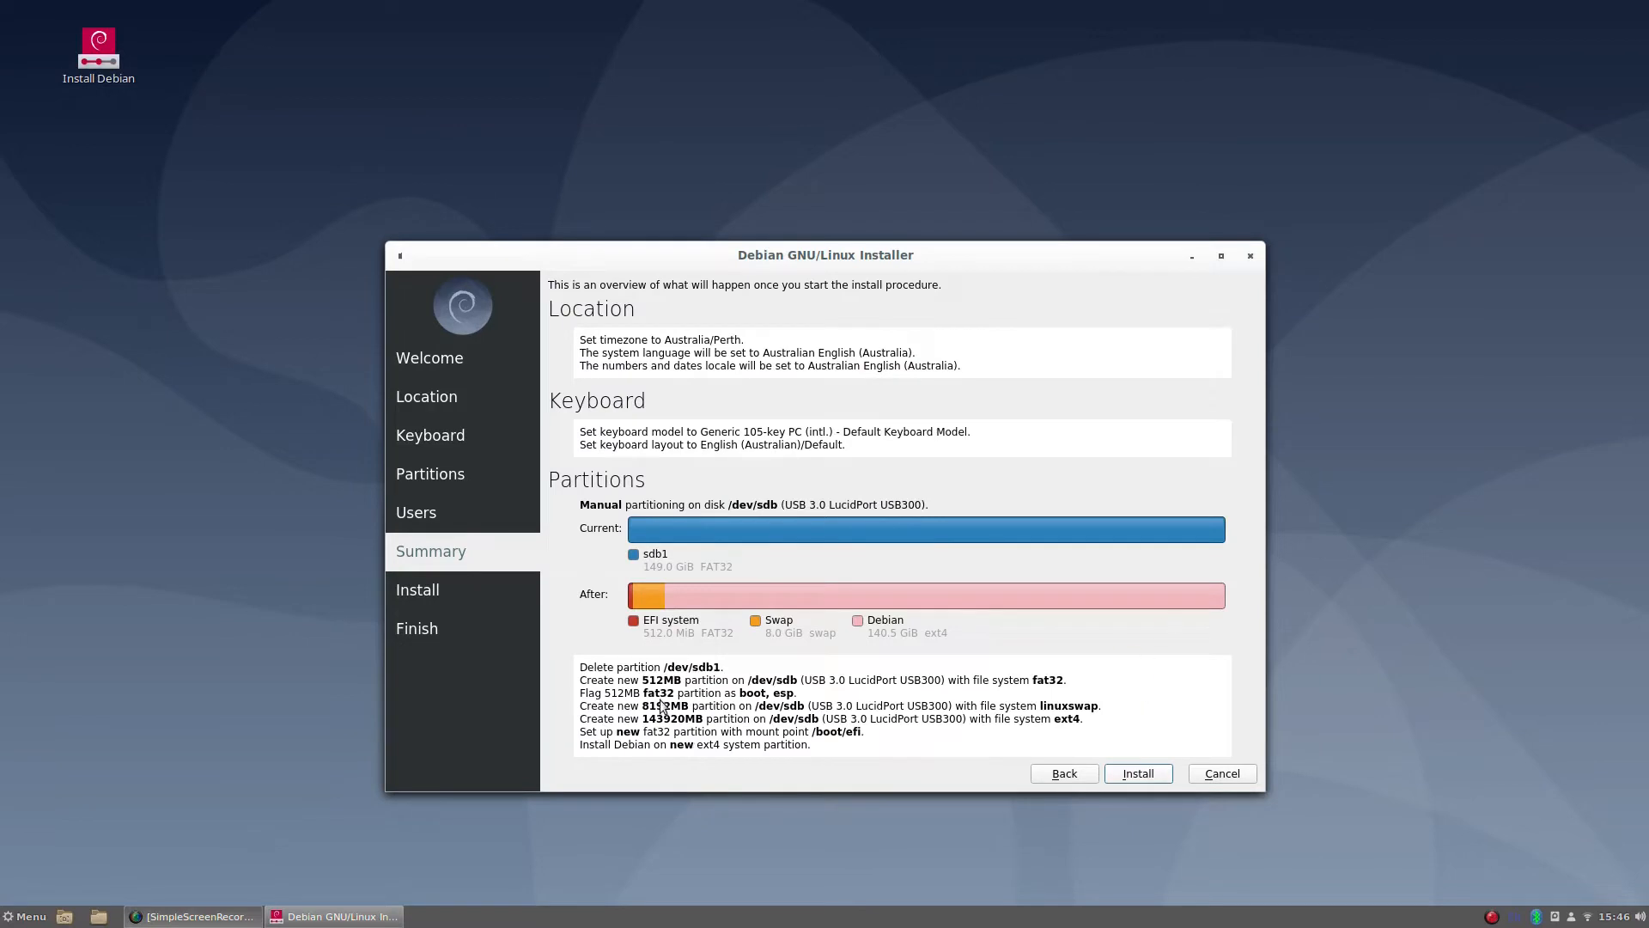
pyautogui.click(1137, 773)
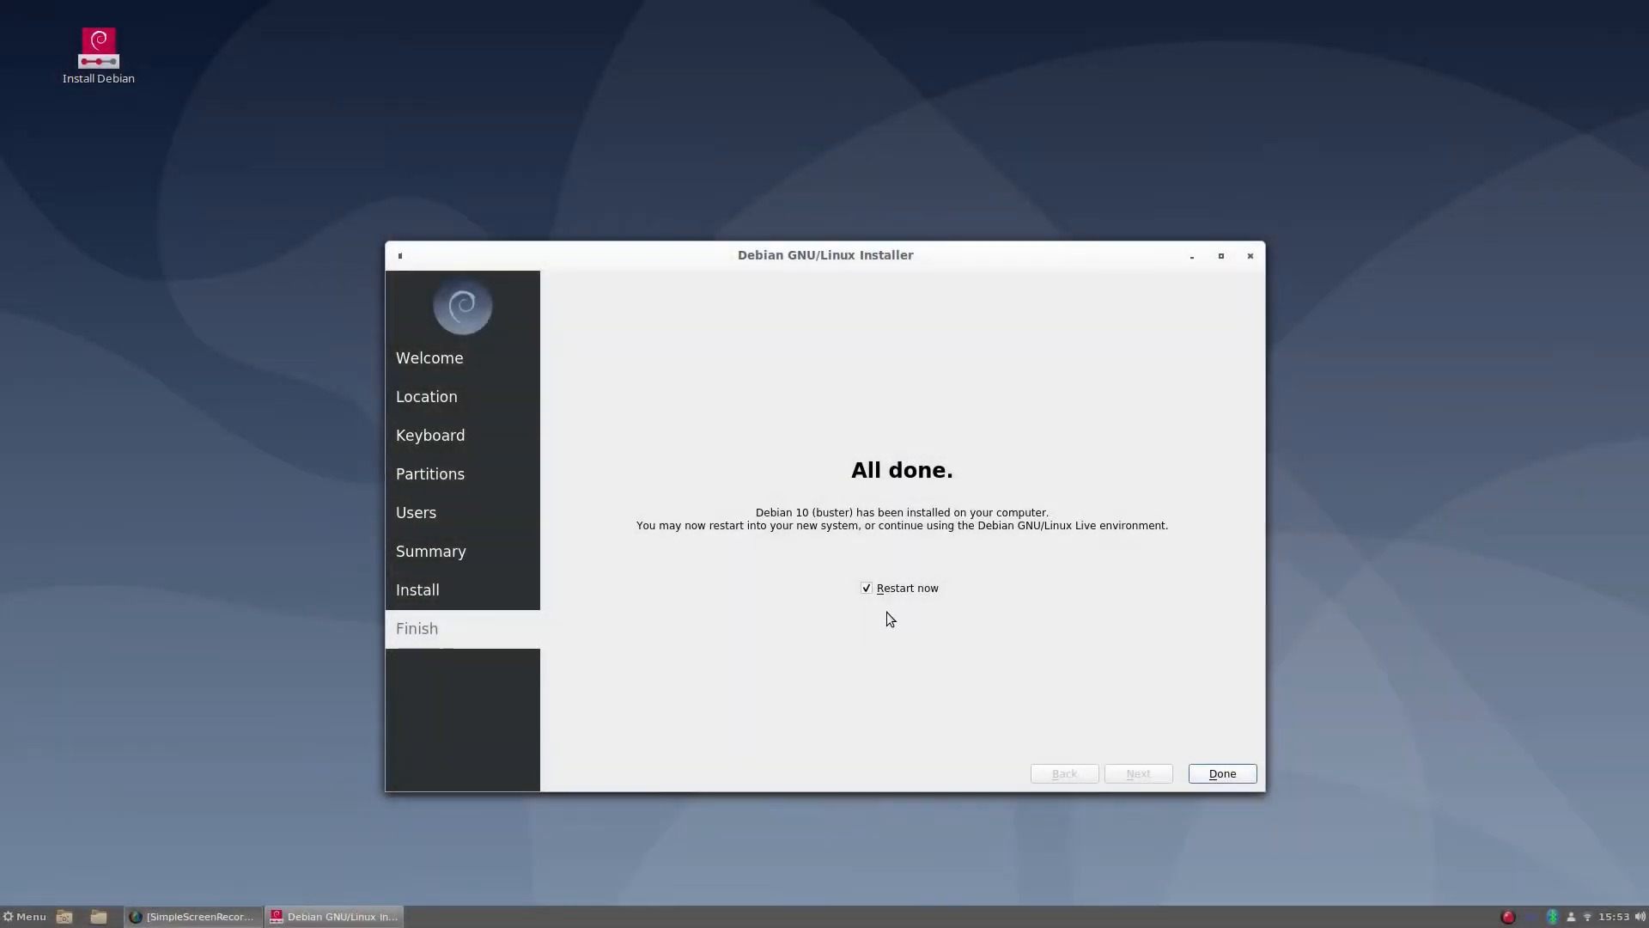
# Step: Untick Restart now and finish with Done, leaving the desktop
pyautogui.click(866, 587)
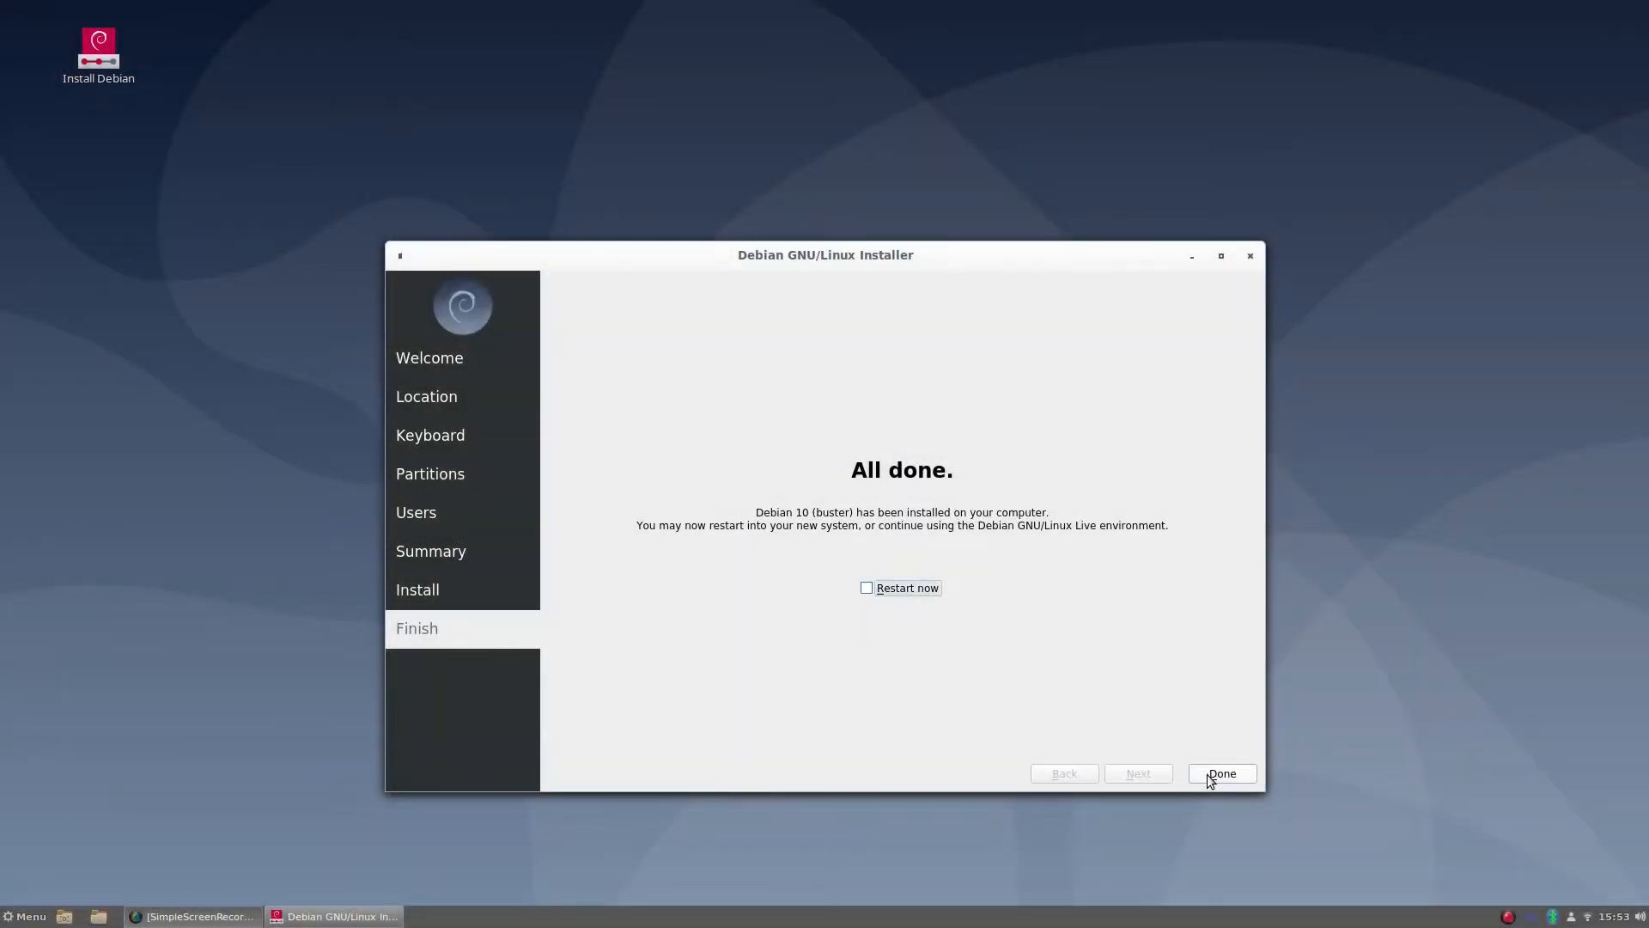
pyautogui.click(1220, 773)
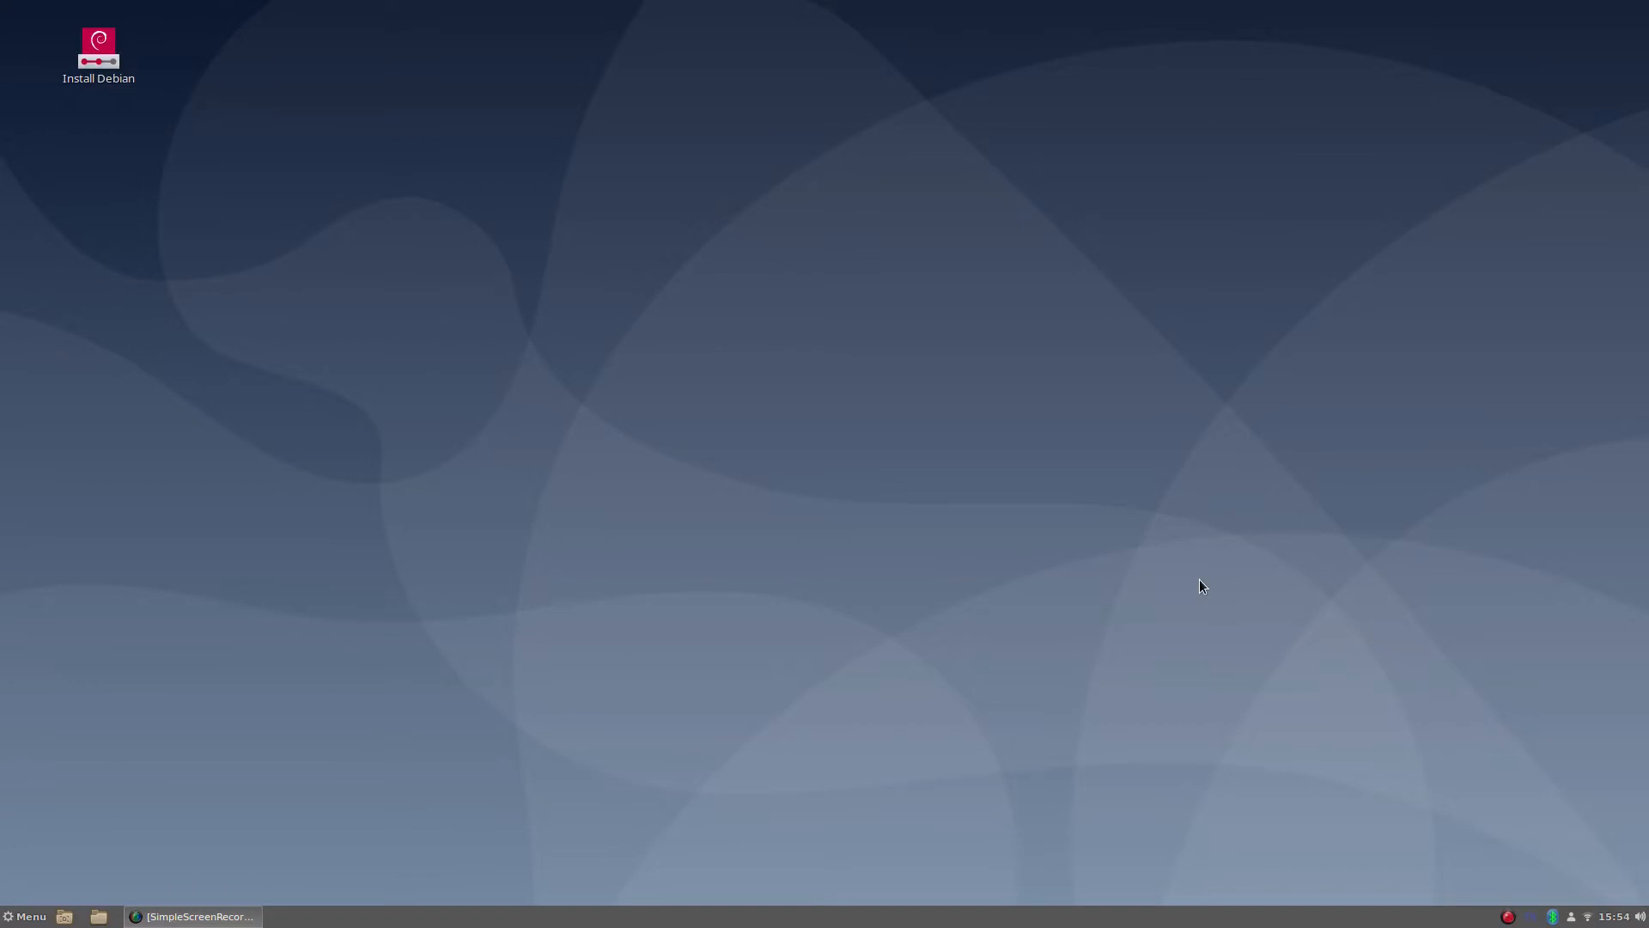
pyautogui.moveTo(1084, 596)
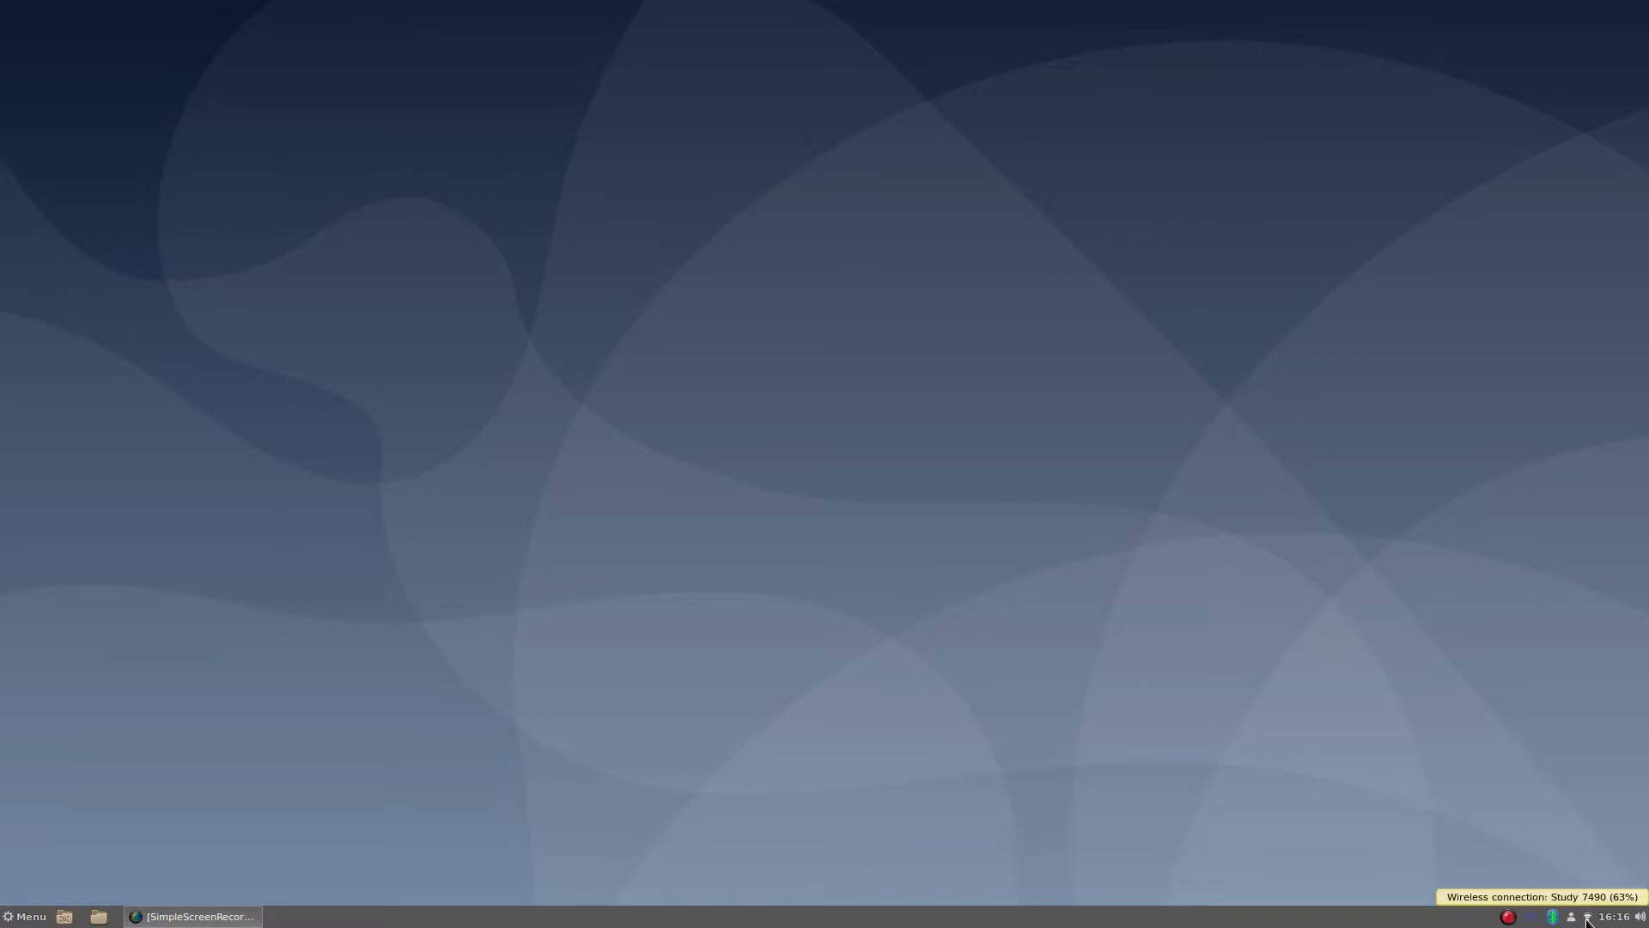
pyautogui.moveTo(1479, 773)
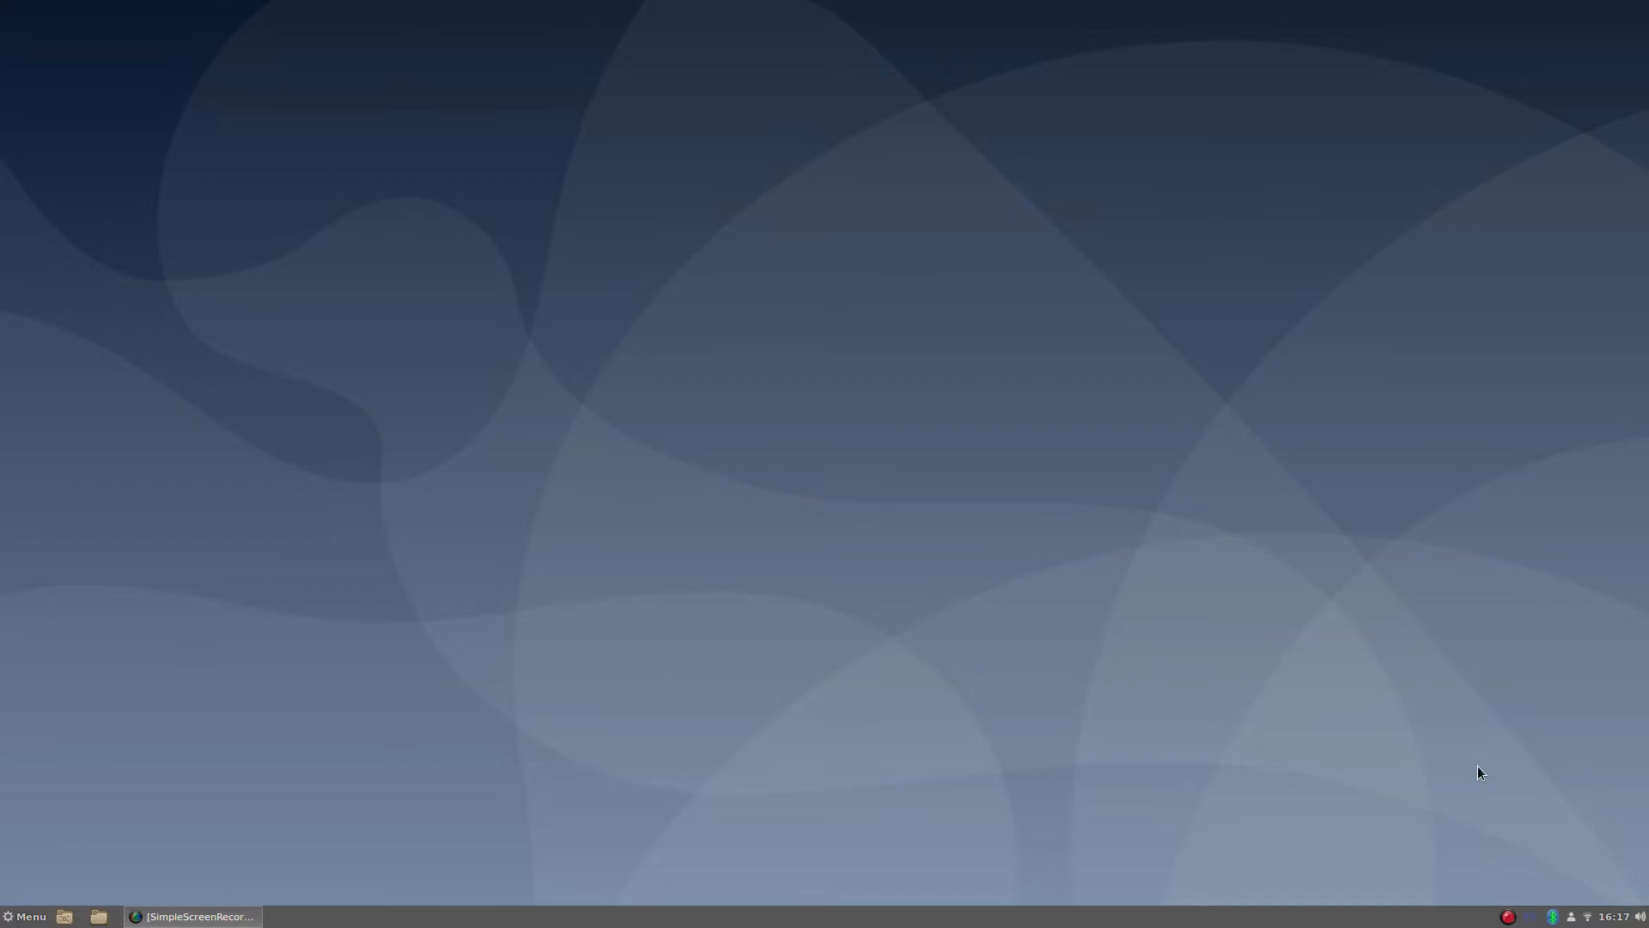
pyautogui.moveTo(518, 352)
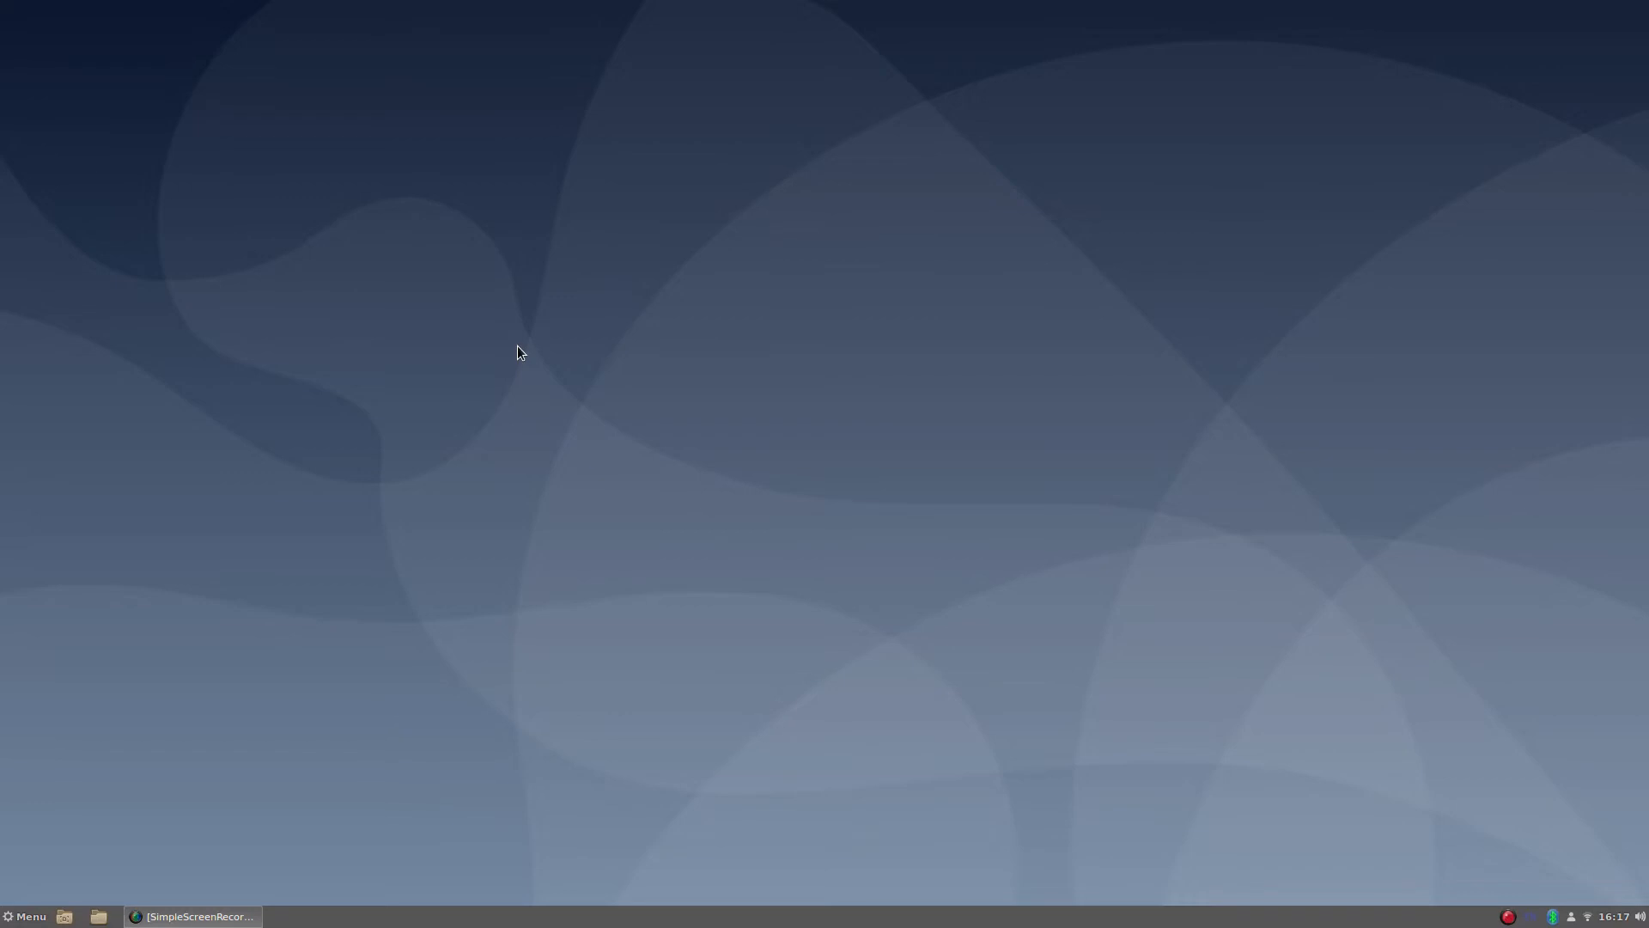
pyautogui.moveTo(292, 821)
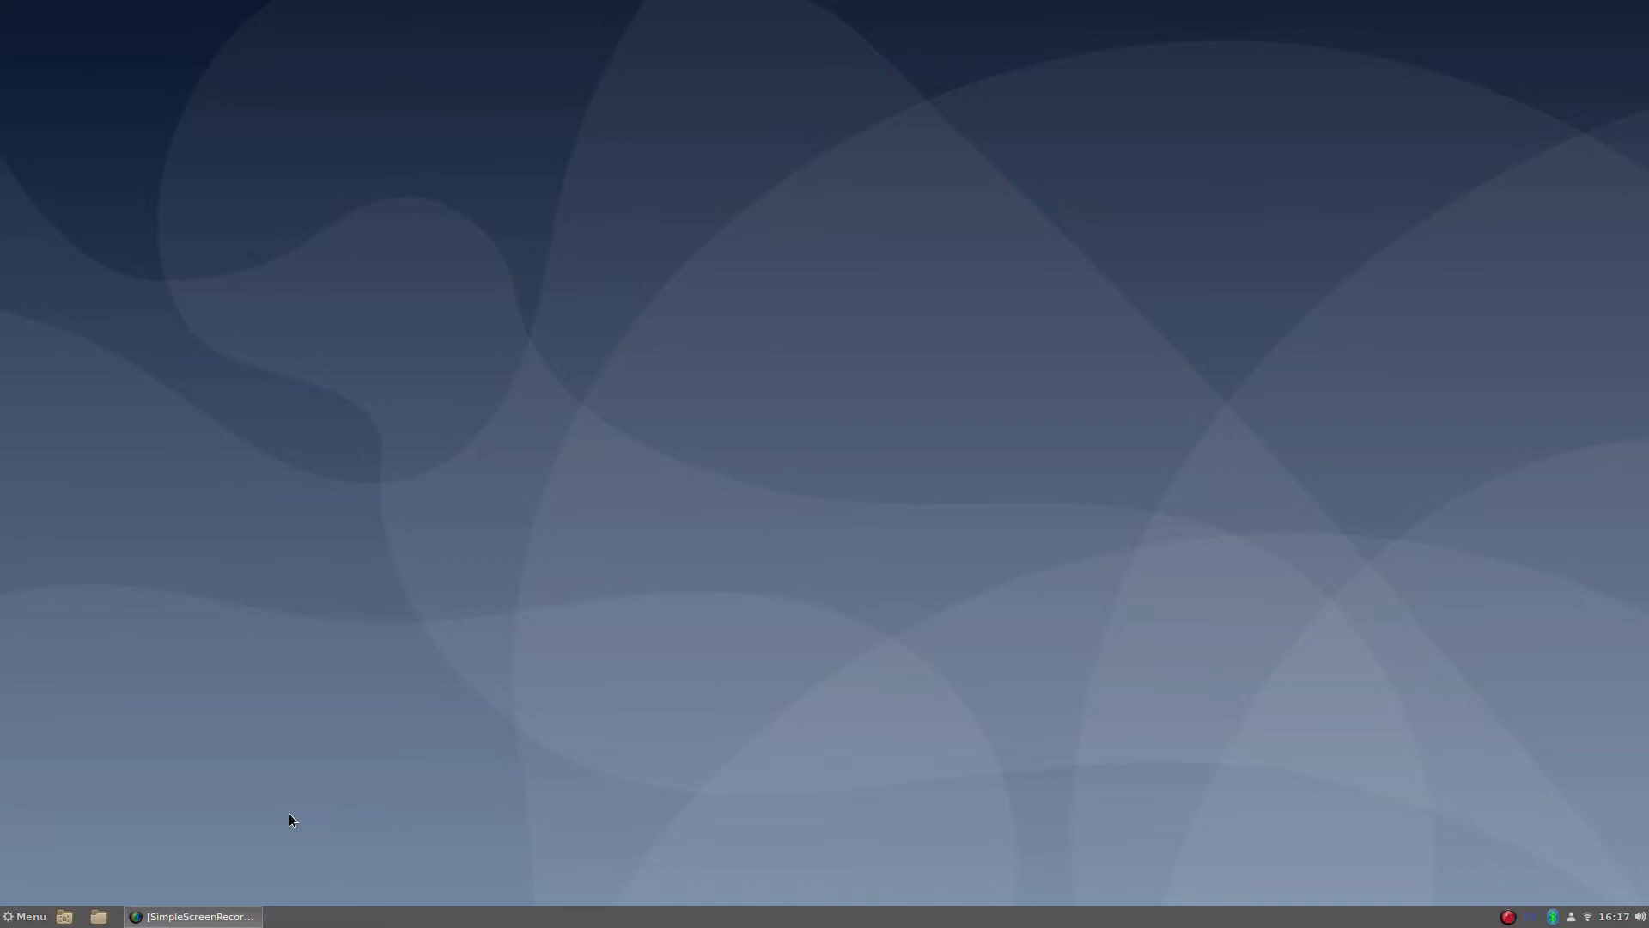
pyautogui.moveTo(346, 761)
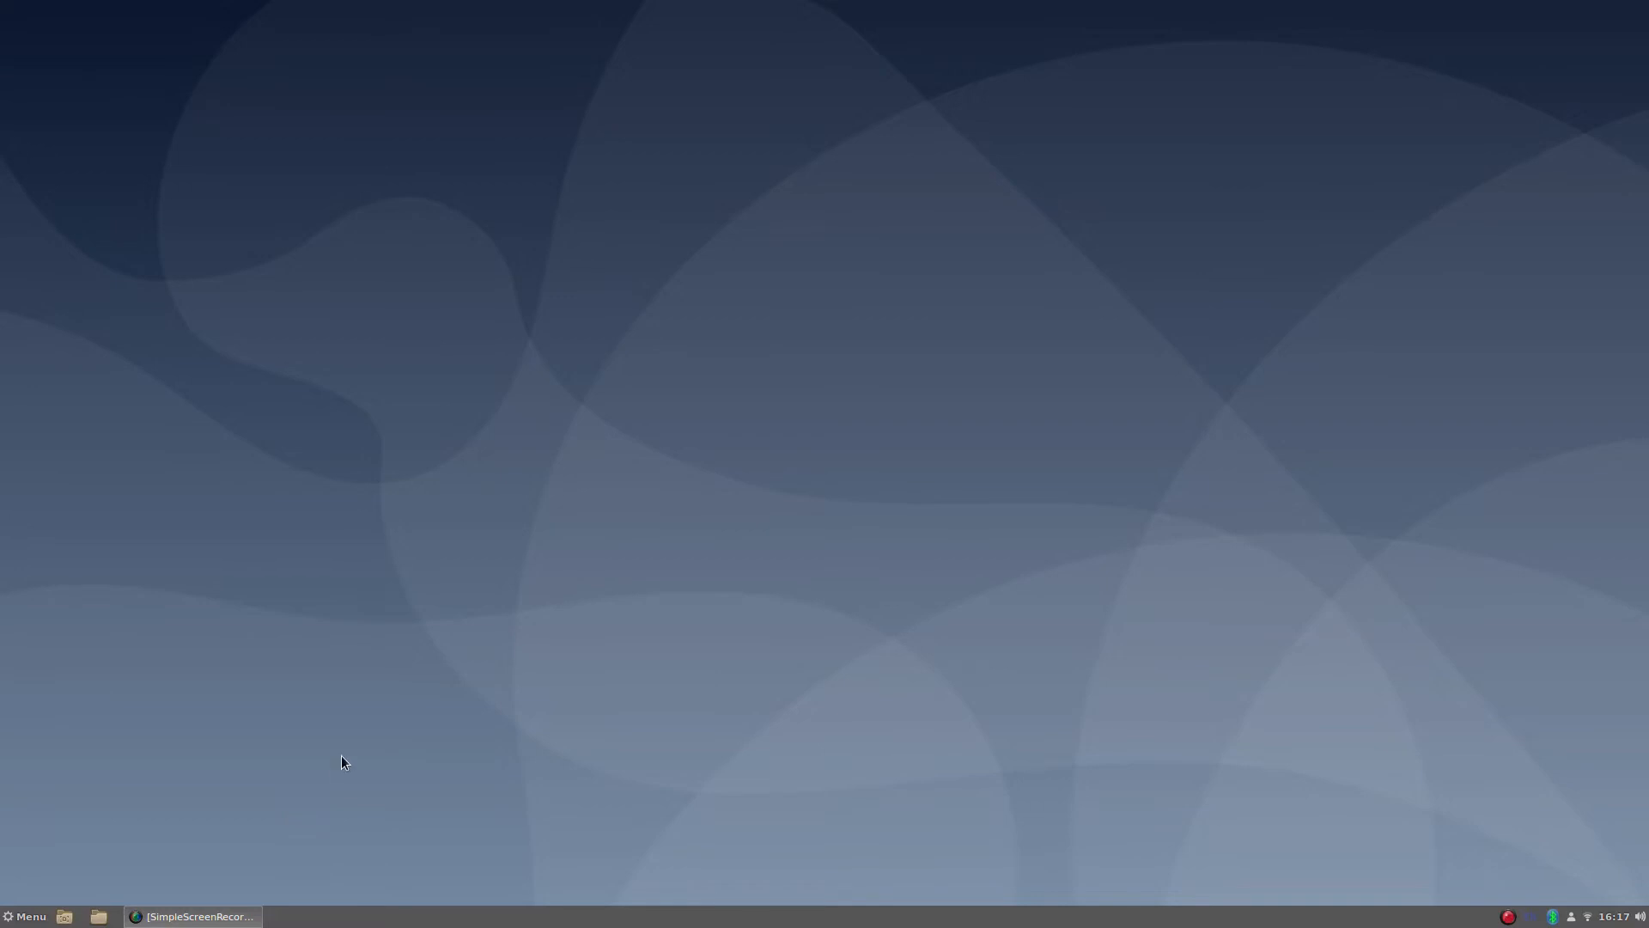
pyautogui.moveTo(399, 637)
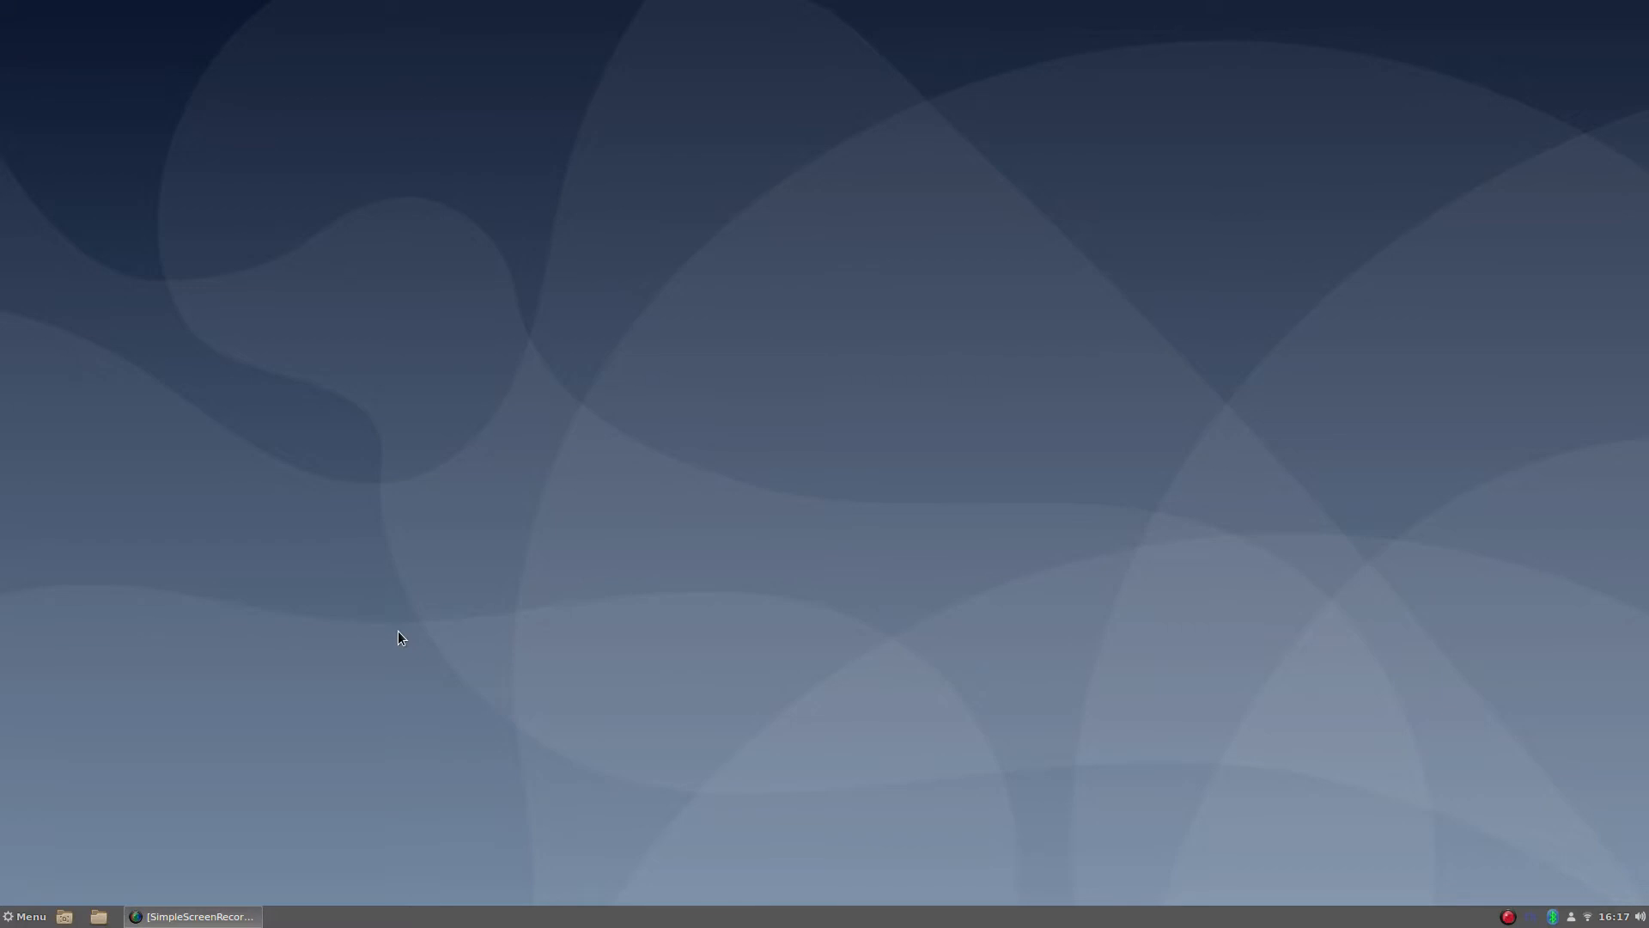
pyautogui.moveTo(674, 728)
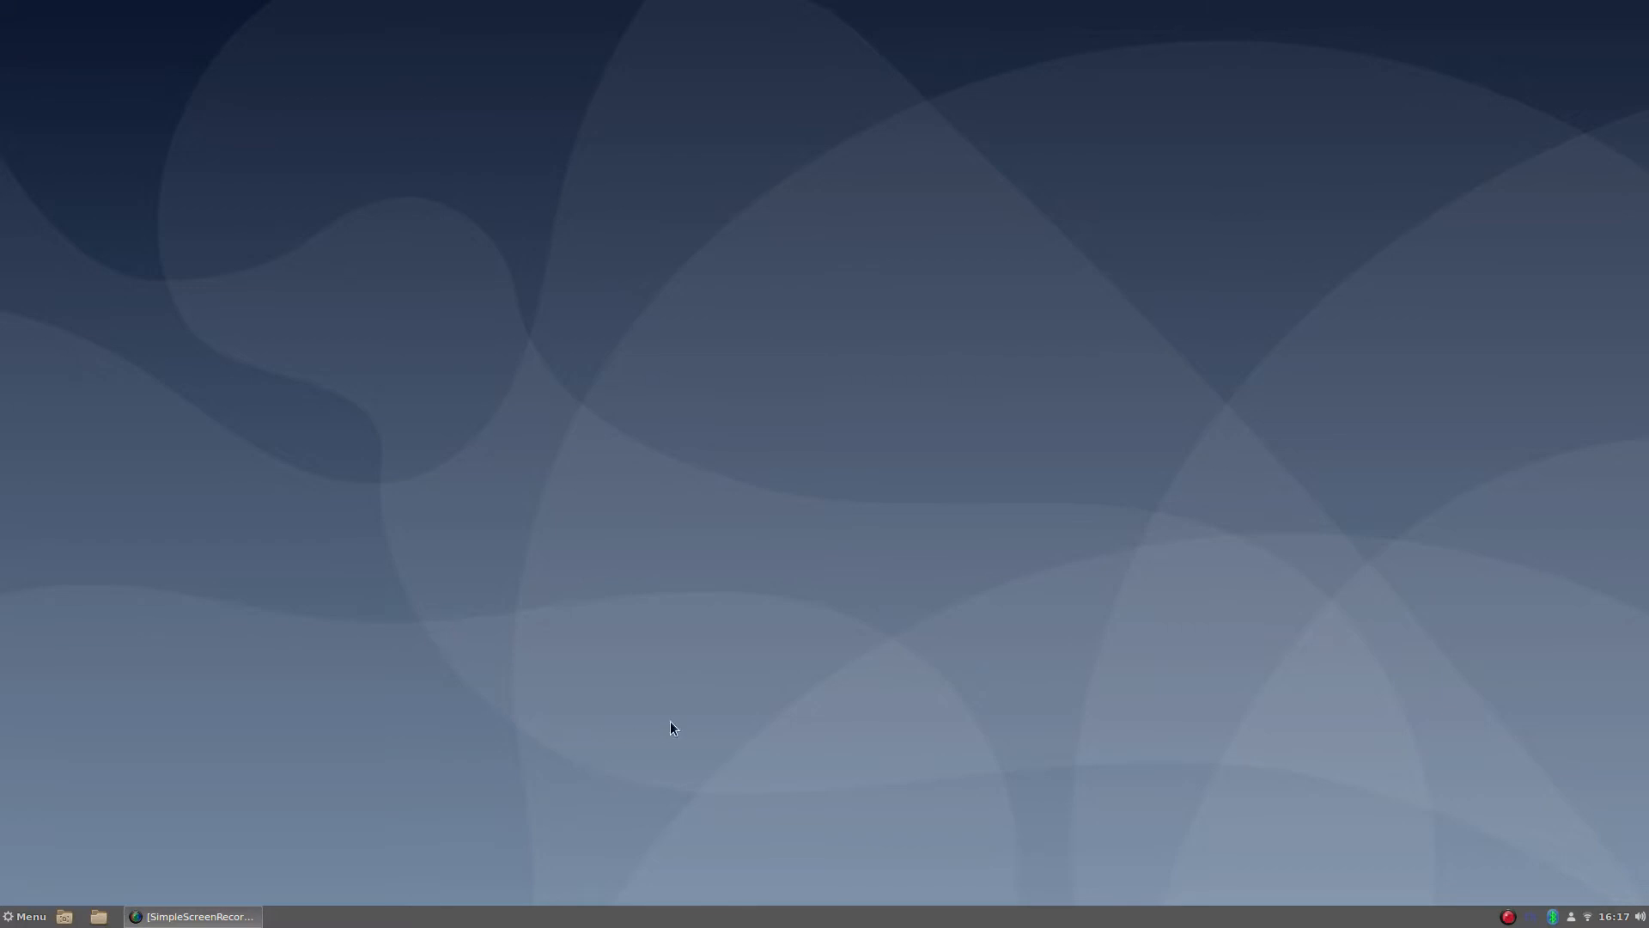
pyautogui.moveTo(1094, 576)
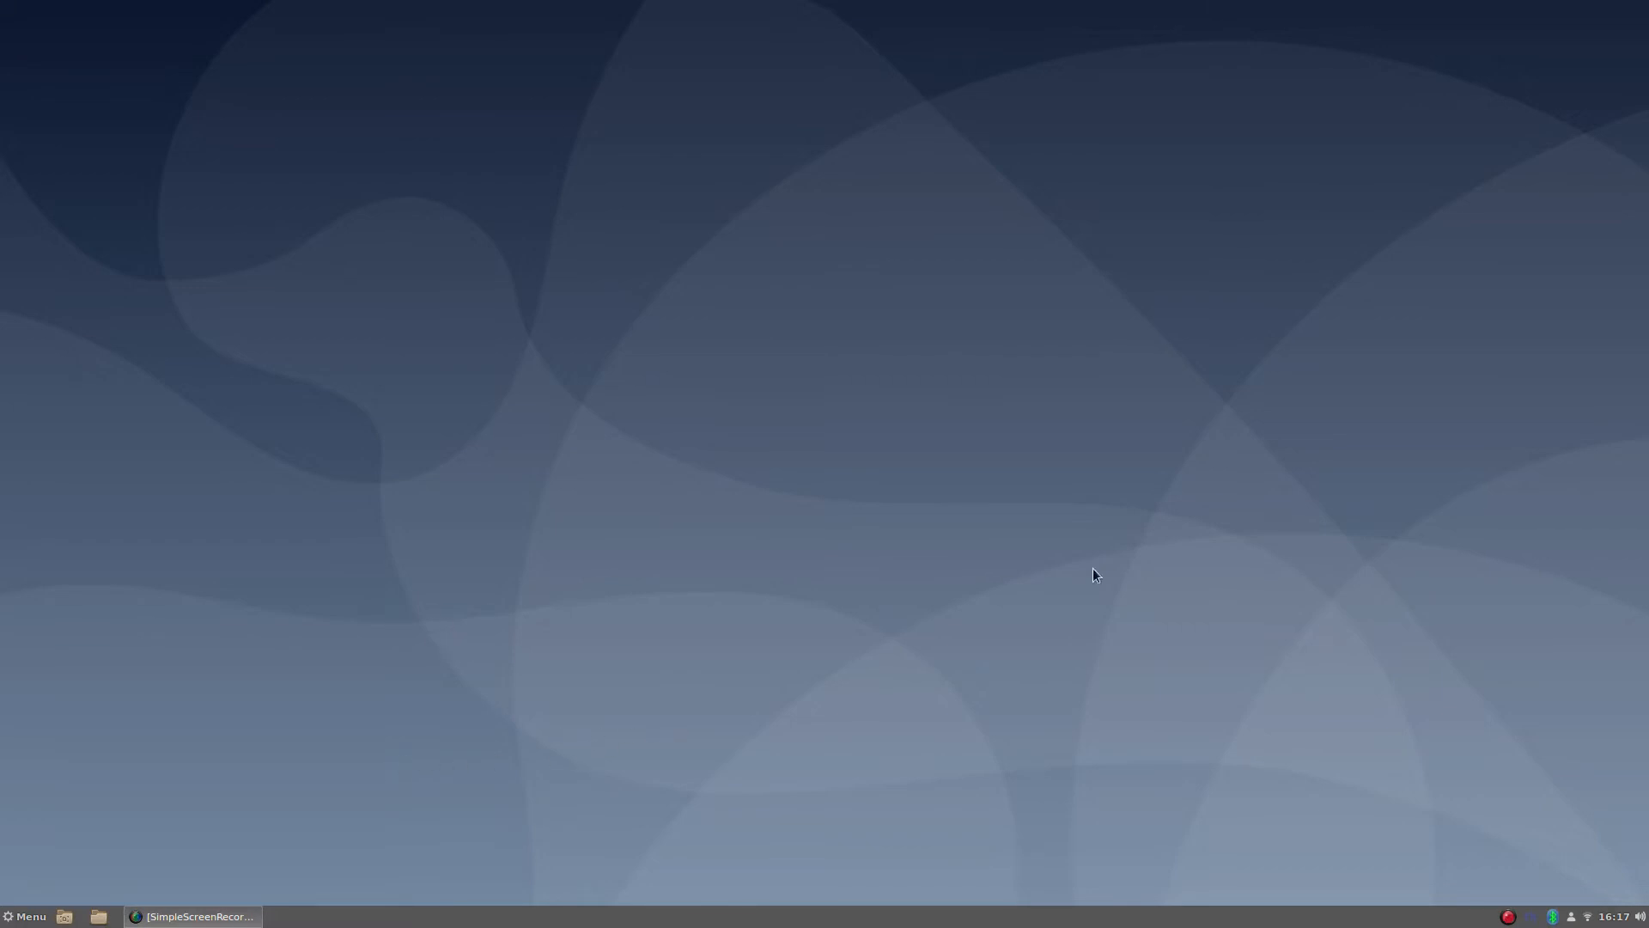
pyautogui.moveTo(1460, 720)
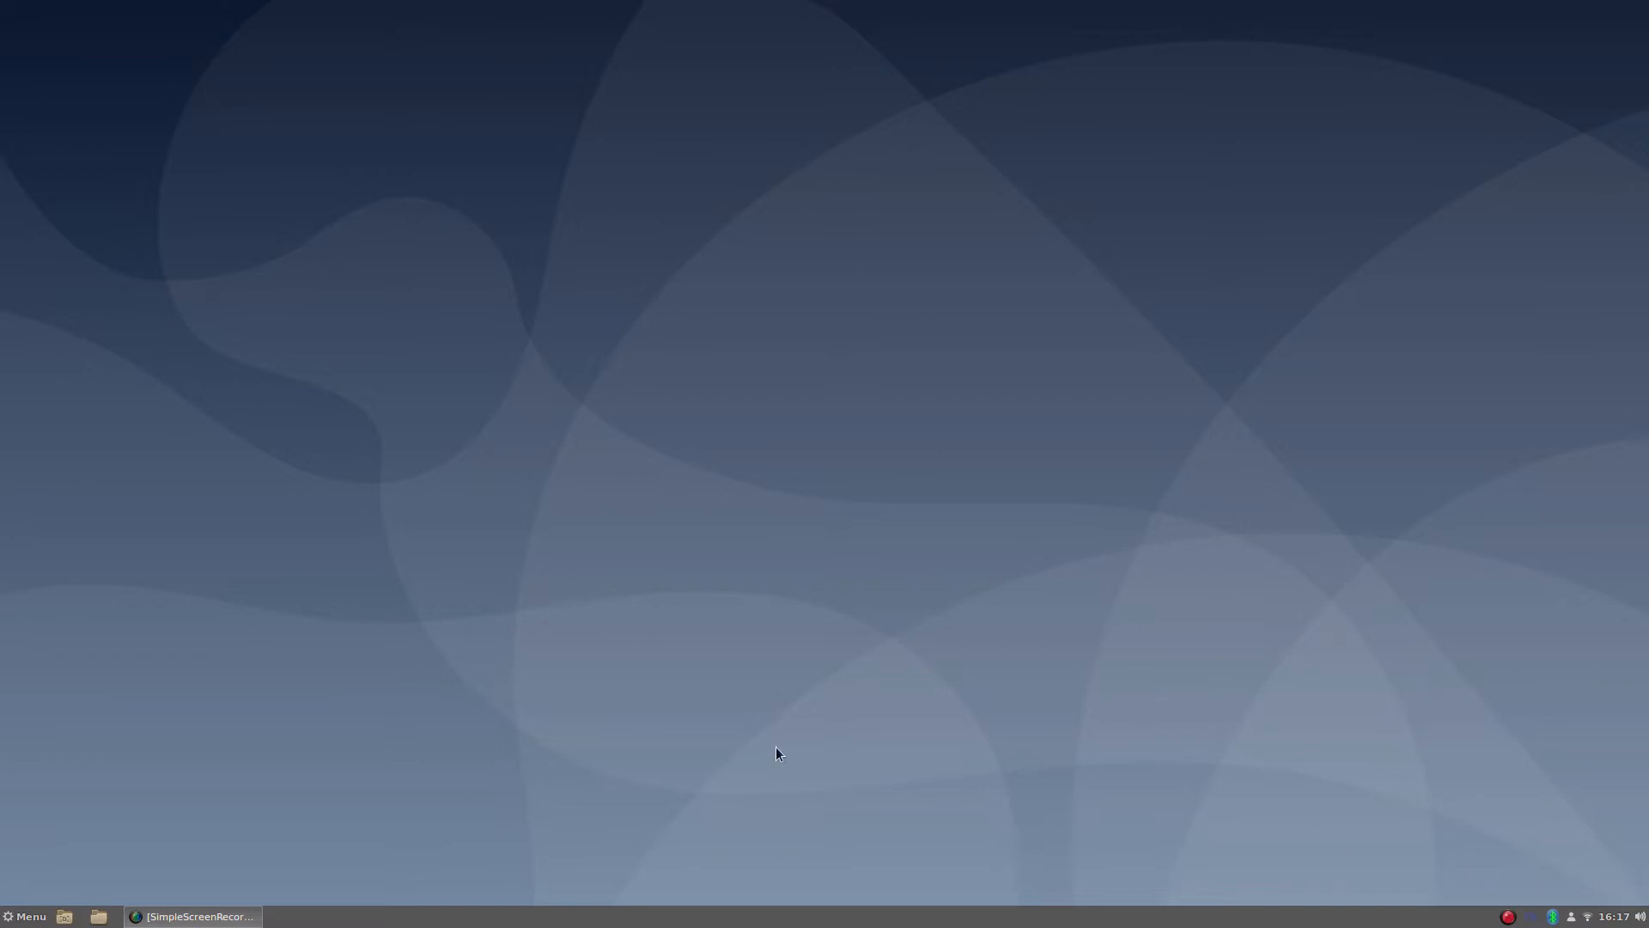
pyautogui.moveTo(376, 734)
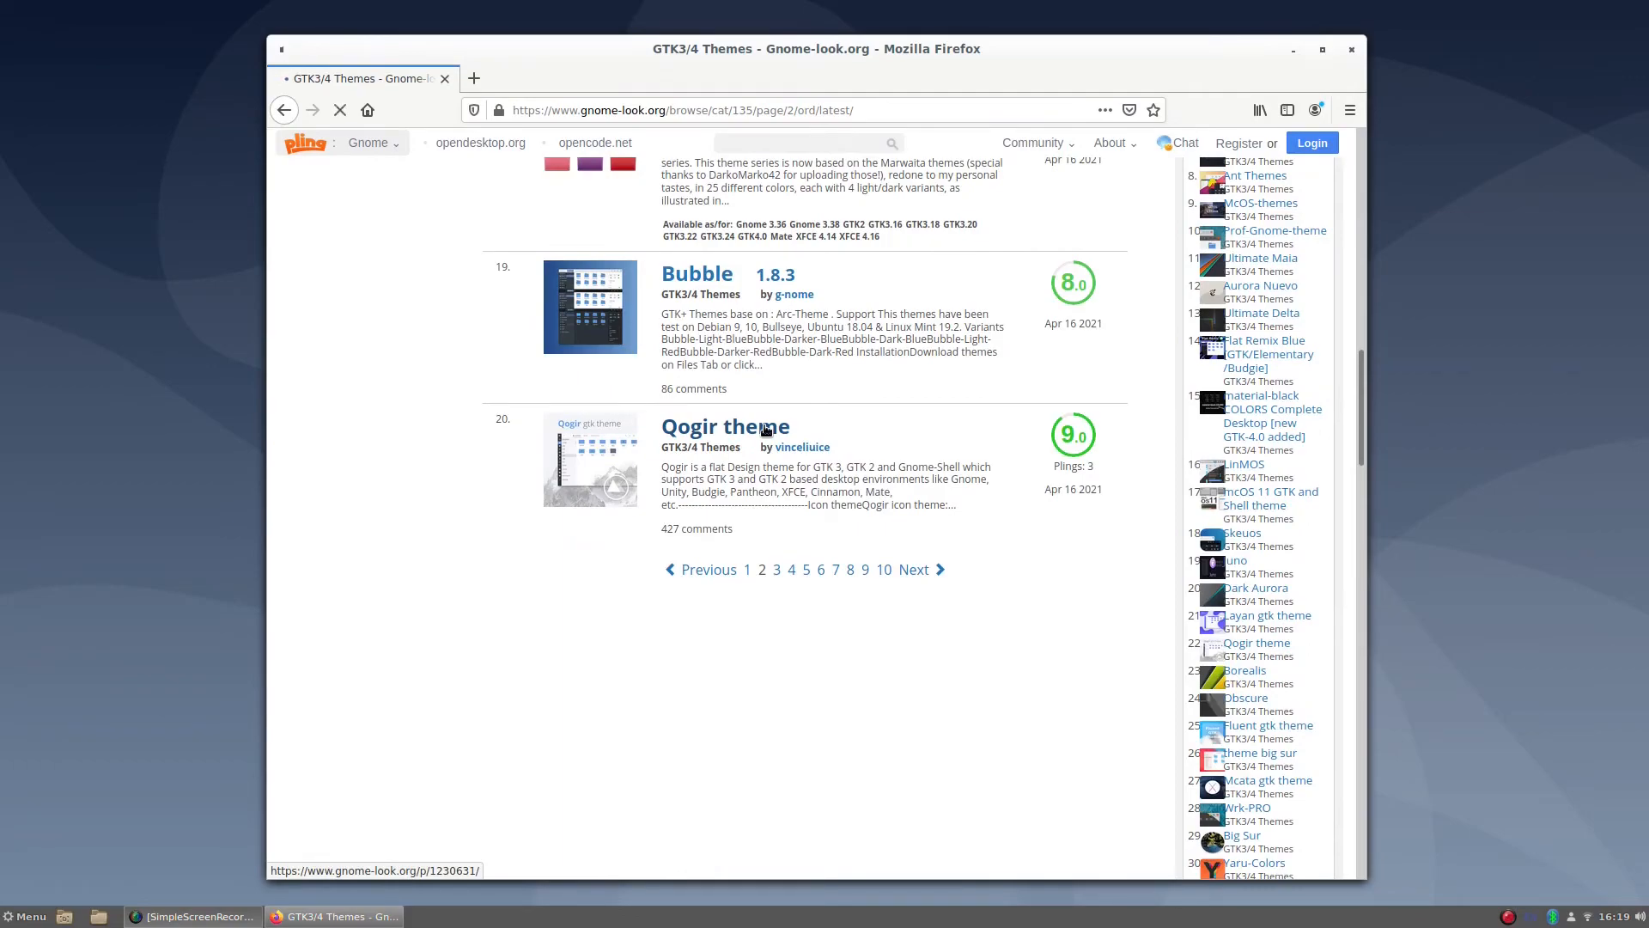
# Step: Download Qogir-win-dark.tar.xz from the Qogir theme's Files page
pyautogui.click(724, 426)
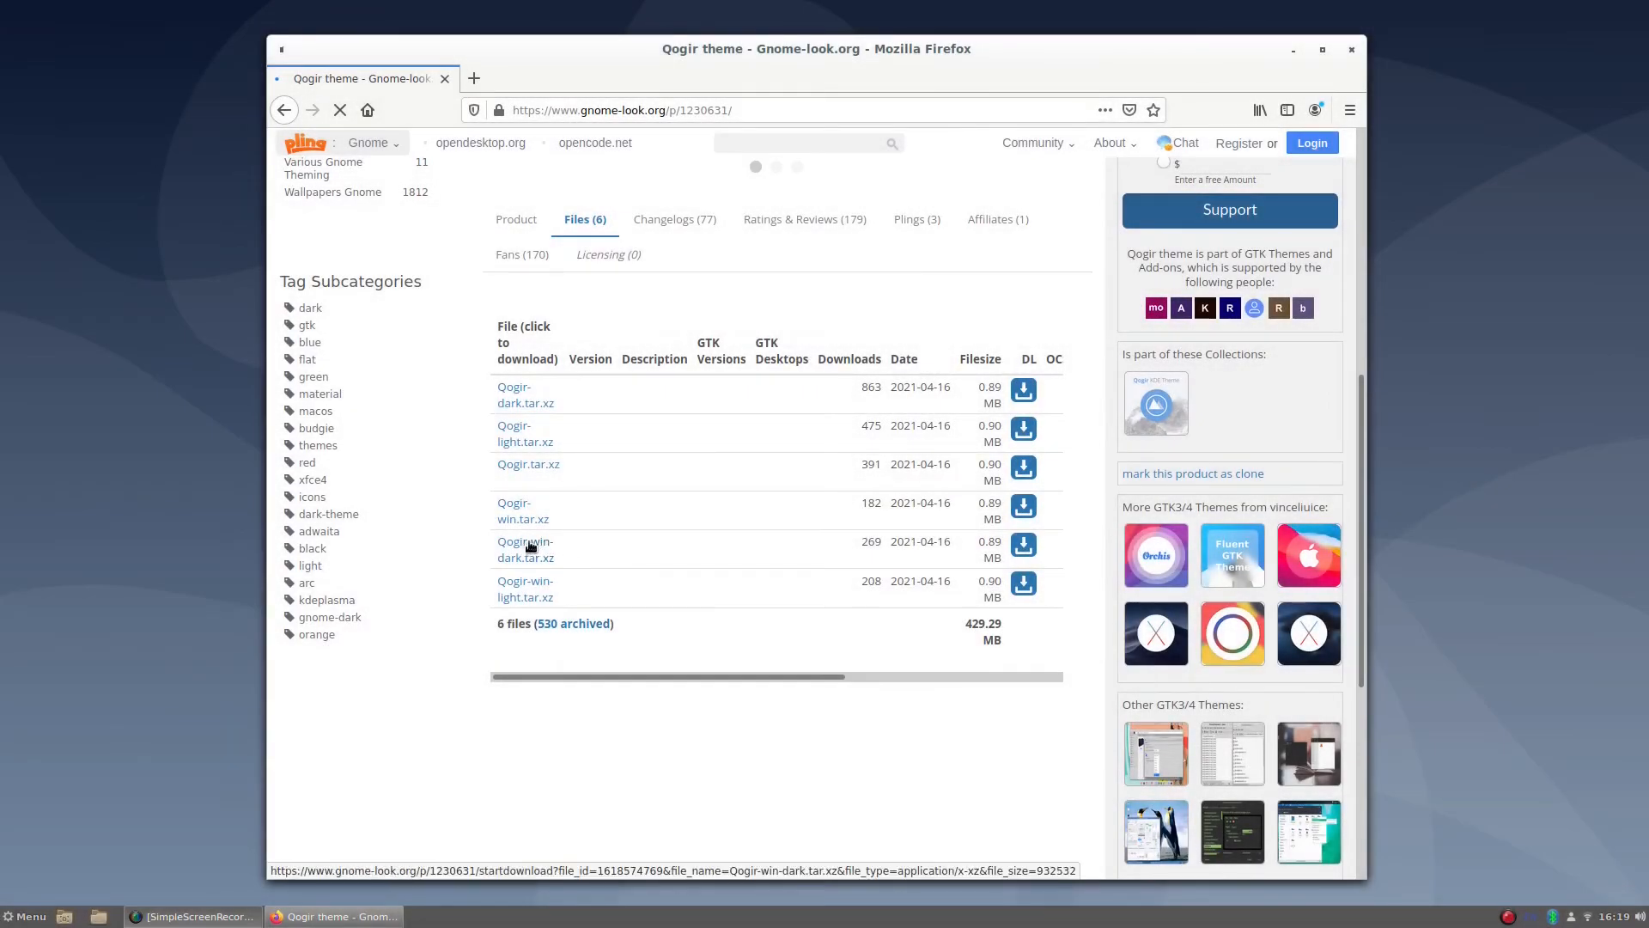
pyautogui.click(524, 548)
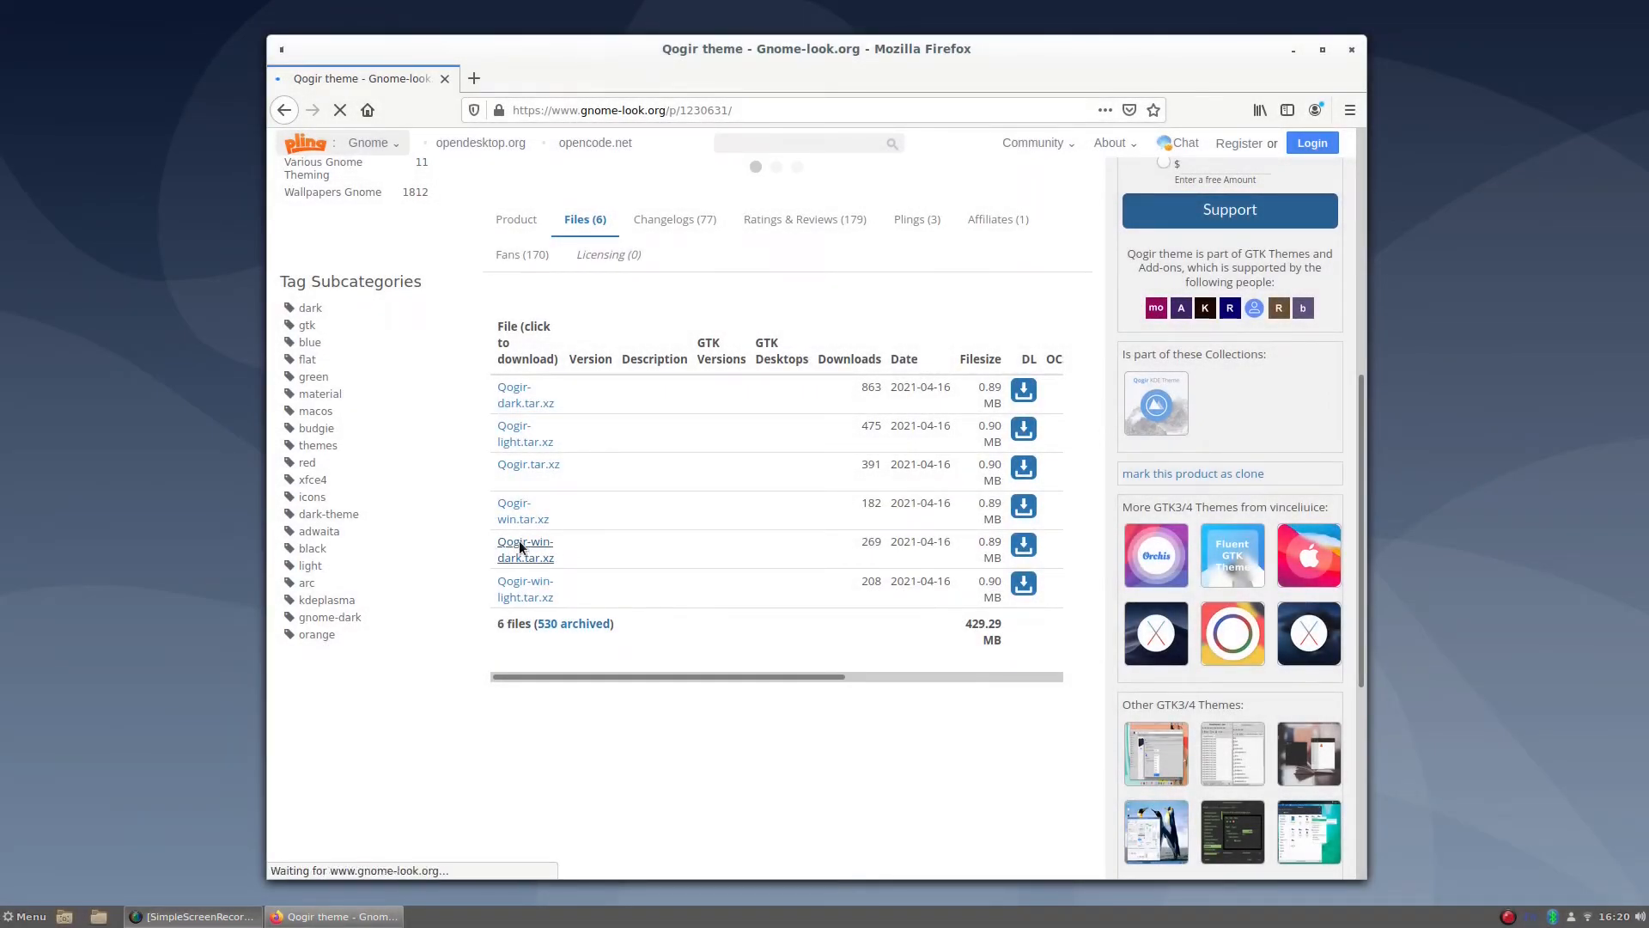
pyautogui.click(526, 550)
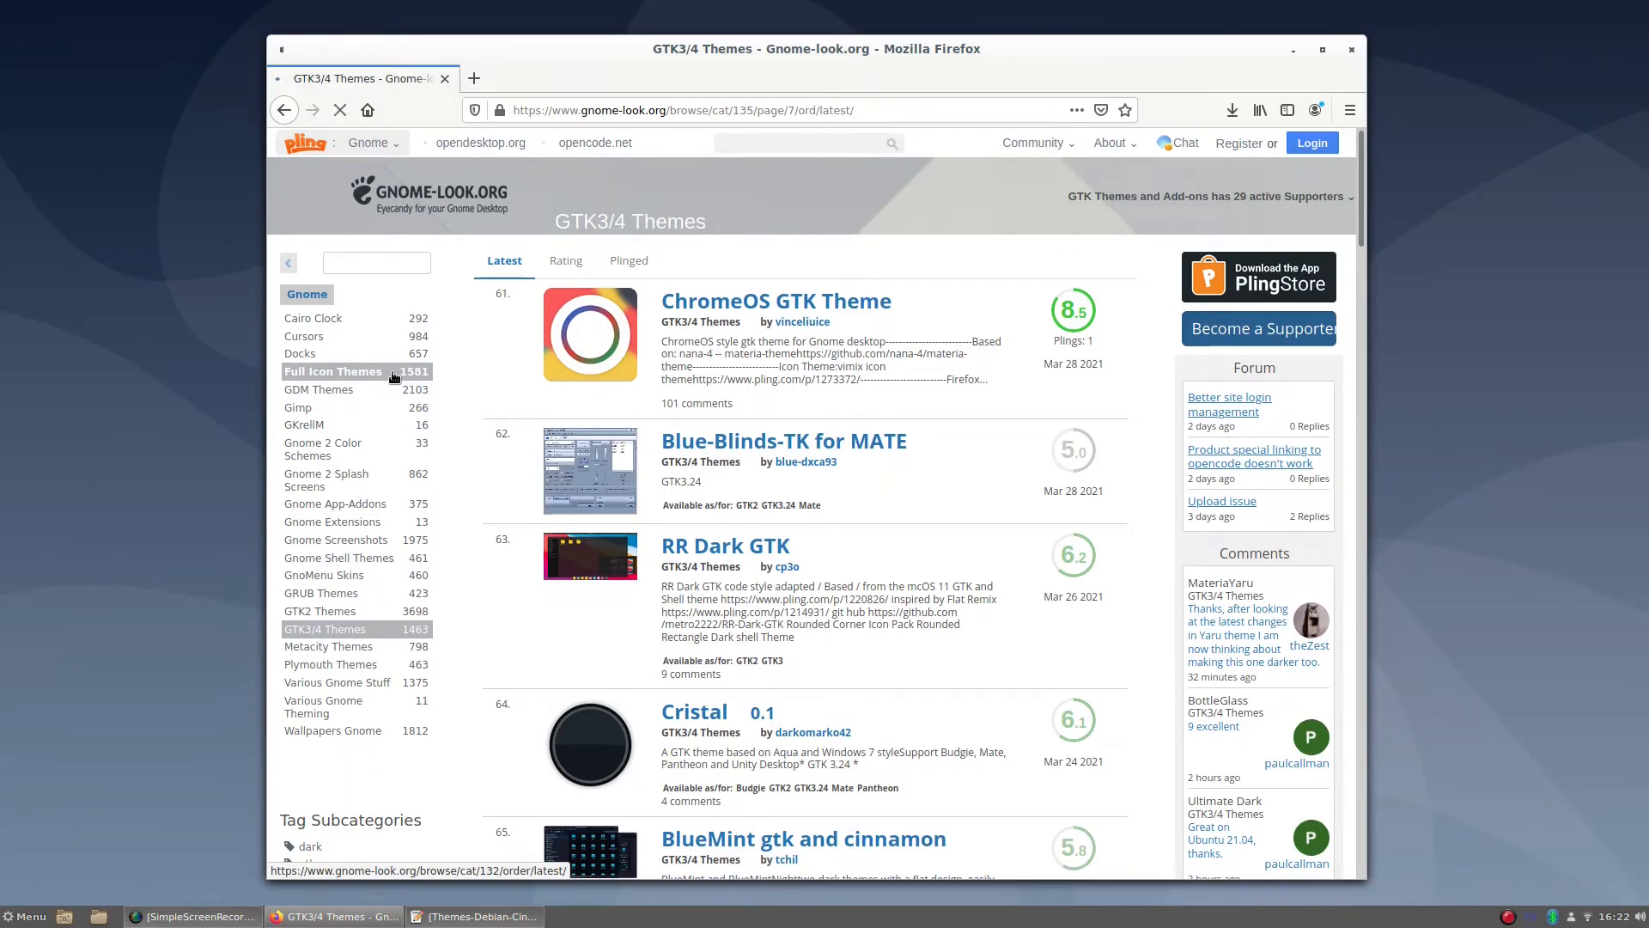
# Step: Download We10X-Valley.tar.xz from the We10X page under Full Icon Themes
pyautogui.click(333, 371)
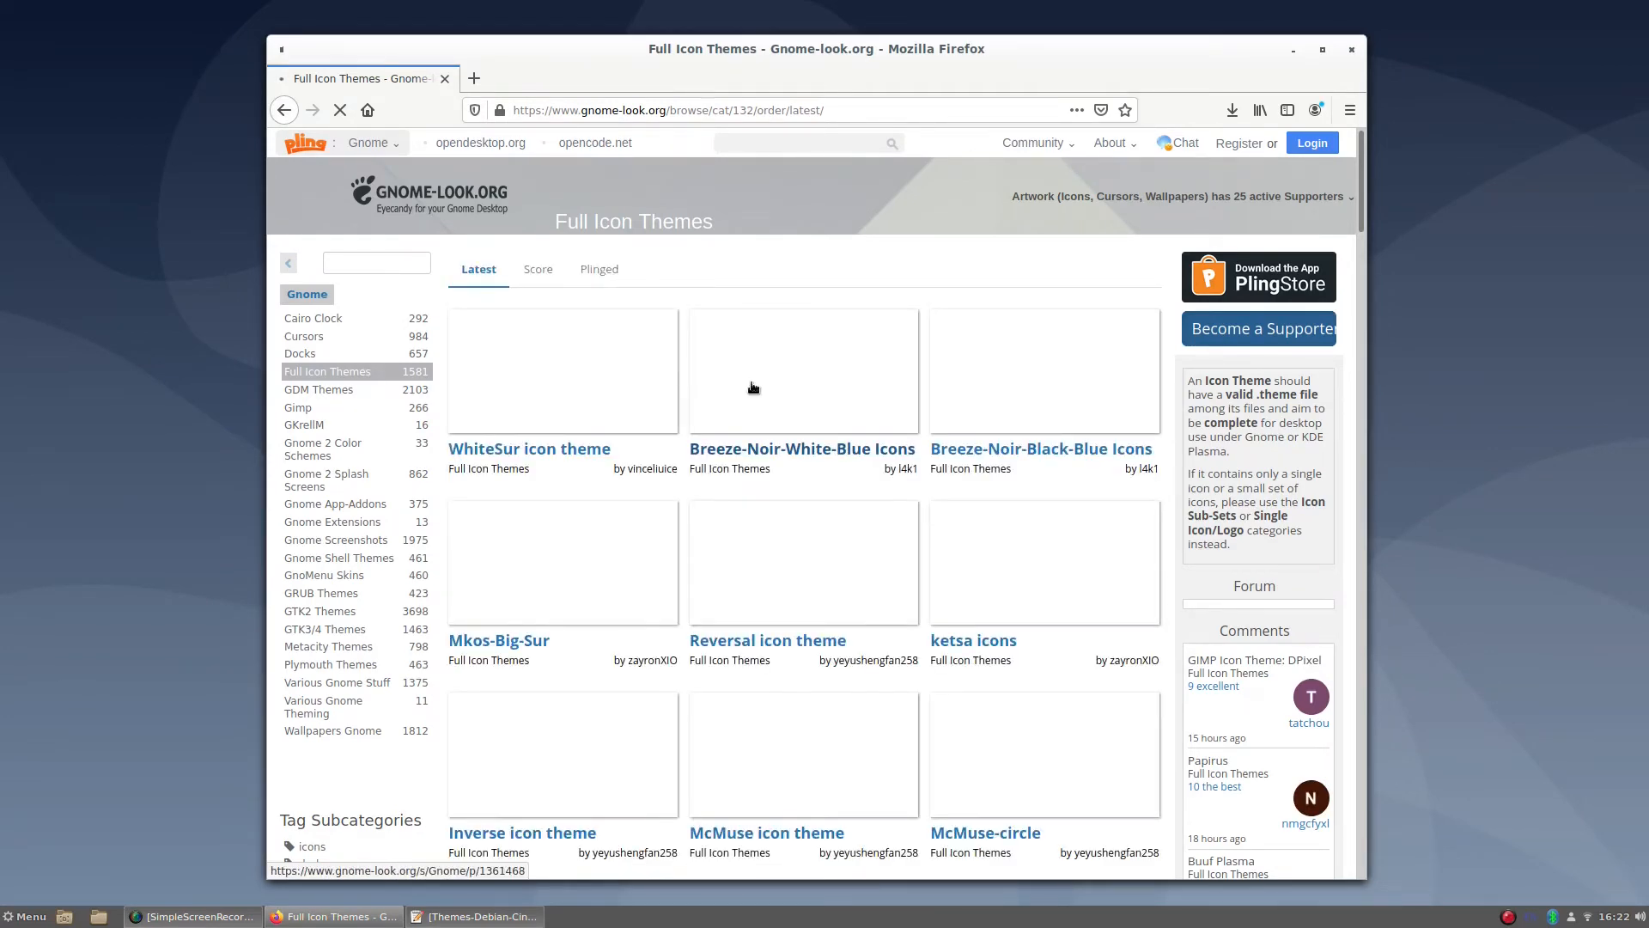
pyautogui.scroll(-3)
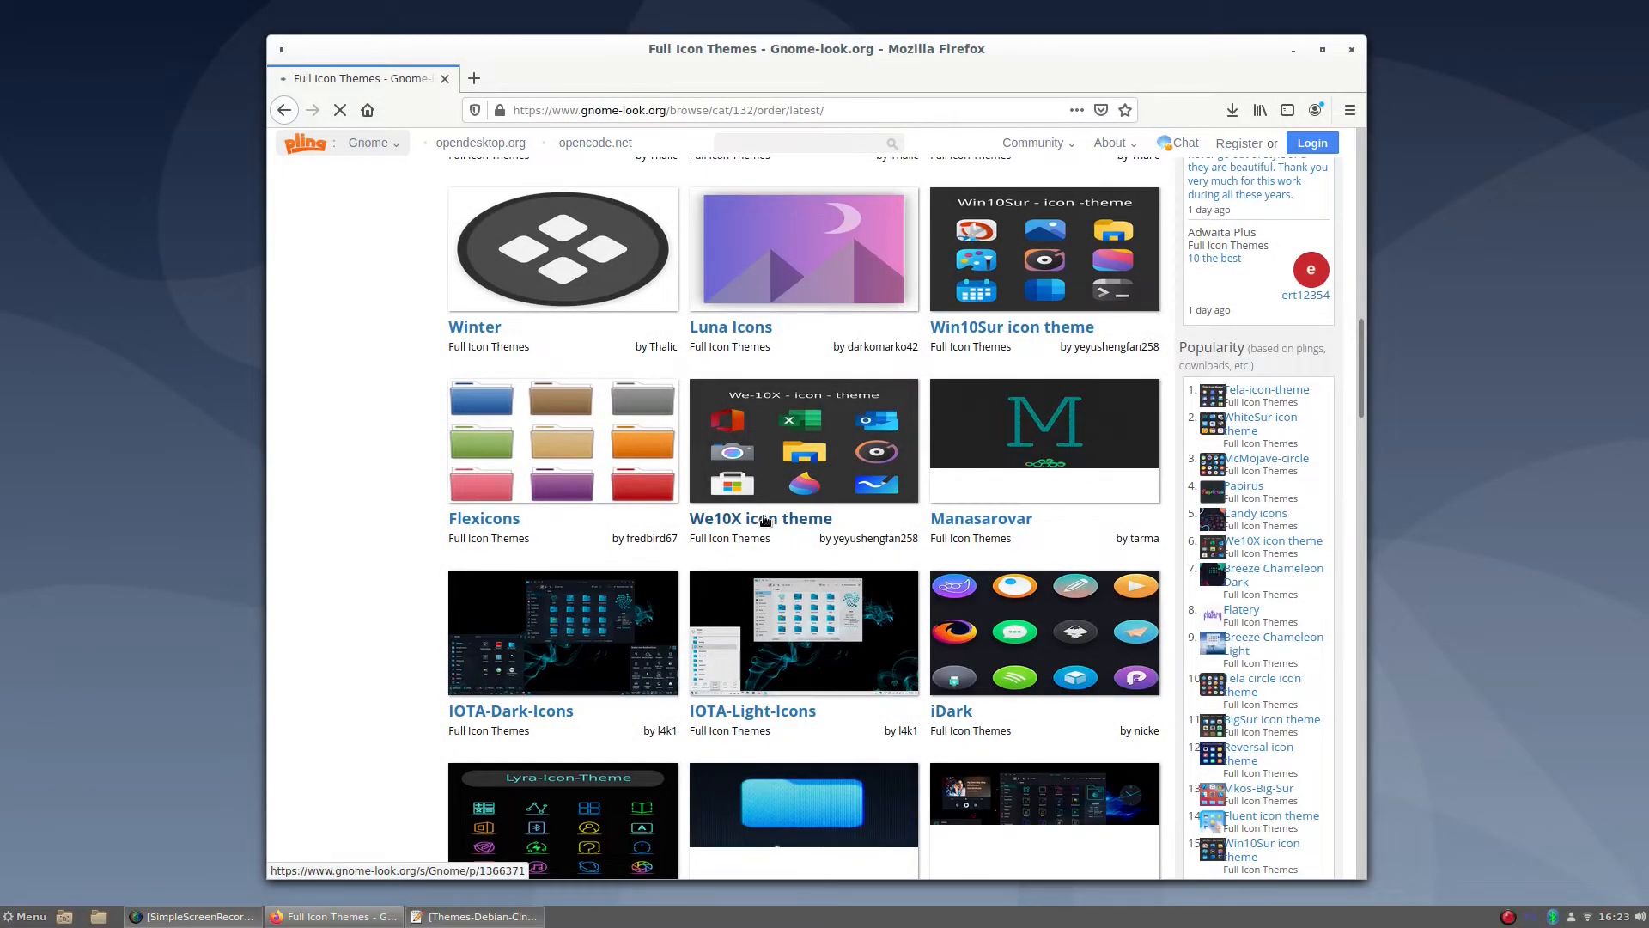
pyautogui.click(760, 517)
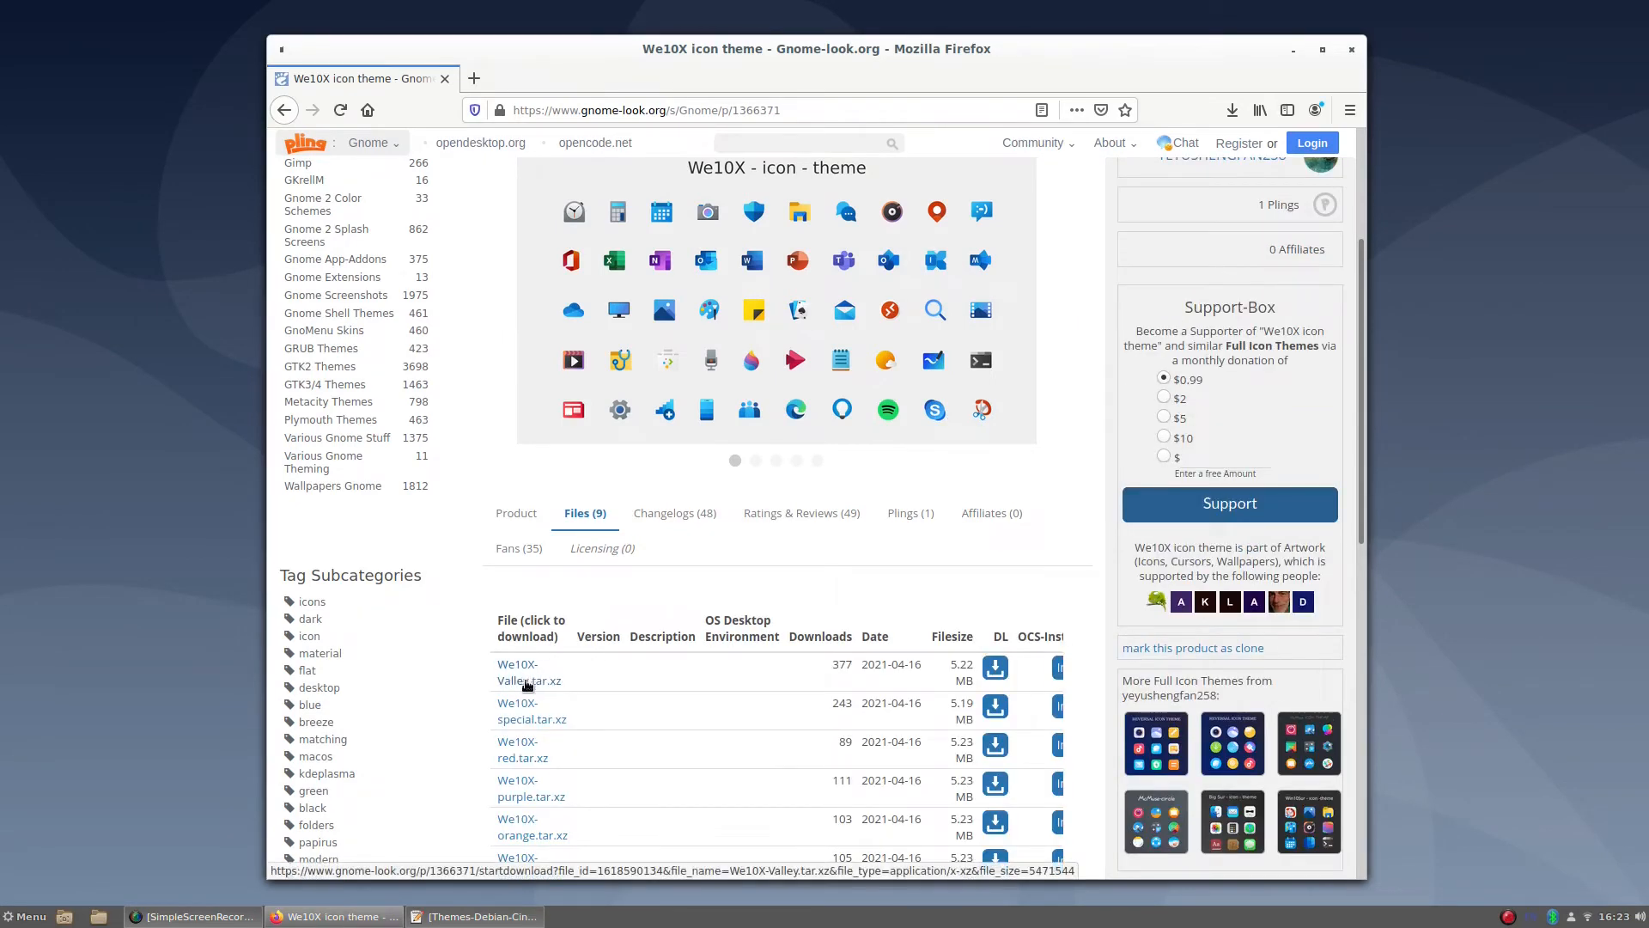
pyautogui.click(527, 672)
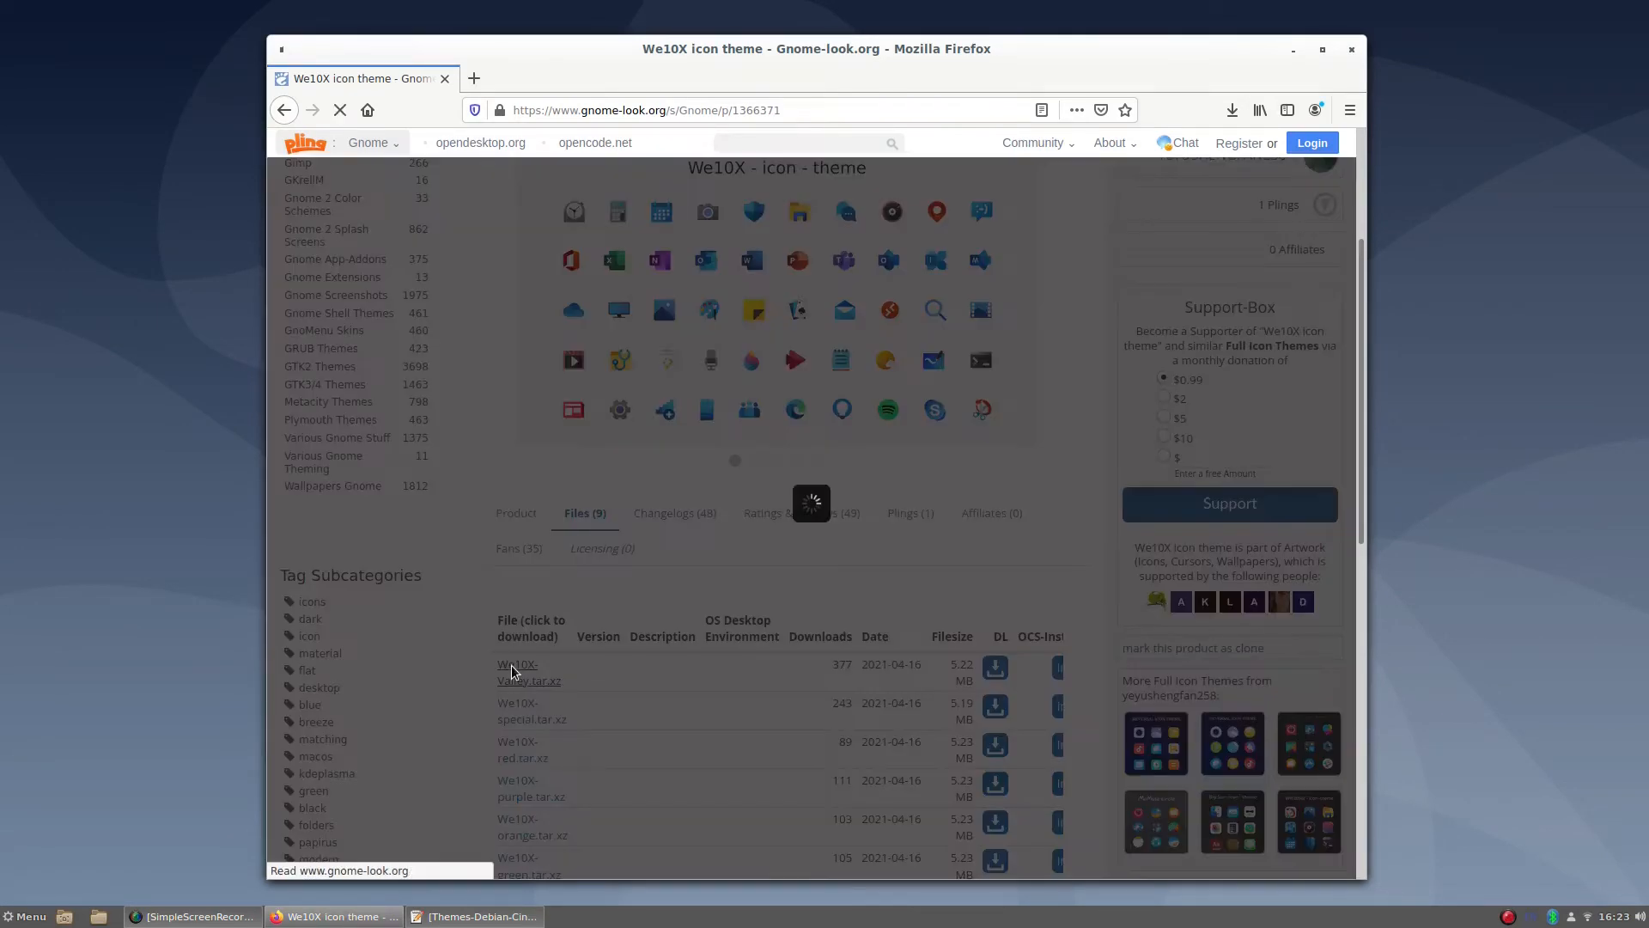
pyautogui.click(517, 672)
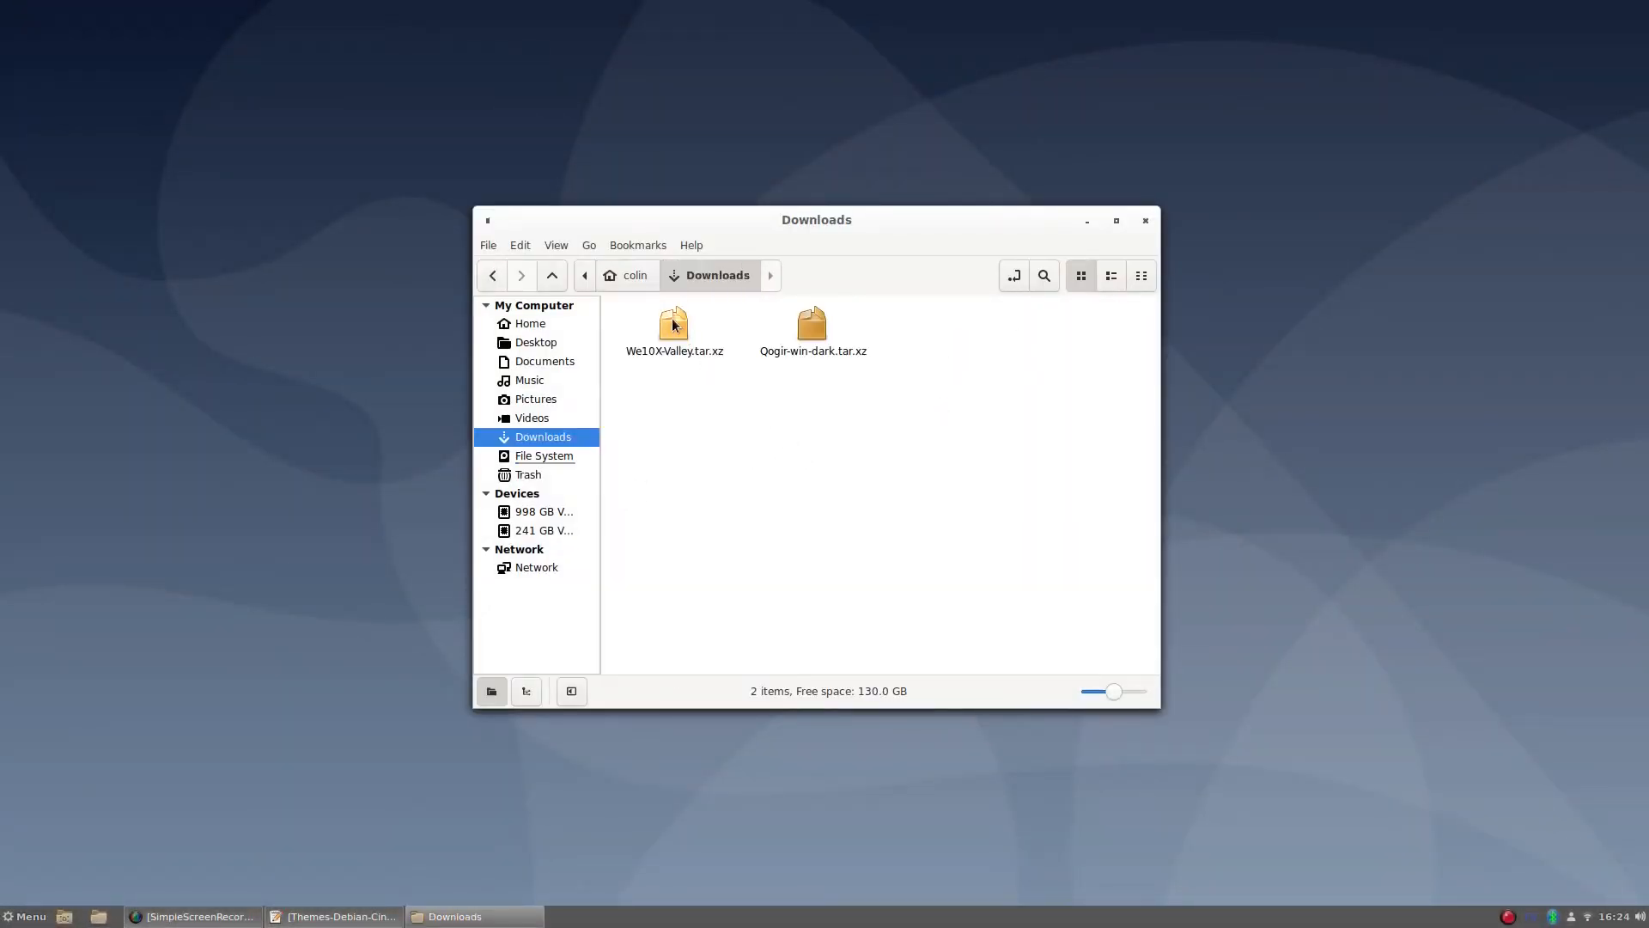
# Step: Create hidden folders .icons and .themes in the home folder
pyautogui.rightClick(673, 325)
pyautogui.write('.')
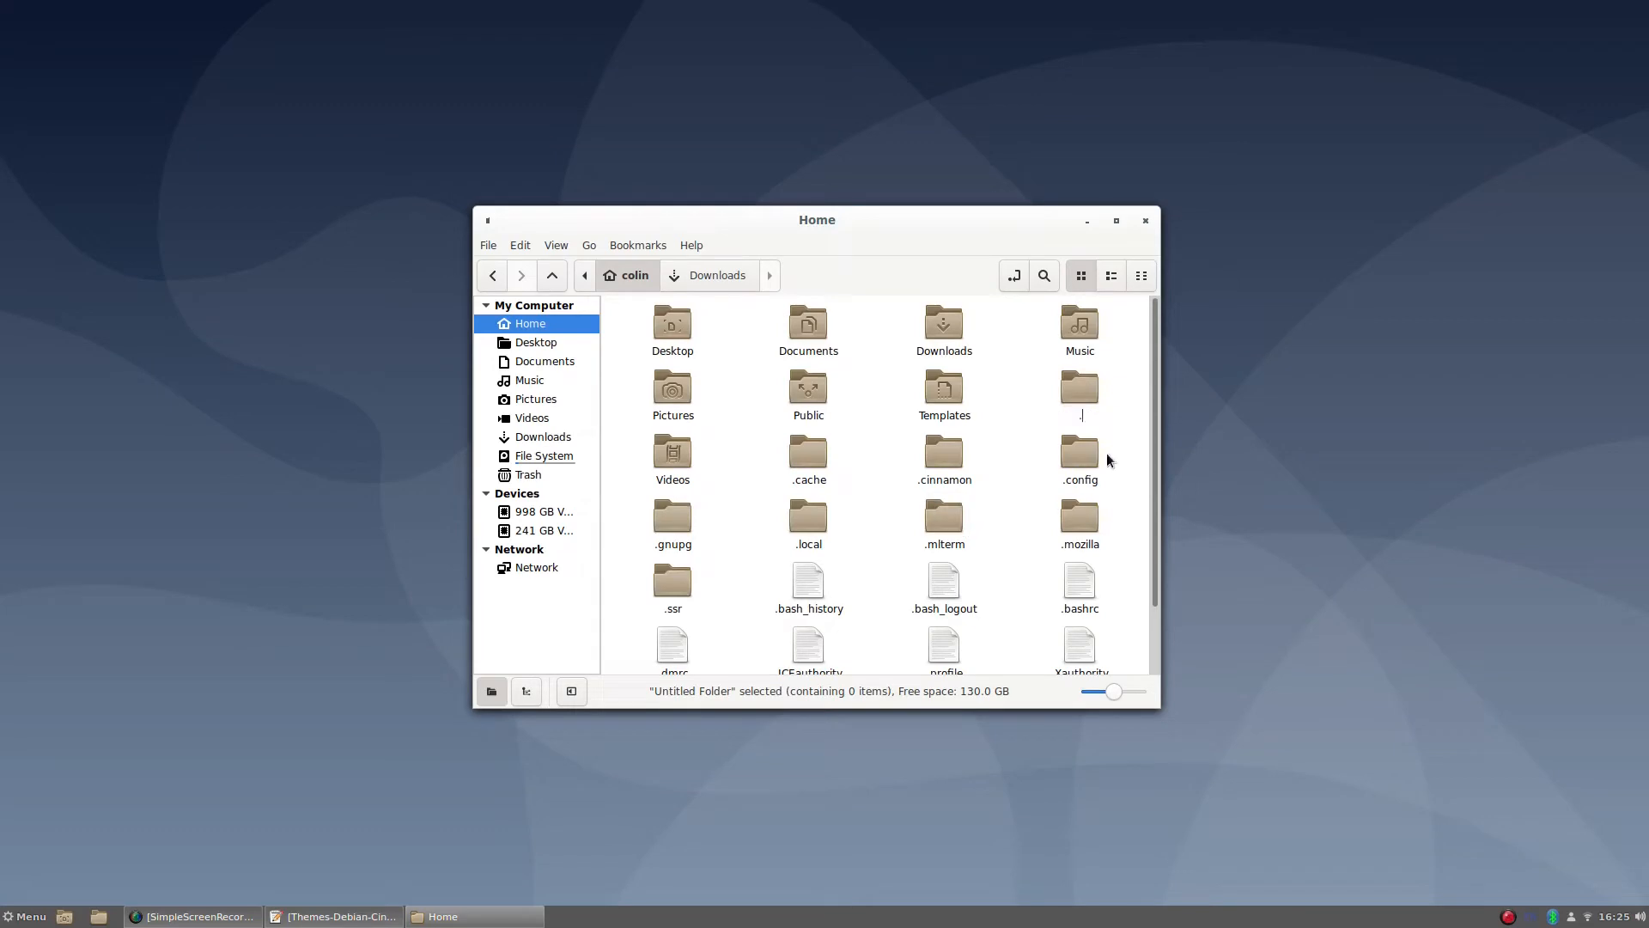
pyautogui.write('icons')
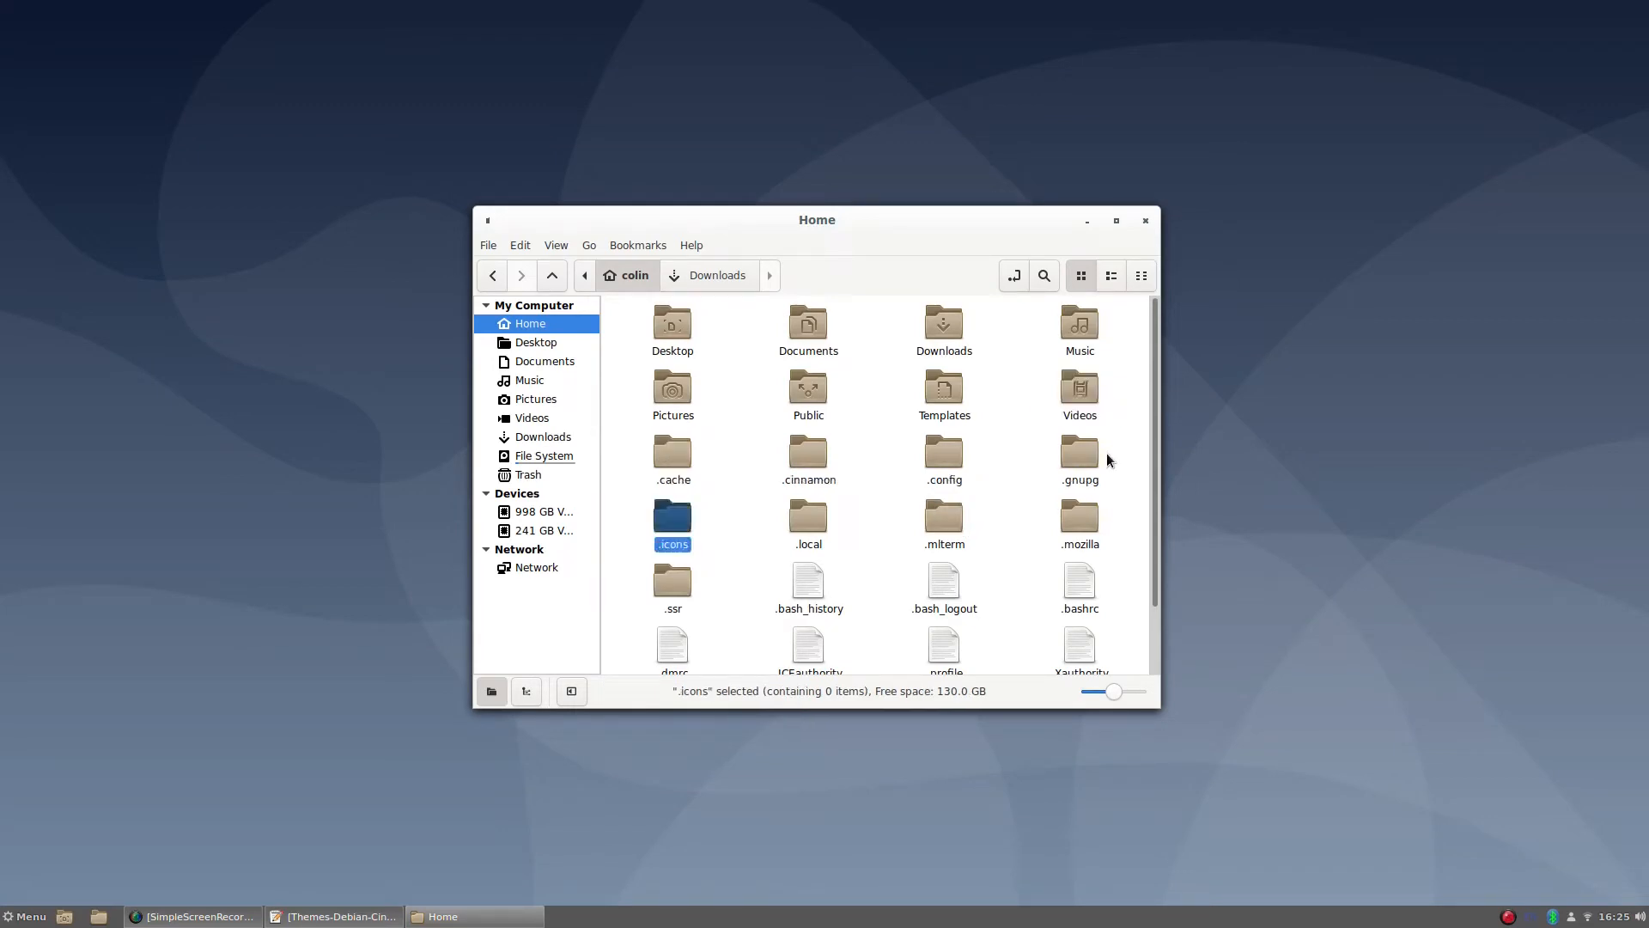
pyautogui.doubleClick(672, 519)
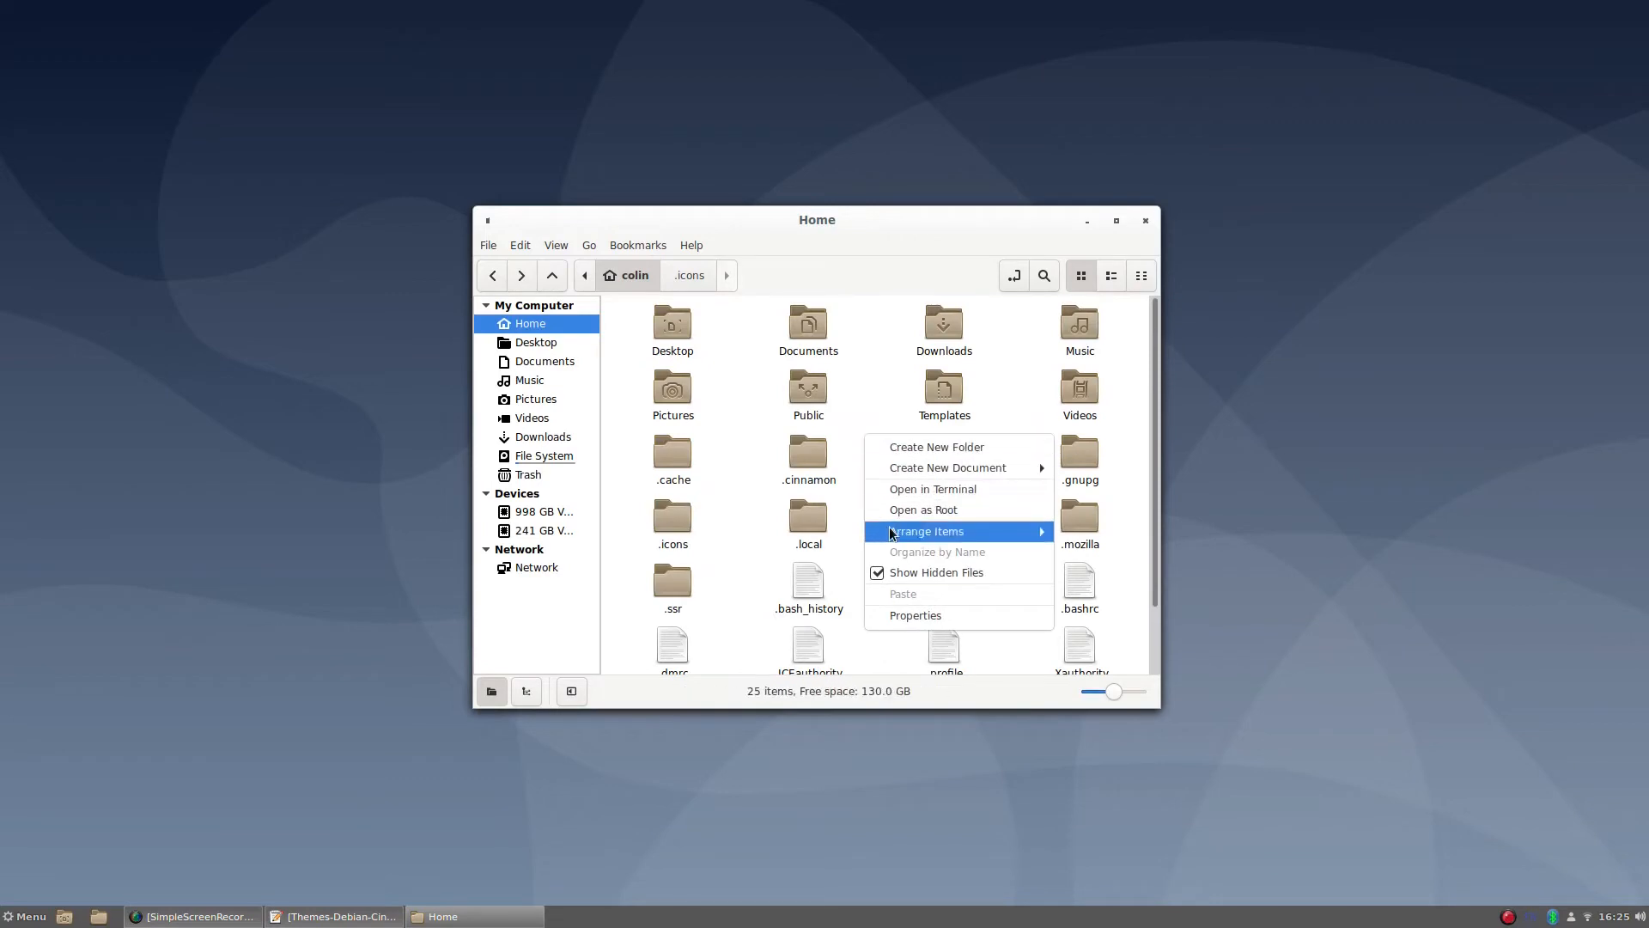
pyautogui.click(935, 446)
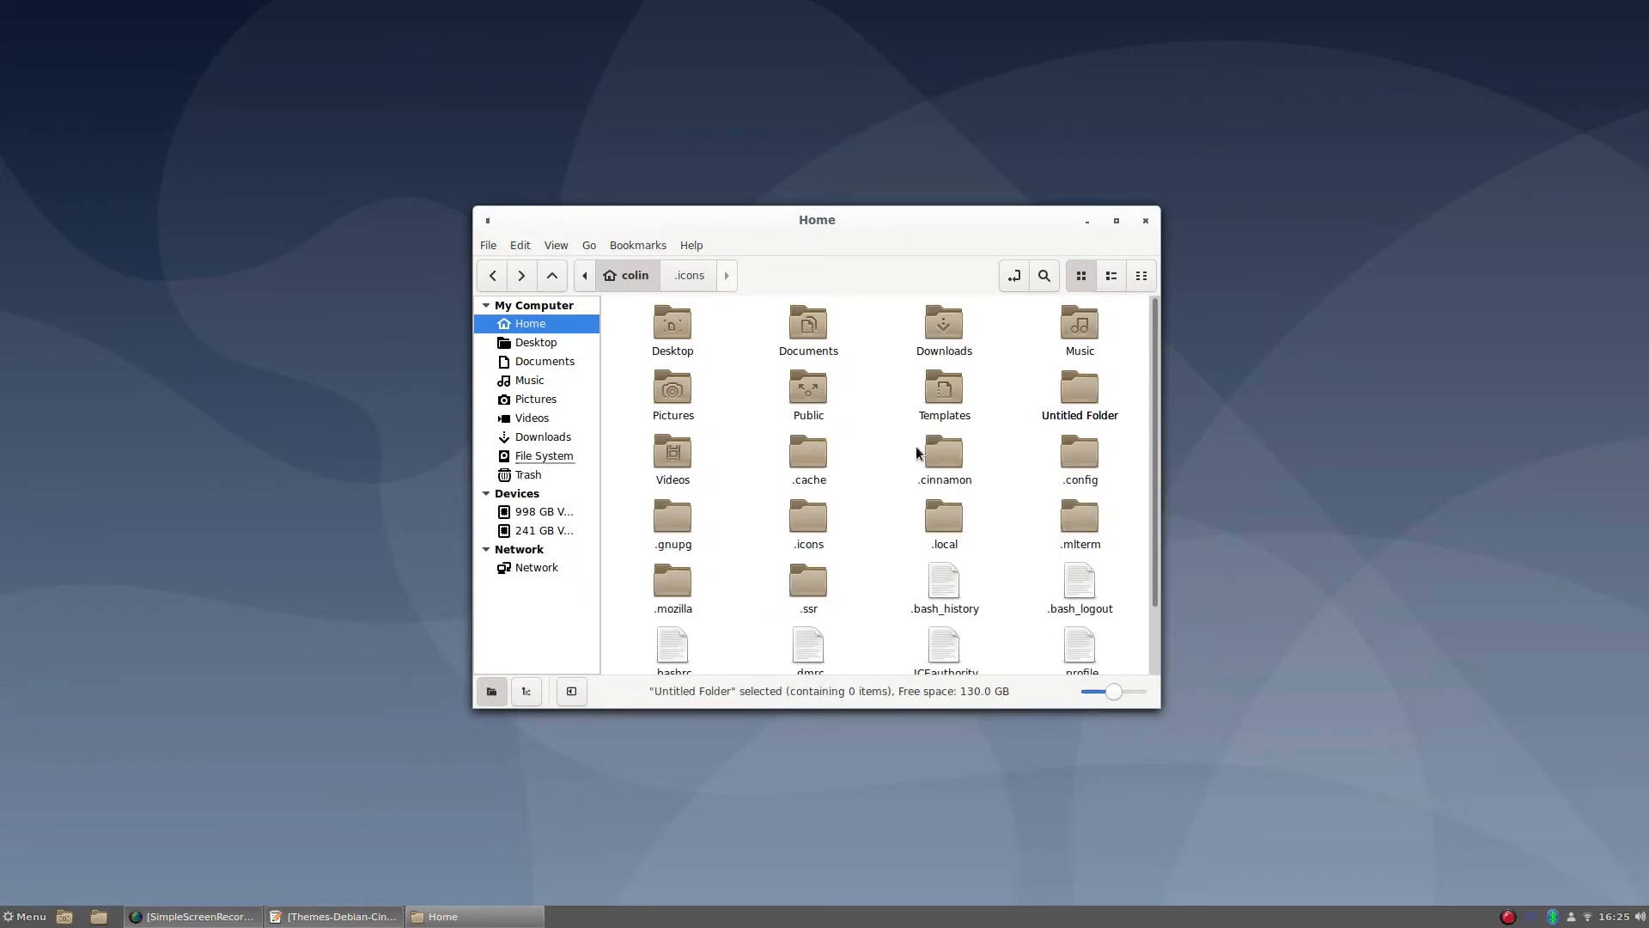
pyautogui.write('.themes')
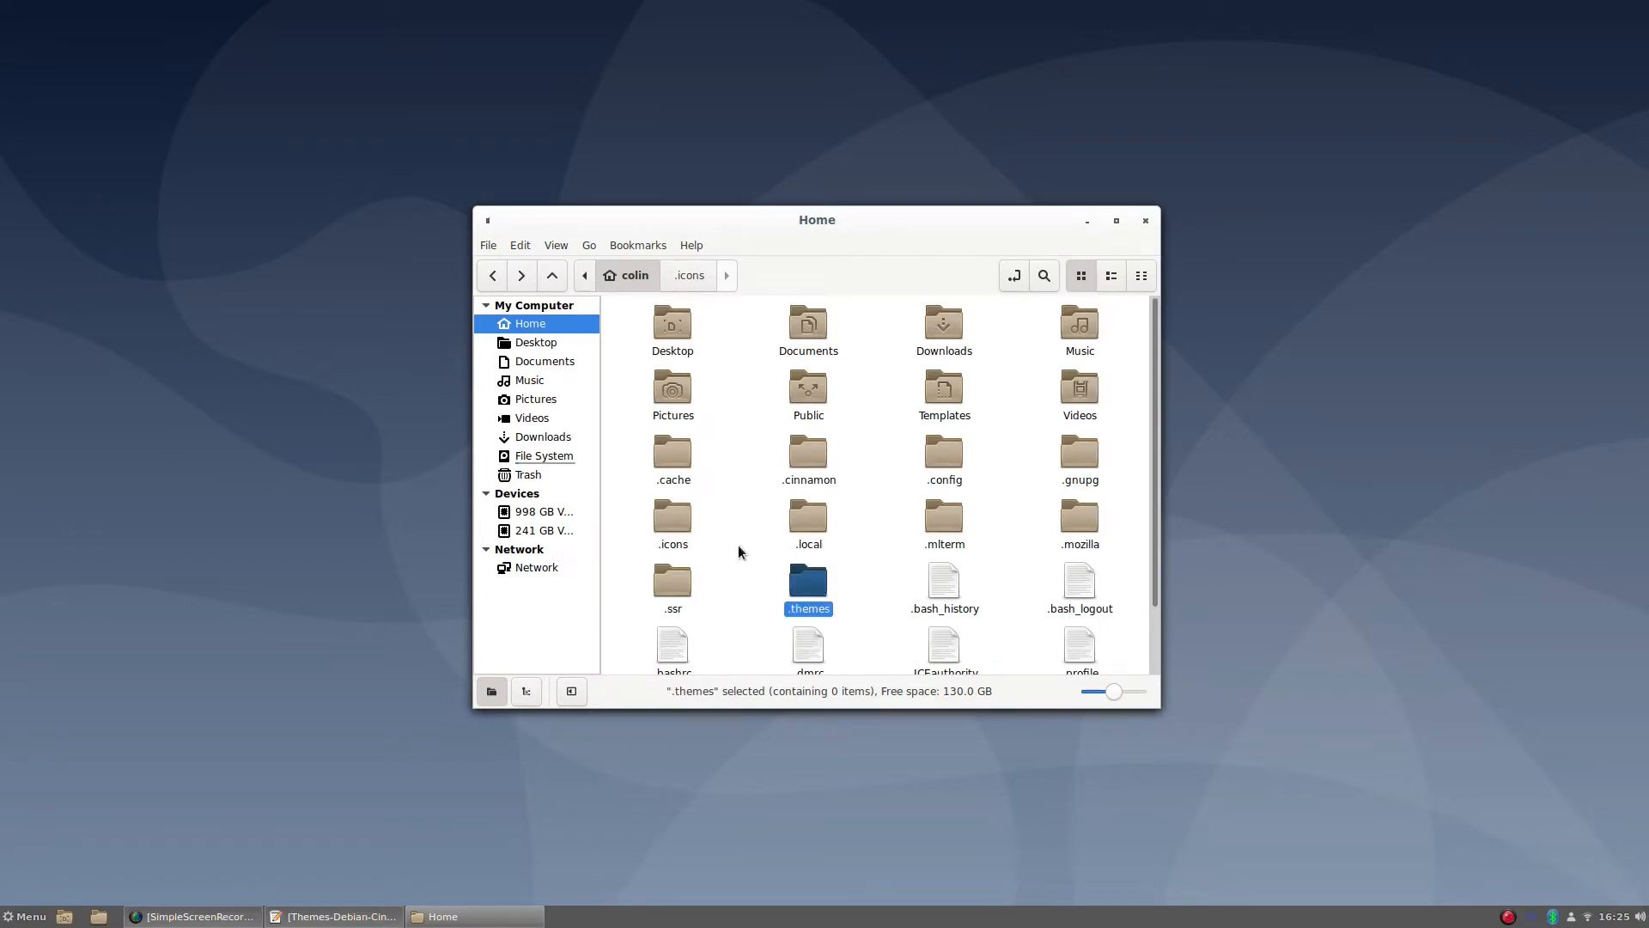
pyautogui.moveTo(544, 412)
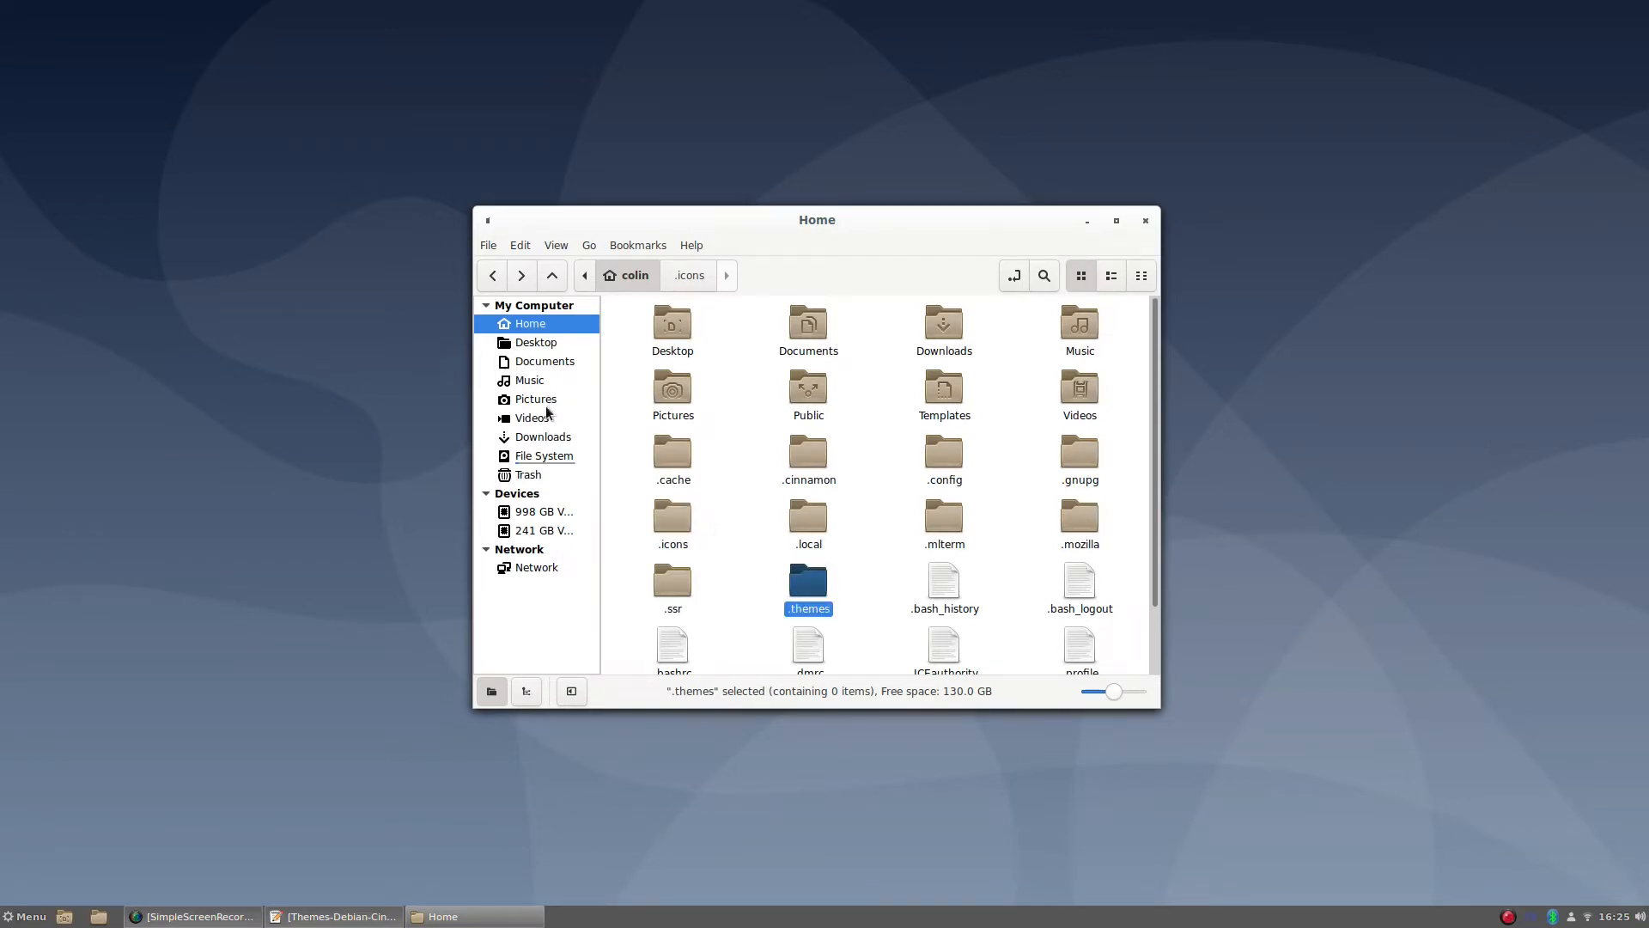
# Step: Extract Qogir-win-dark.tar.xz into ~/.themes and check the unpacked theme folder
pyautogui.rightClick(671, 325)
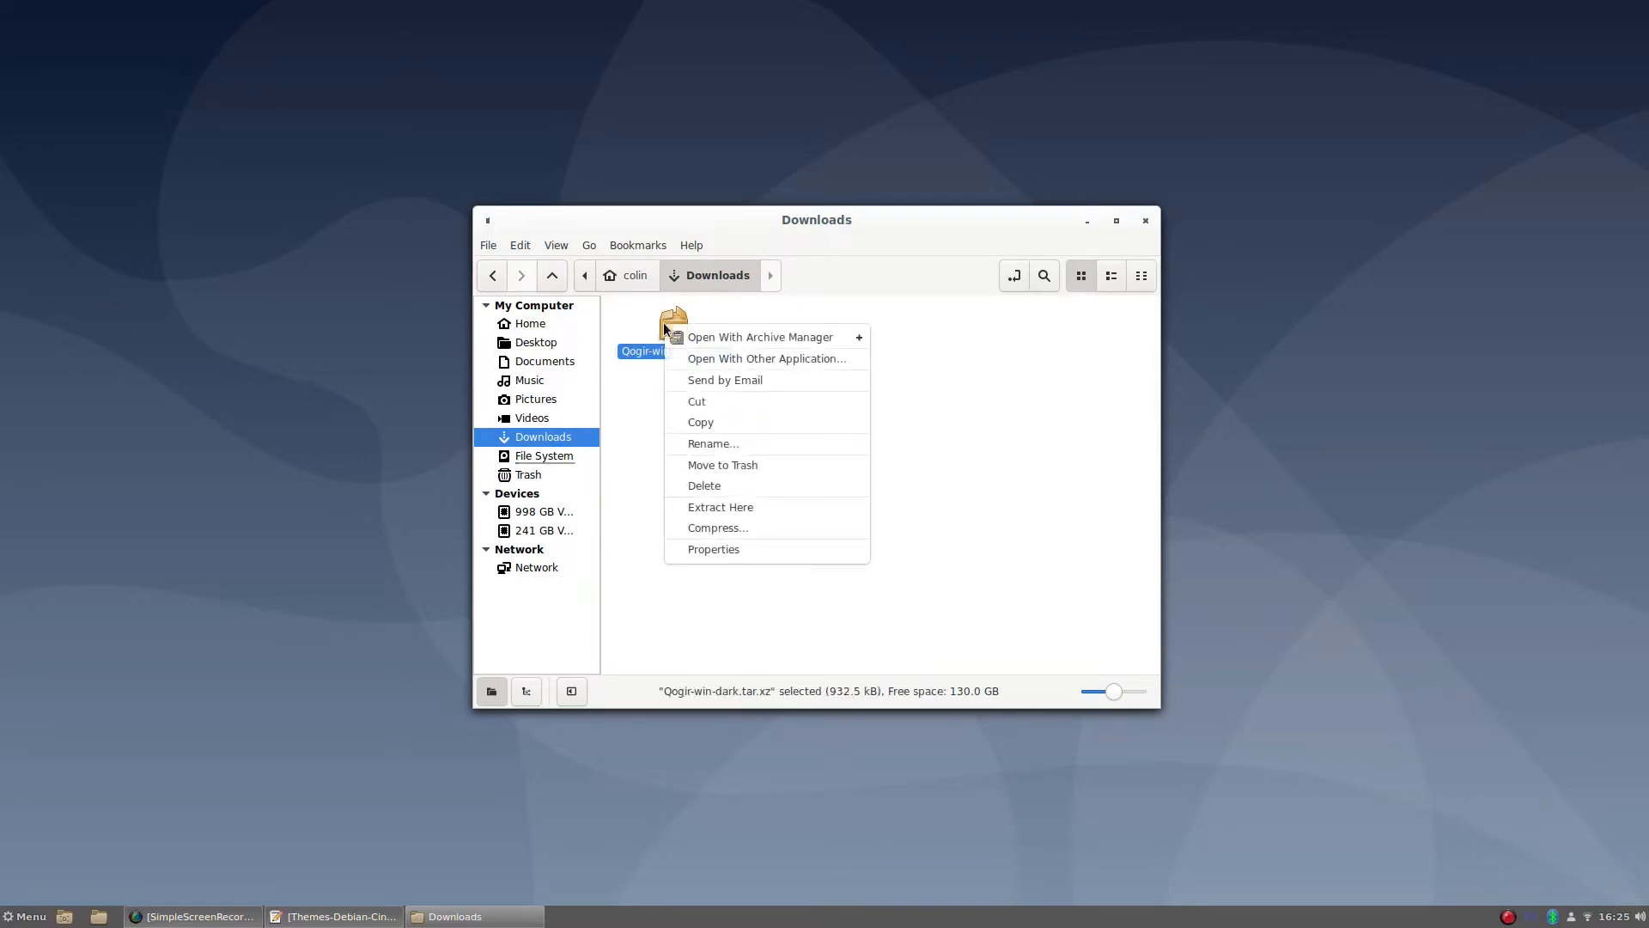
pyautogui.click(695, 402)
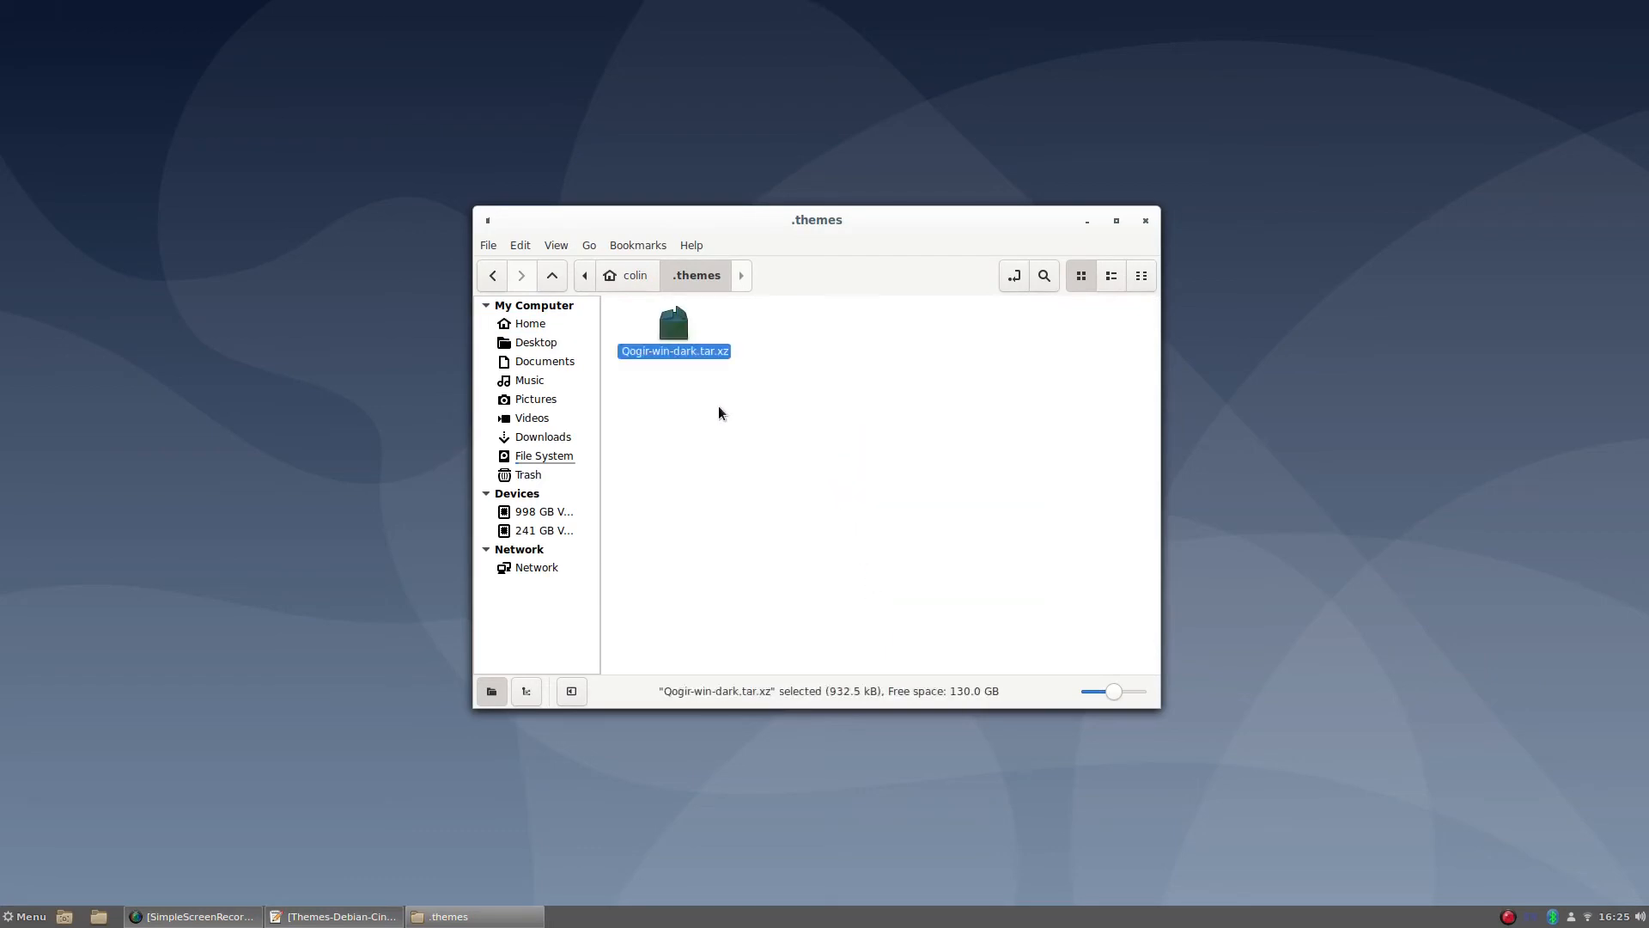
pyautogui.moveTo(790, 501)
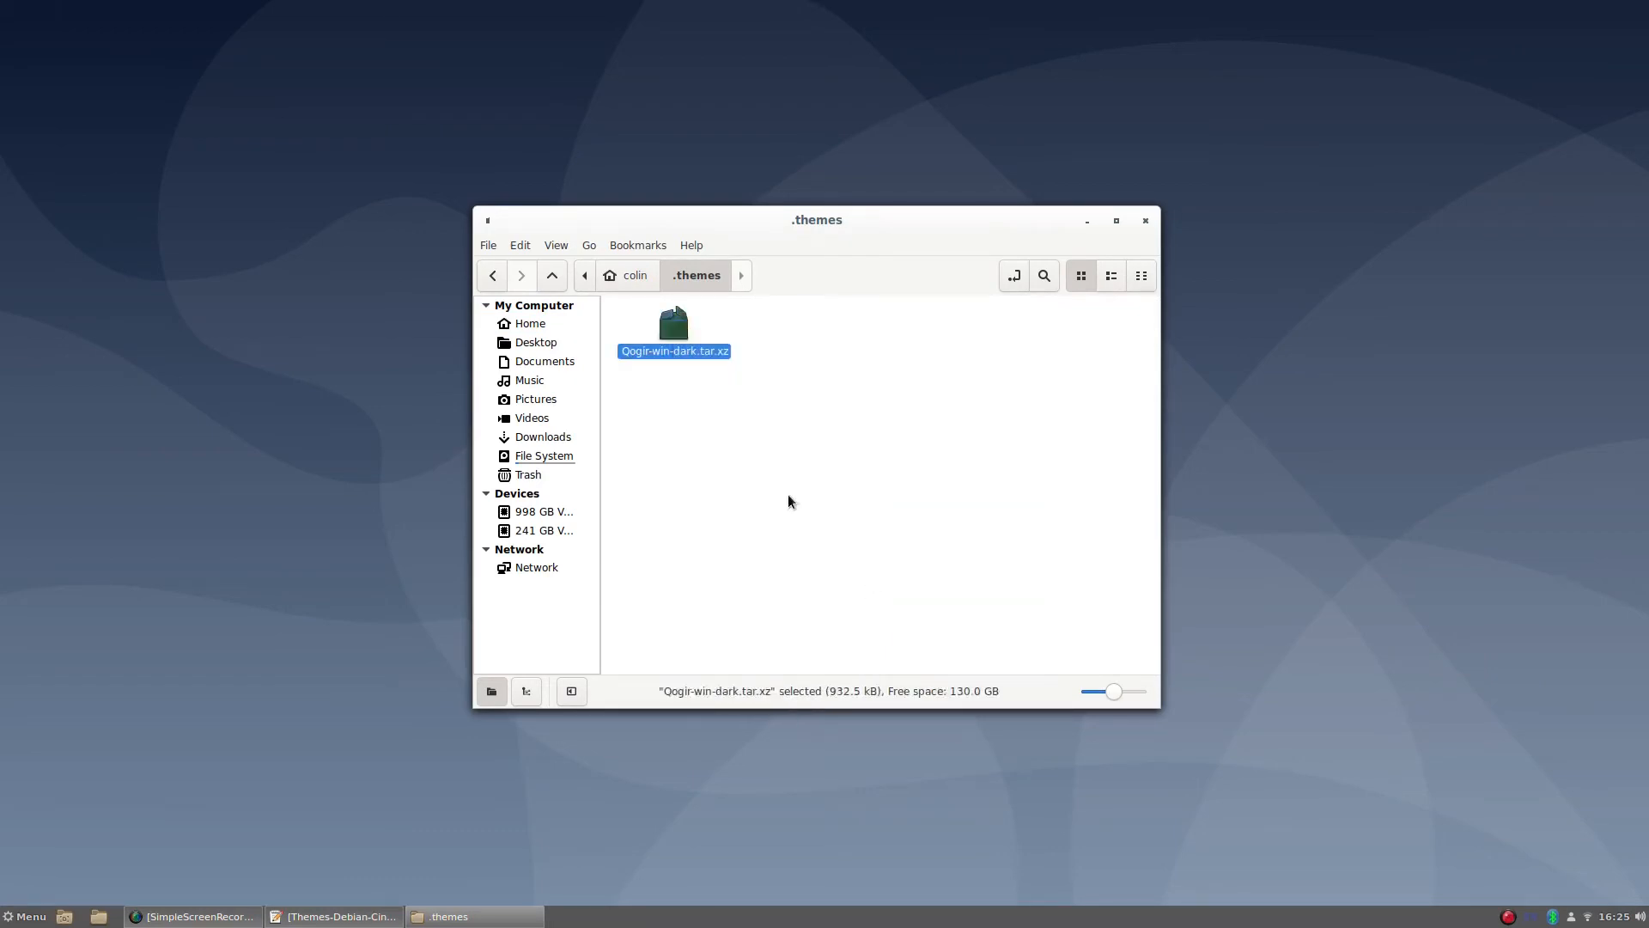
pyautogui.doubleClick(673, 326)
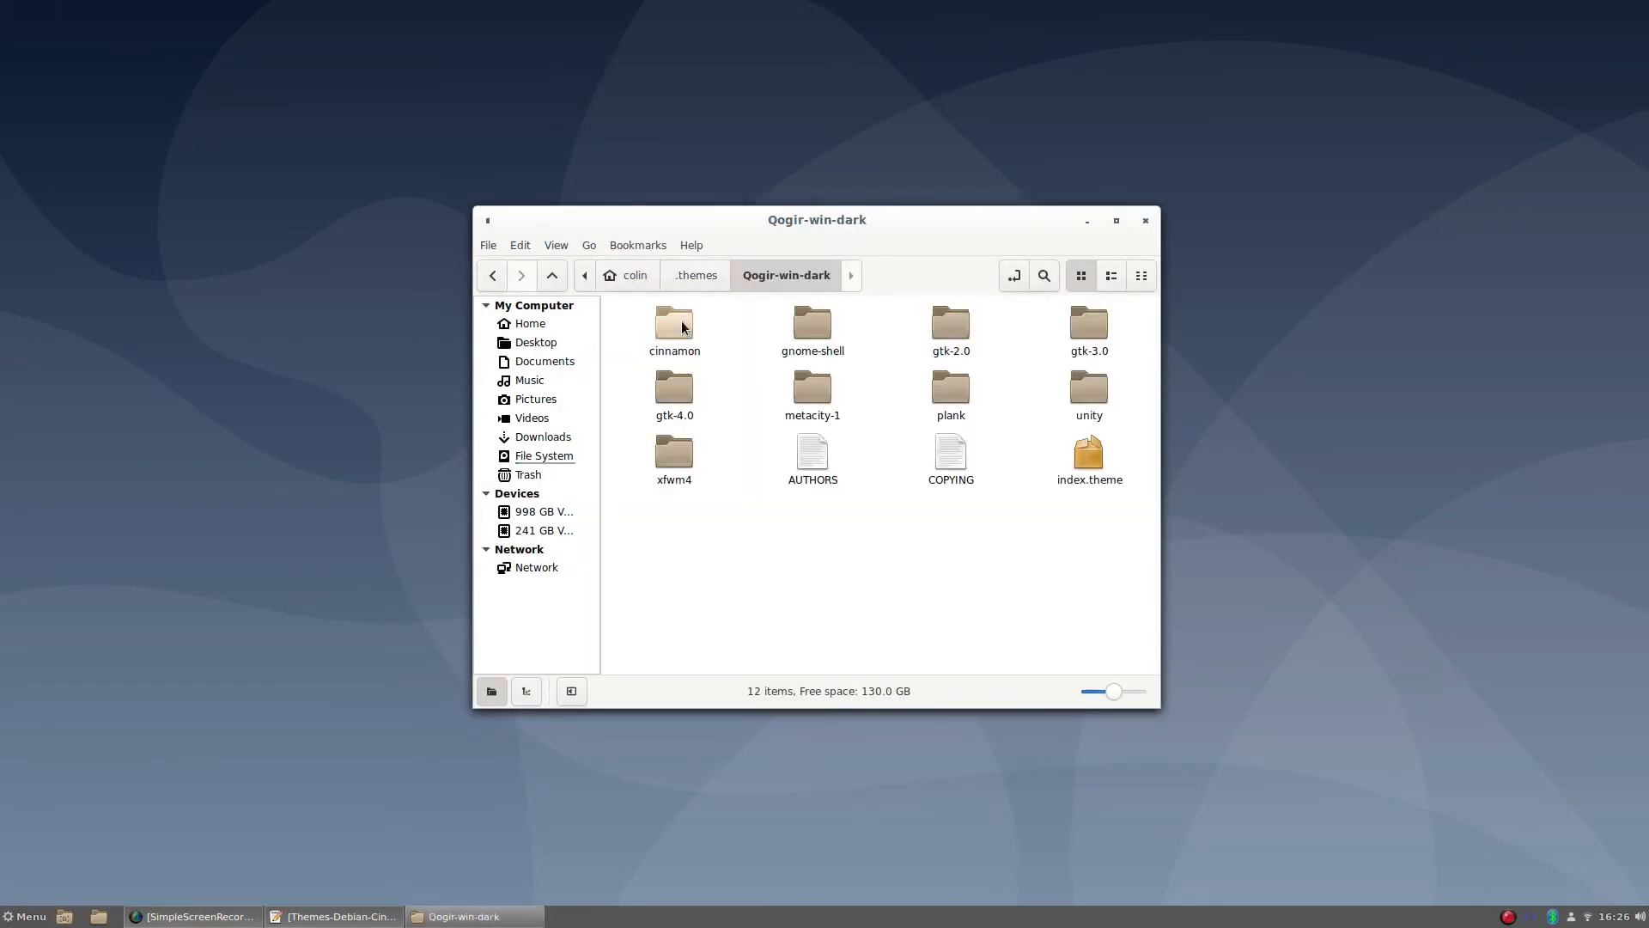
pyautogui.click(552, 275)
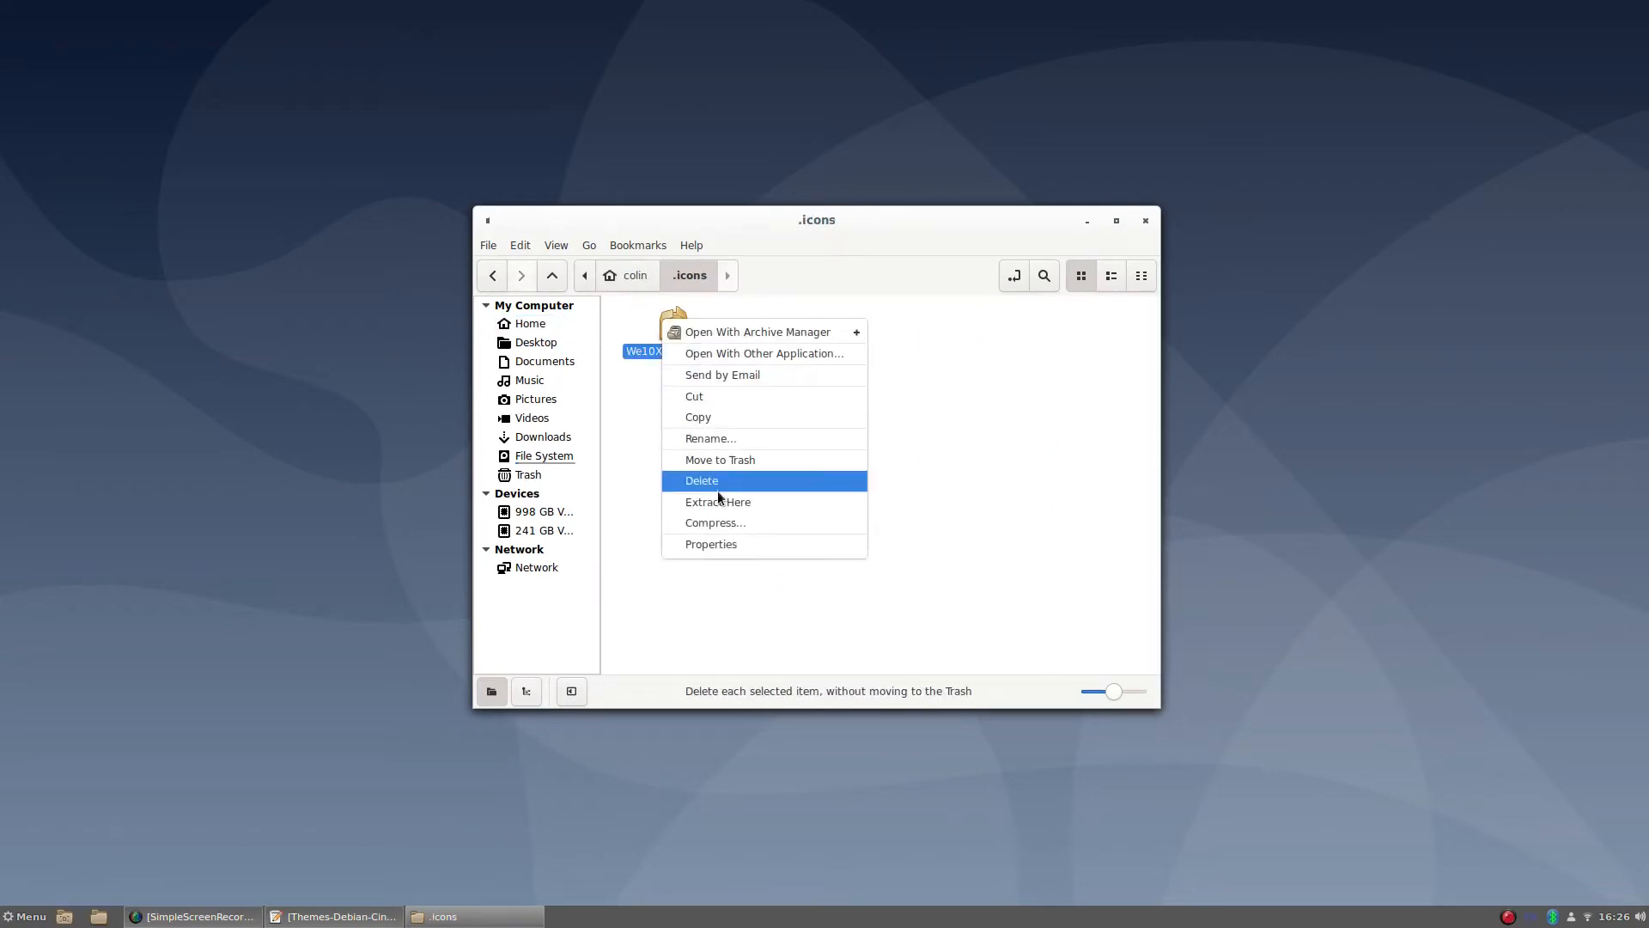
# Step: Extract We10X-Valley in ~/.icons, rename its folder, and paste We10X-Valley and We10X-Valley-dark directly into .icons
pyautogui.click(718, 501)
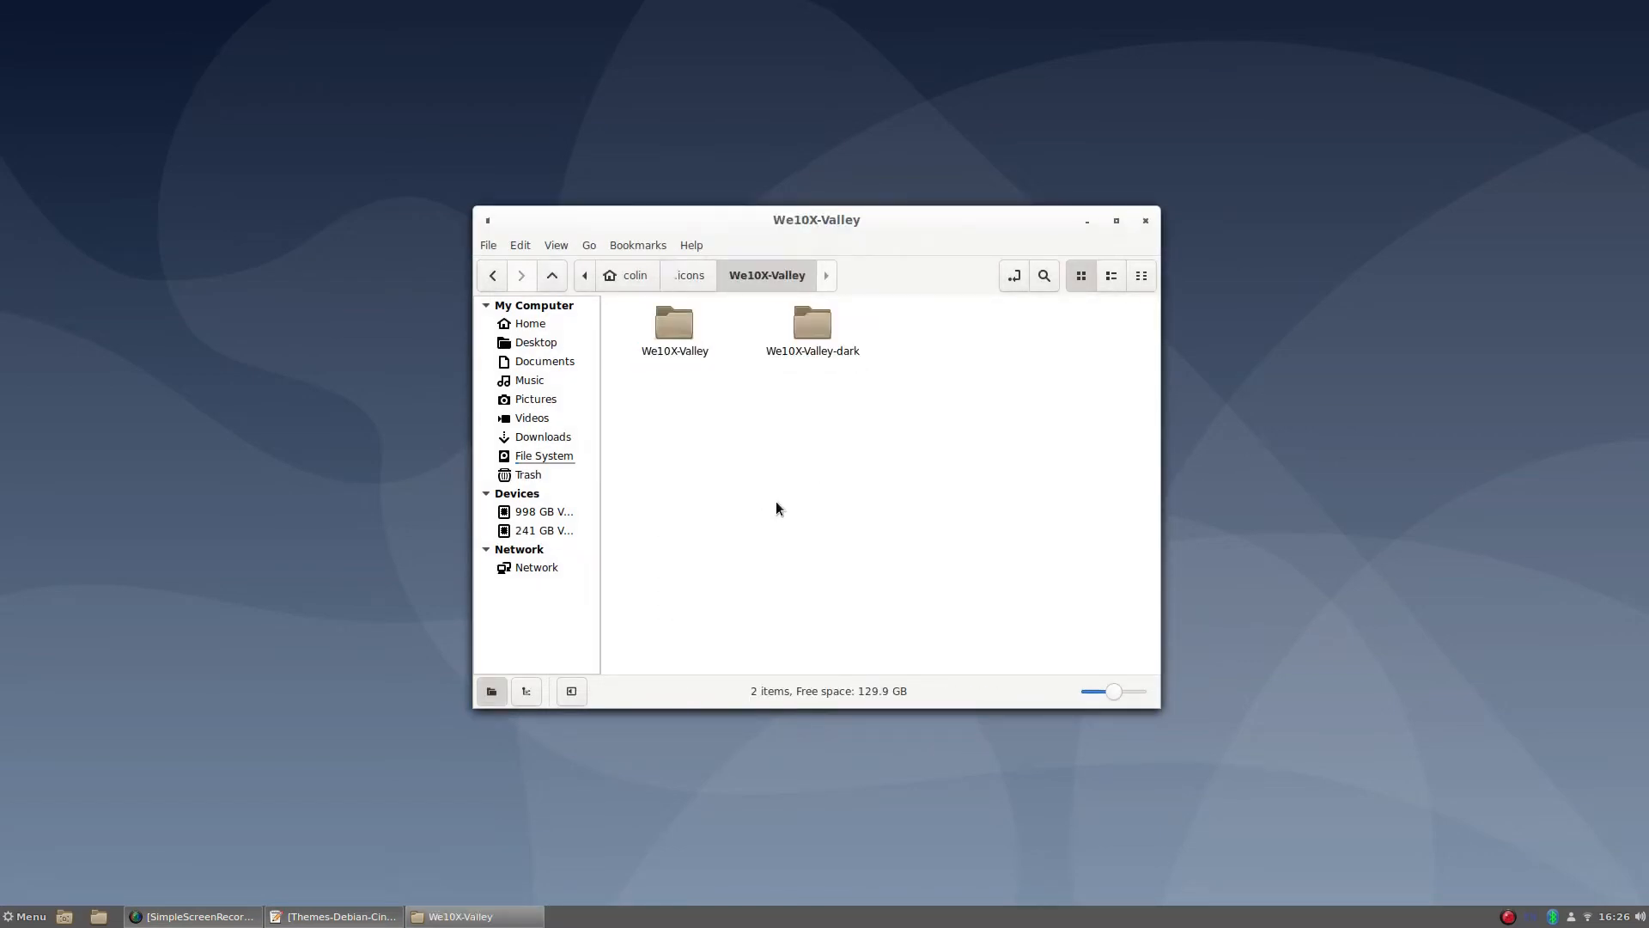
pyautogui.moveTo(868, 384)
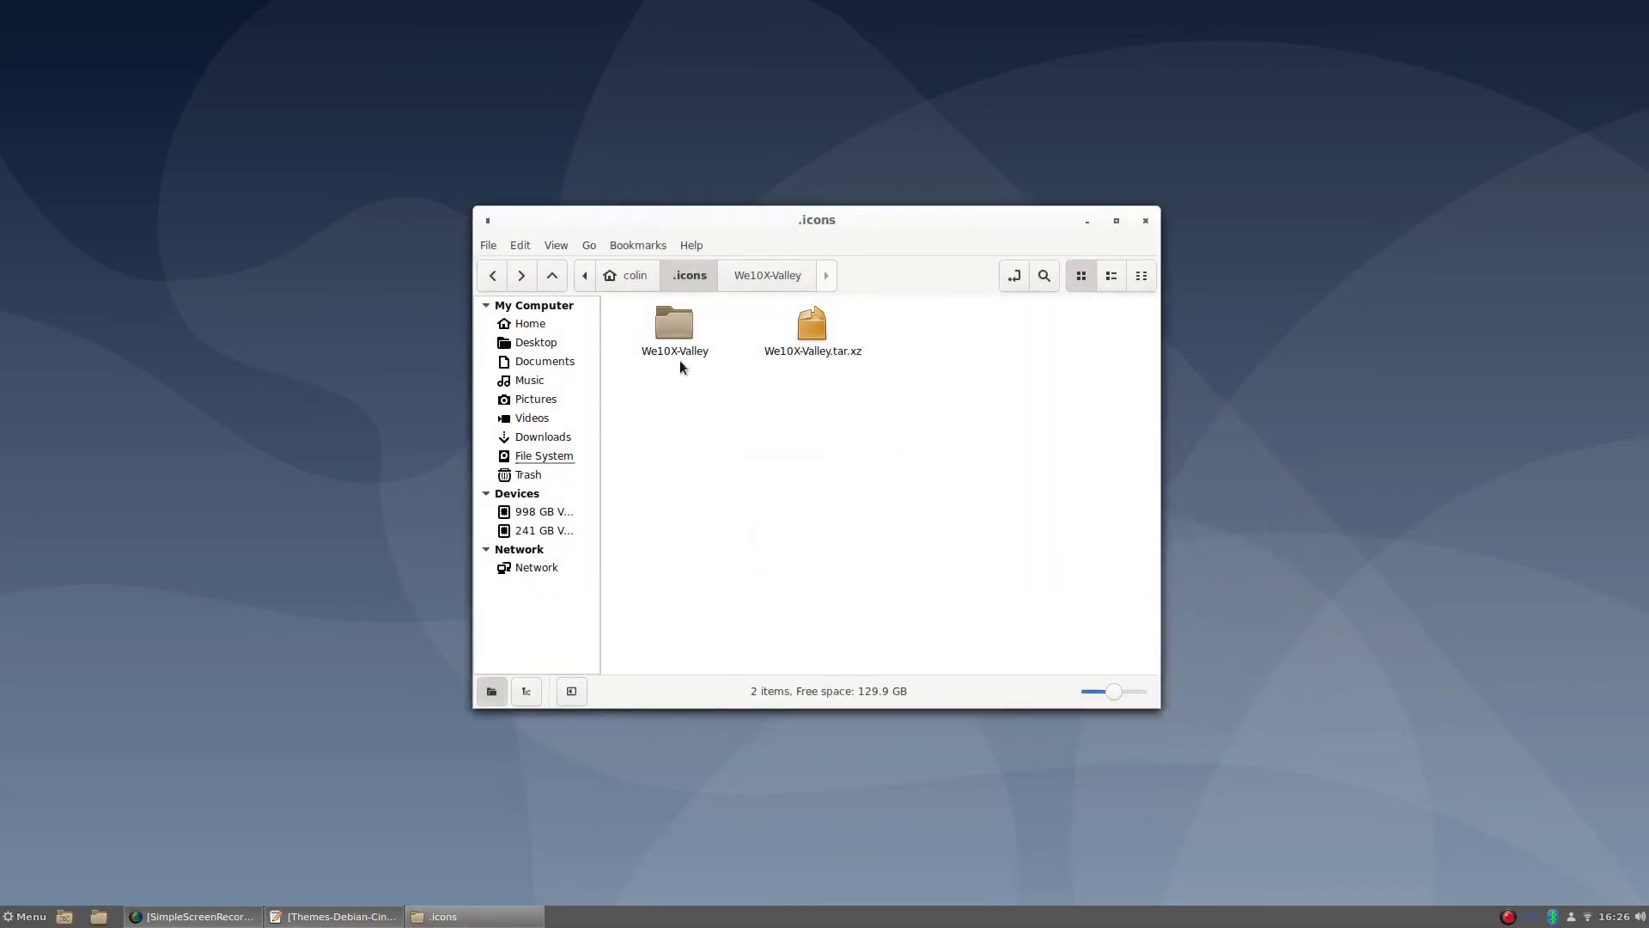
pyautogui.click(674, 350)
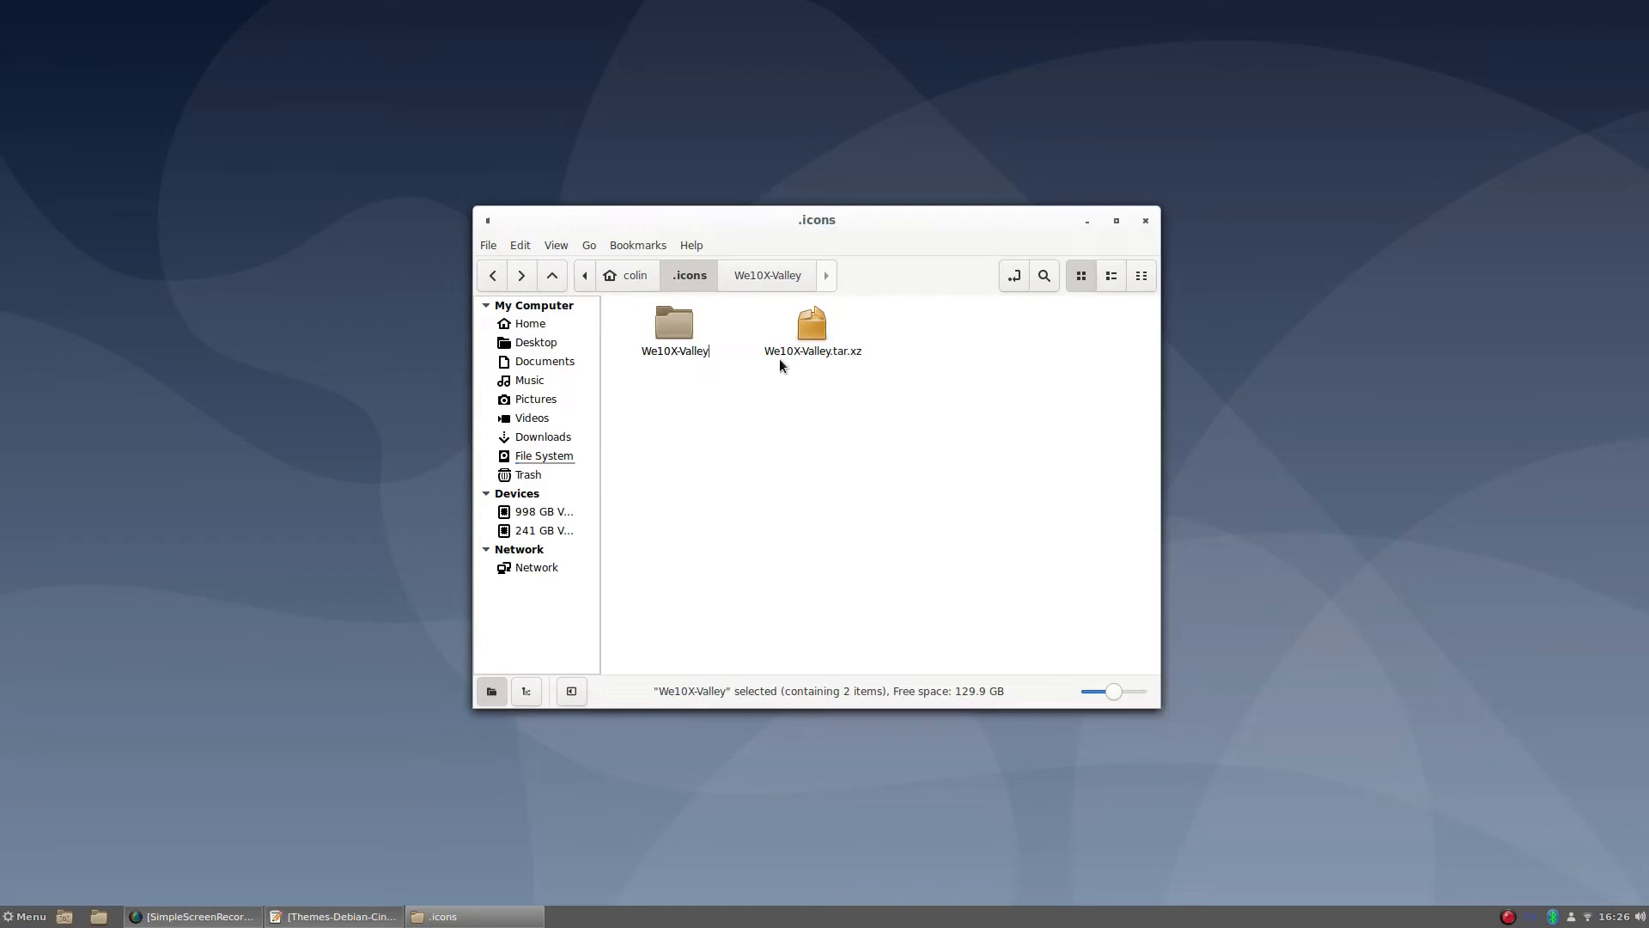
pyautogui.write('1')
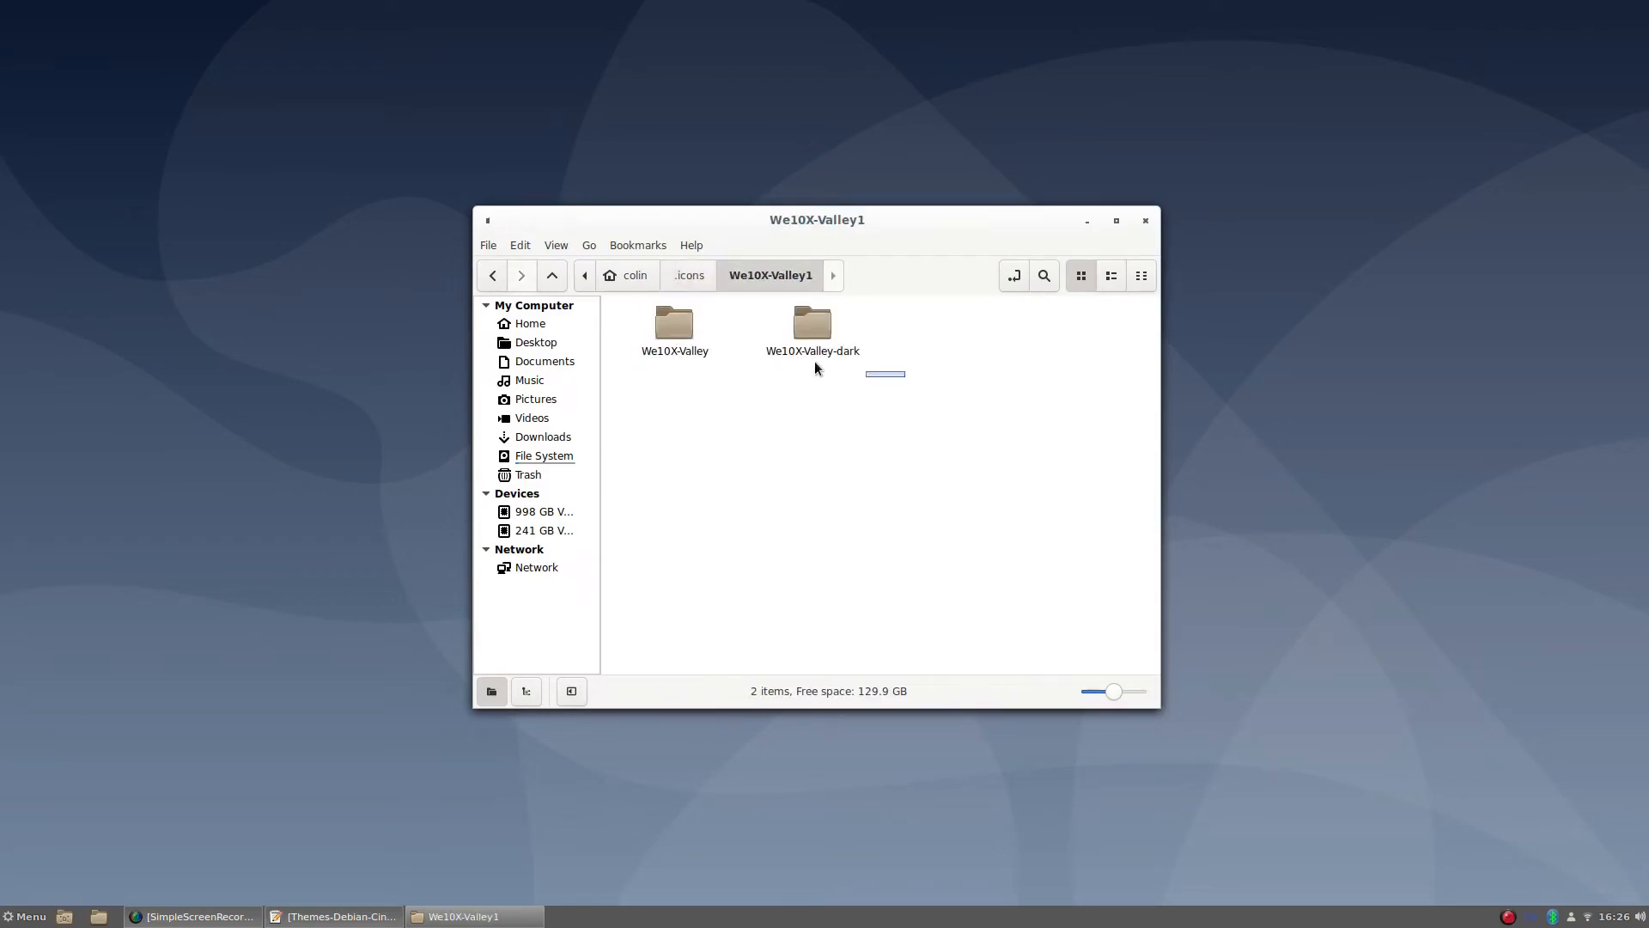
pyautogui.rightClick(813, 323)
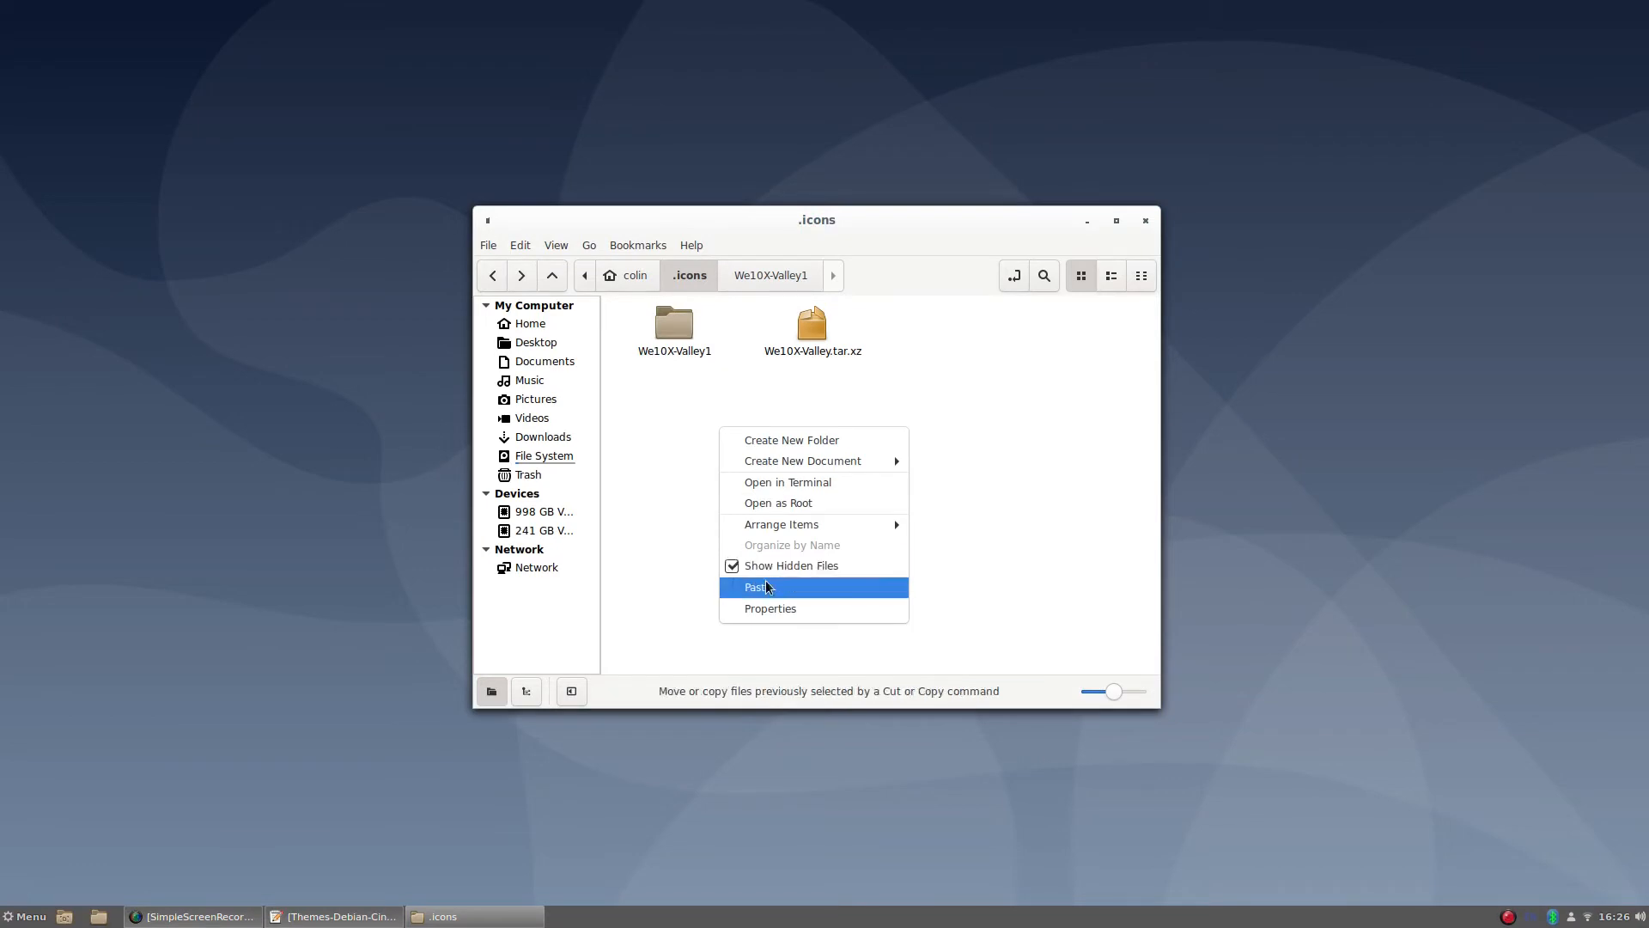
pyautogui.click(756, 587)
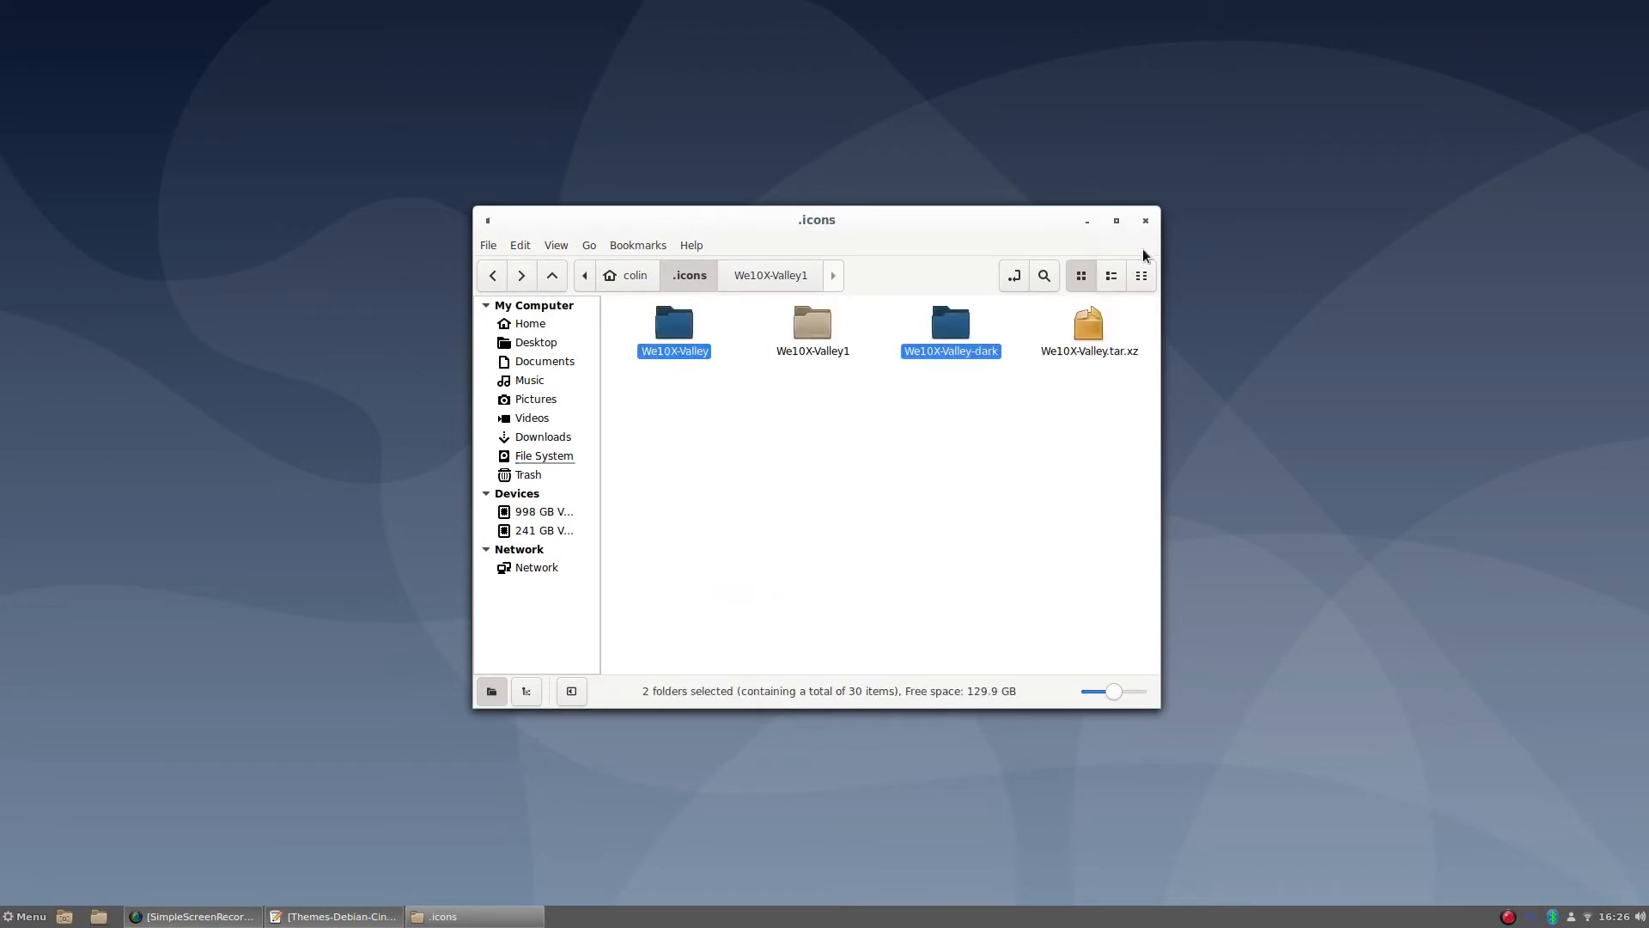
pyautogui.click(26, 915)
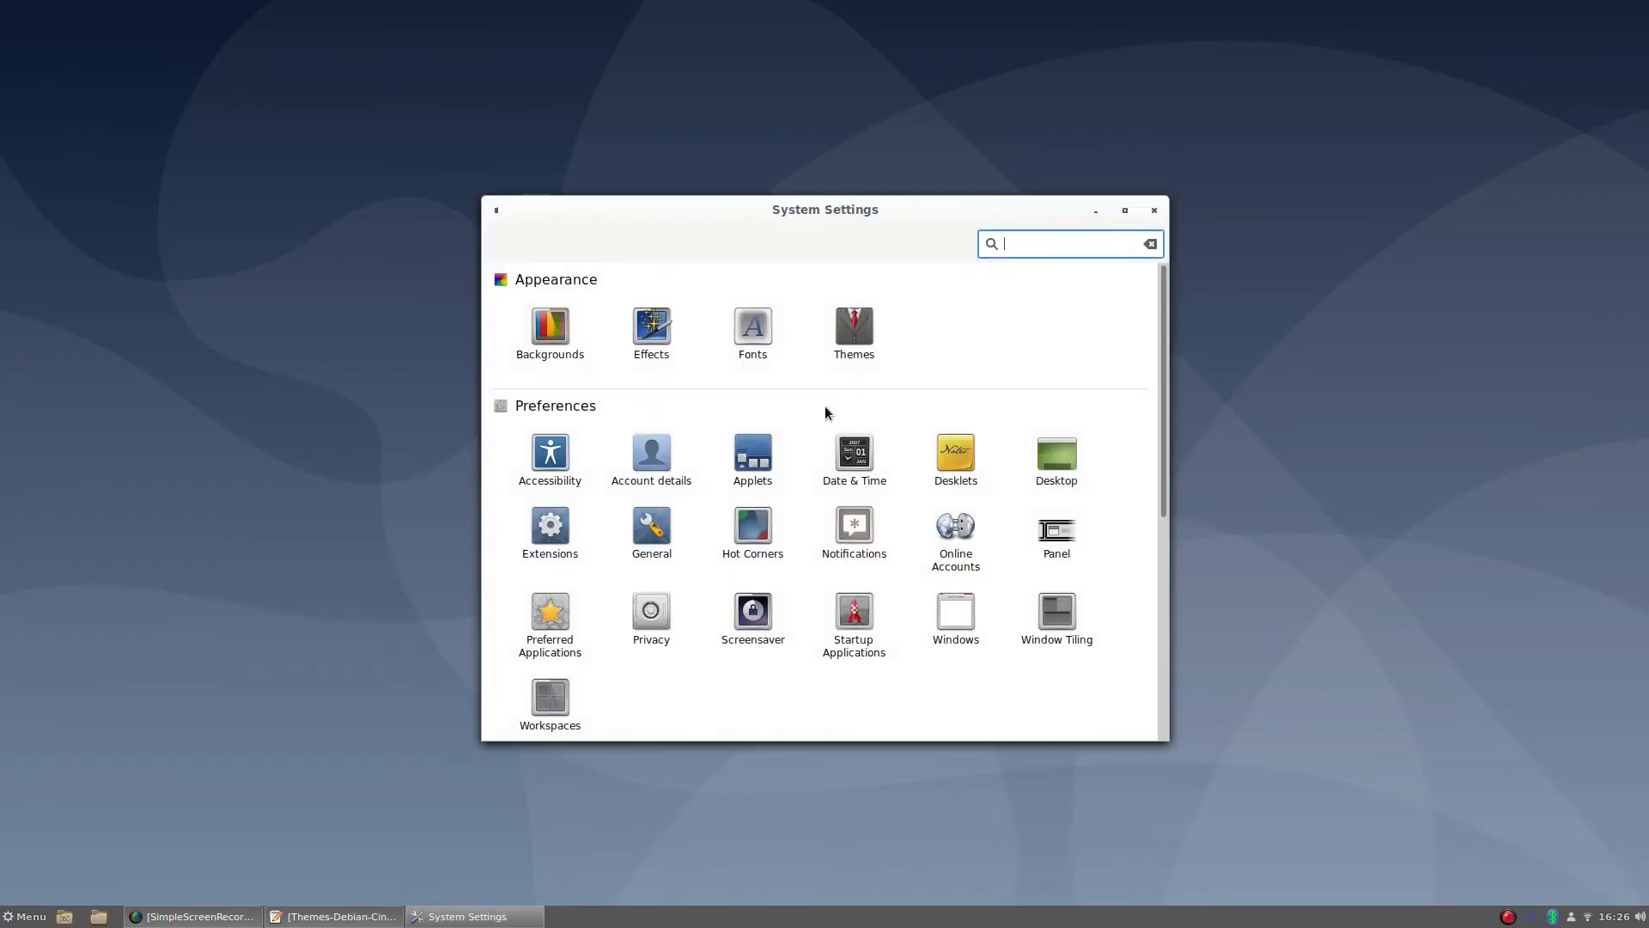
# Step: Set Window borders to Qogir-win-dark and Icons to We10X-Valley-dark in Themes, then close settings
pyautogui.click(854, 327)
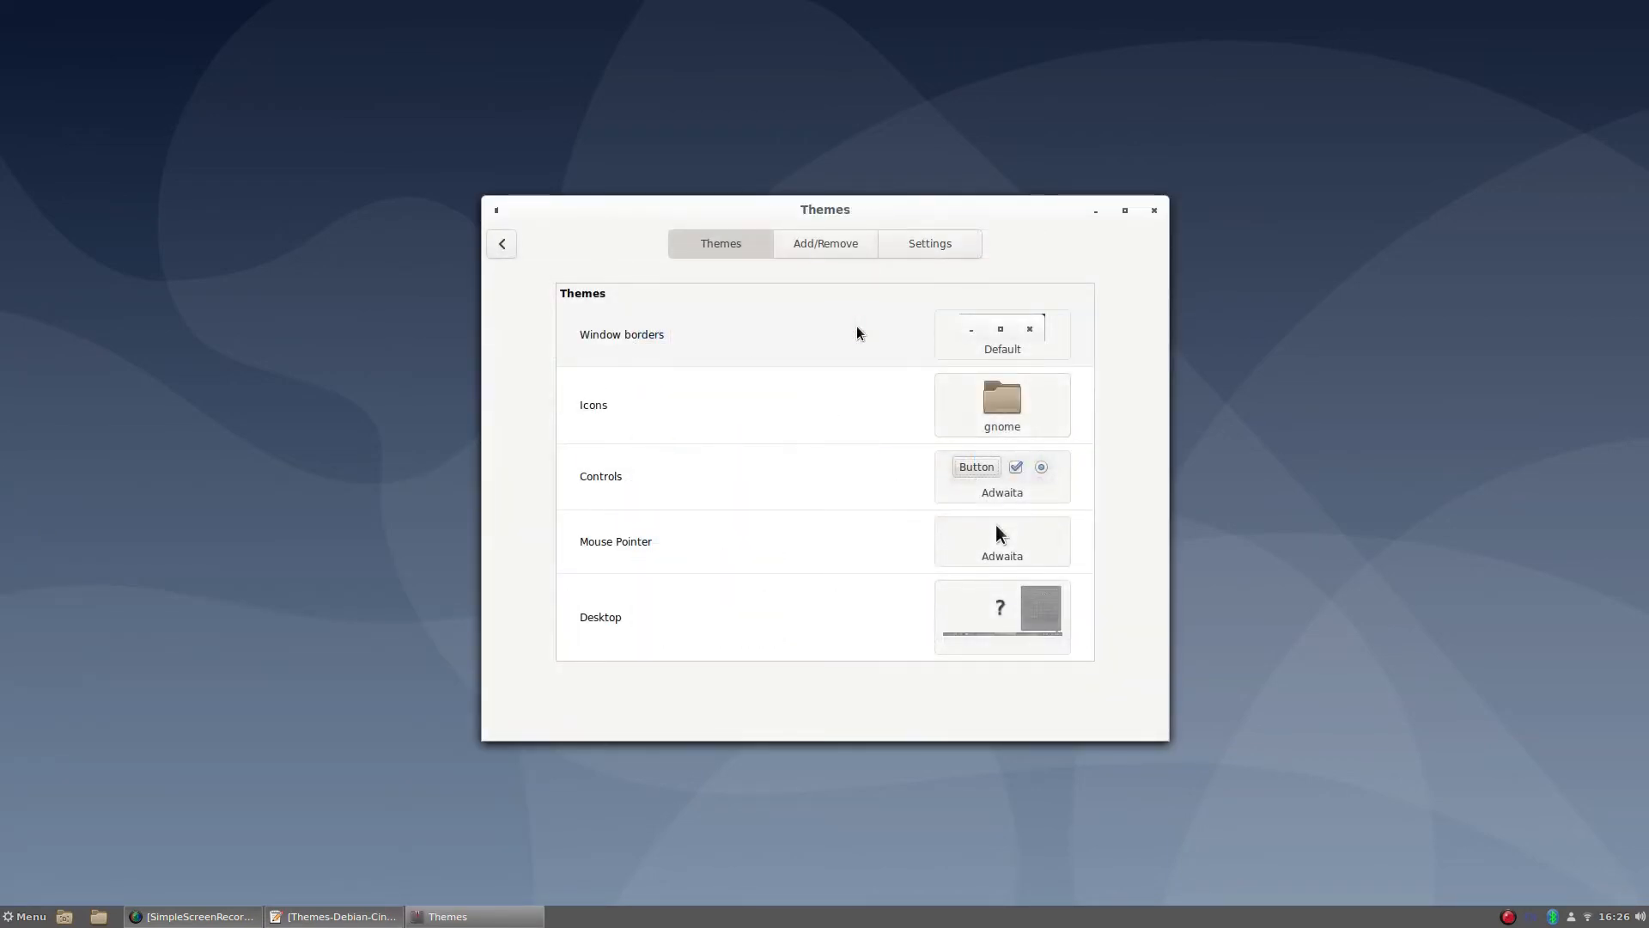
pyautogui.click(1002, 335)
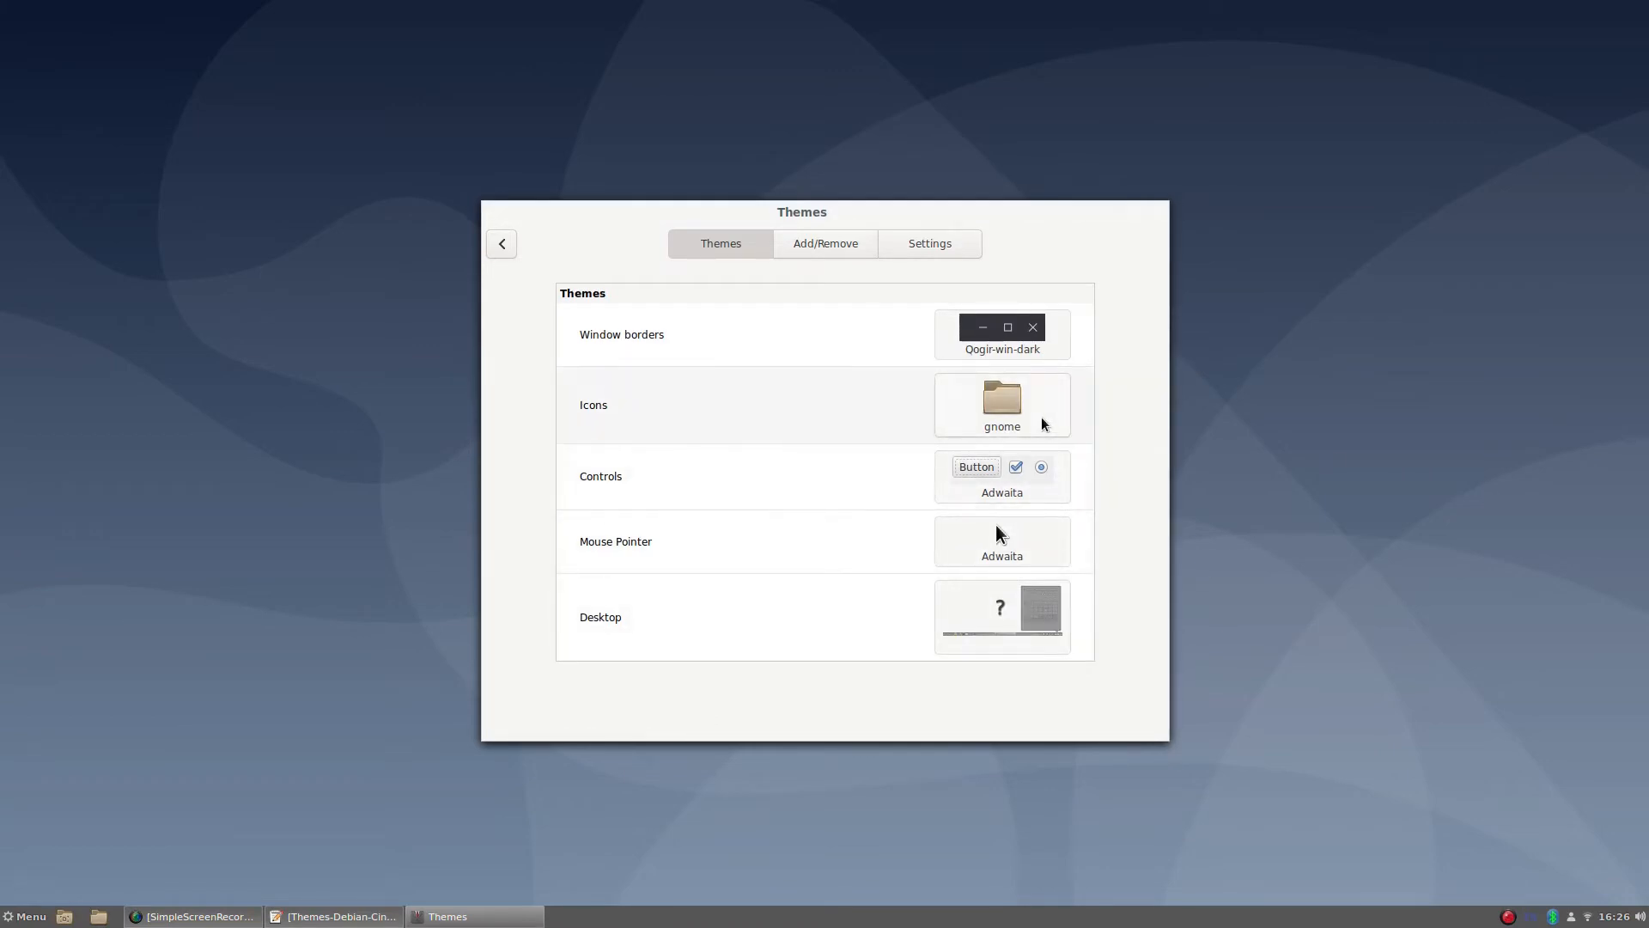
pyautogui.click(1000, 406)
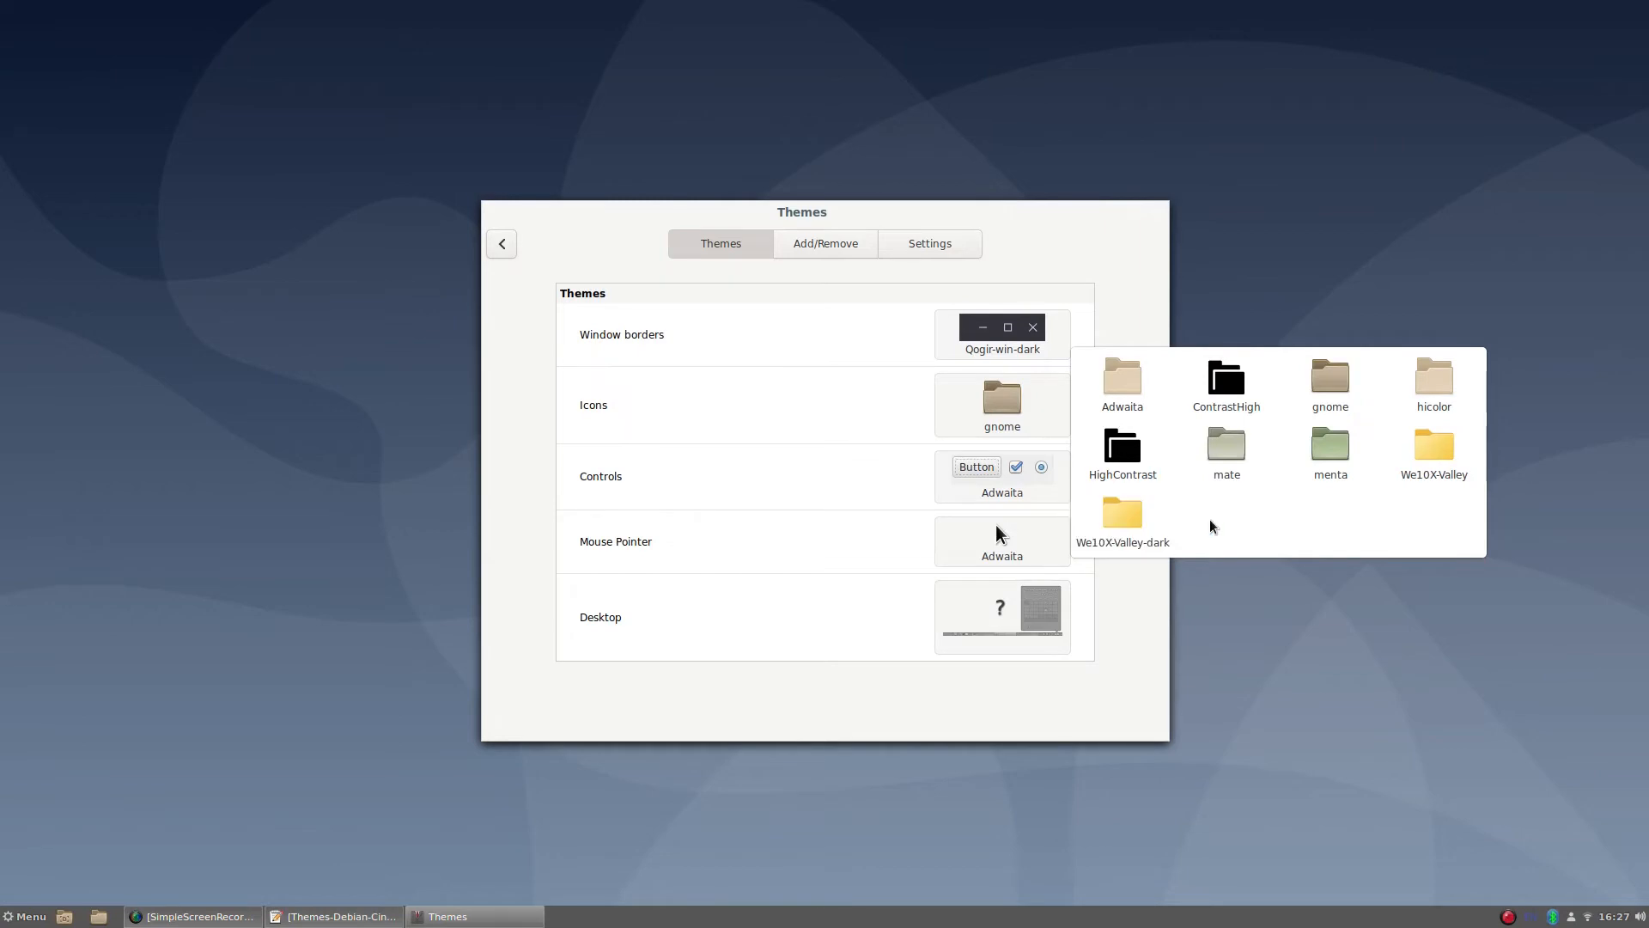
pyautogui.click(1122, 515)
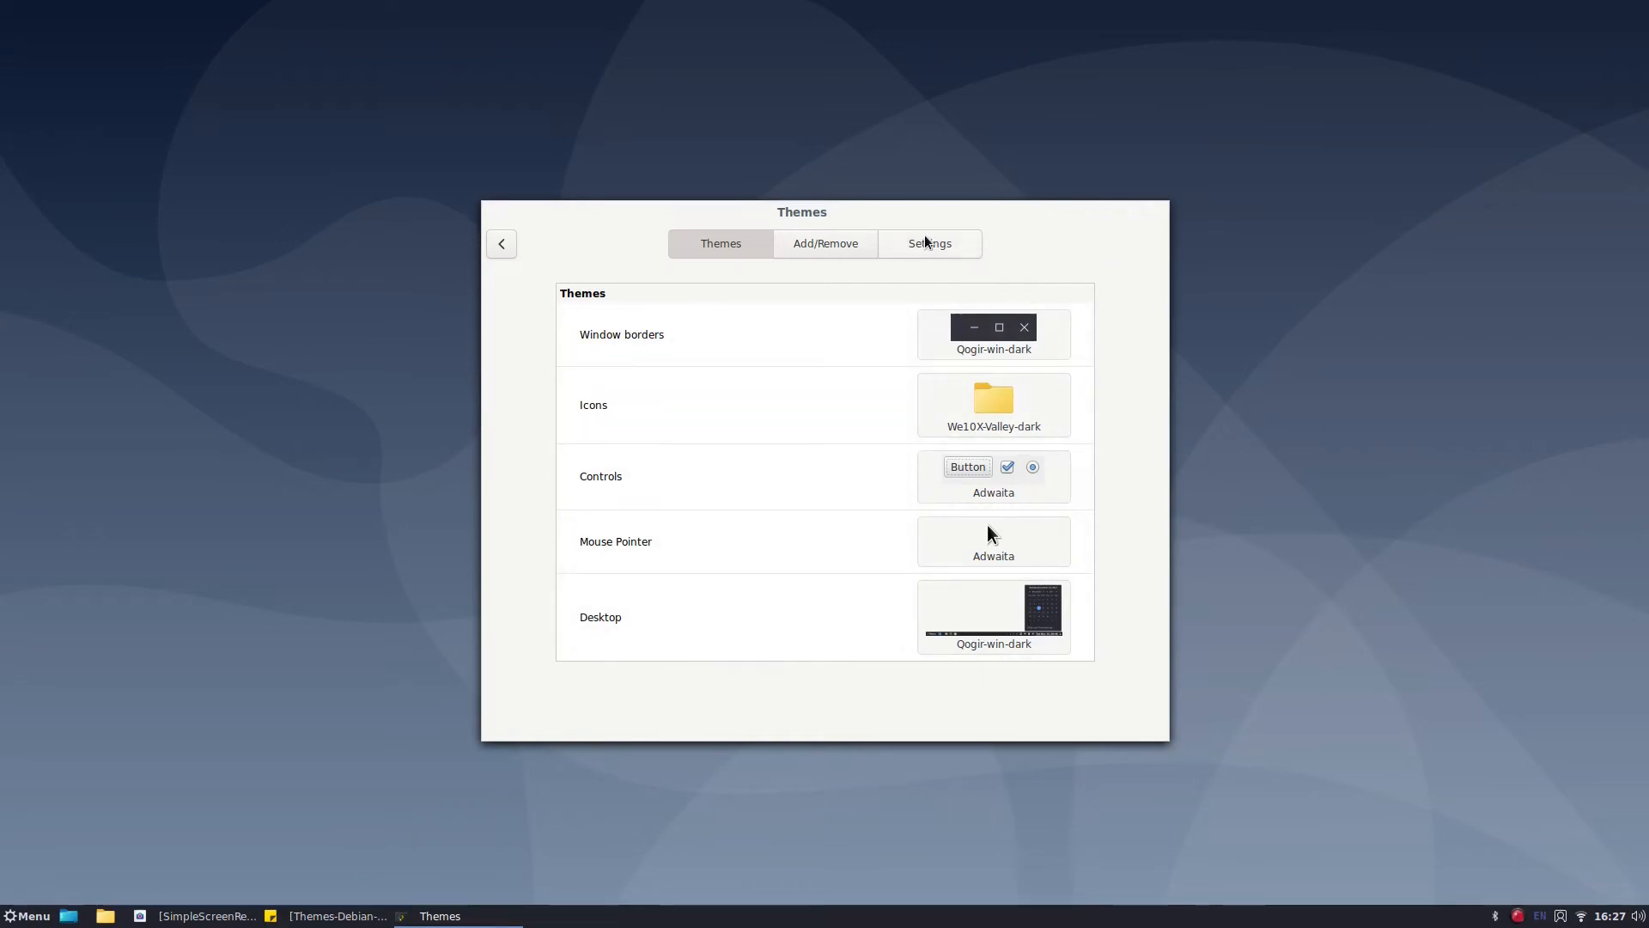
pyautogui.click(26, 916)
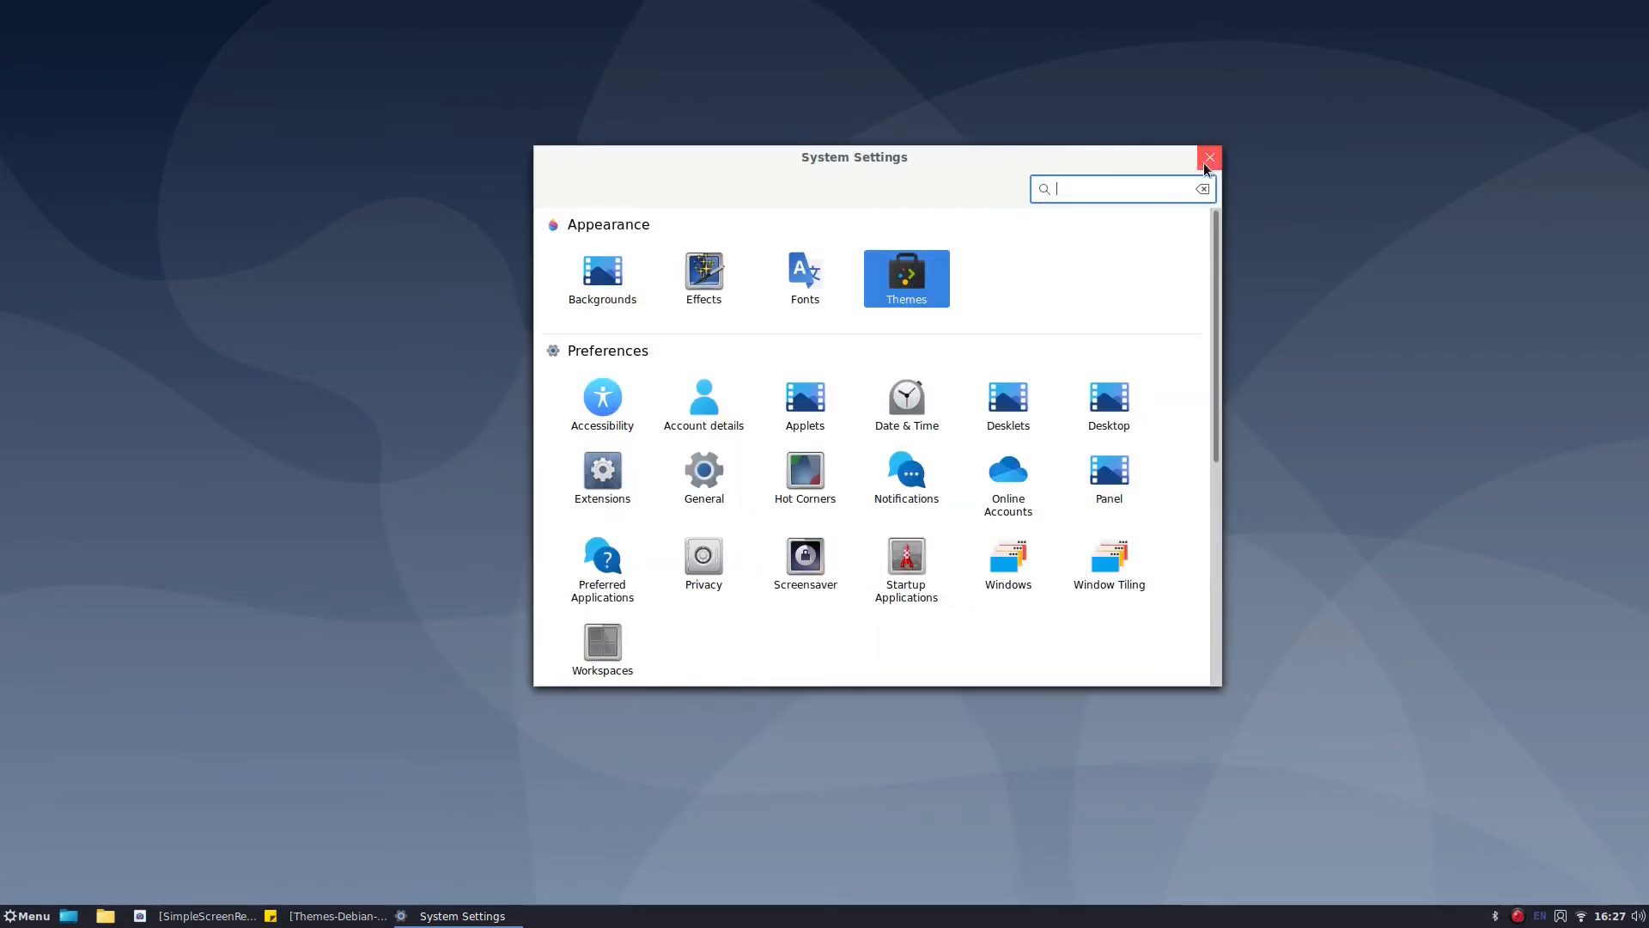
pyautogui.click(1208, 158)
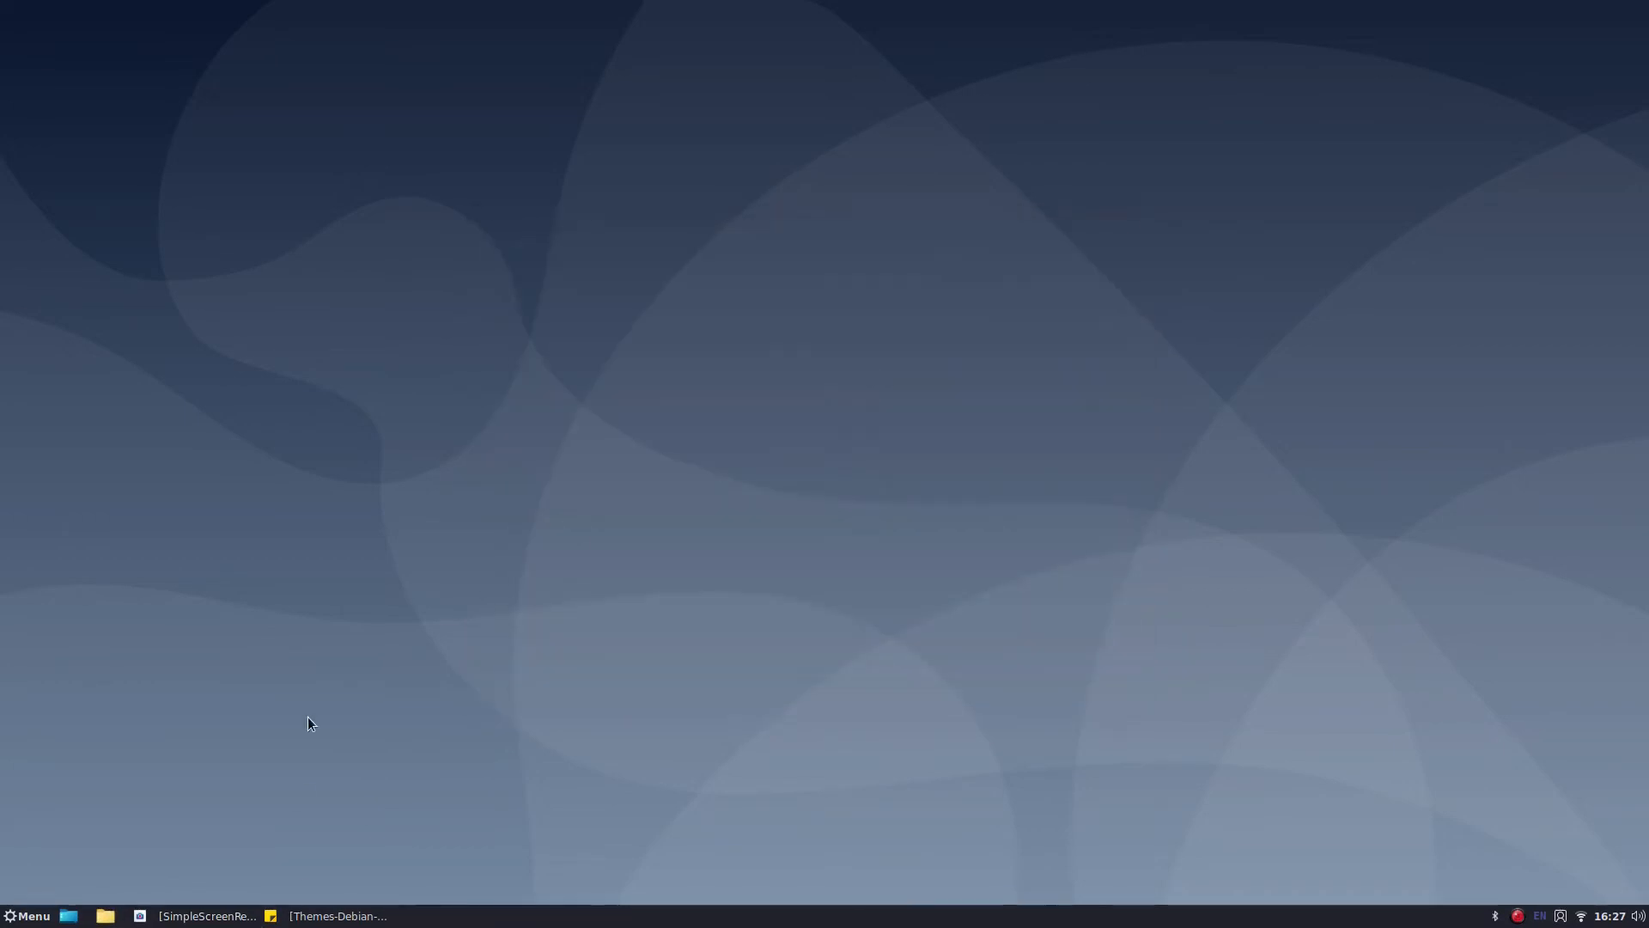
# Step: Reopen Themes, keep Qogir-win-dark borders and apply Qogir-win-dark to Controls, then close
pyautogui.click(26, 915)
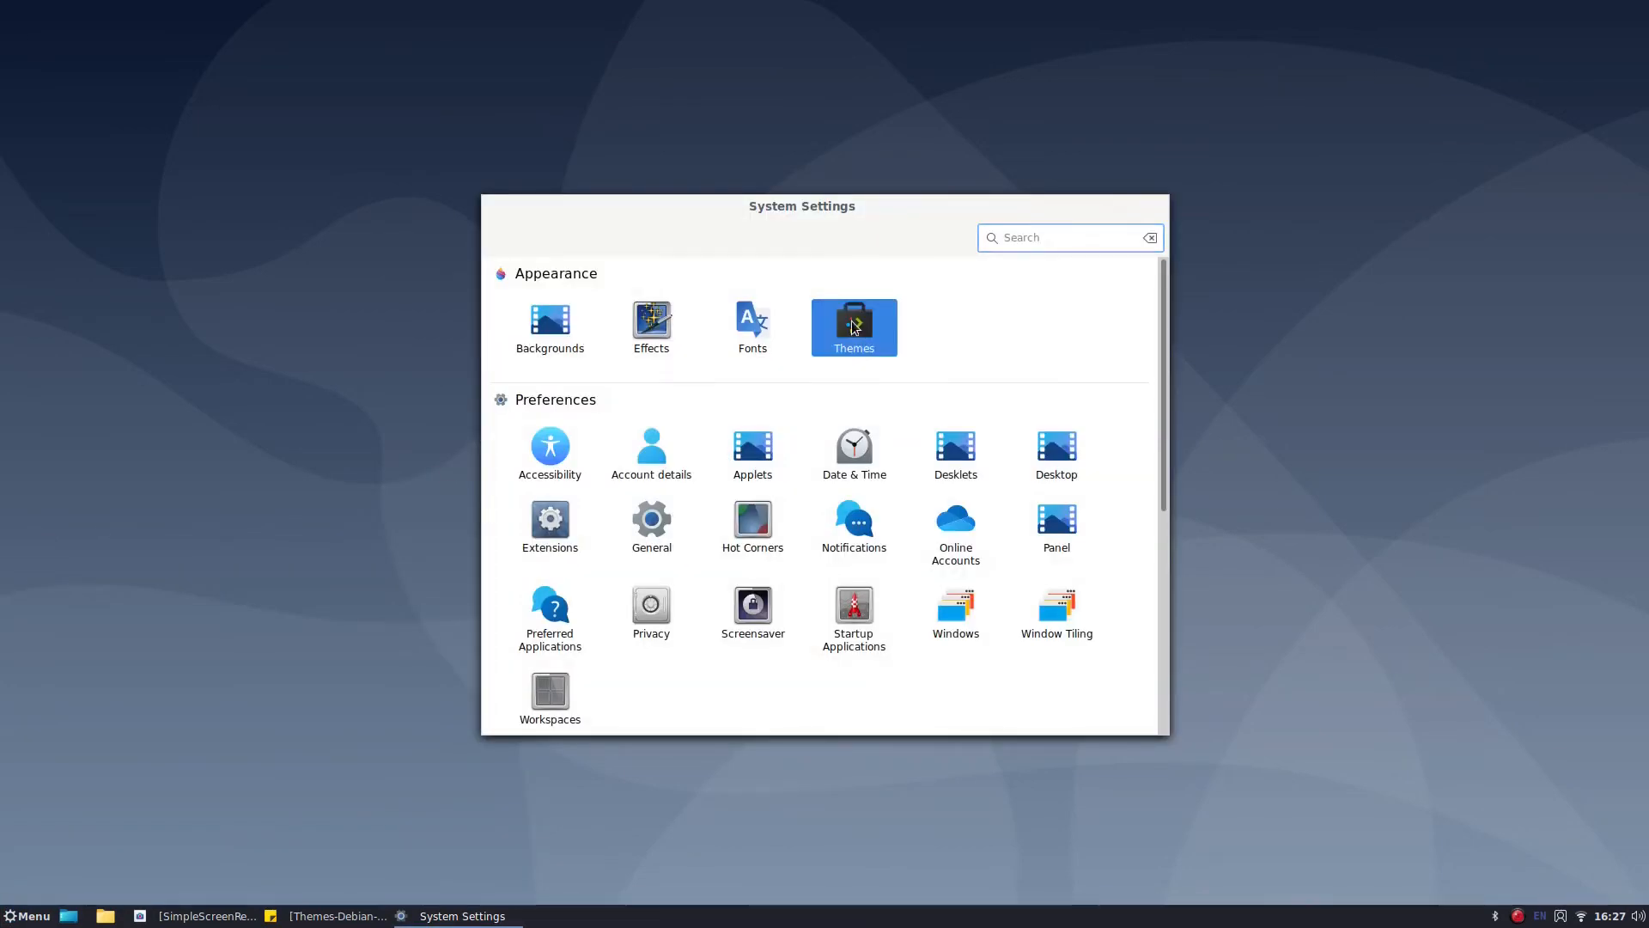
pyautogui.click(854, 327)
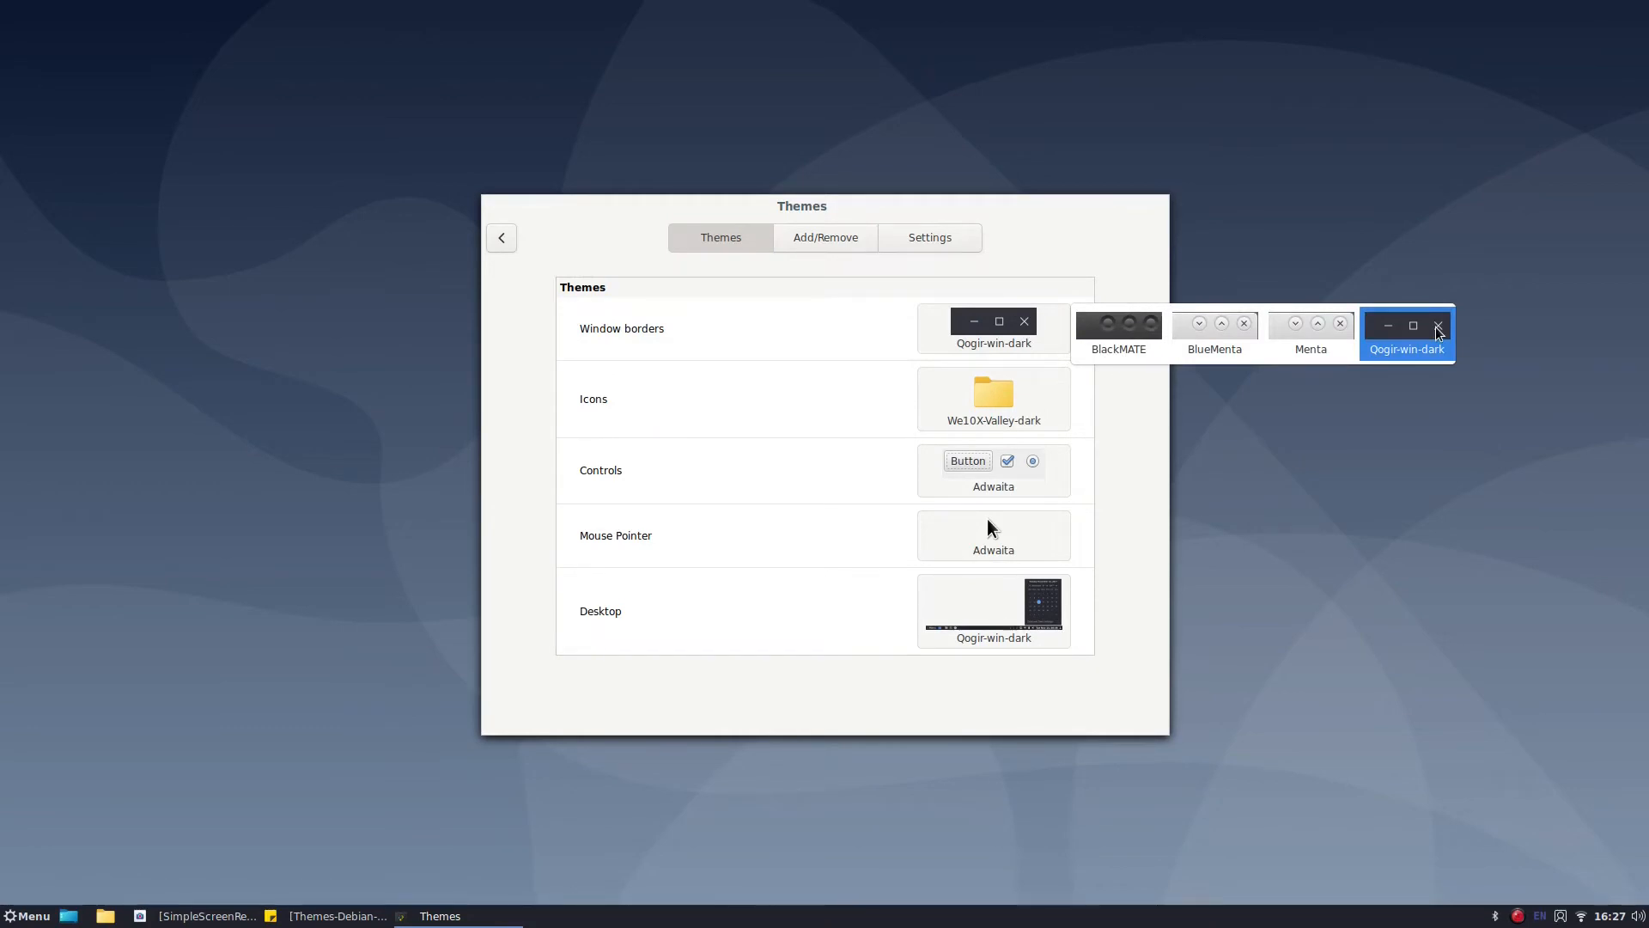
pyautogui.click(1407, 330)
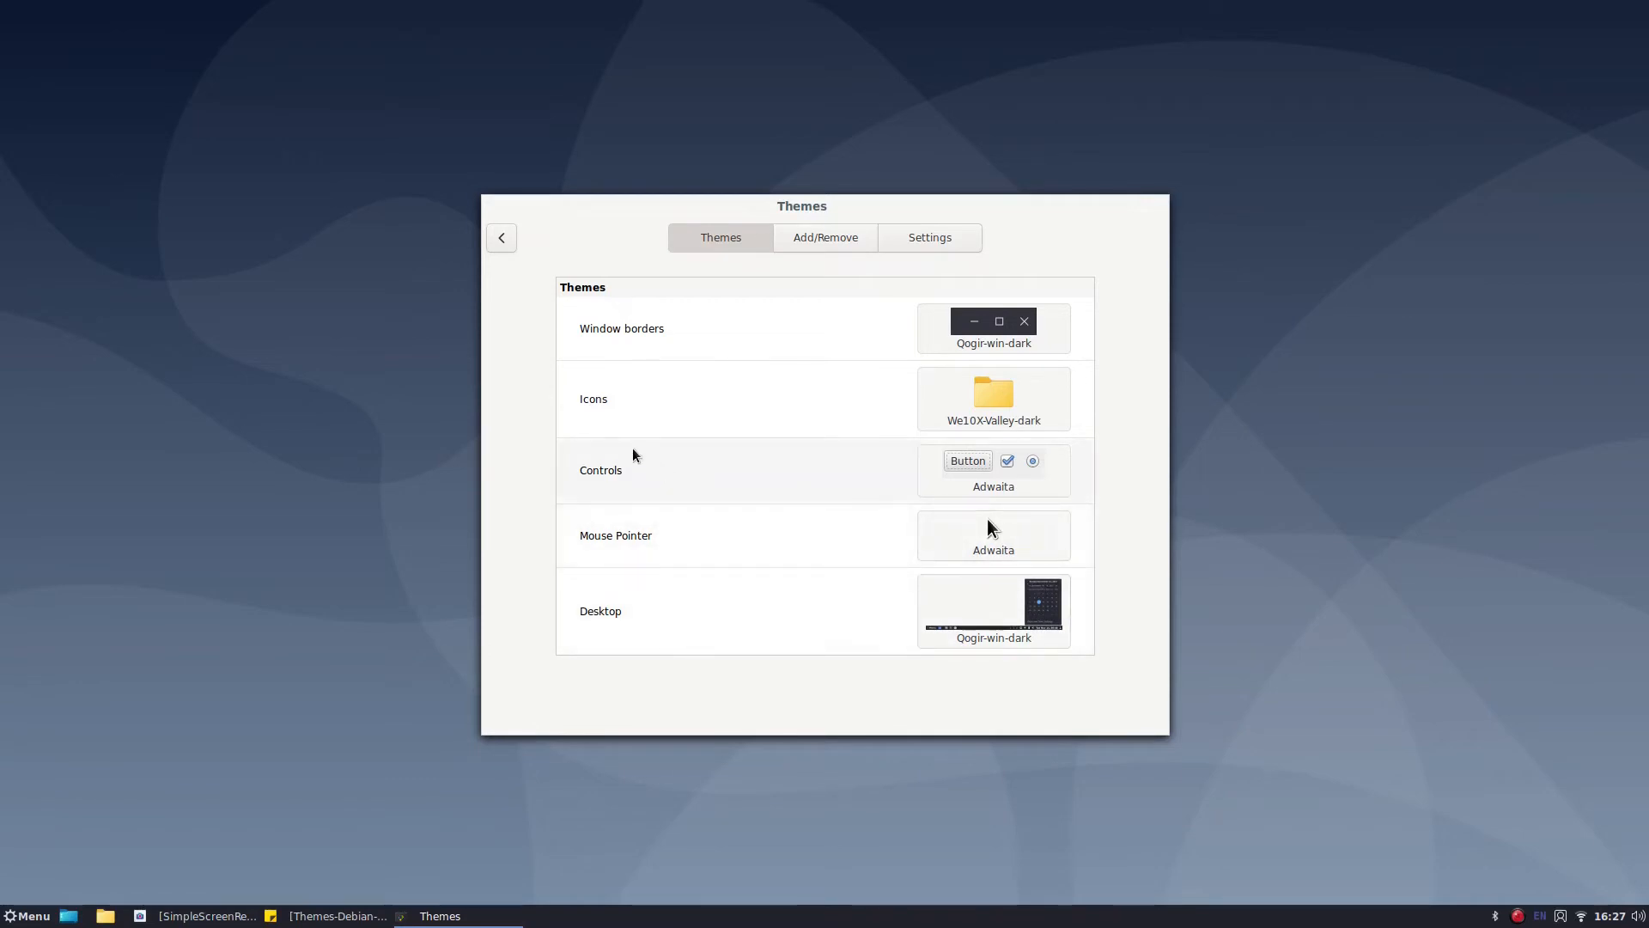
pyautogui.click(993, 471)
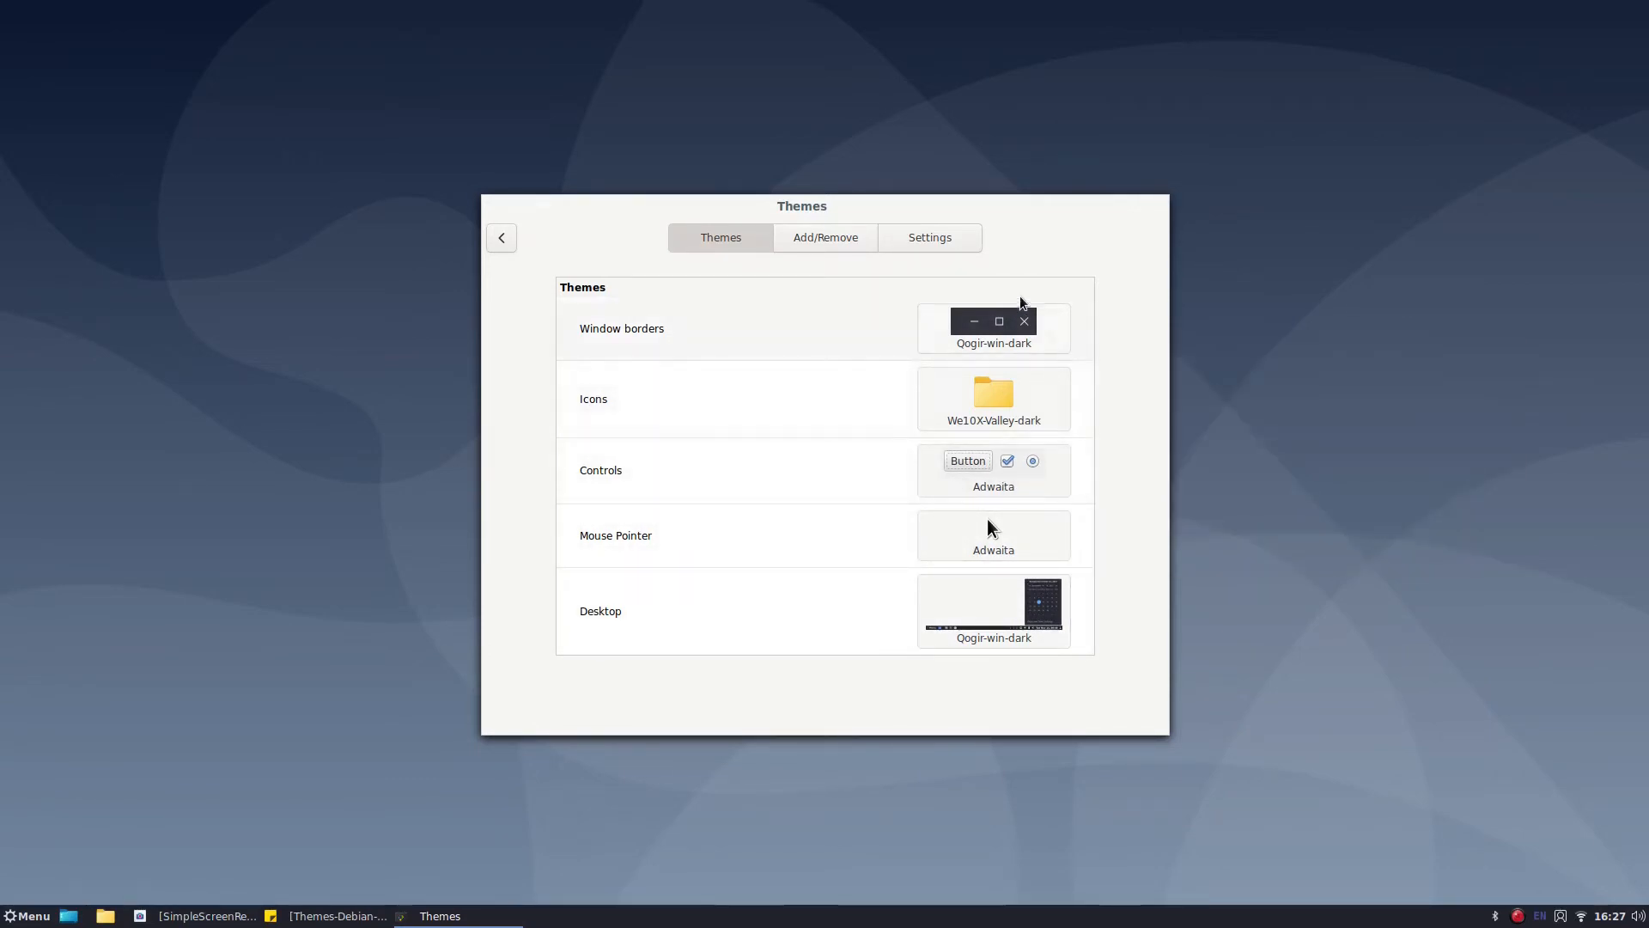
pyautogui.moveTo(608, 328)
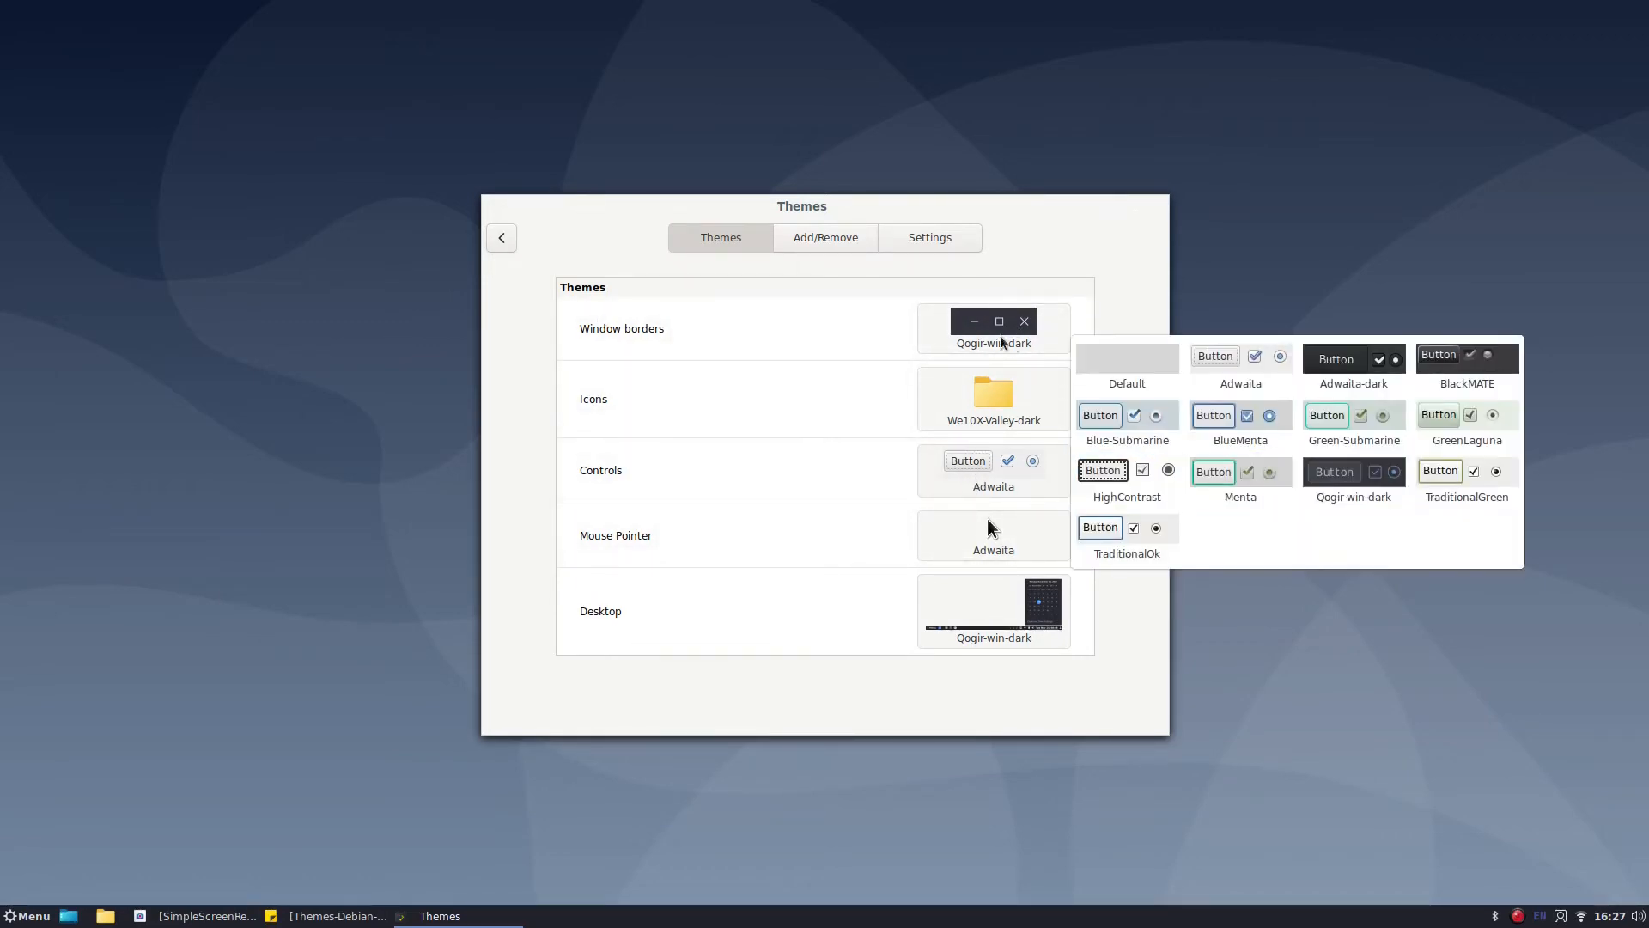
pyautogui.click(1352, 471)
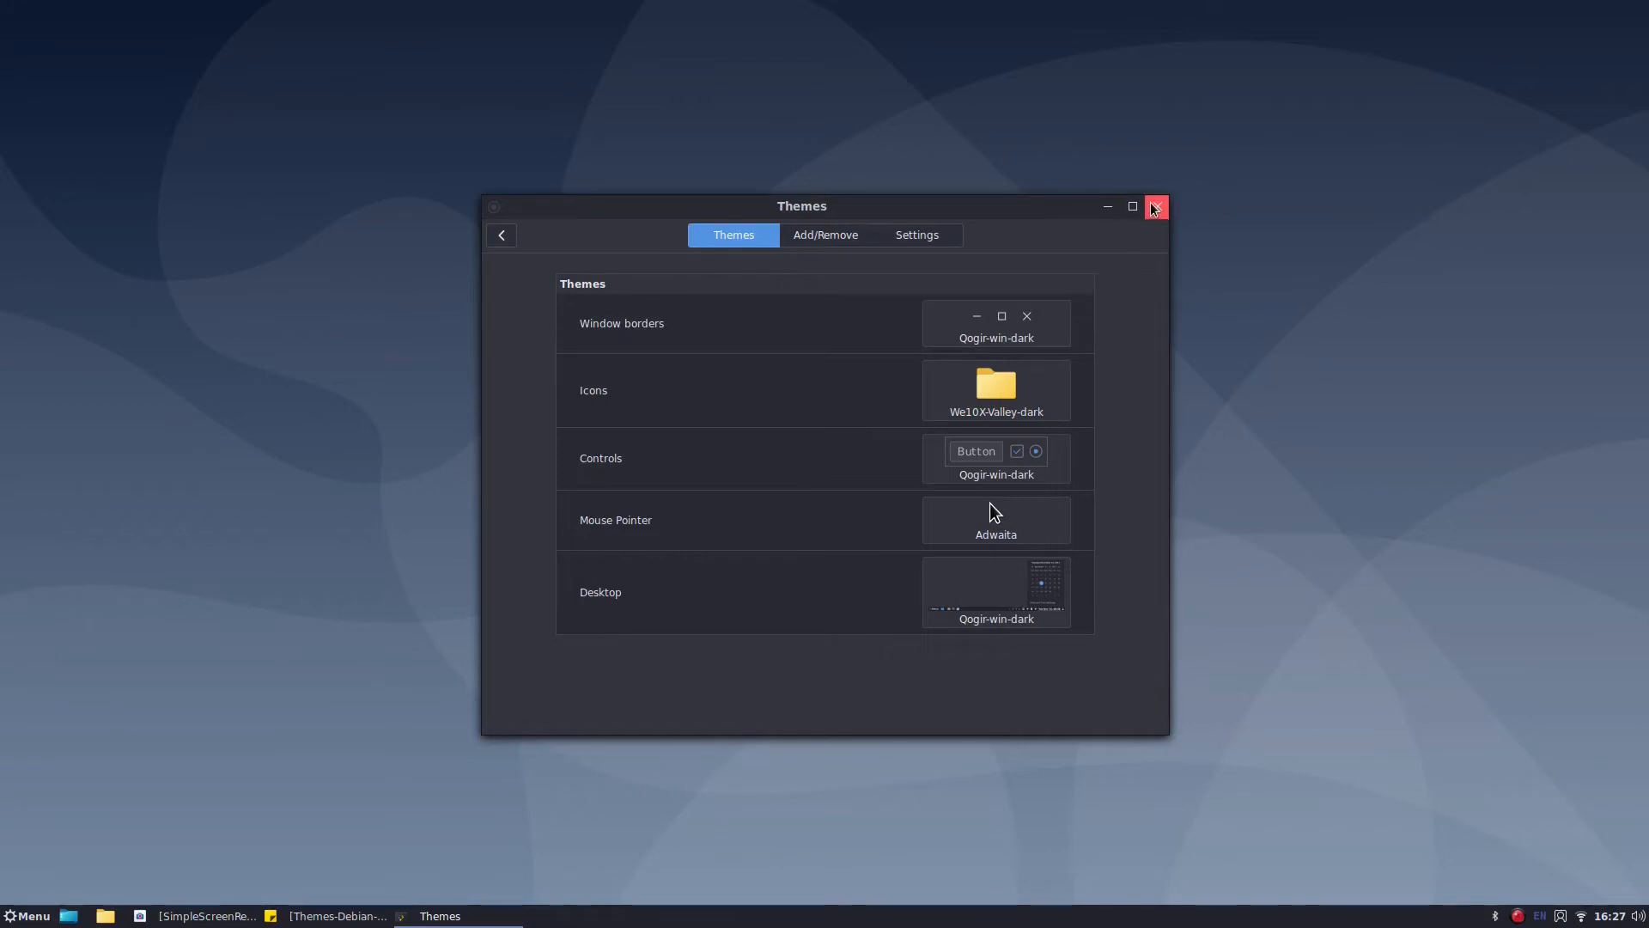
pyautogui.click(1156, 206)
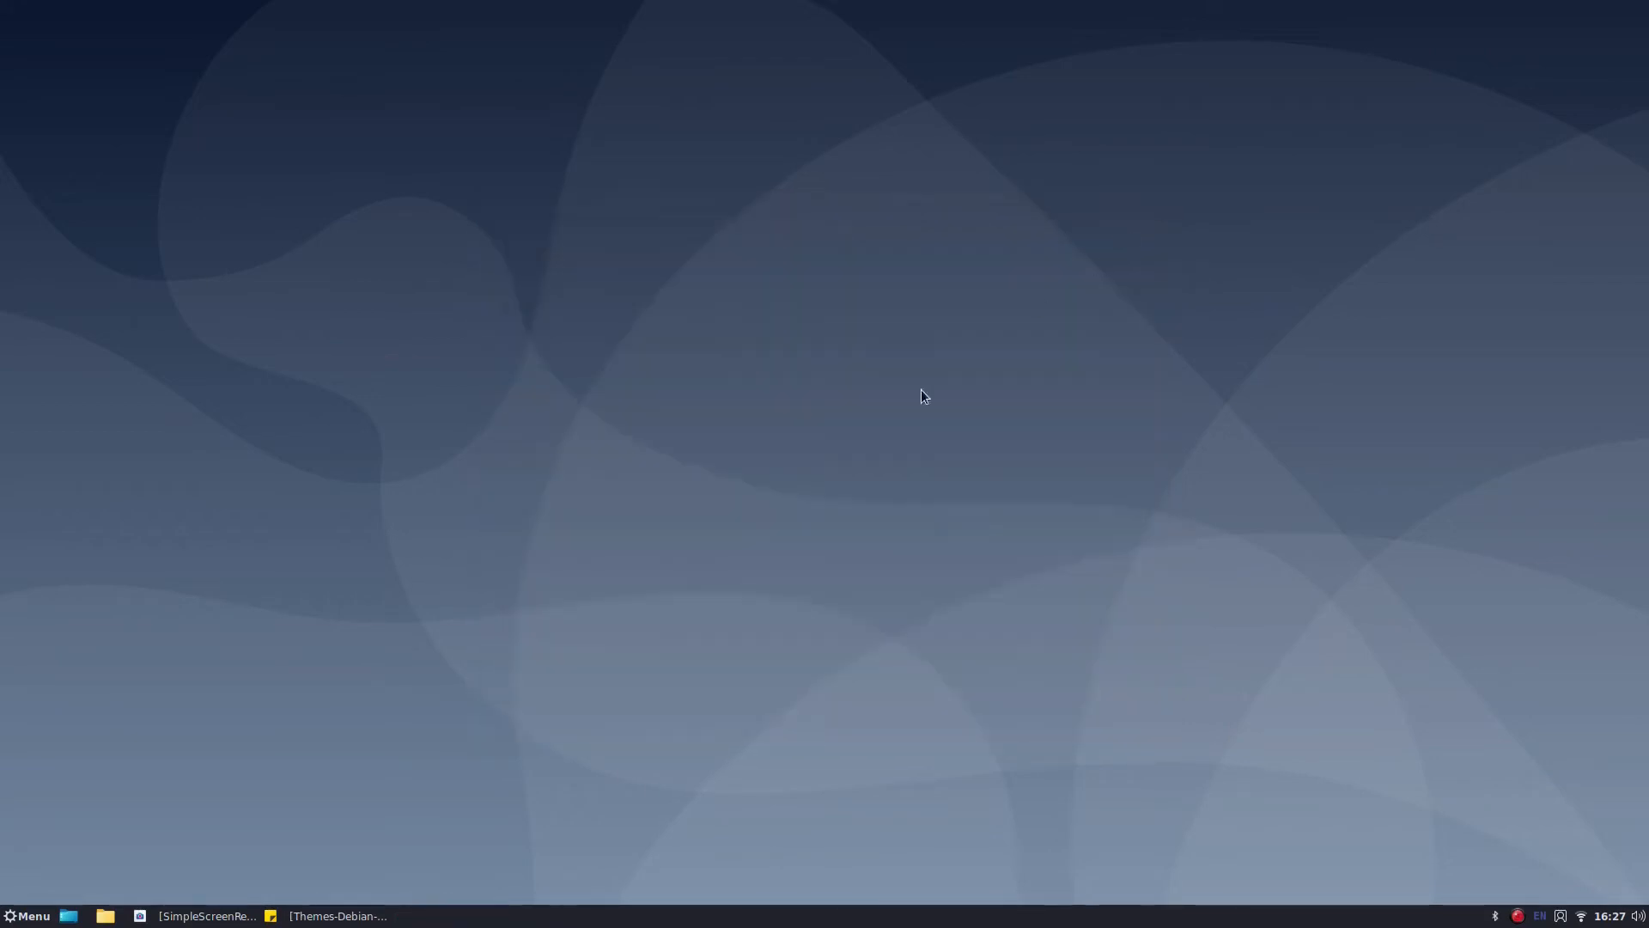
# Step: Open Change Desktop Background and browse the Futureprototype, Inksplat and Backgrounds collections, choosing the Spacefun wallpaper
pyautogui.click(105, 916)
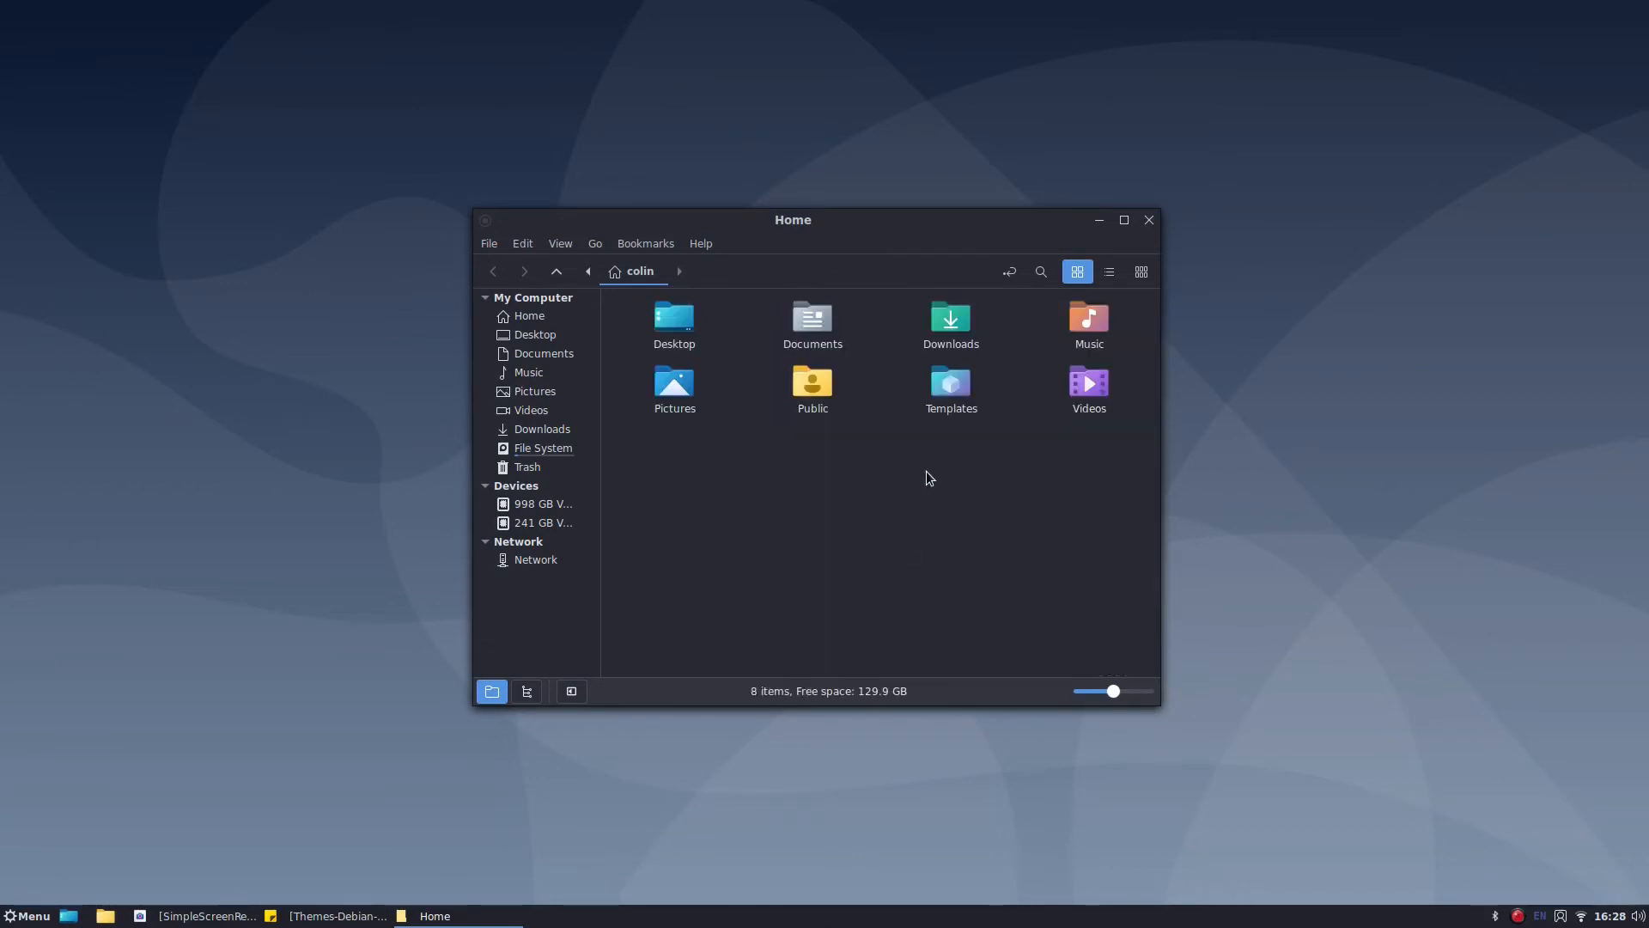
pyautogui.moveTo(1240, 232)
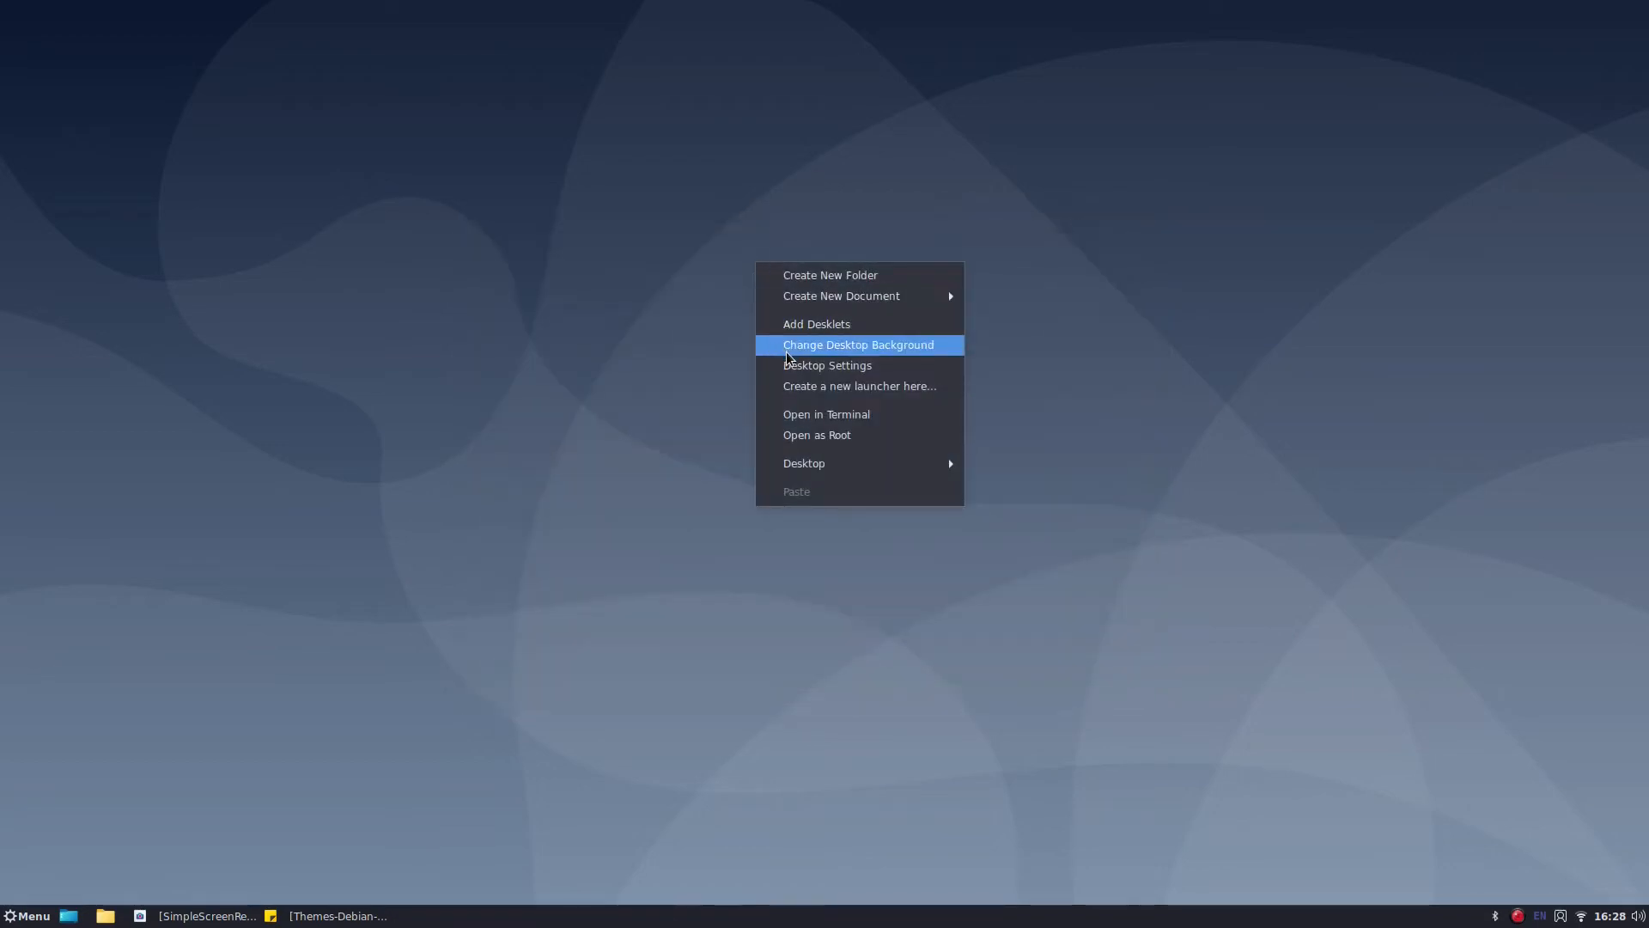
pyautogui.click(857, 344)
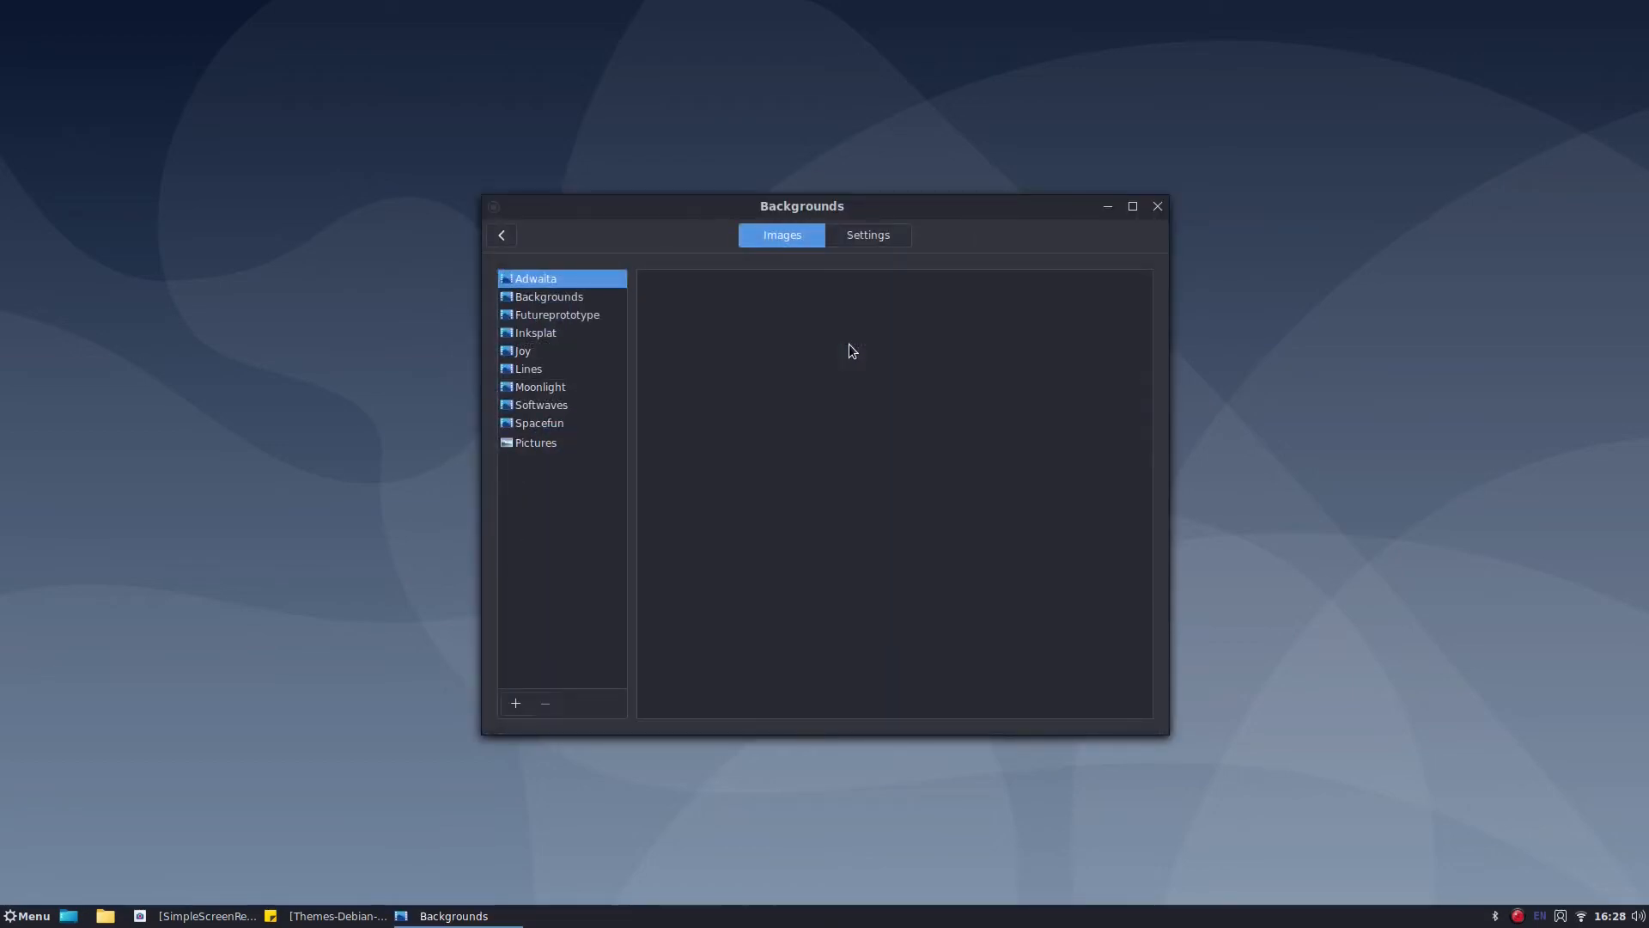
pyautogui.click(556, 315)
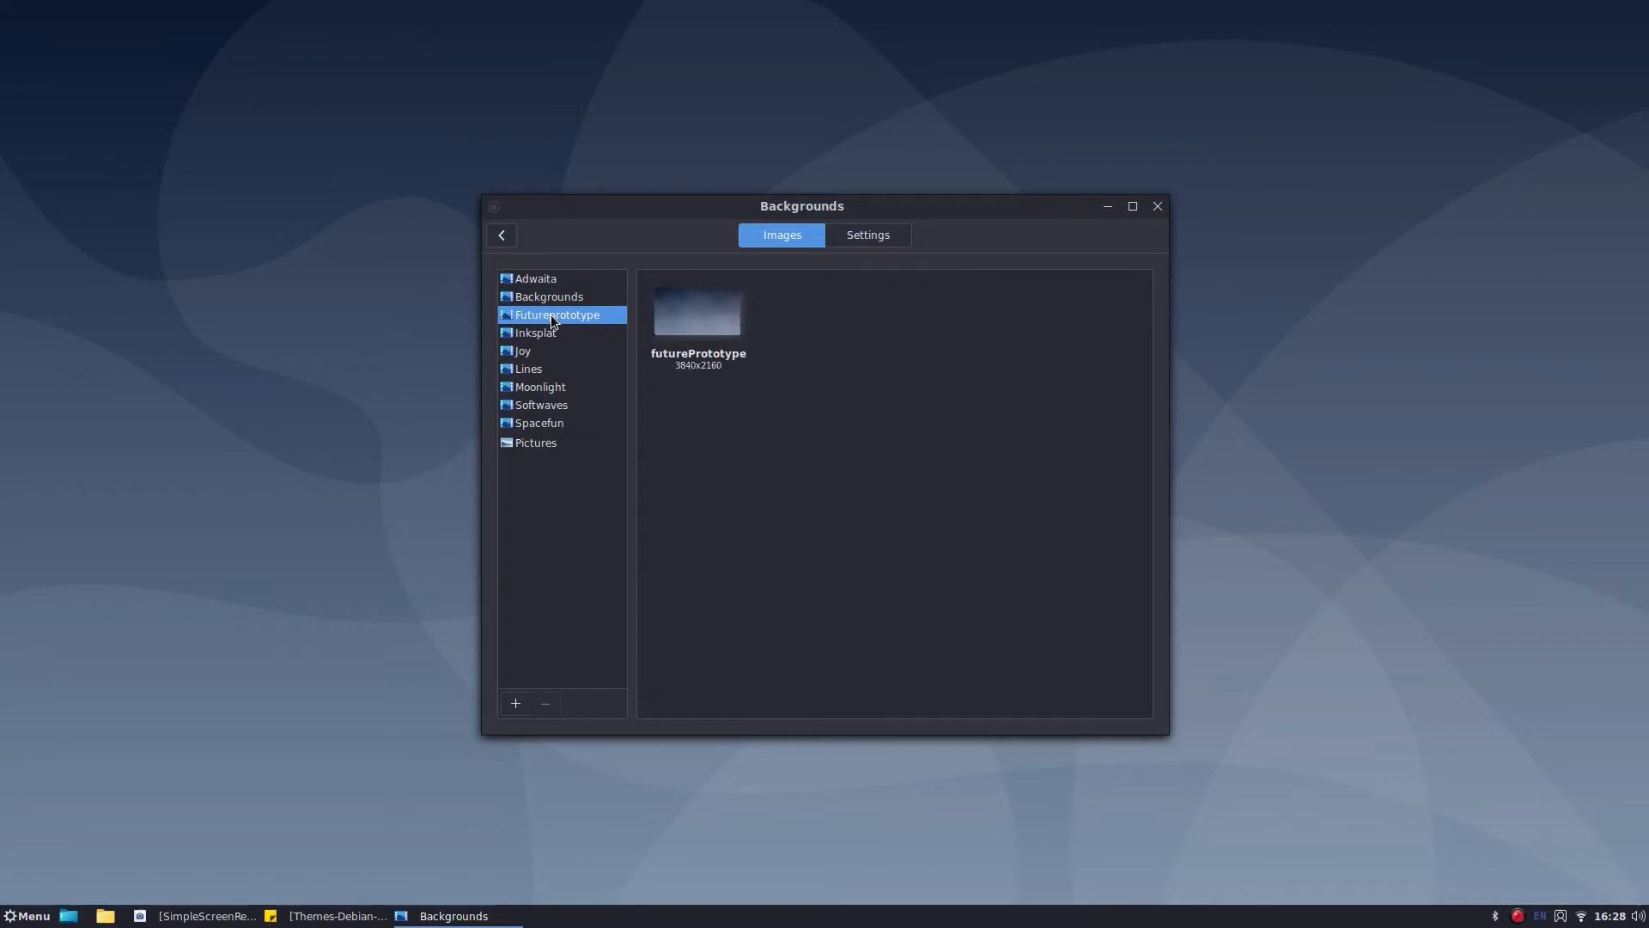
pyautogui.click(536, 331)
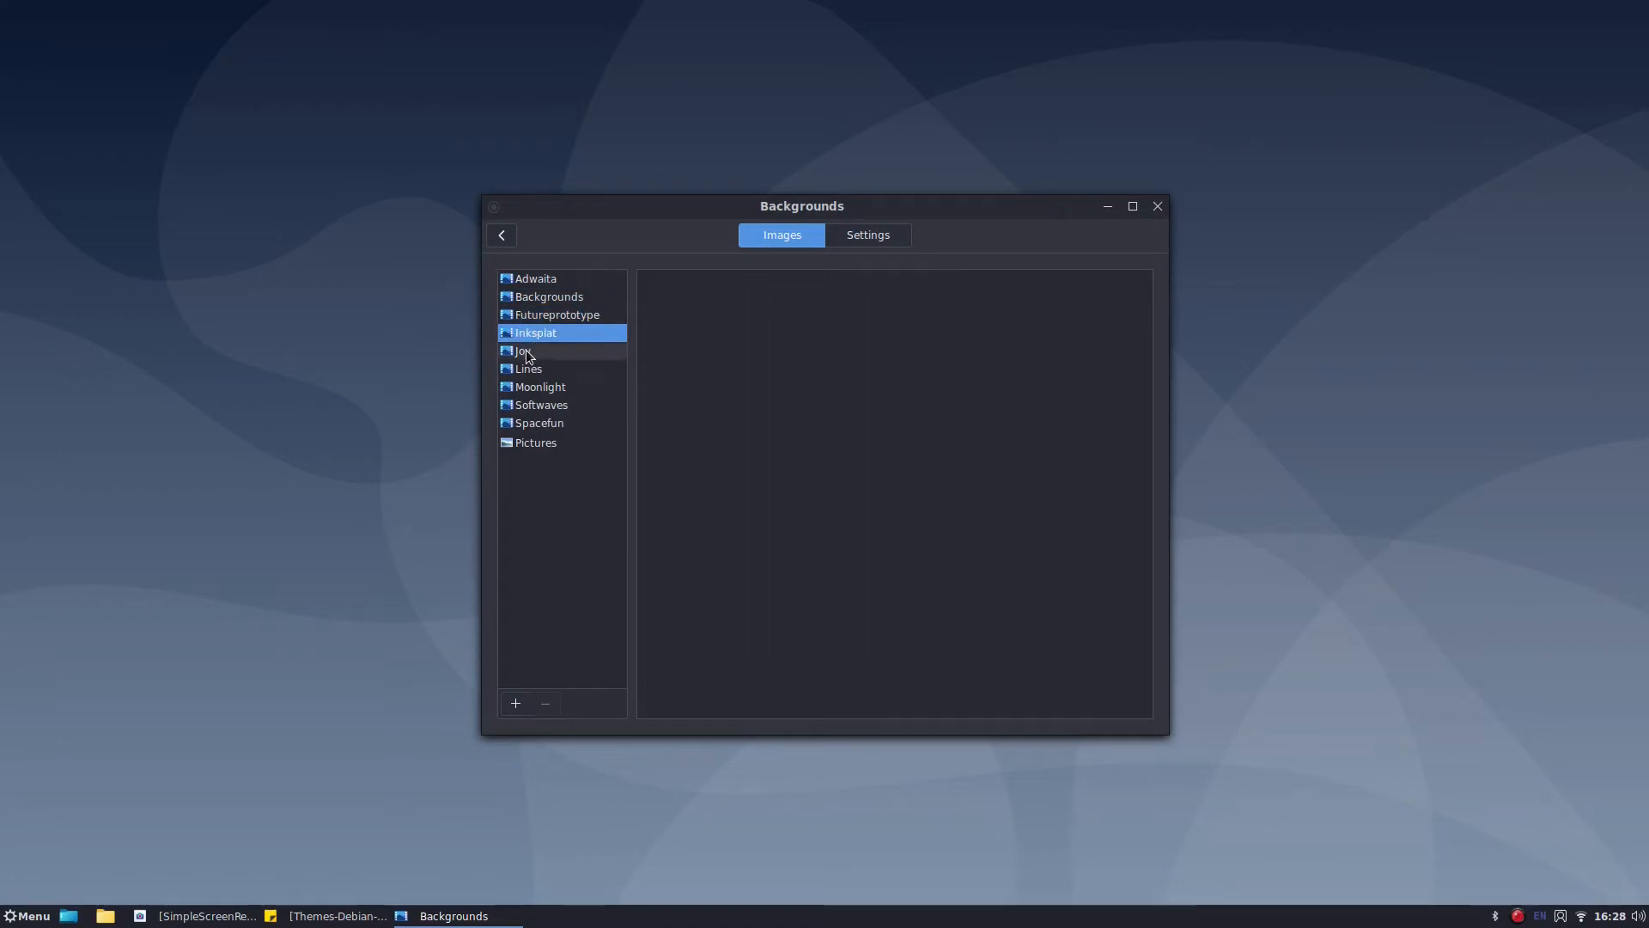
pyautogui.click(548, 296)
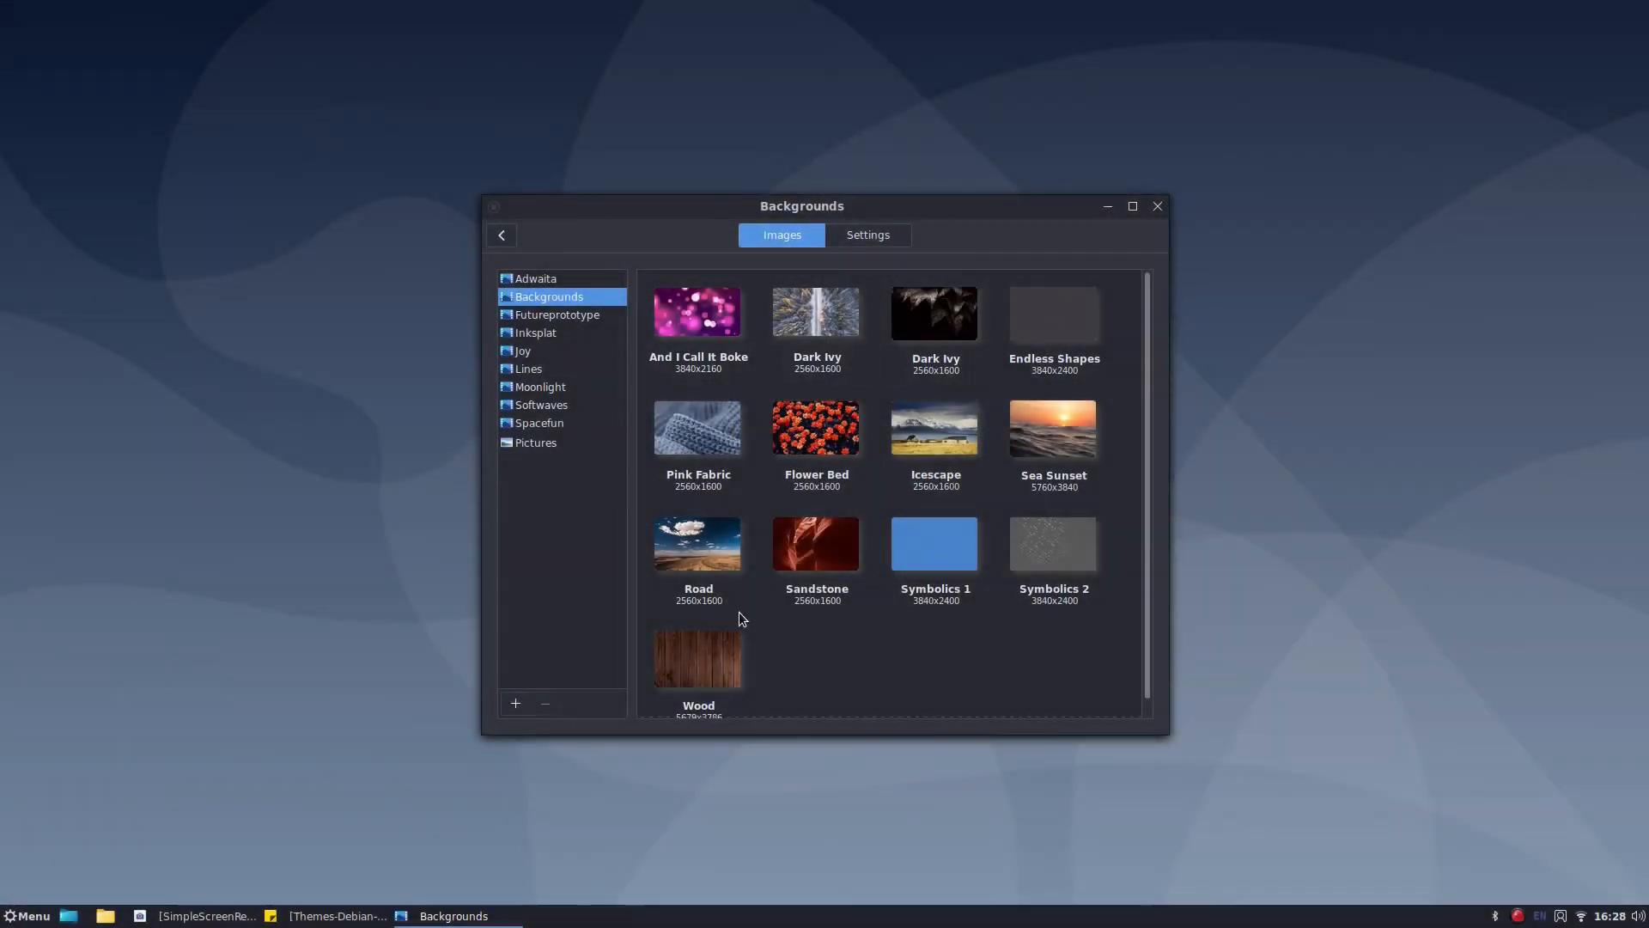
pyautogui.click(538, 423)
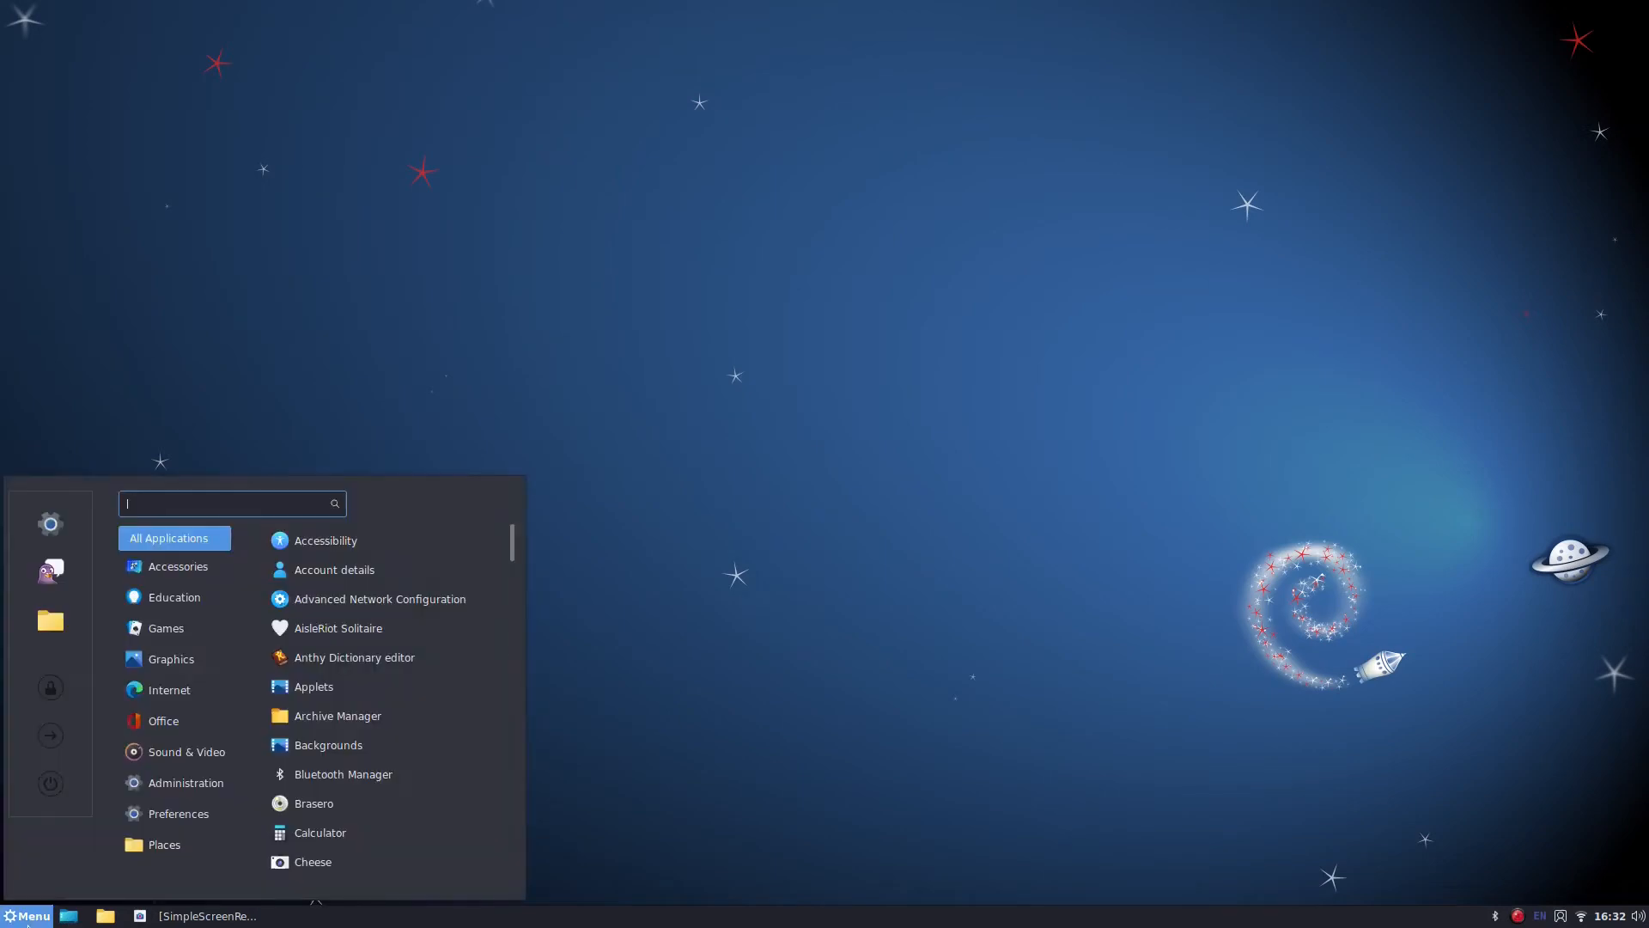
pyautogui.moveTo(50, 733)
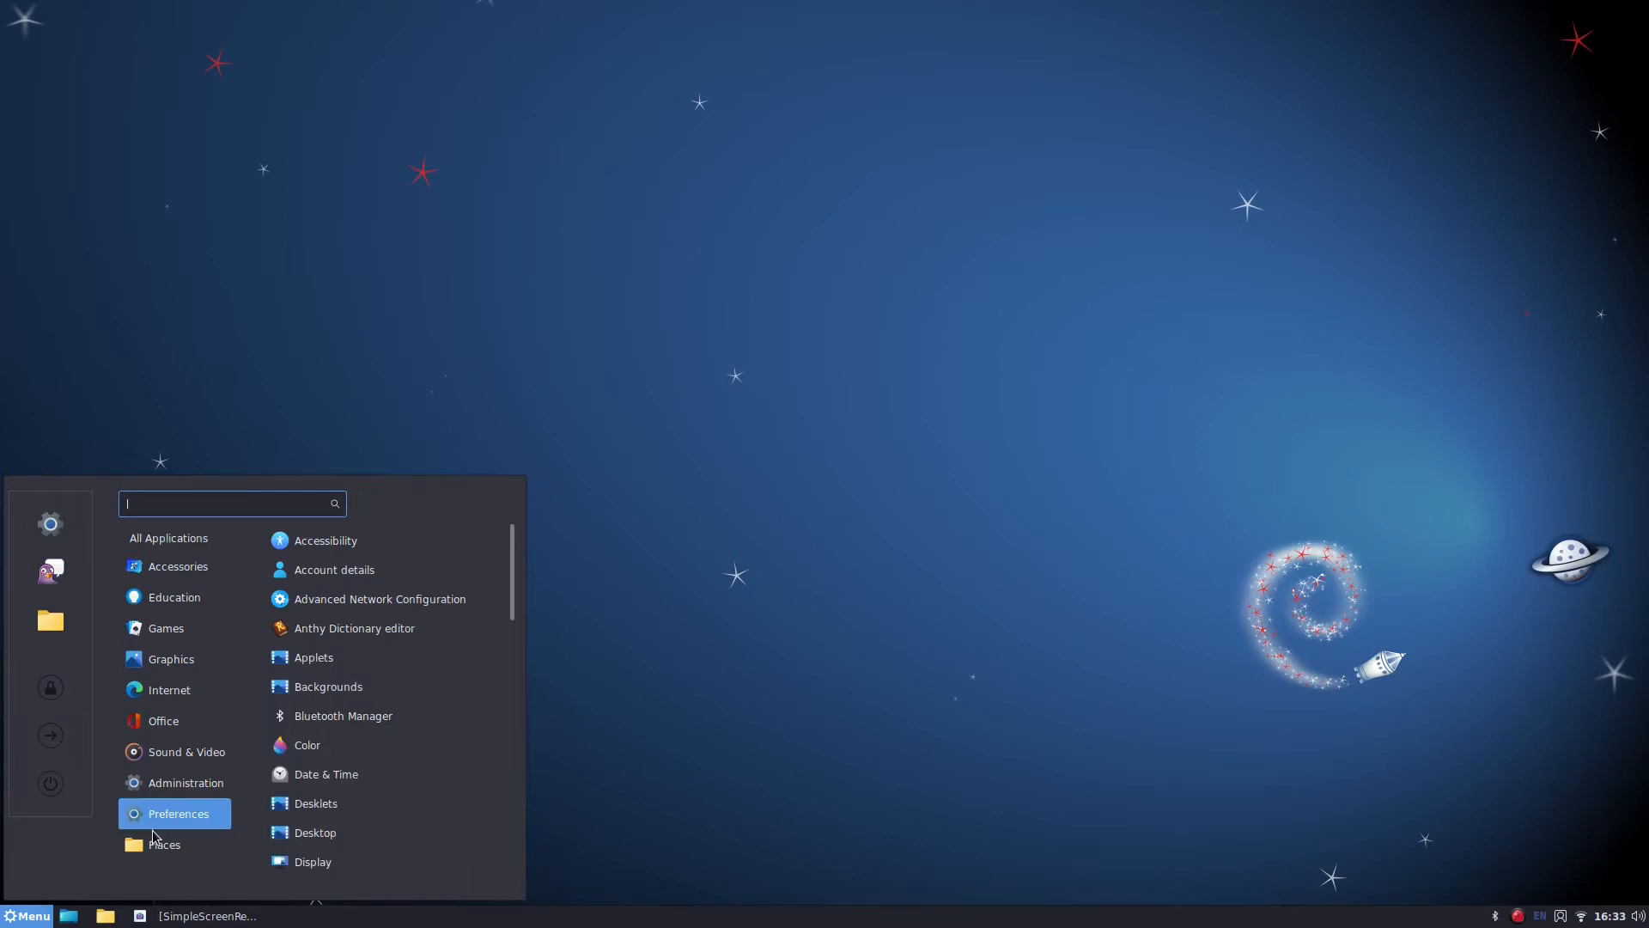
# Step: Browse the Menu's Places to the Documents folder and back up to the home folder
pyautogui.click(165, 844)
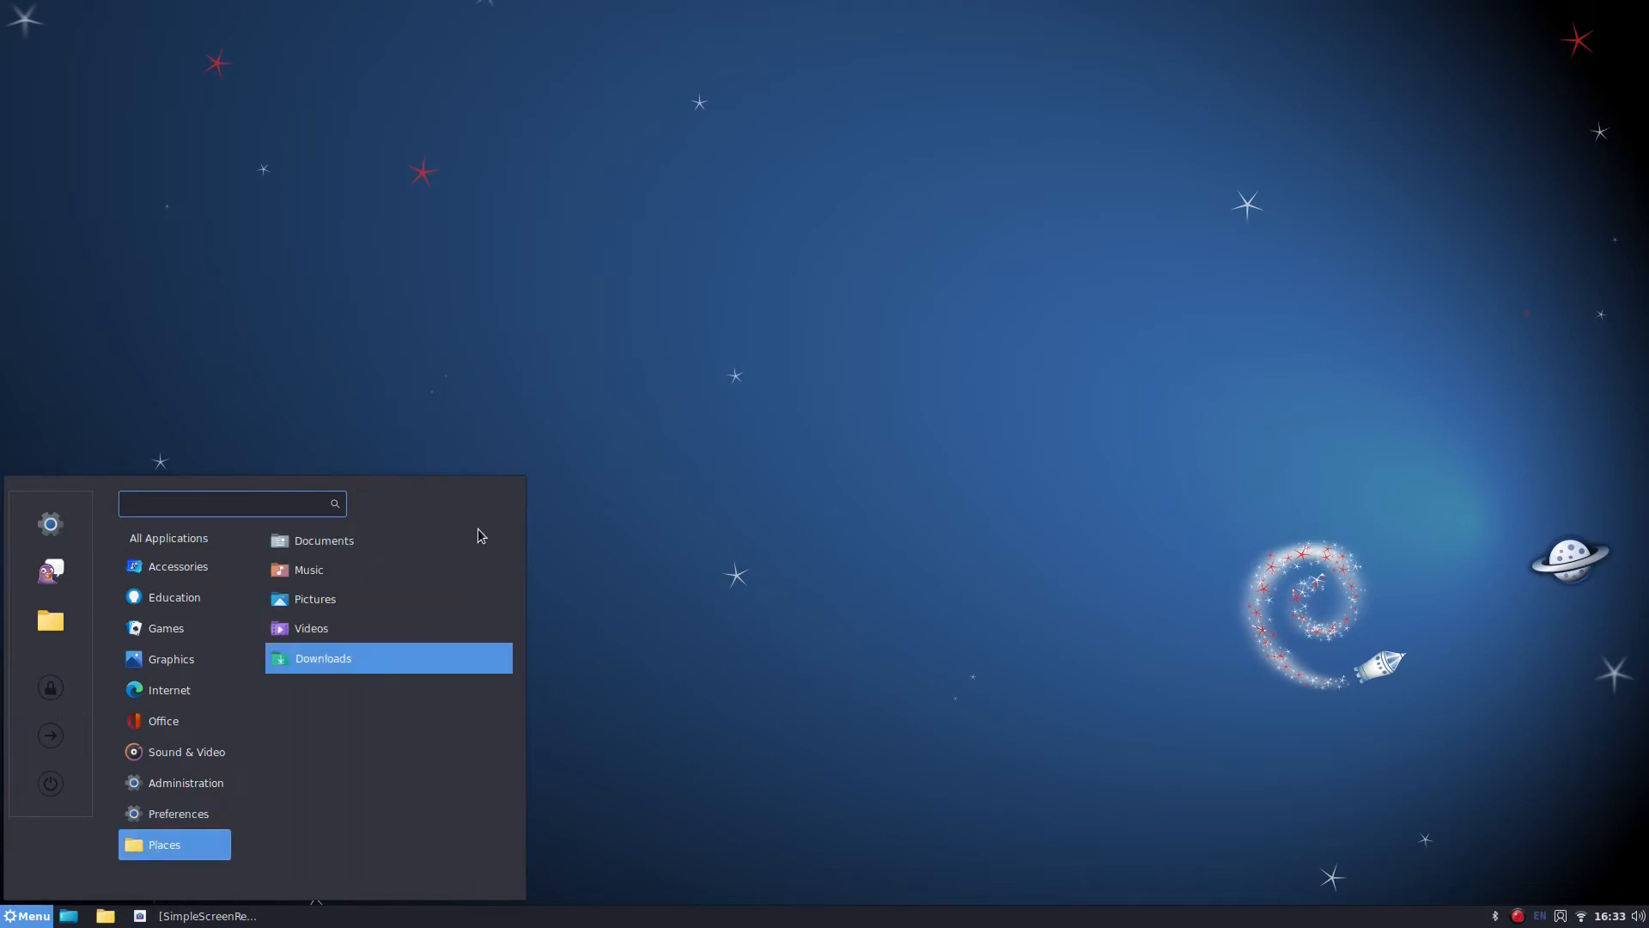
pyautogui.click(323, 539)
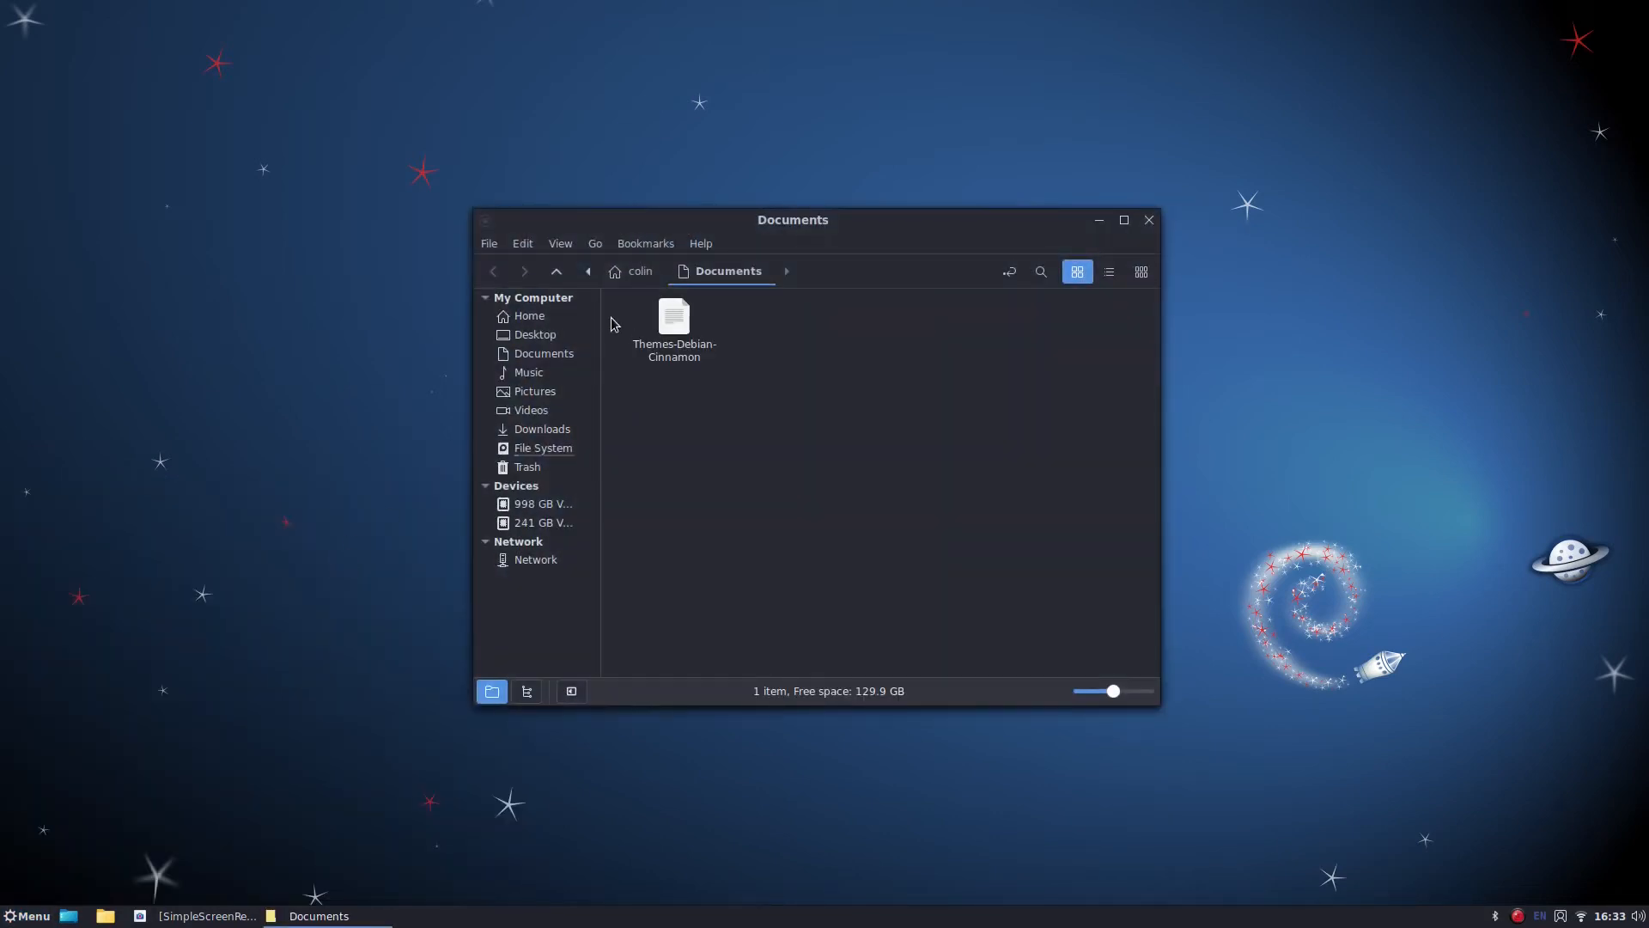
pyautogui.click(529, 316)
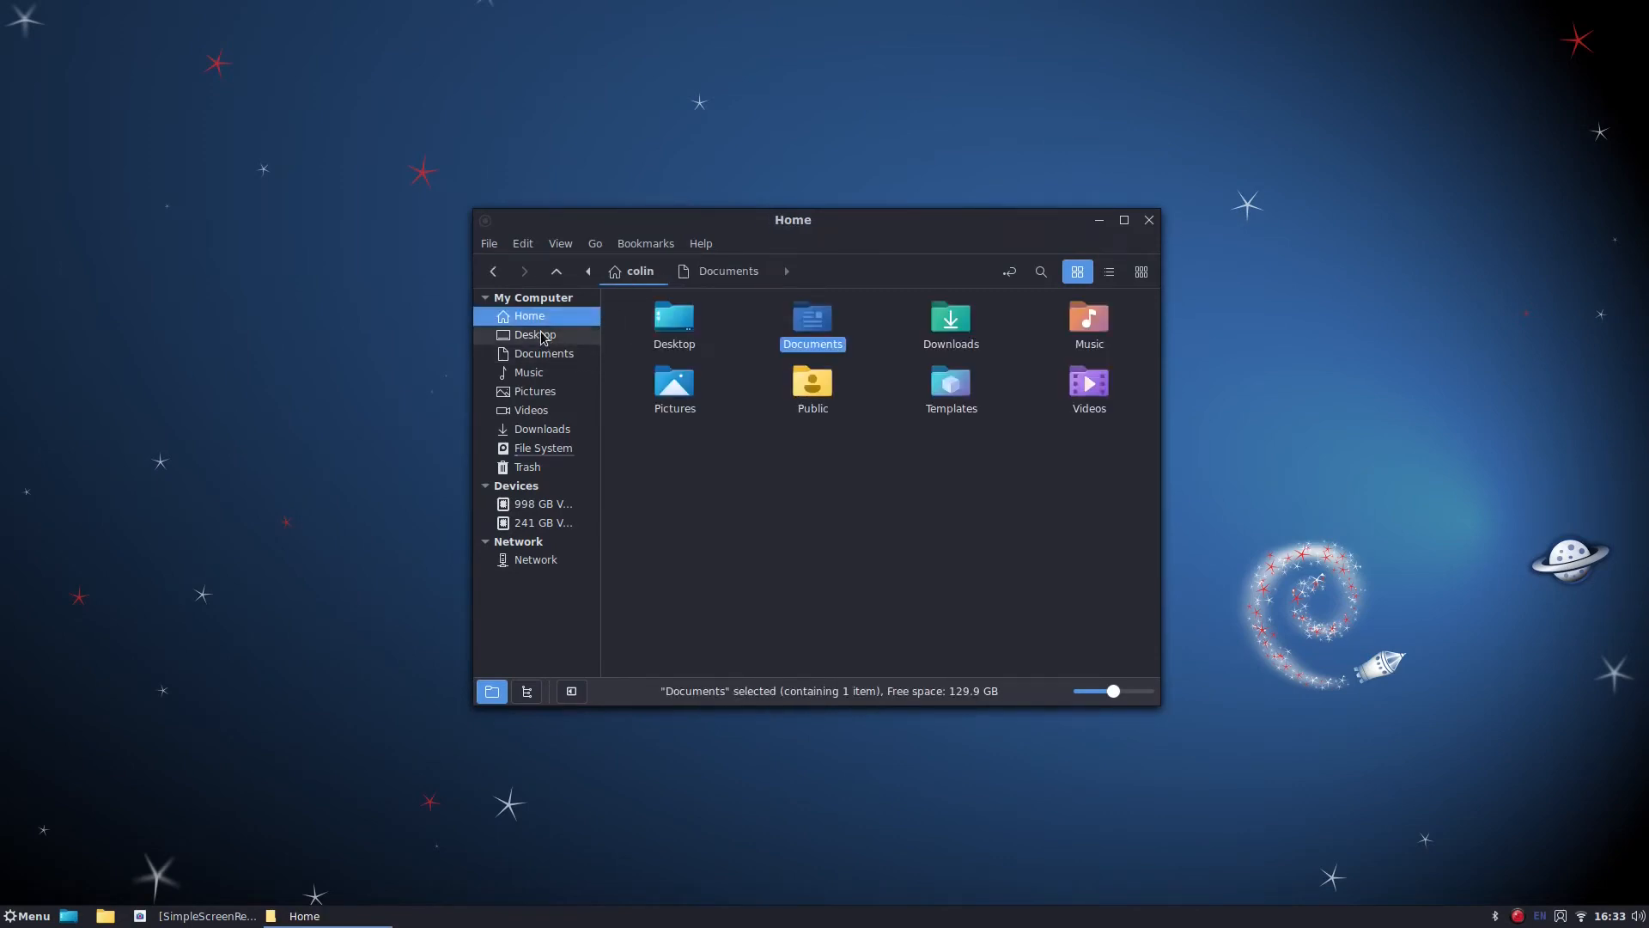
pyautogui.moveTo(887, 428)
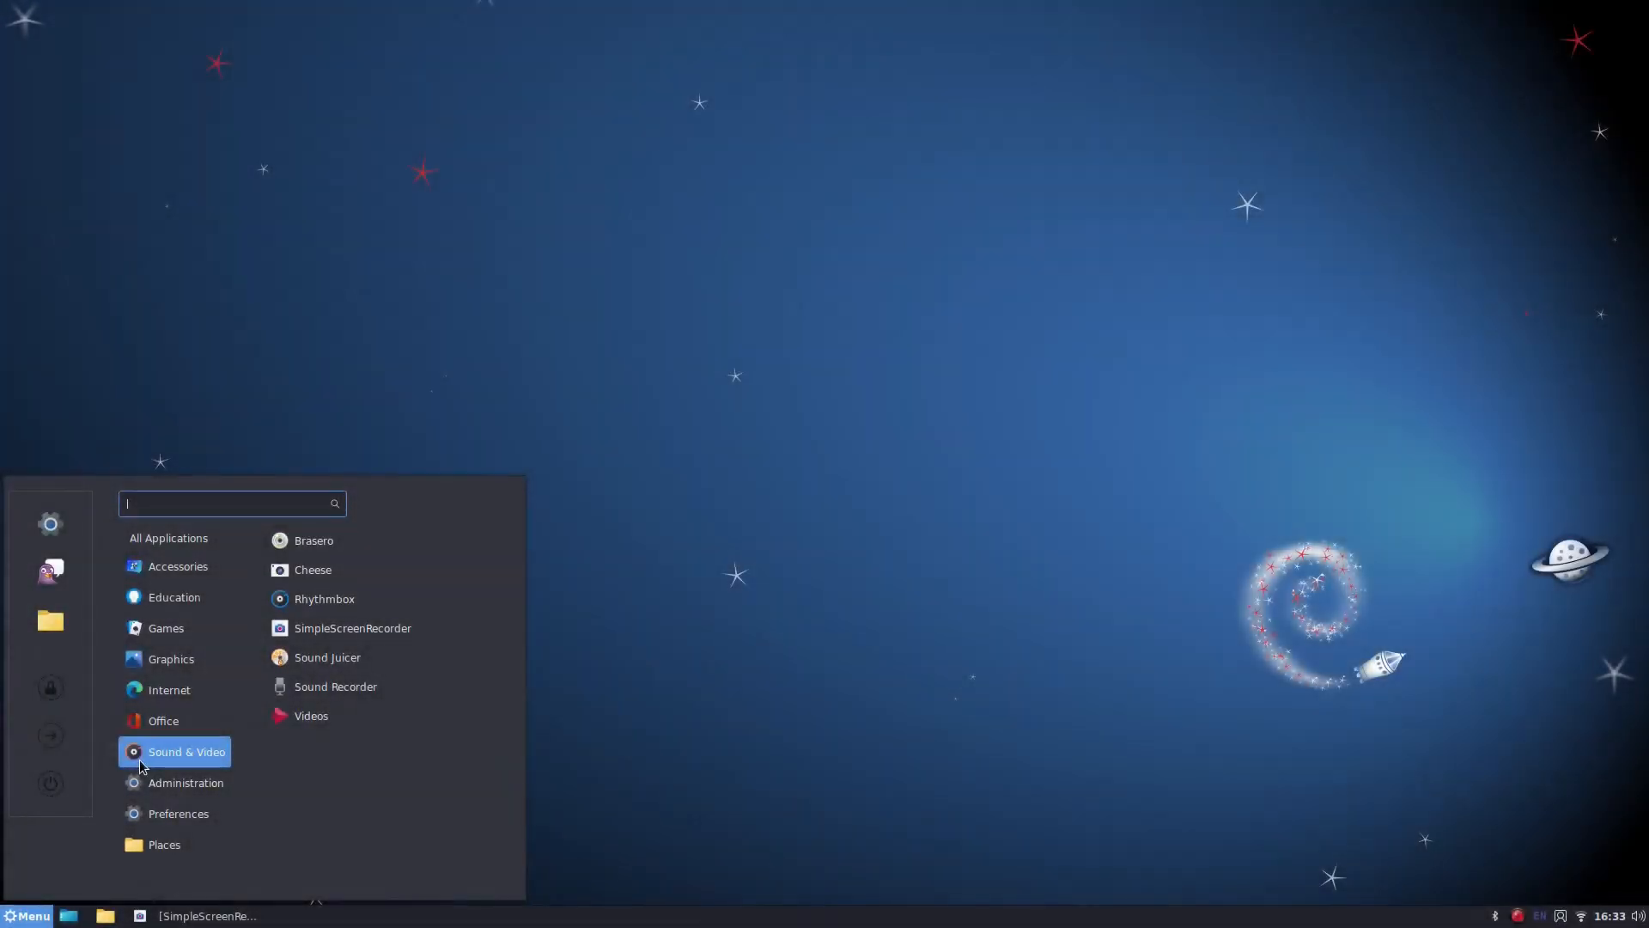
# Step: Show All Applications in the Menu and scroll through the list to its end
pyautogui.click(169, 538)
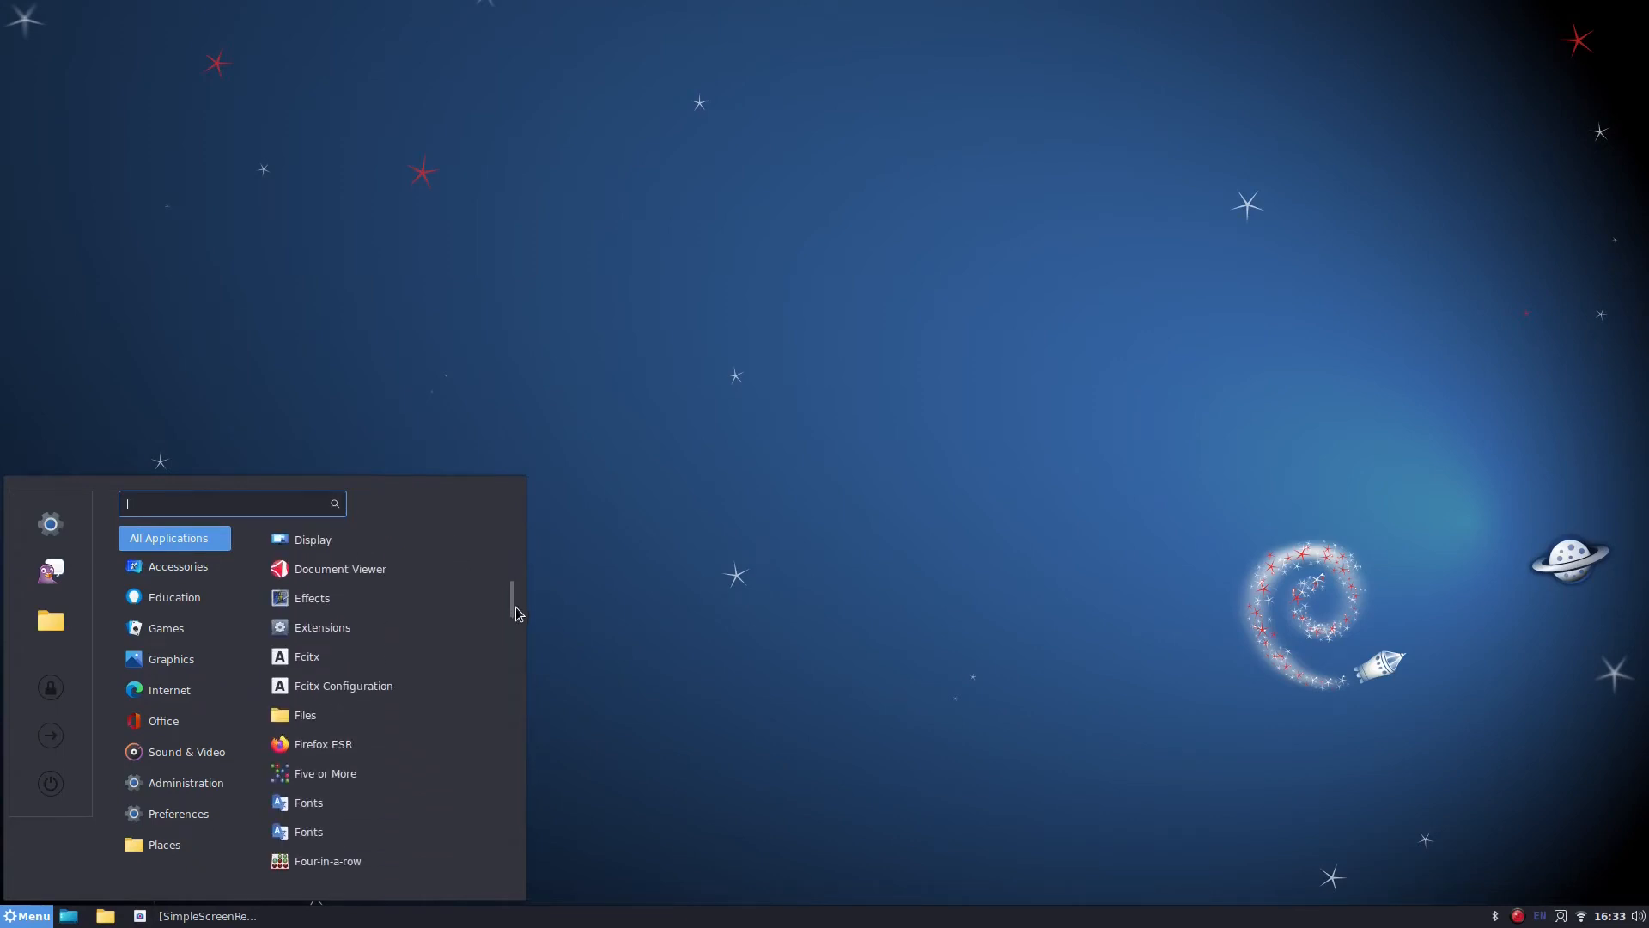
pyautogui.scroll(-3)
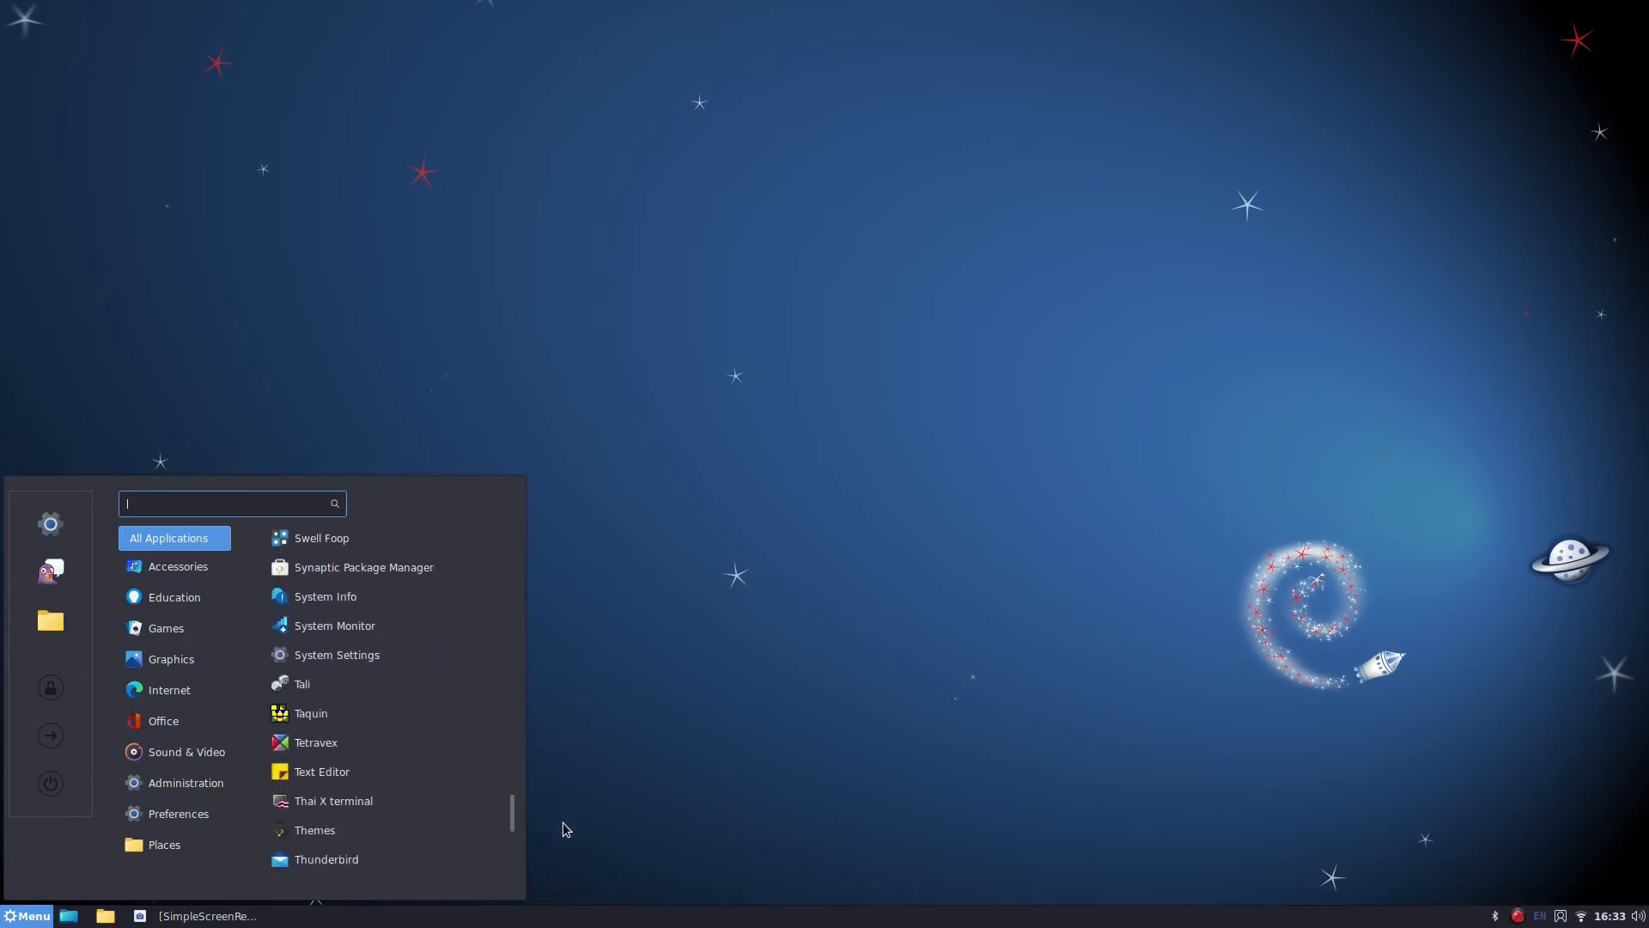
pyautogui.scroll(-3)
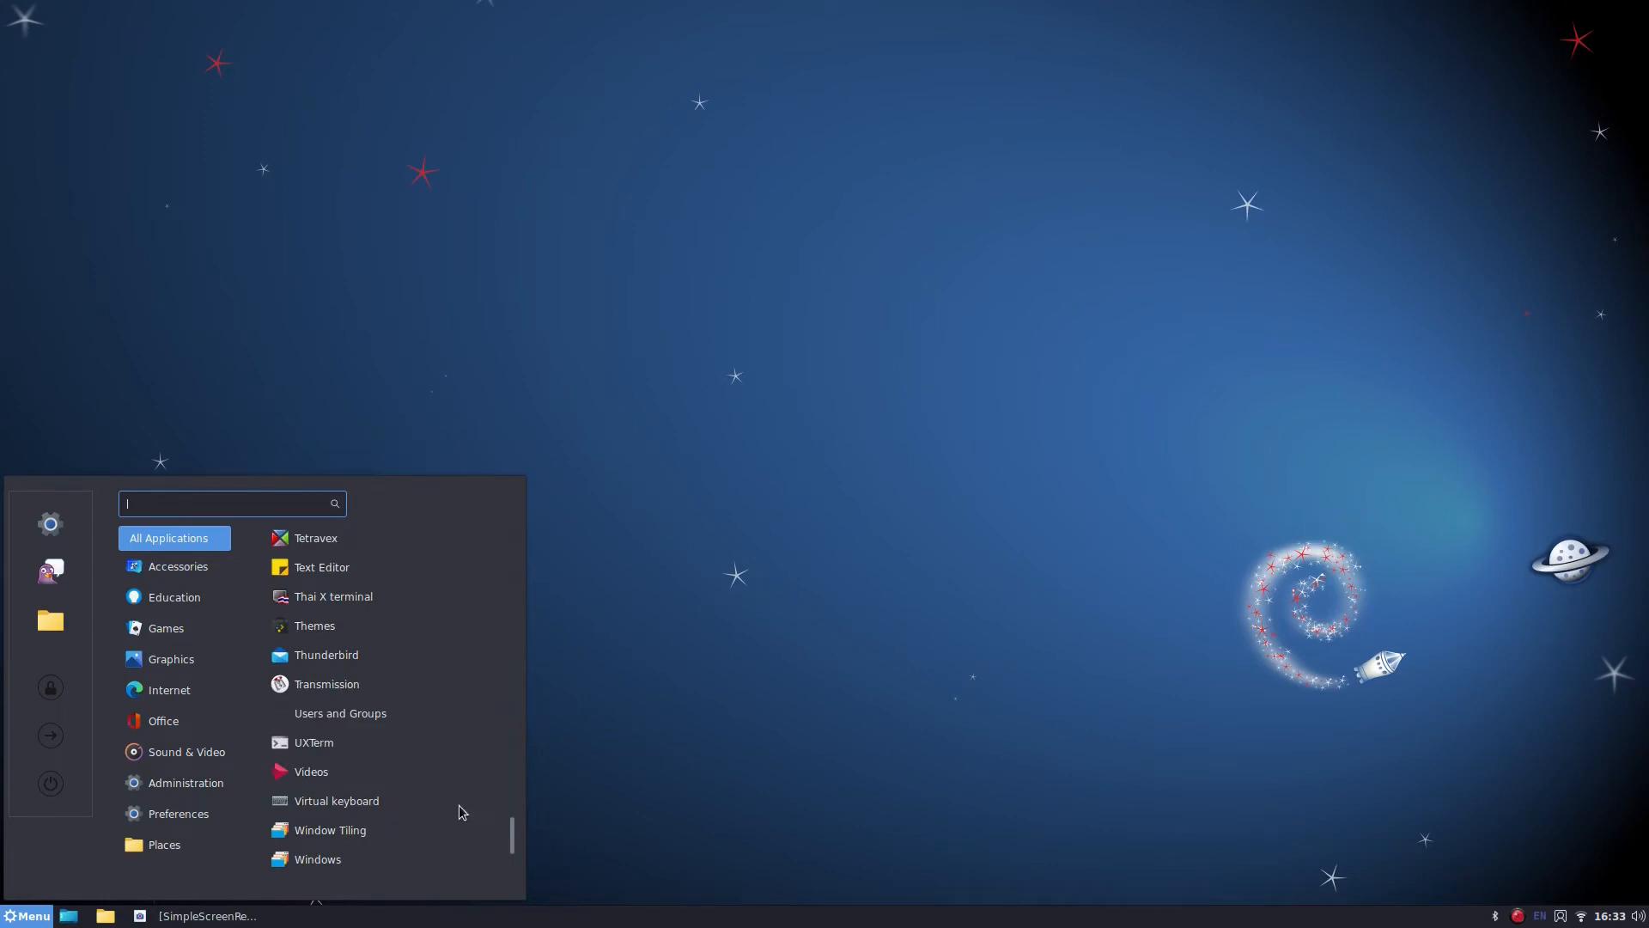
pyautogui.moveTo(340, 713)
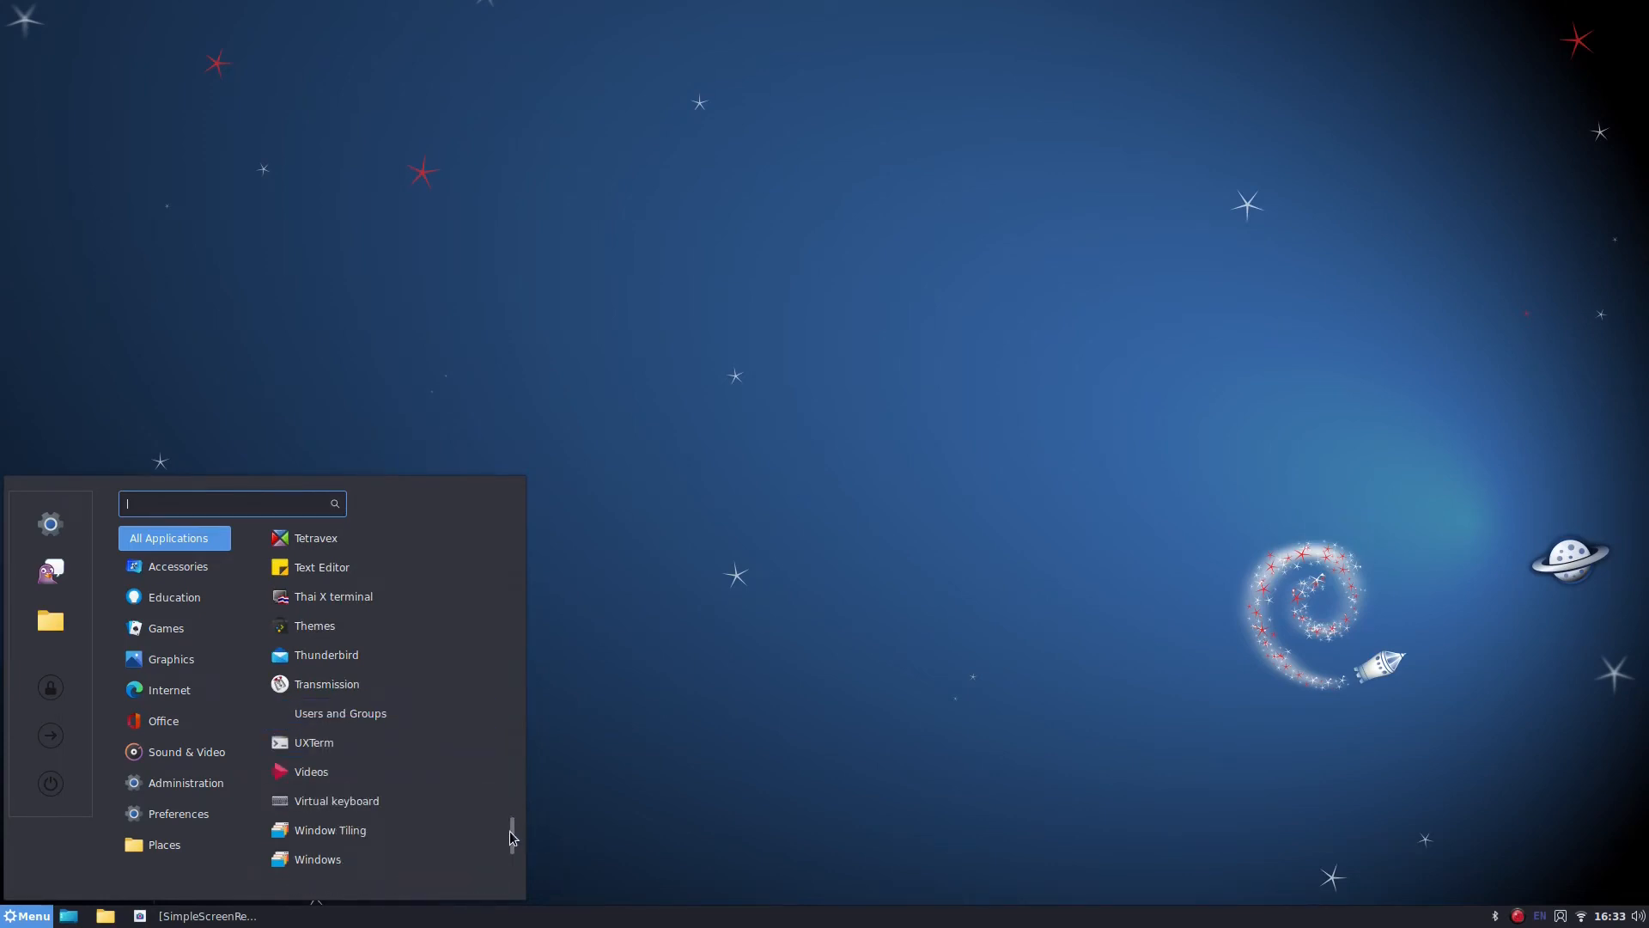
pyautogui.scroll(-3)
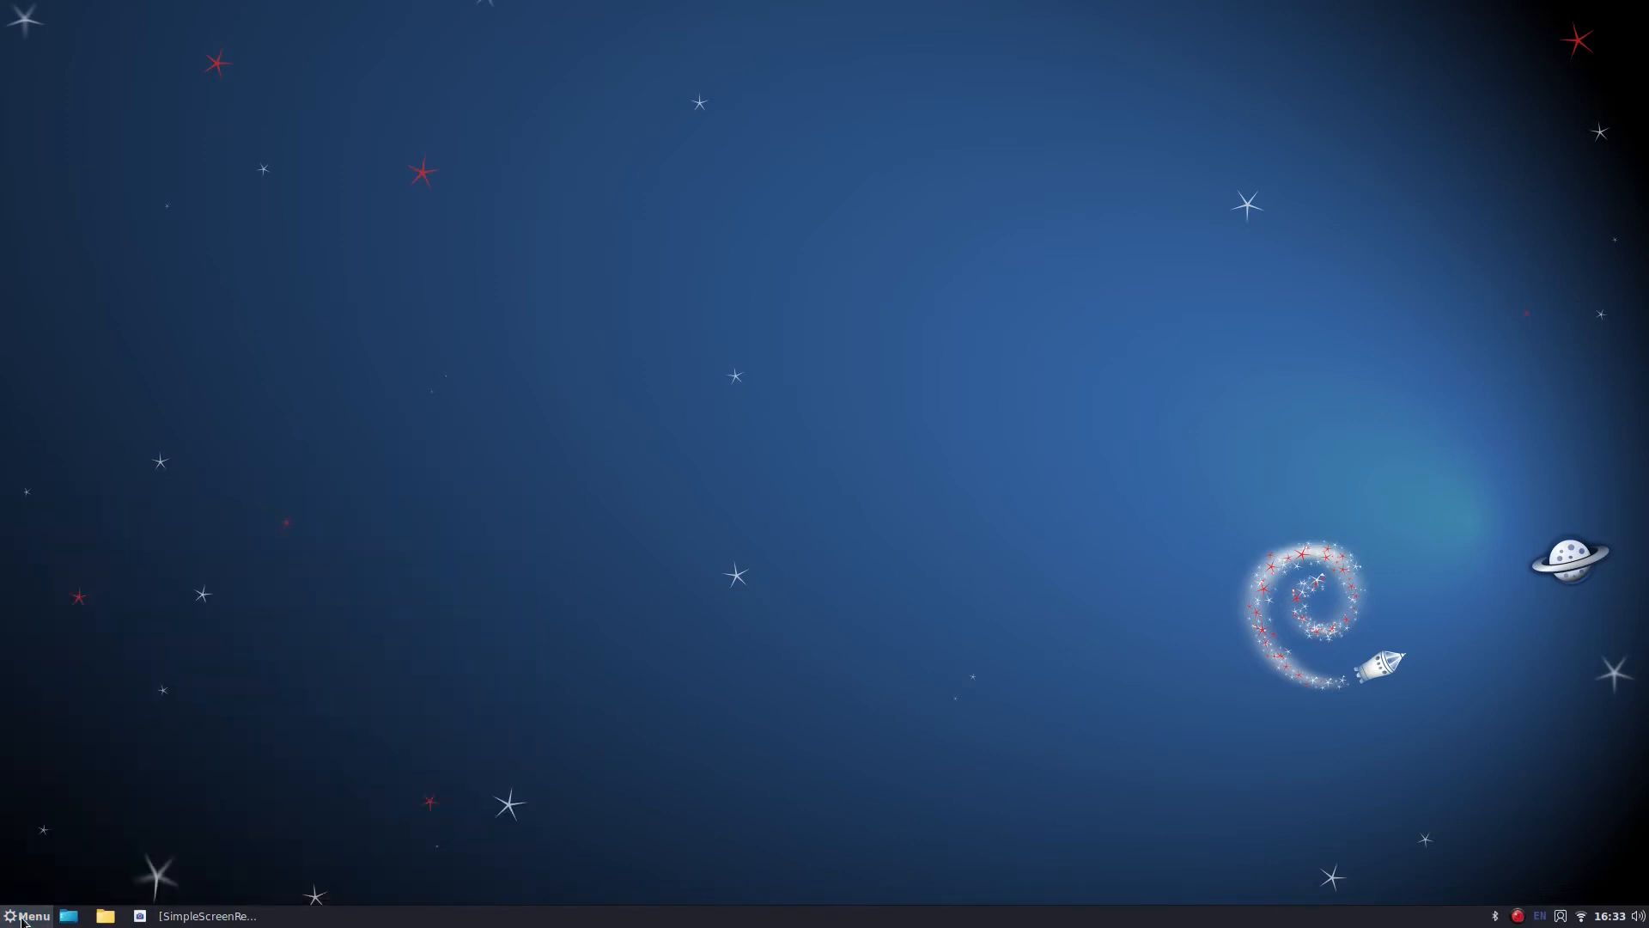
# Step: Open Themes from the Menu, switch Icons to We10X-Valley and close the window
pyautogui.click(29, 916)
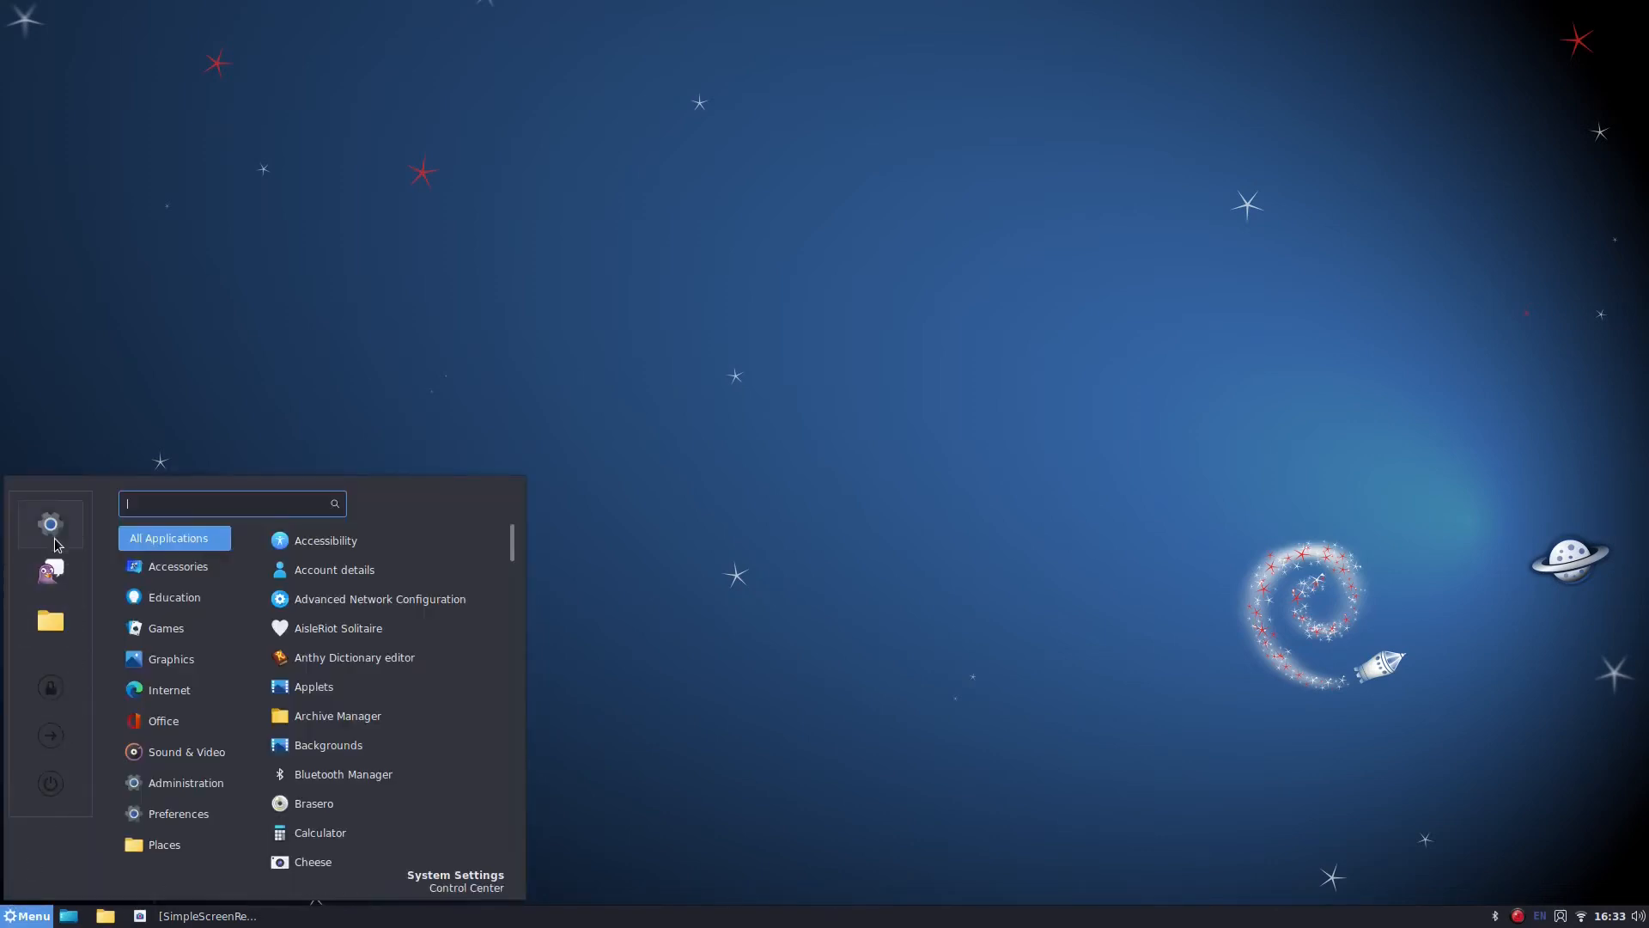
pyautogui.click(50, 522)
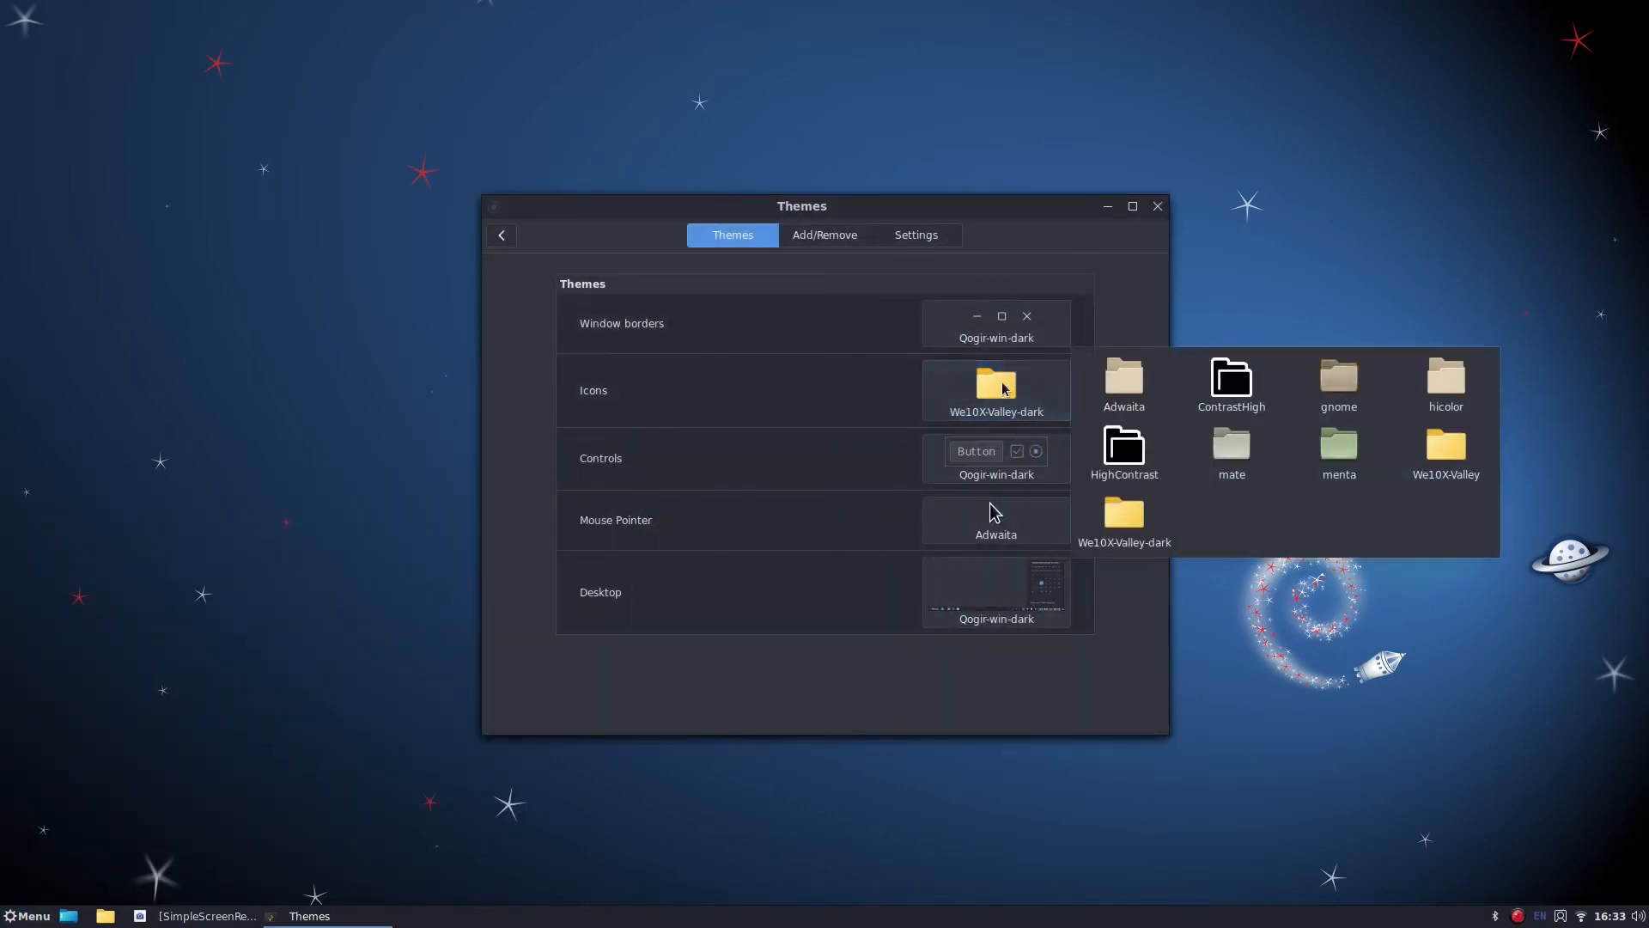
pyautogui.click(1445, 452)
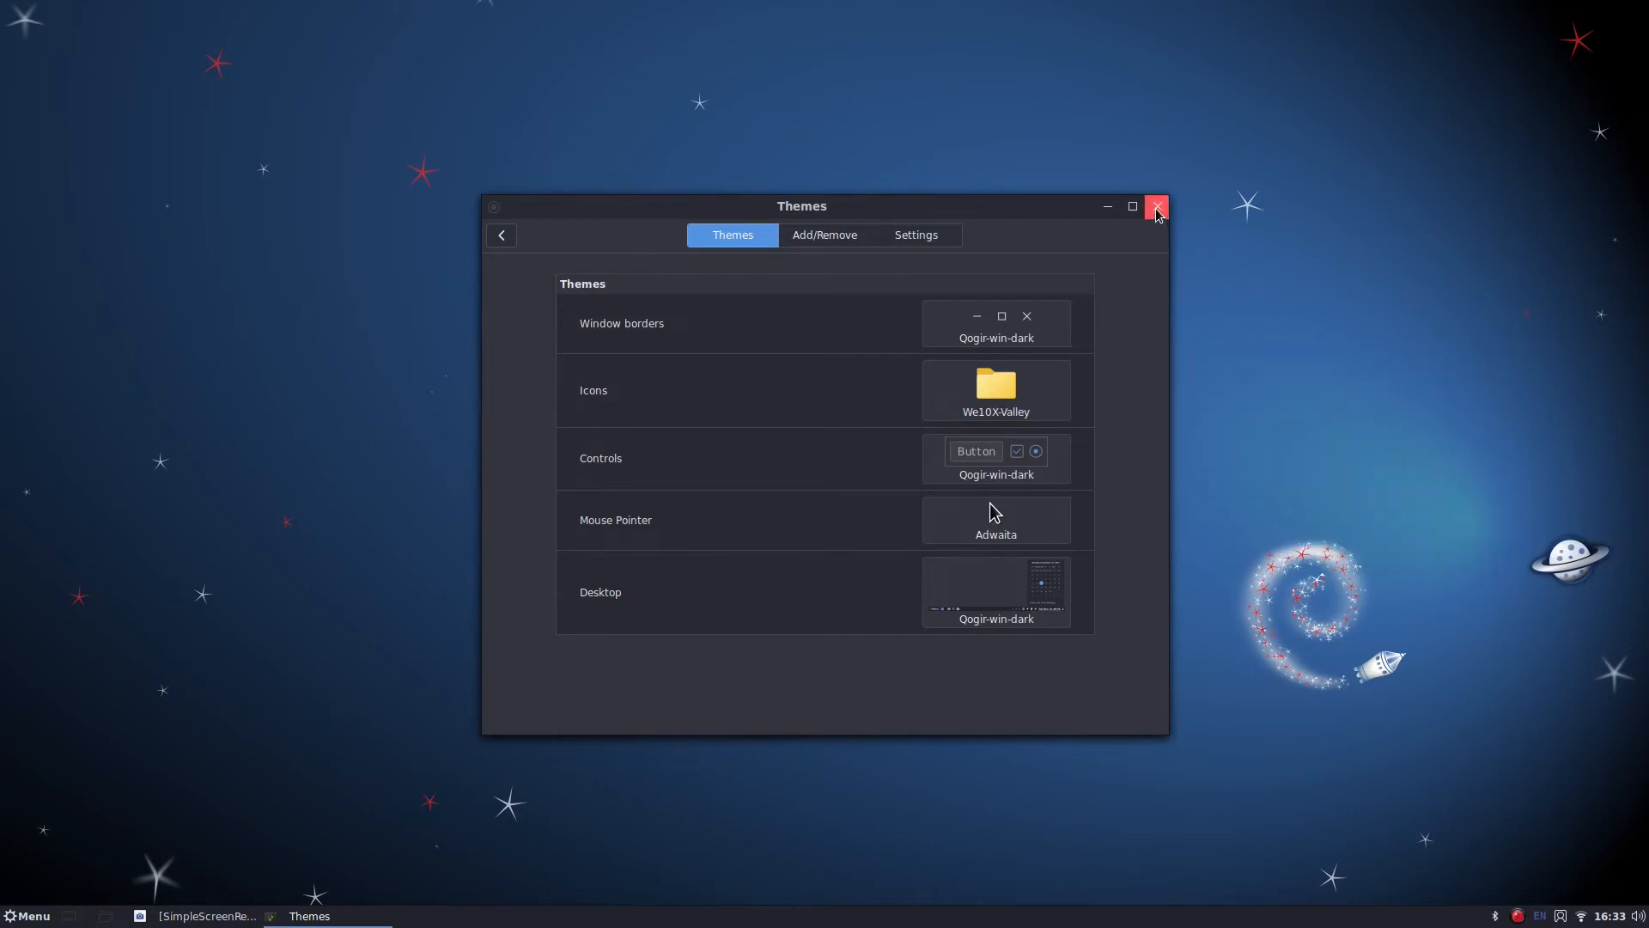
pyautogui.click(1156, 206)
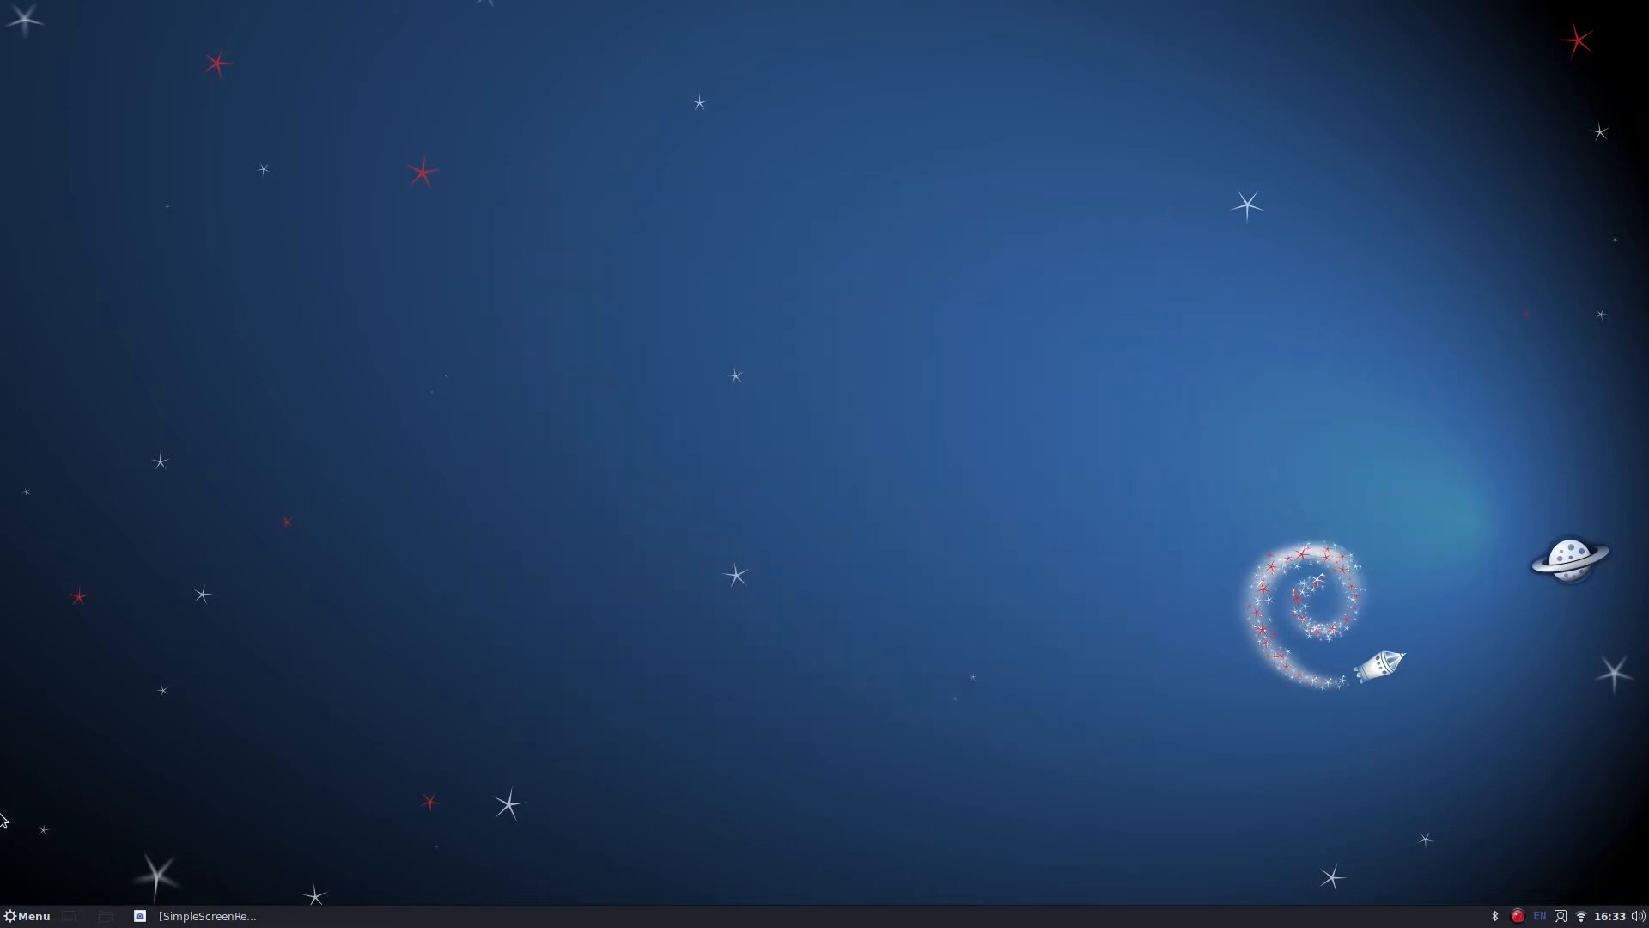
# Step: Browse the Menu's All Applications list and then the Preferences category
pyautogui.click(29, 914)
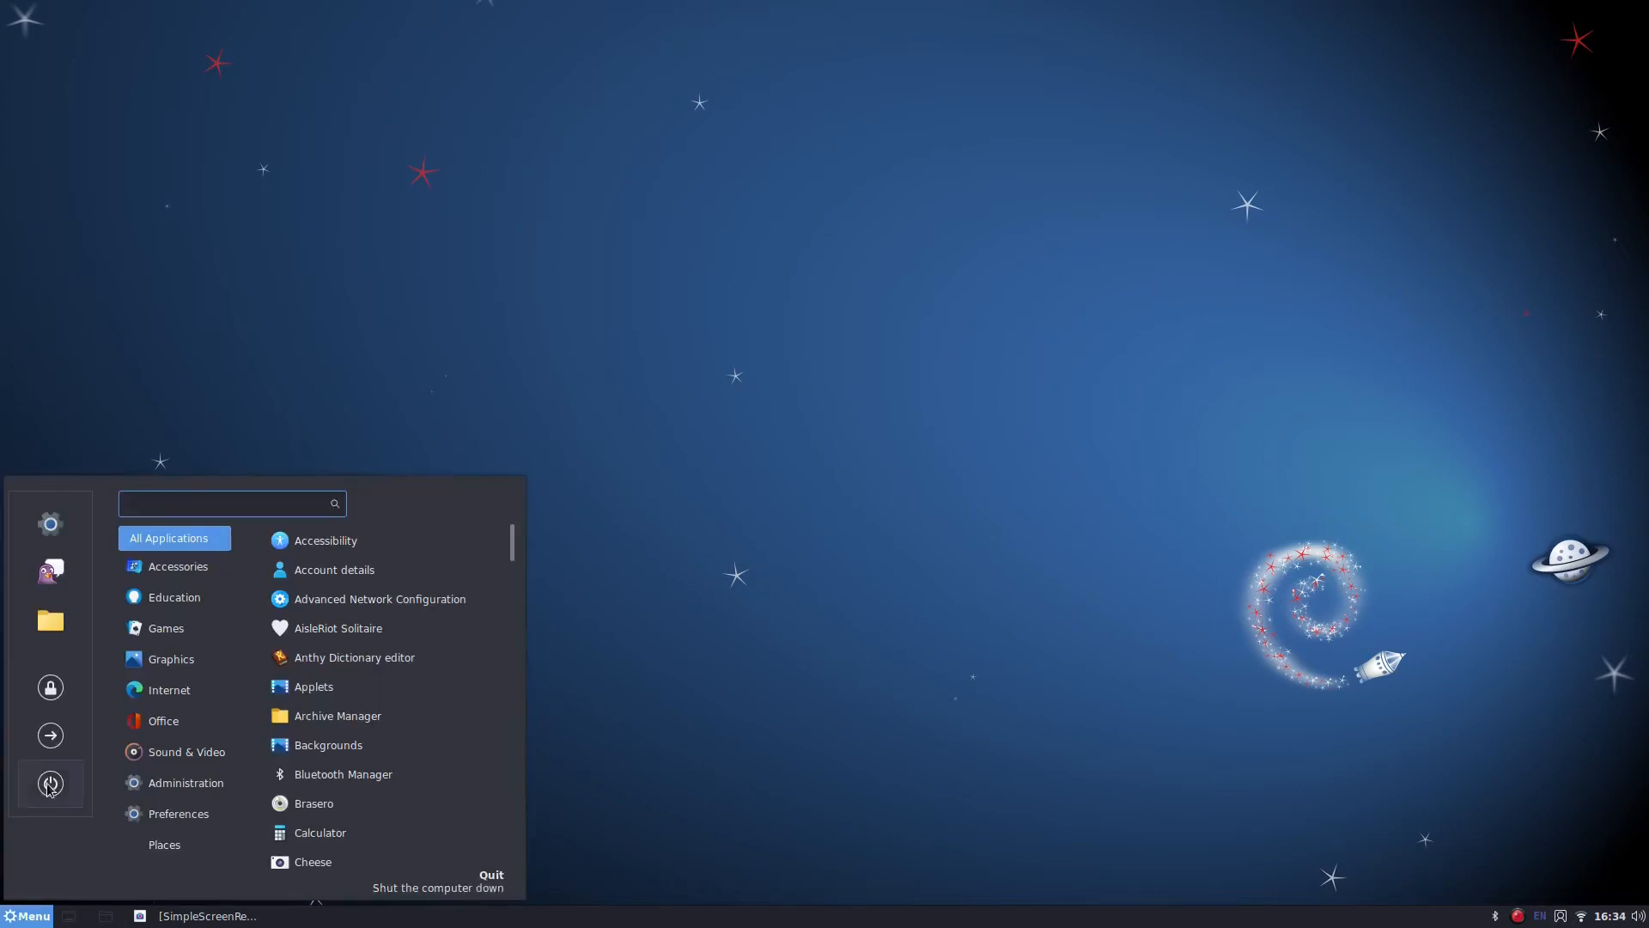
pyautogui.click(30, 915)
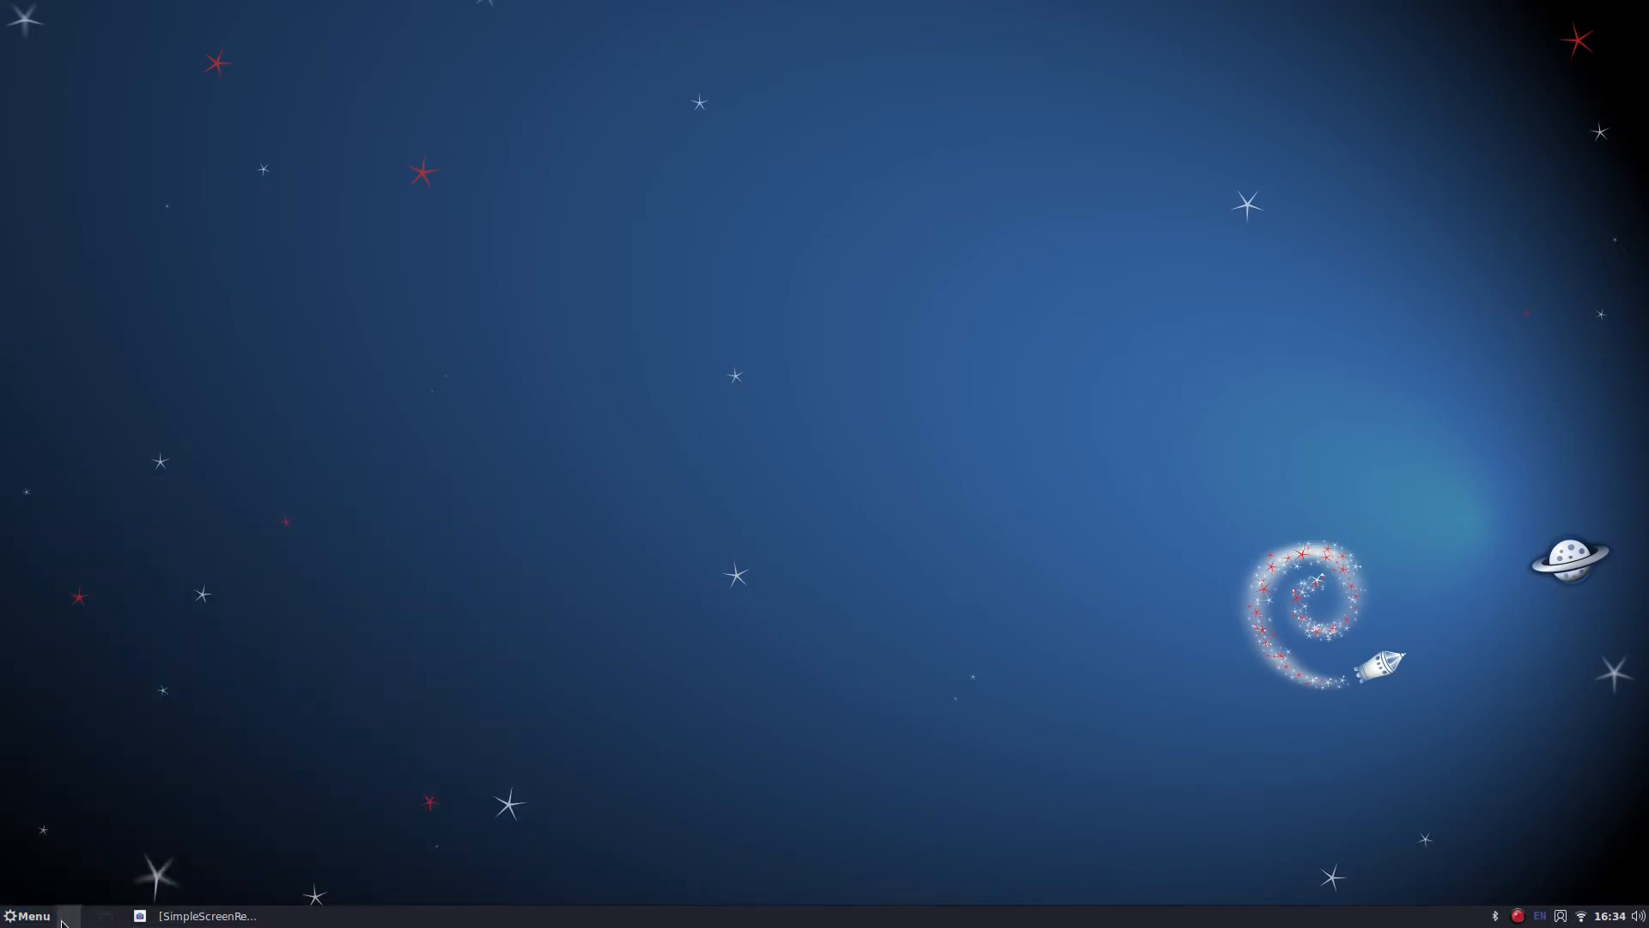
pyautogui.click(29, 916)
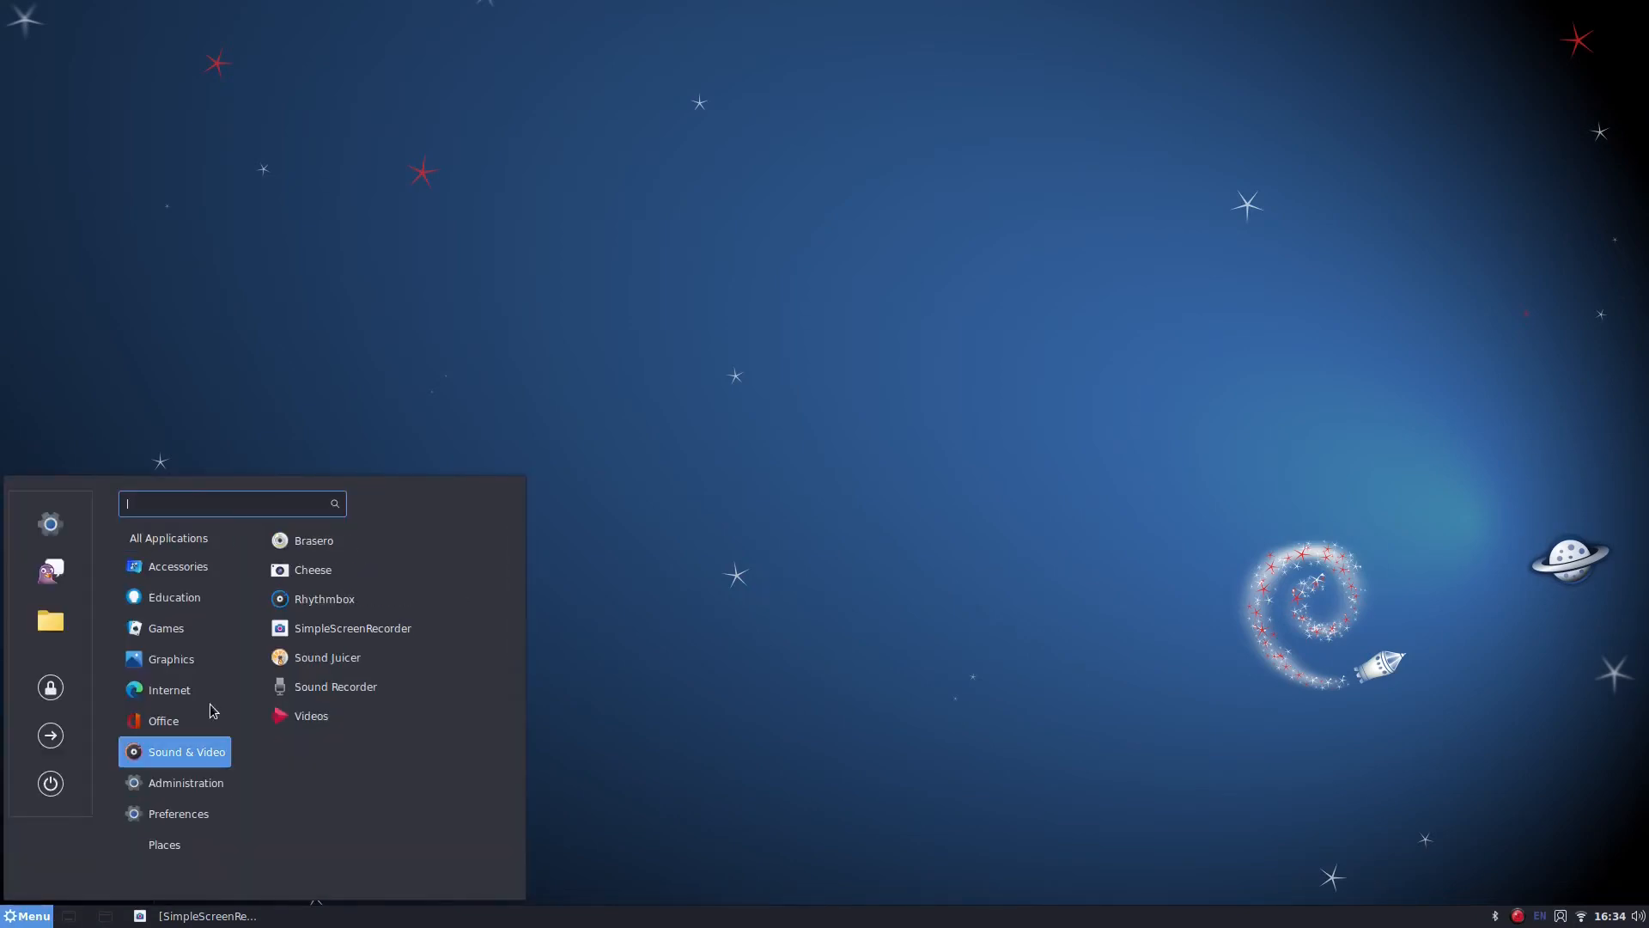
pyautogui.click(169, 538)
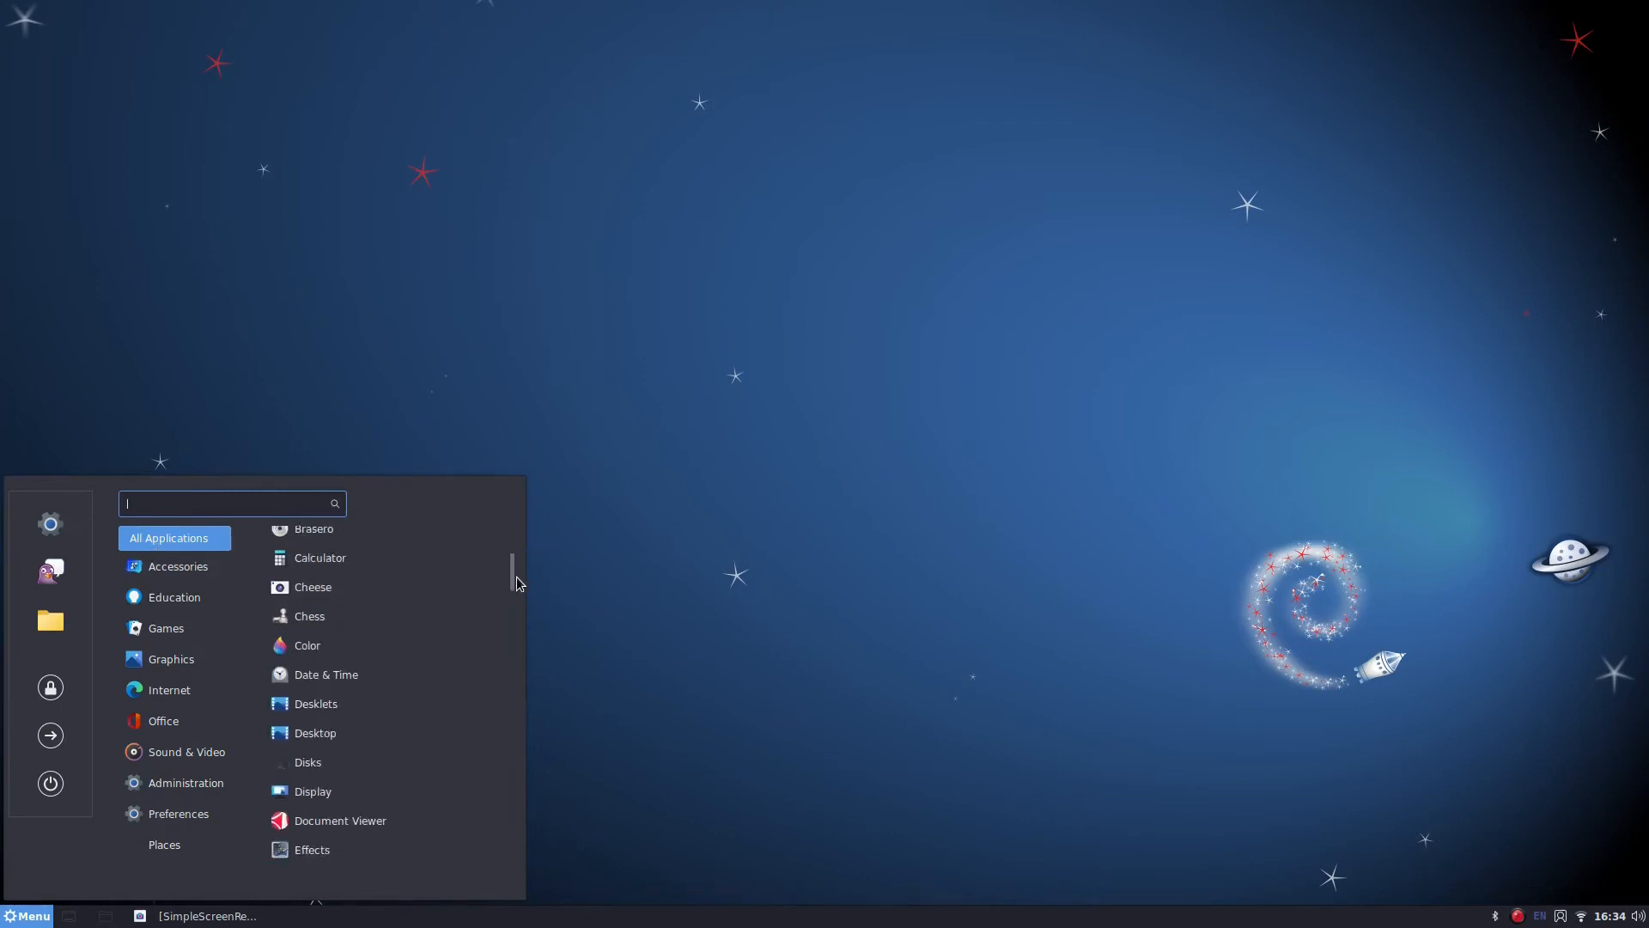
pyautogui.scroll(-3)
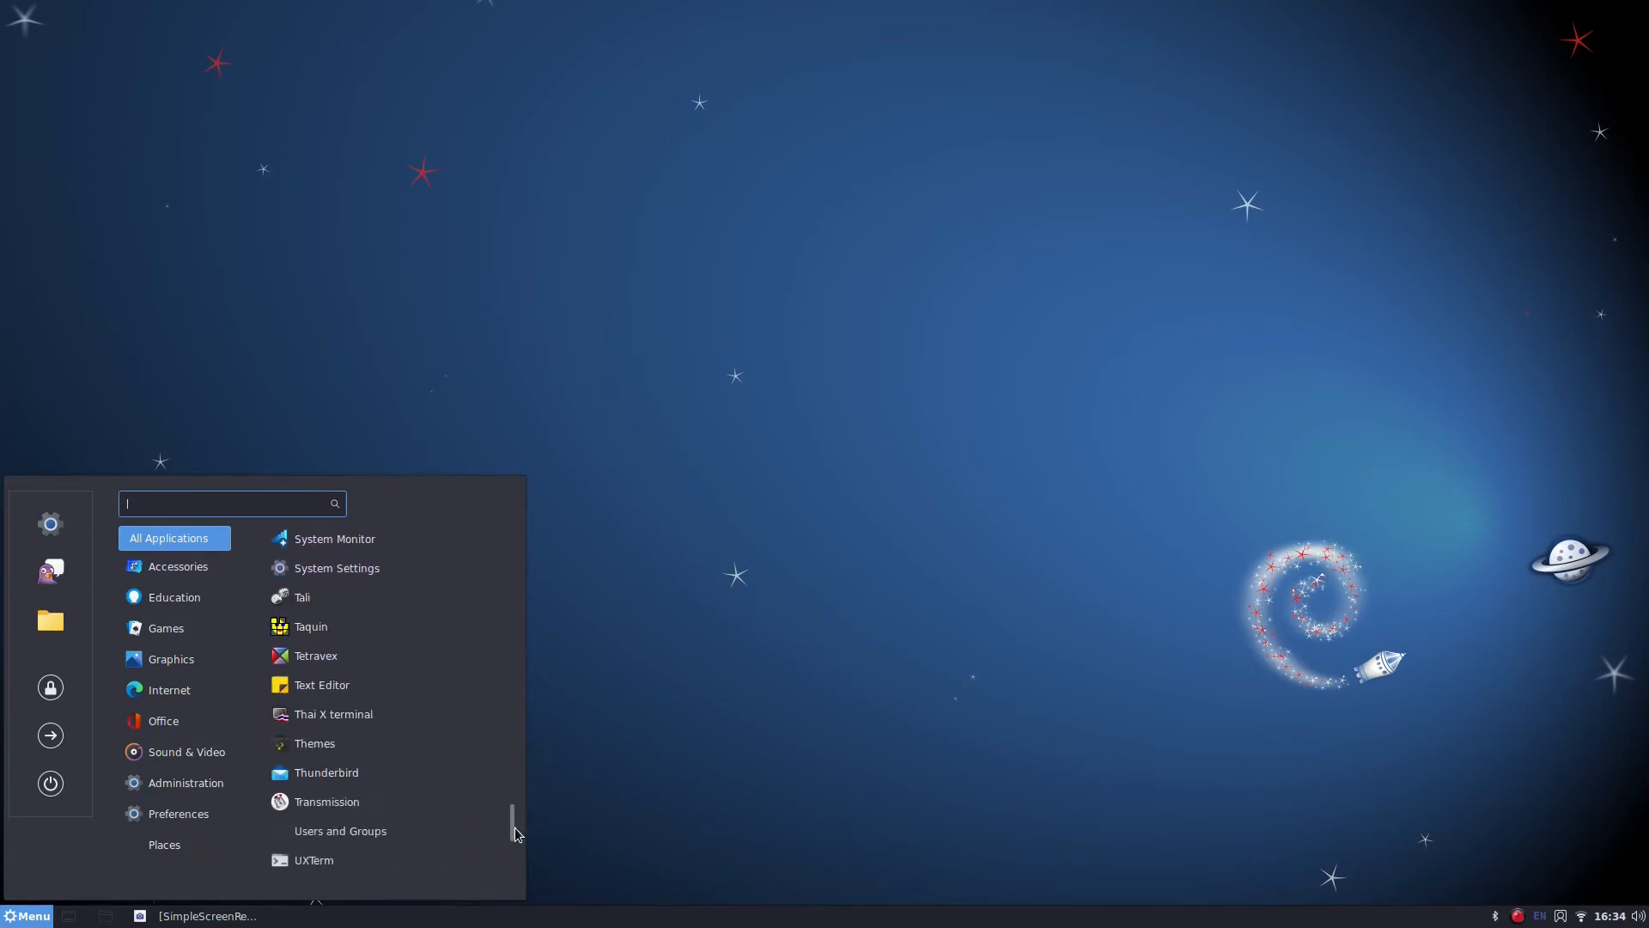
pyautogui.scroll(-3)
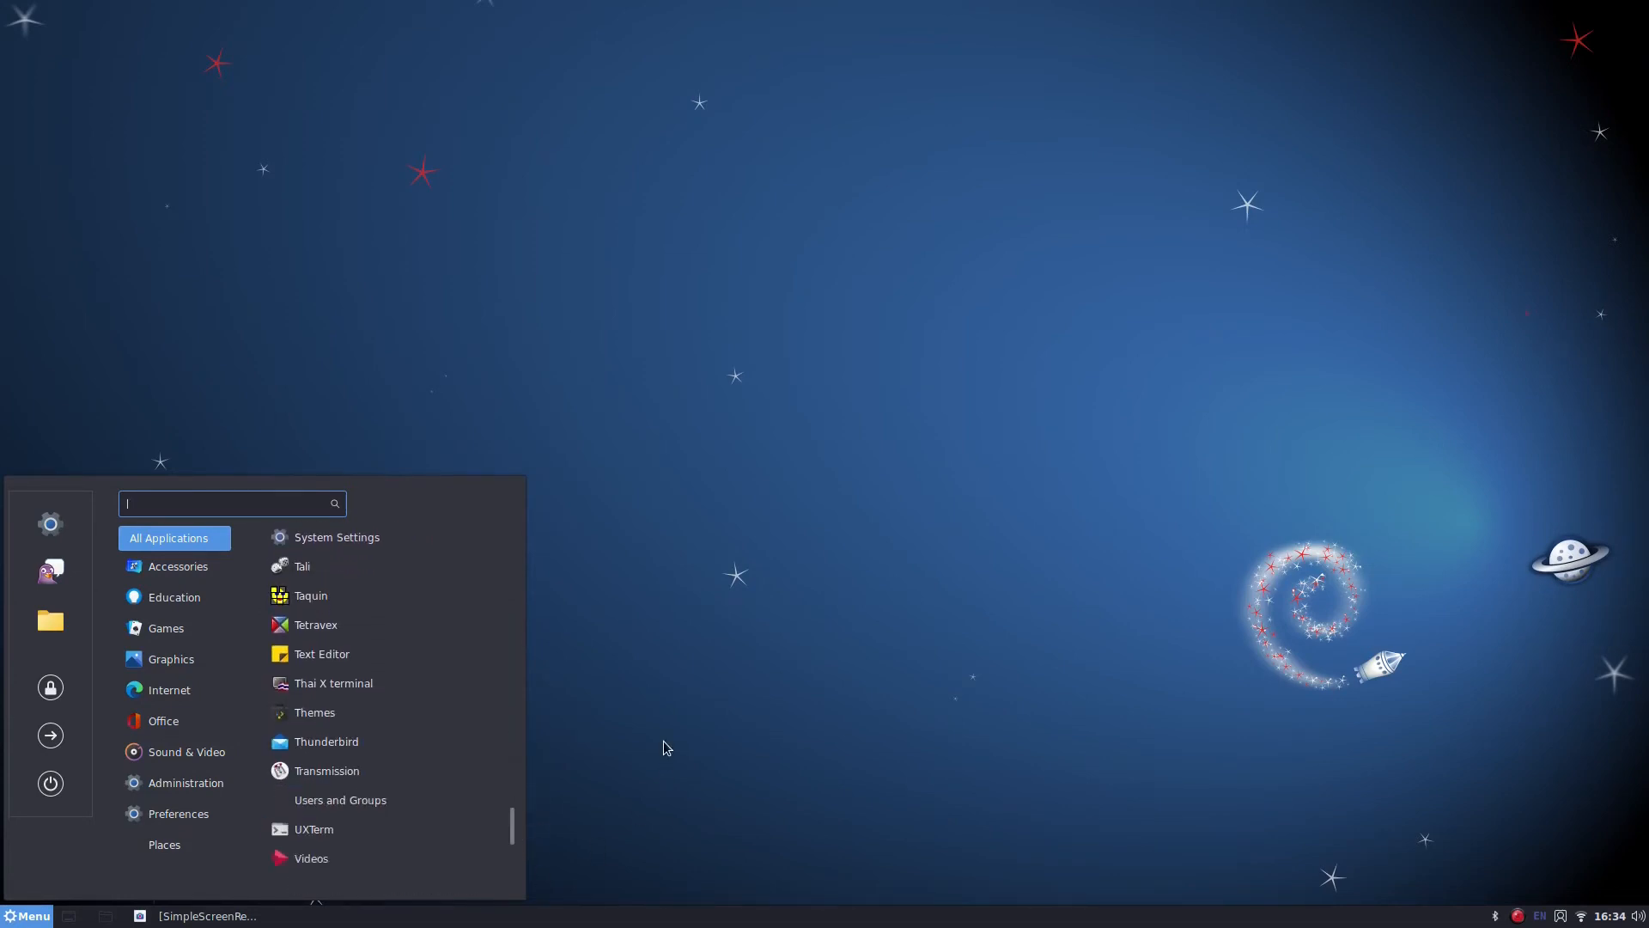
pyautogui.click(177, 813)
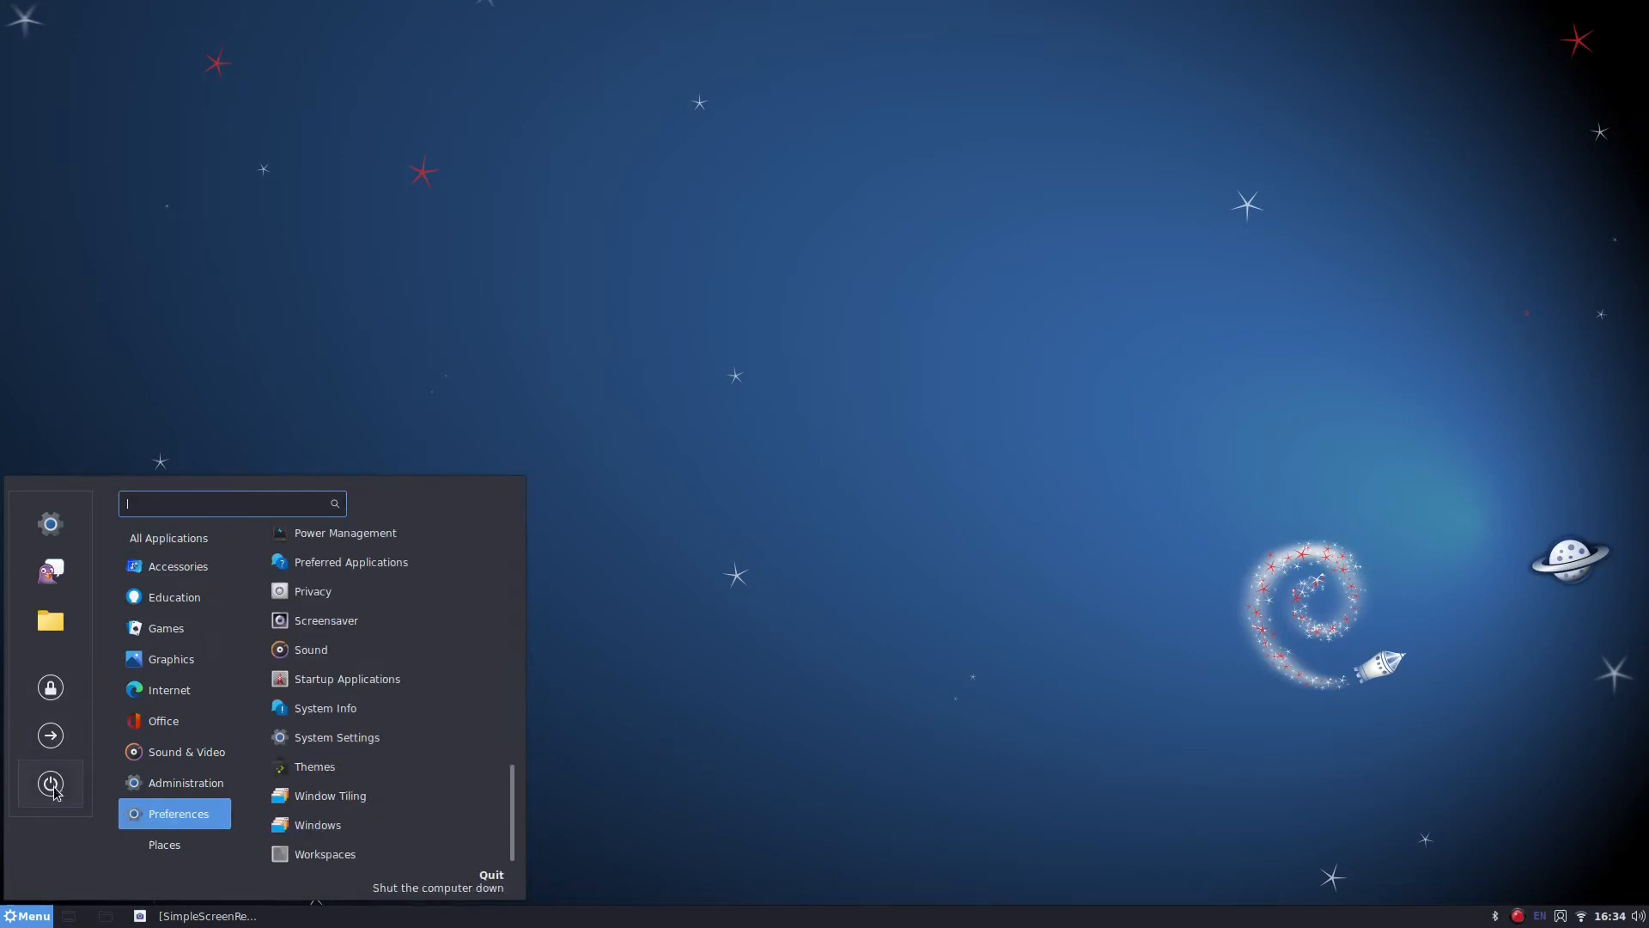
pyautogui.moveTo(64, 821)
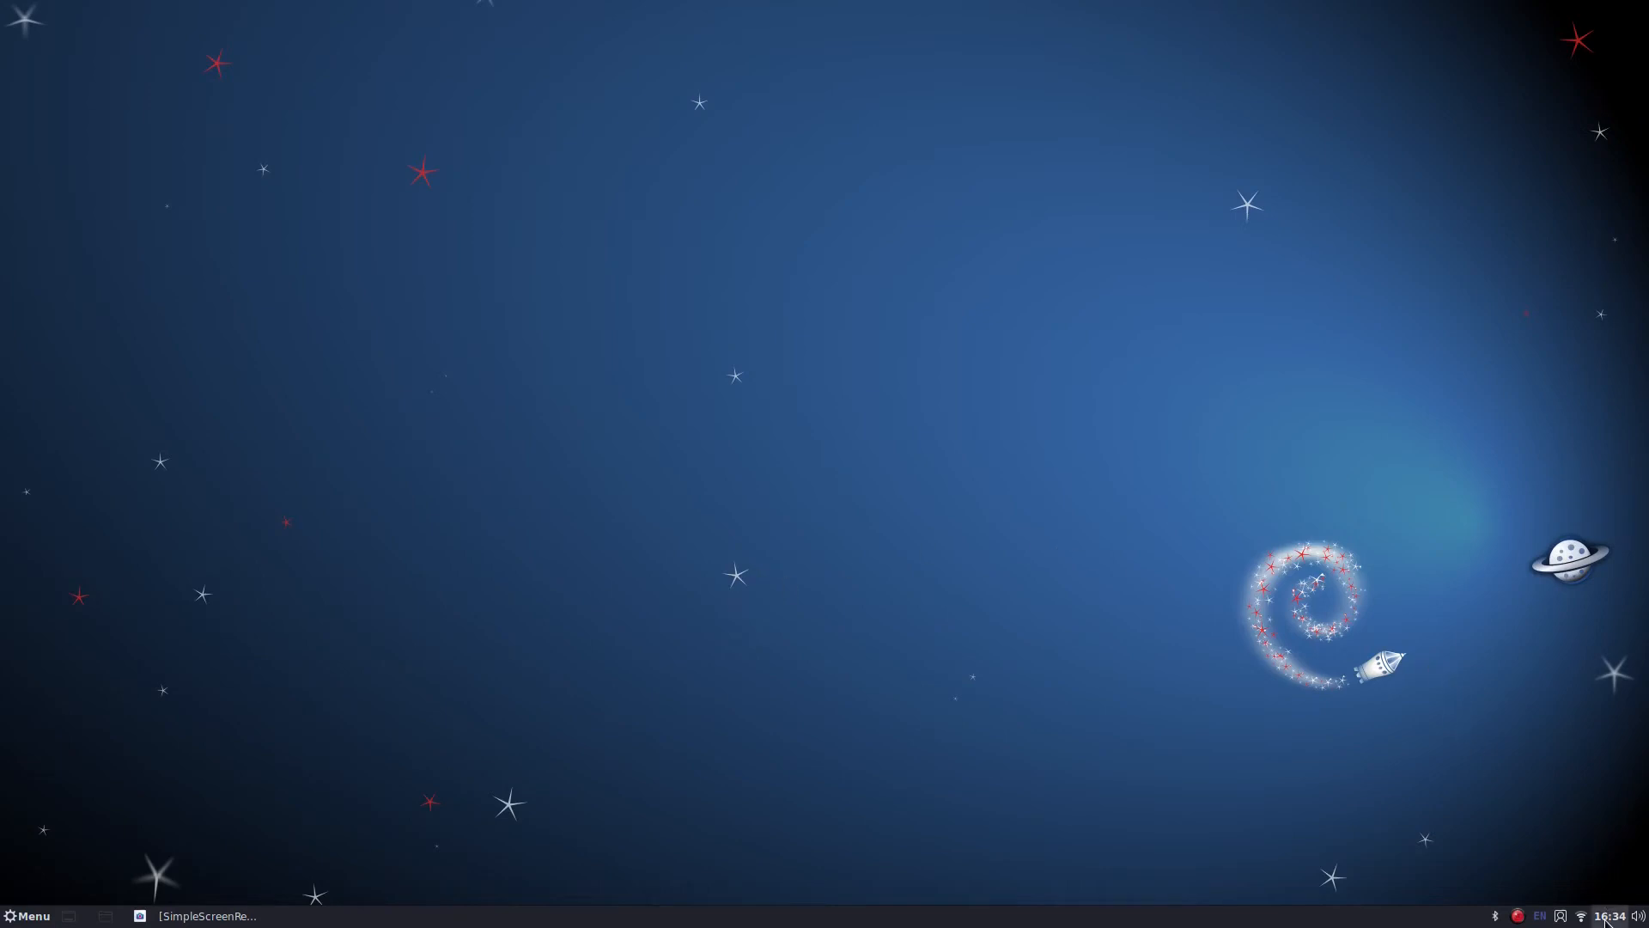
# Step: Minimise Firefox and open the Themes tile in System Settings
pyautogui.click(1595, 916)
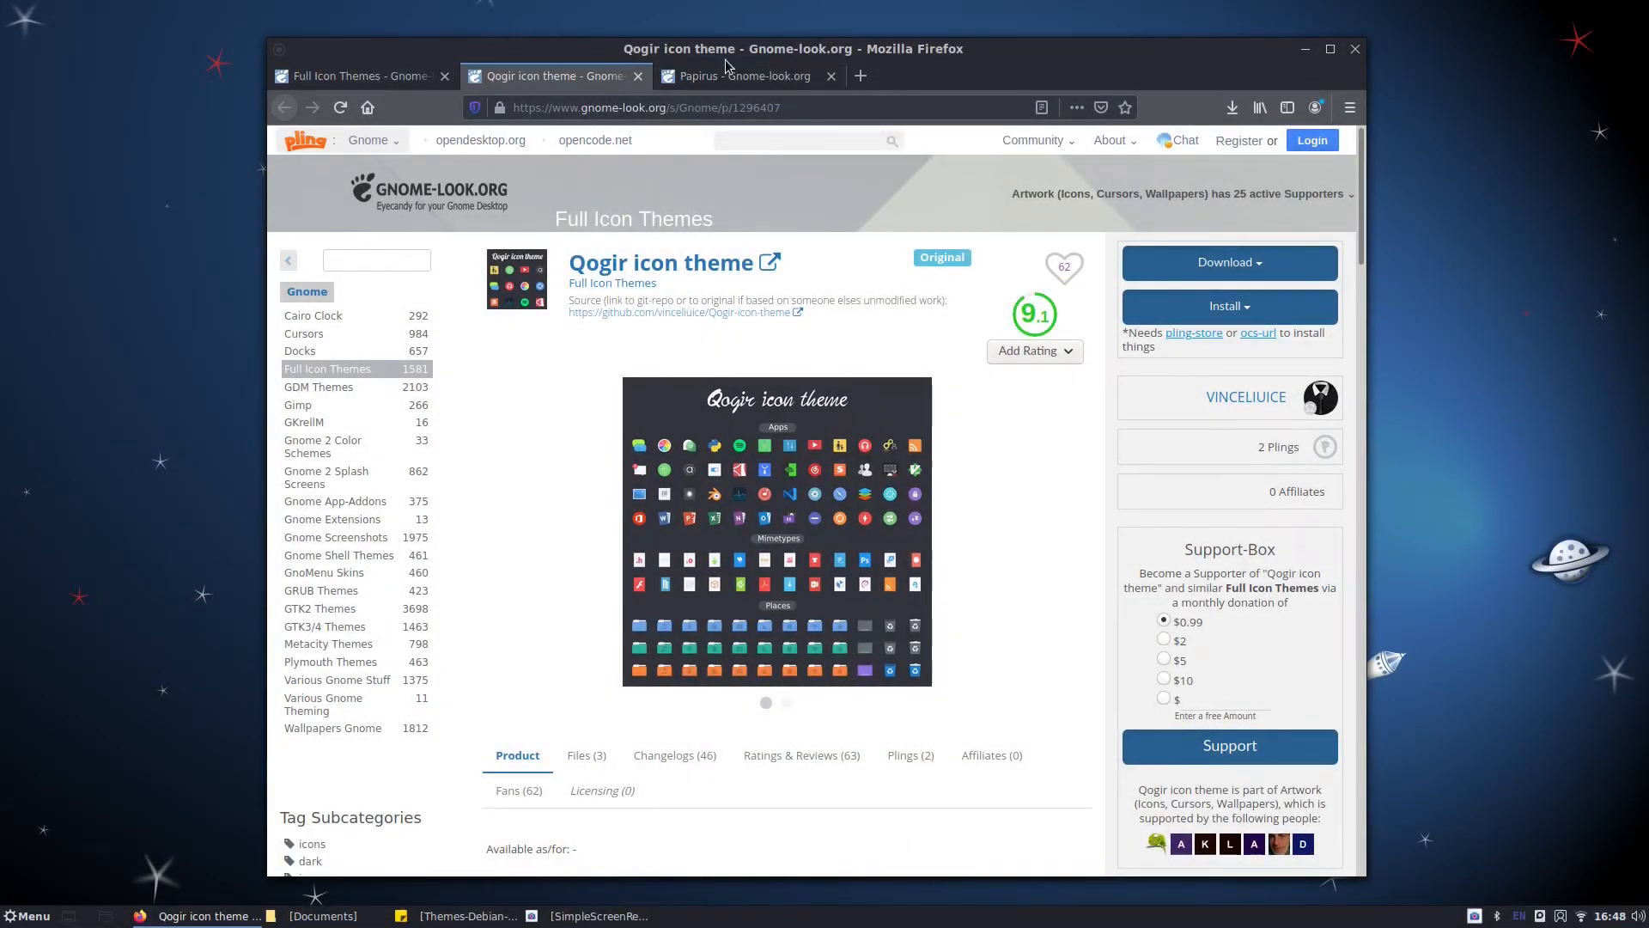
pyautogui.click(744, 76)
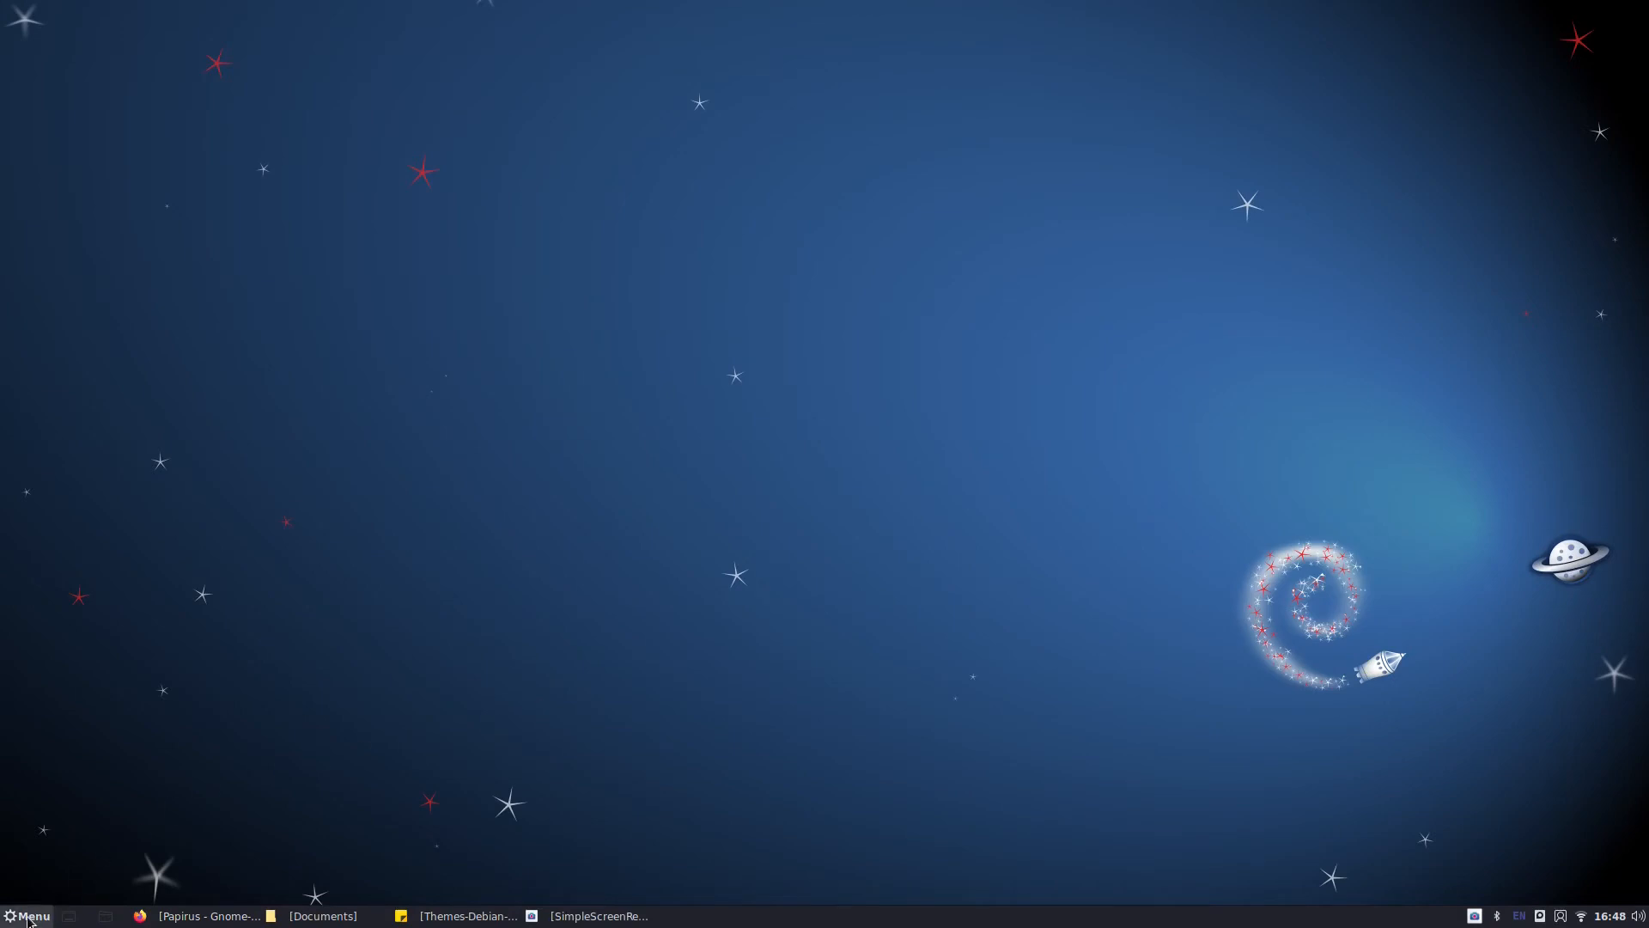
pyautogui.moveTo(892, 232)
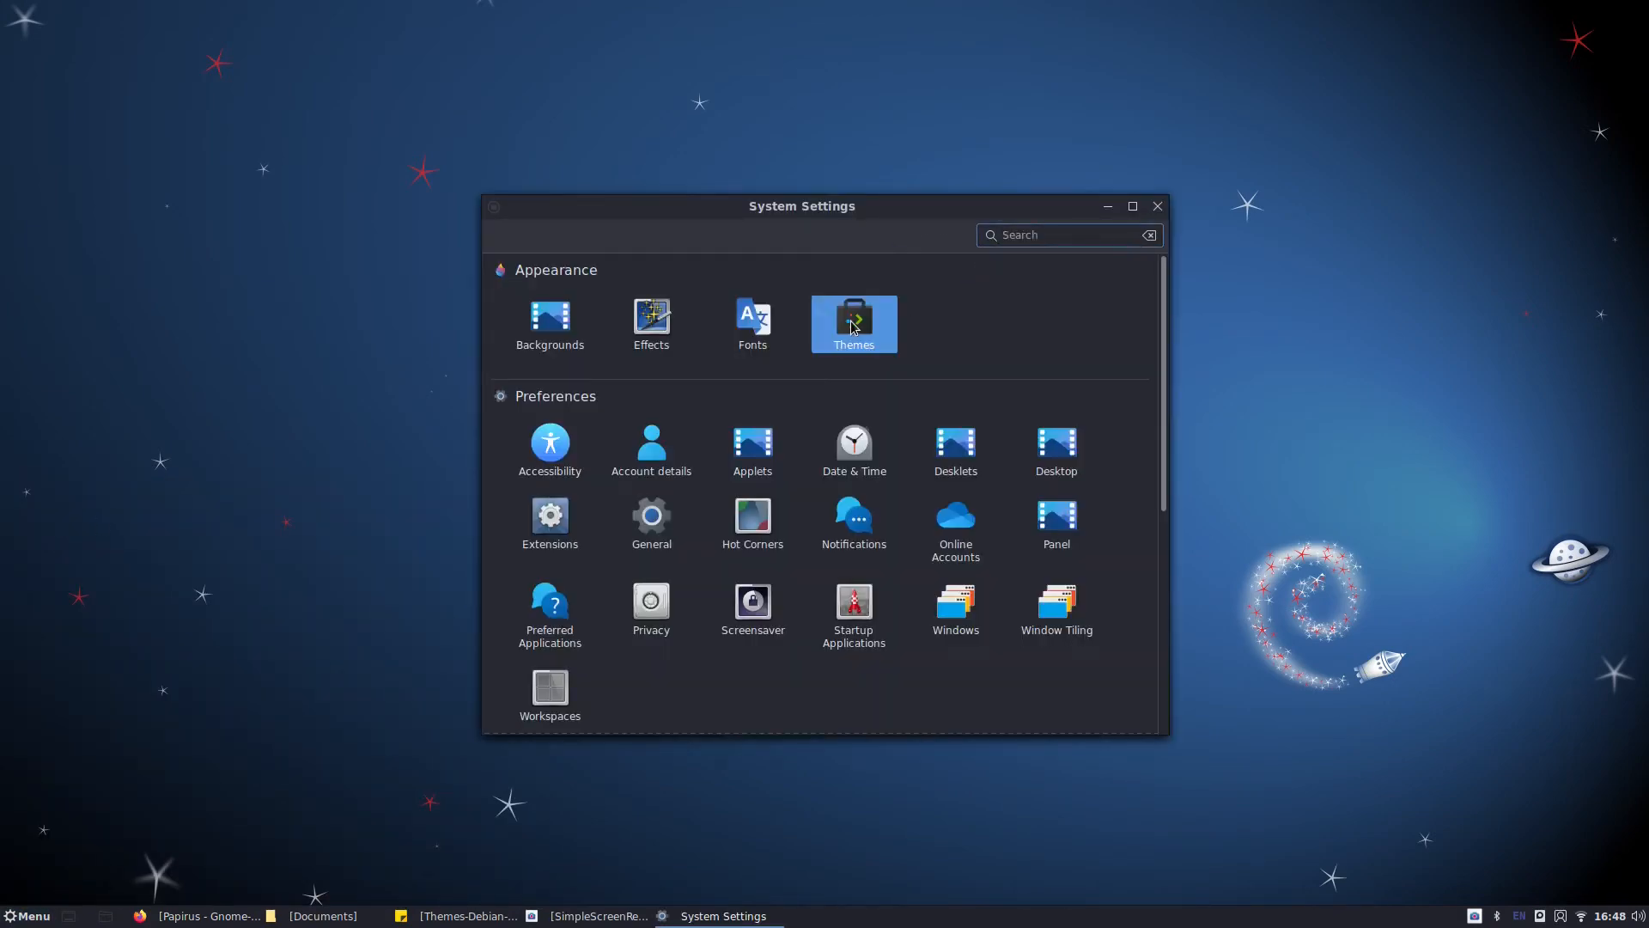
pyautogui.click(854, 321)
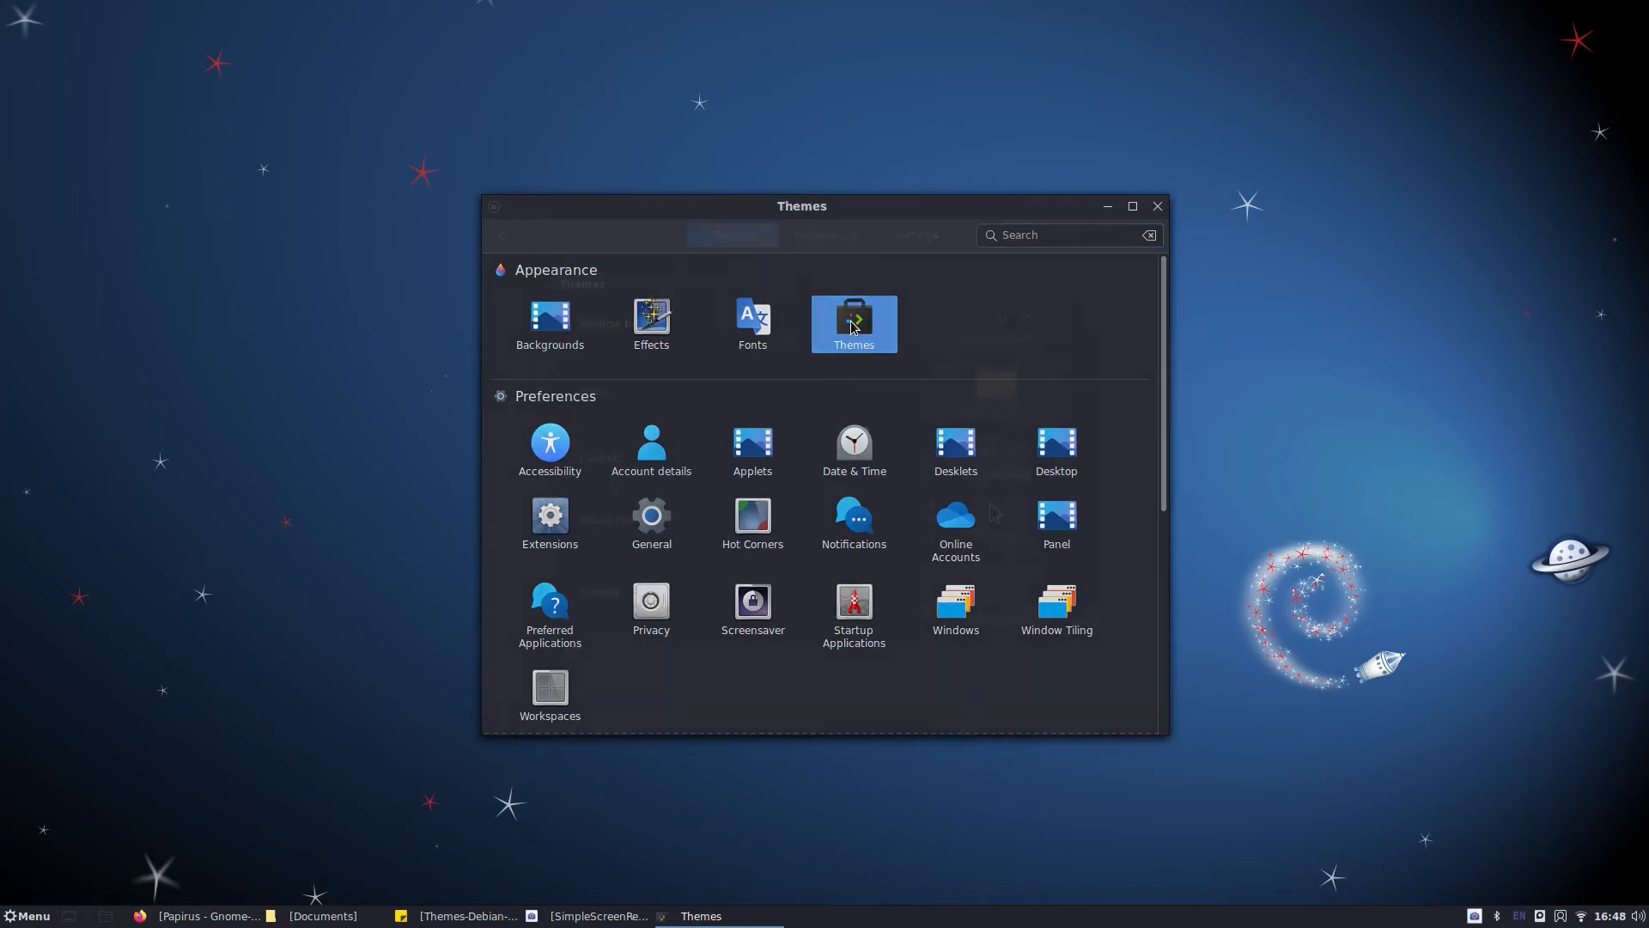
# Step: Change the icon theme from We10X-Valley to Qogir-dark in Themes
pyautogui.click(854, 323)
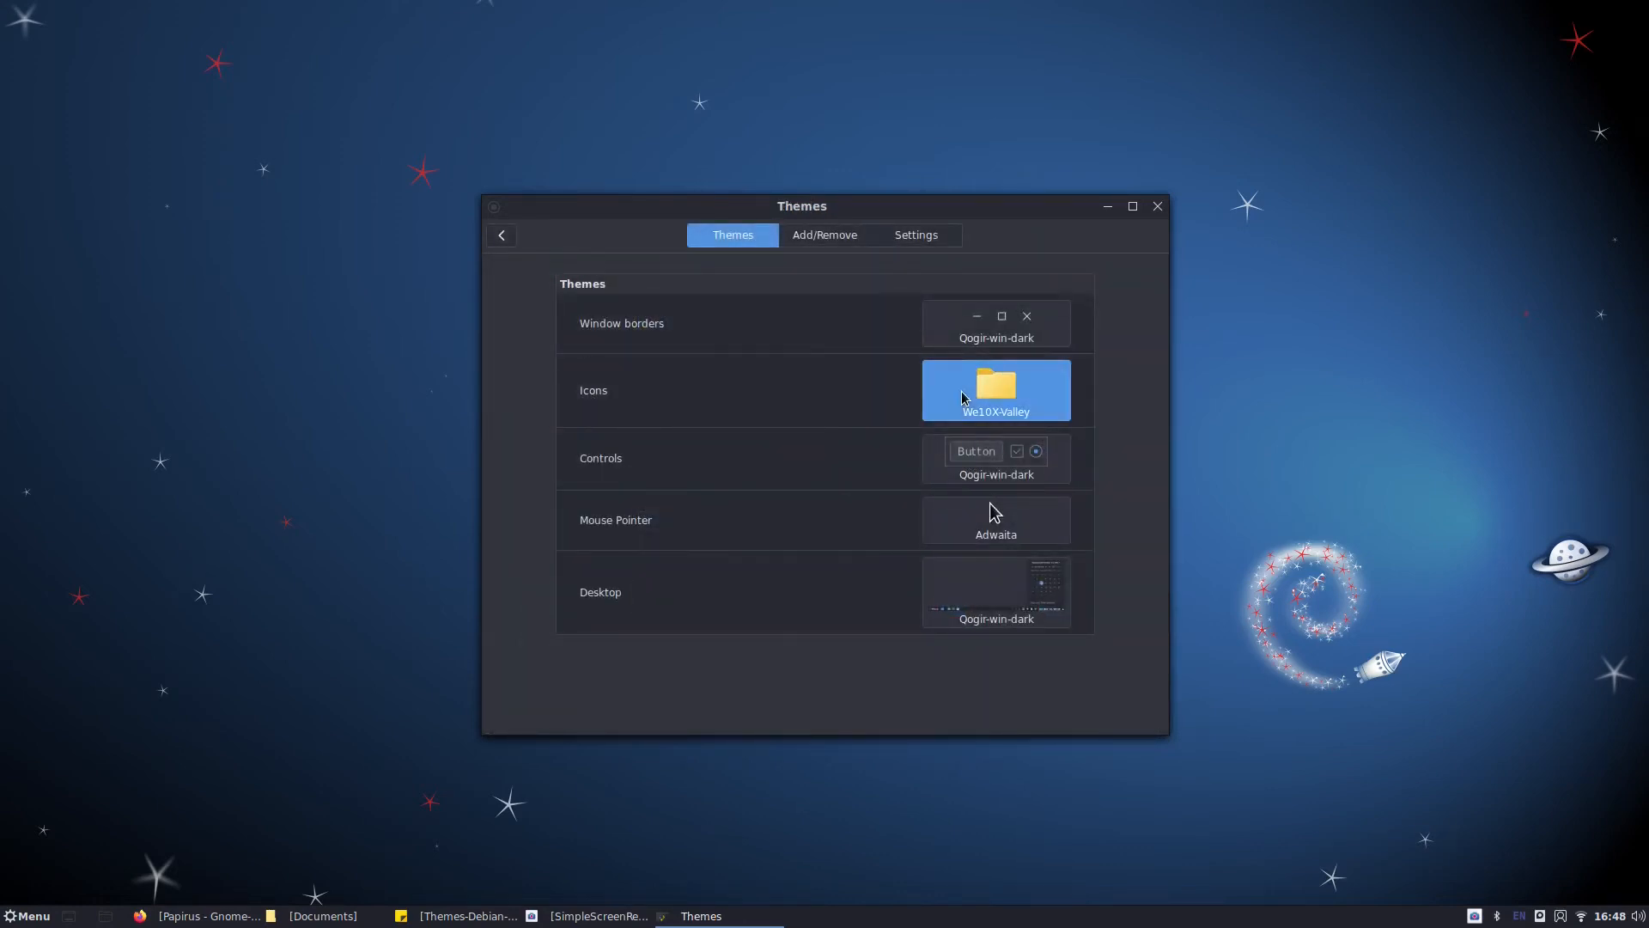
pyautogui.click(995, 390)
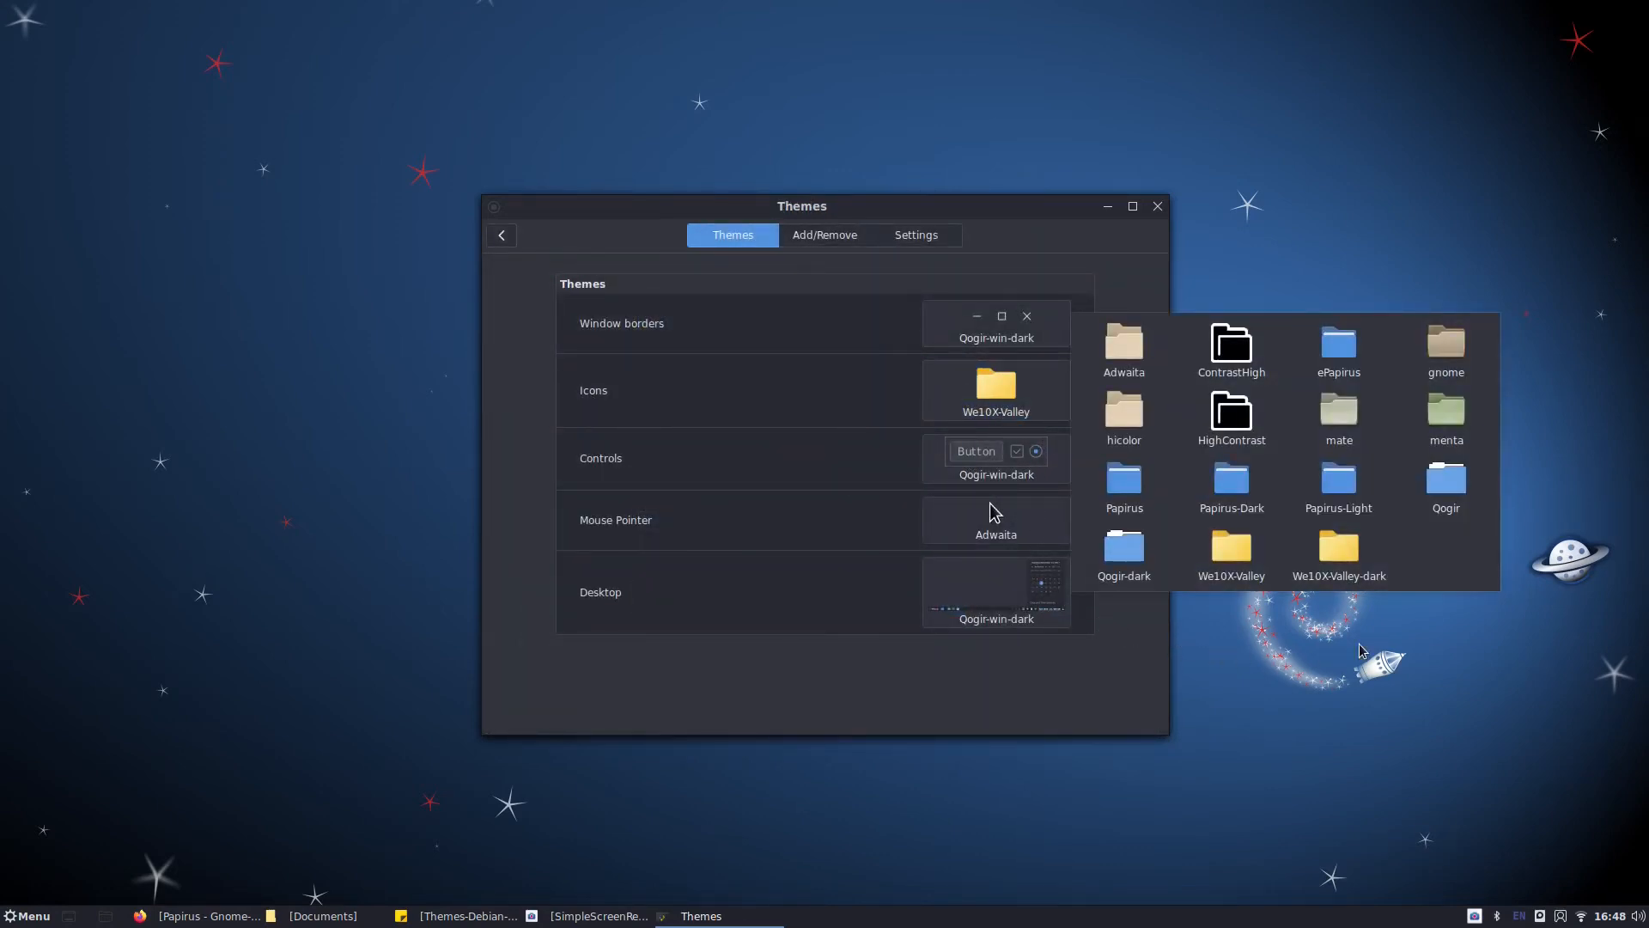
pyautogui.click(1123, 552)
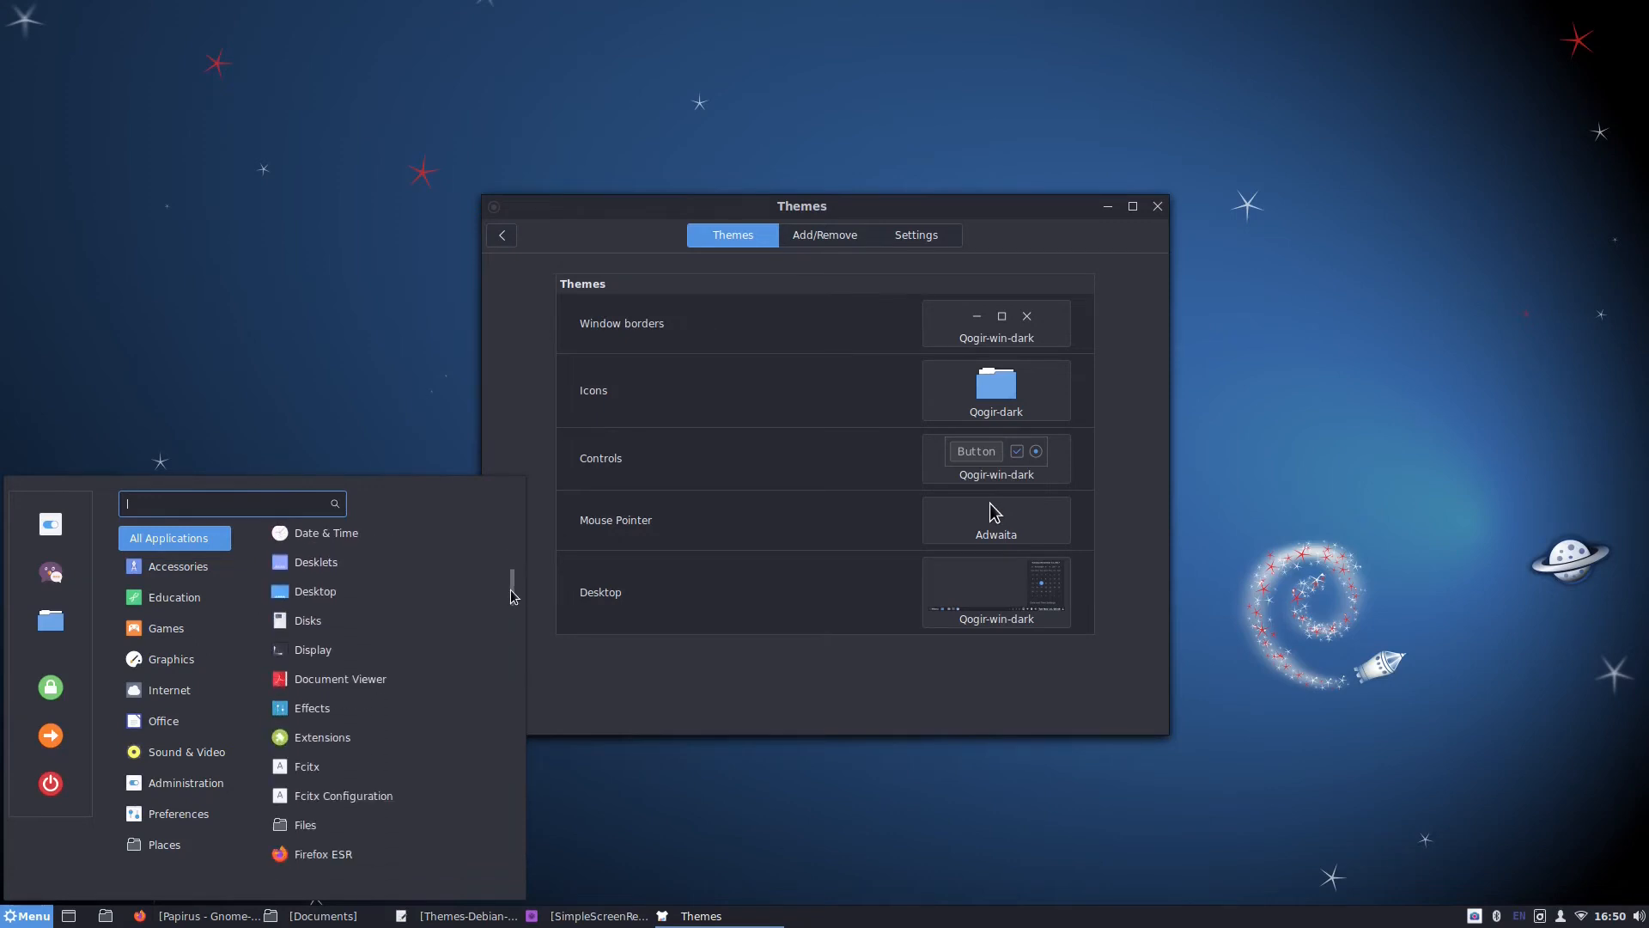
# Step: Scroll through All Applications in the Menu to preview the Qogir-dark icons
pyautogui.scroll(-3)
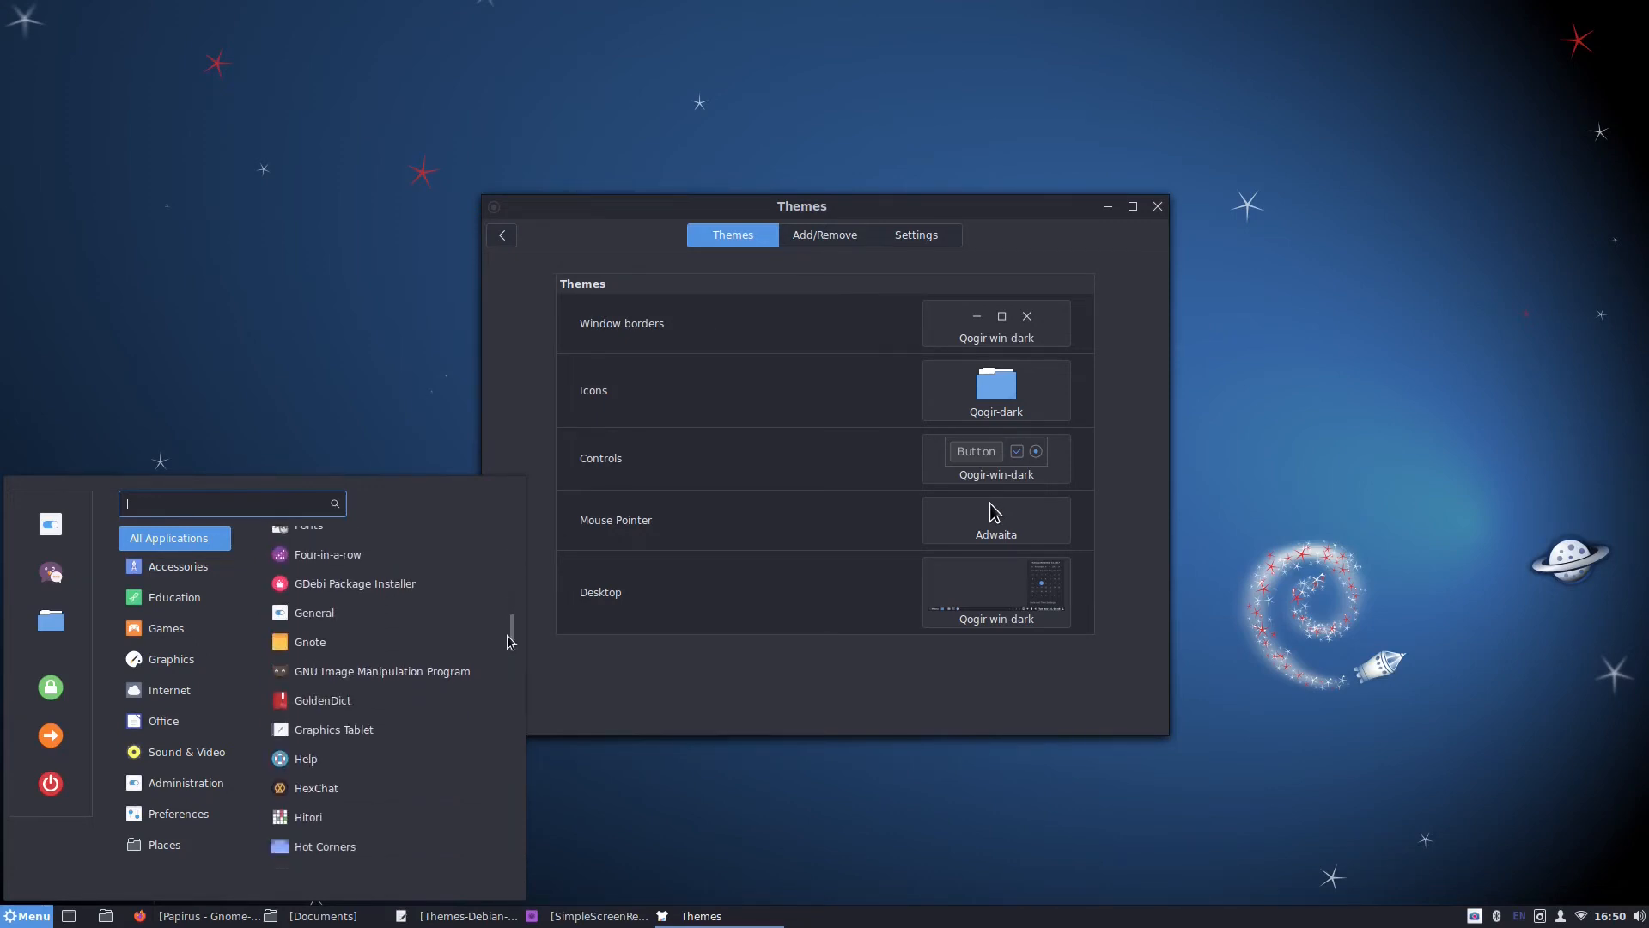
pyautogui.scroll(-3)
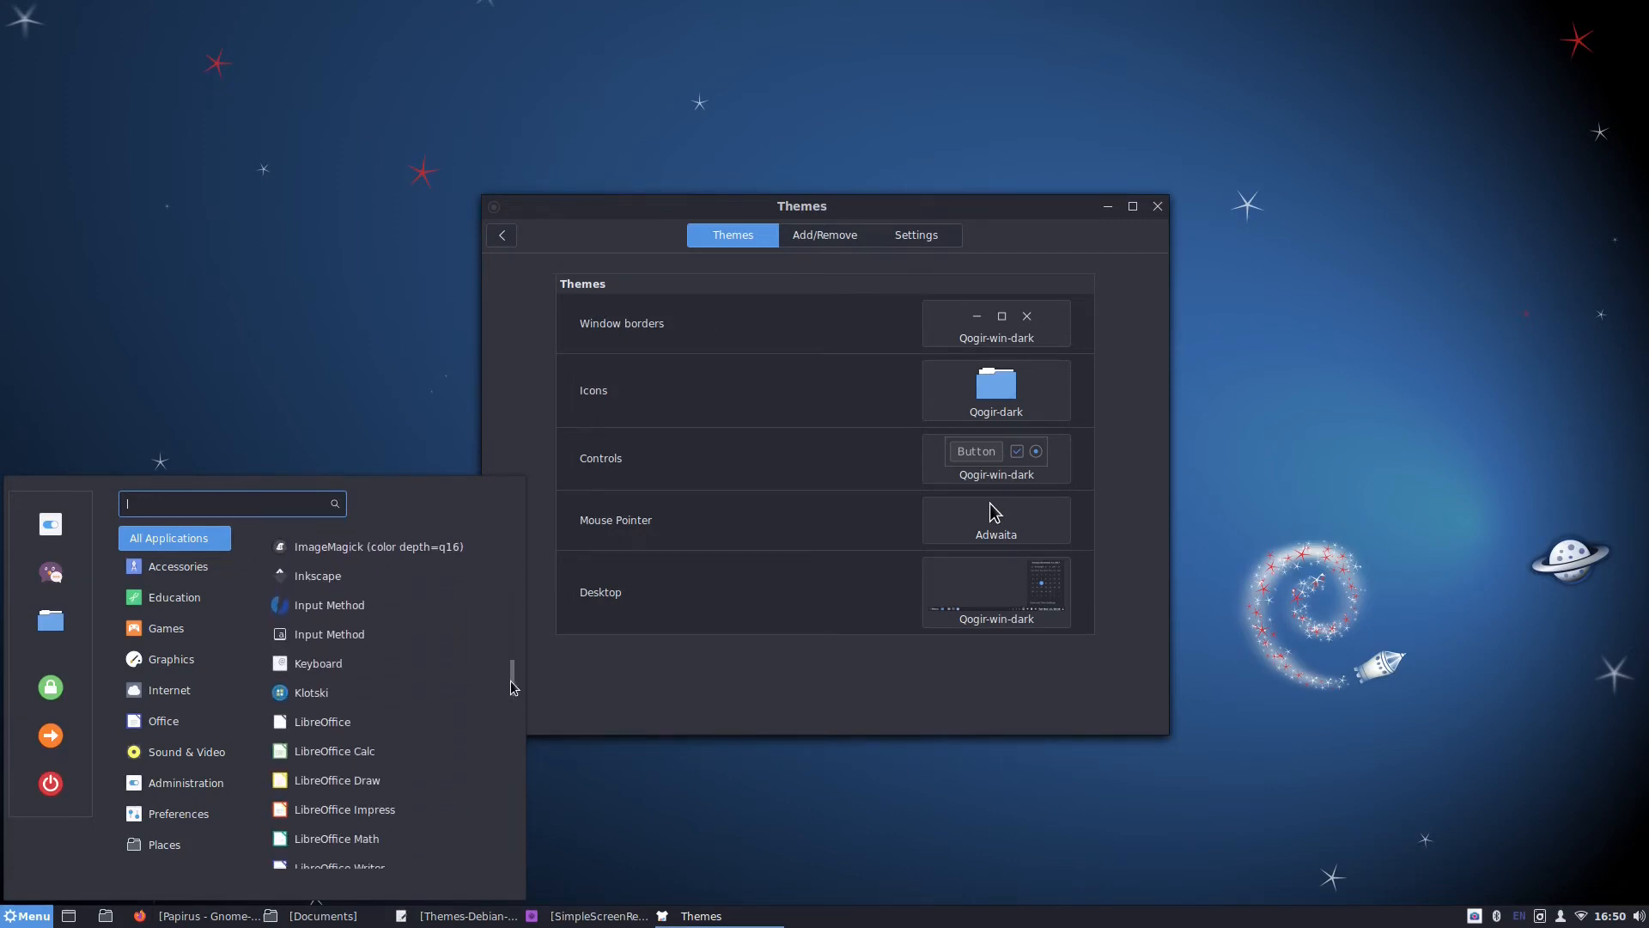
pyautogui.scroll(-3)
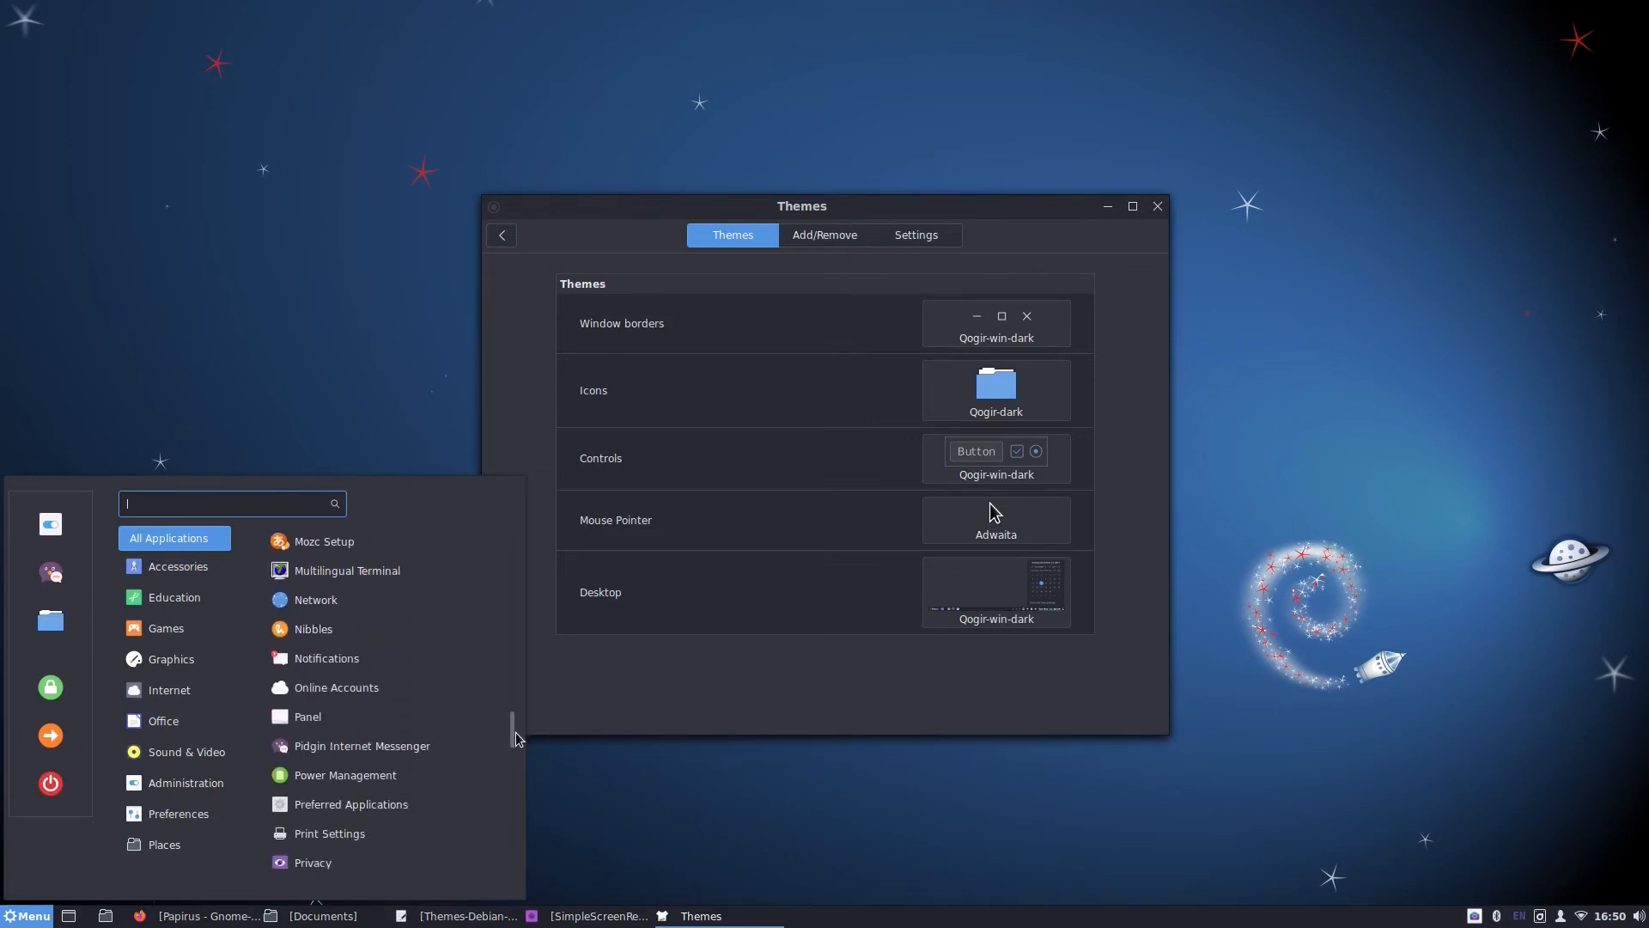
pyautogui.scroll(-3)
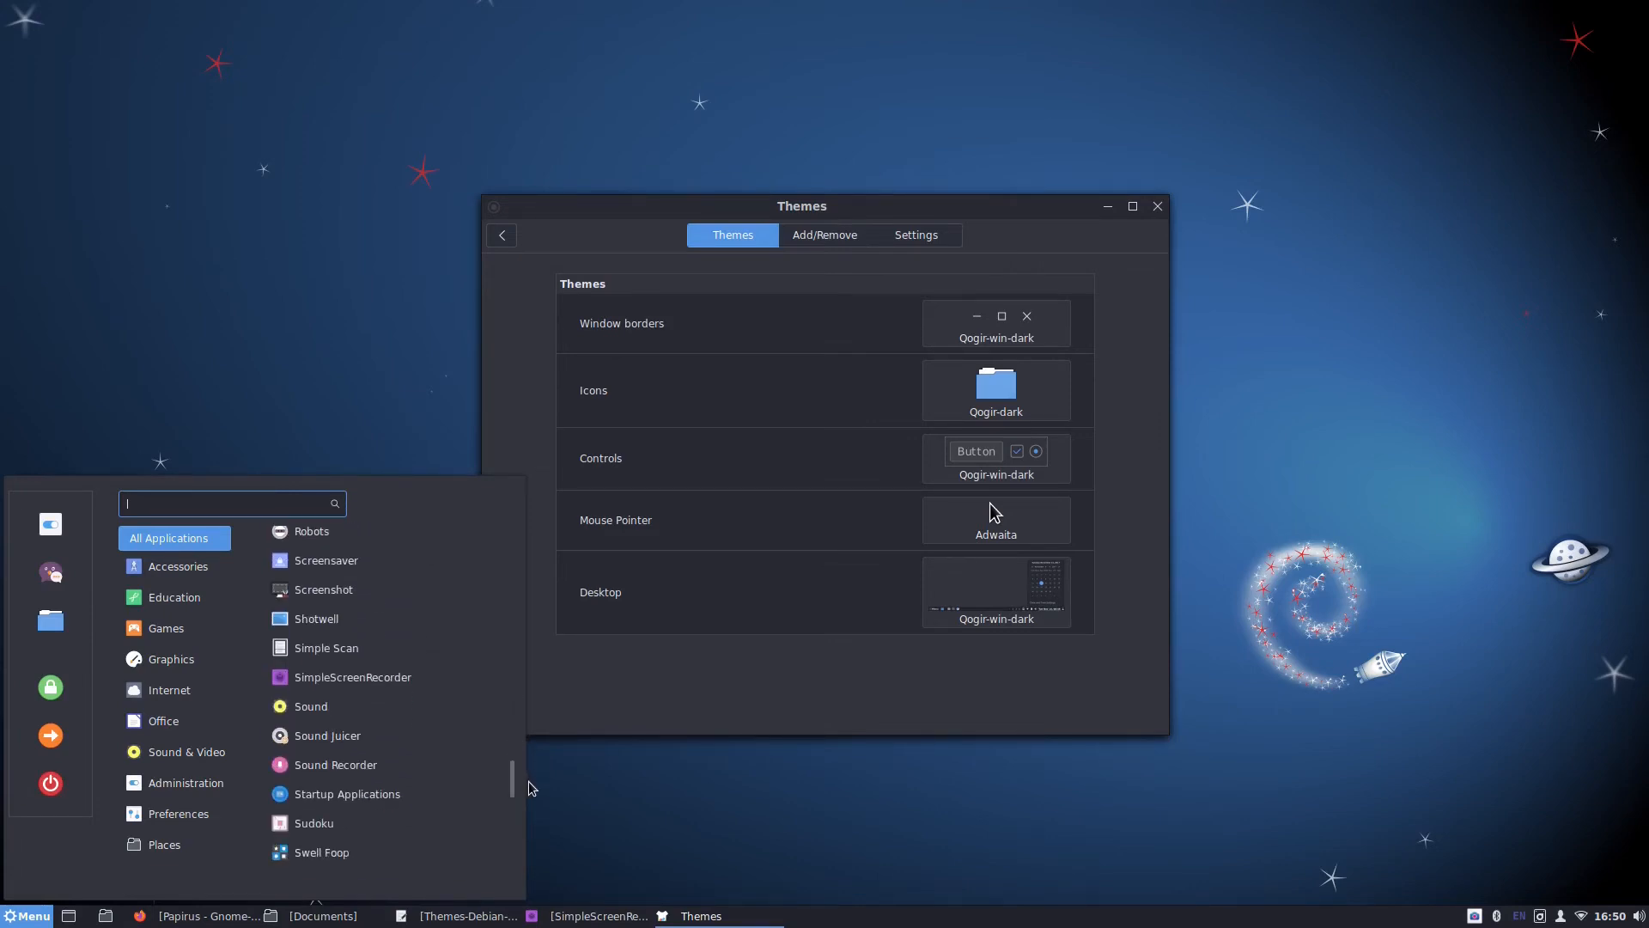
pyautogui.scroll(-3)
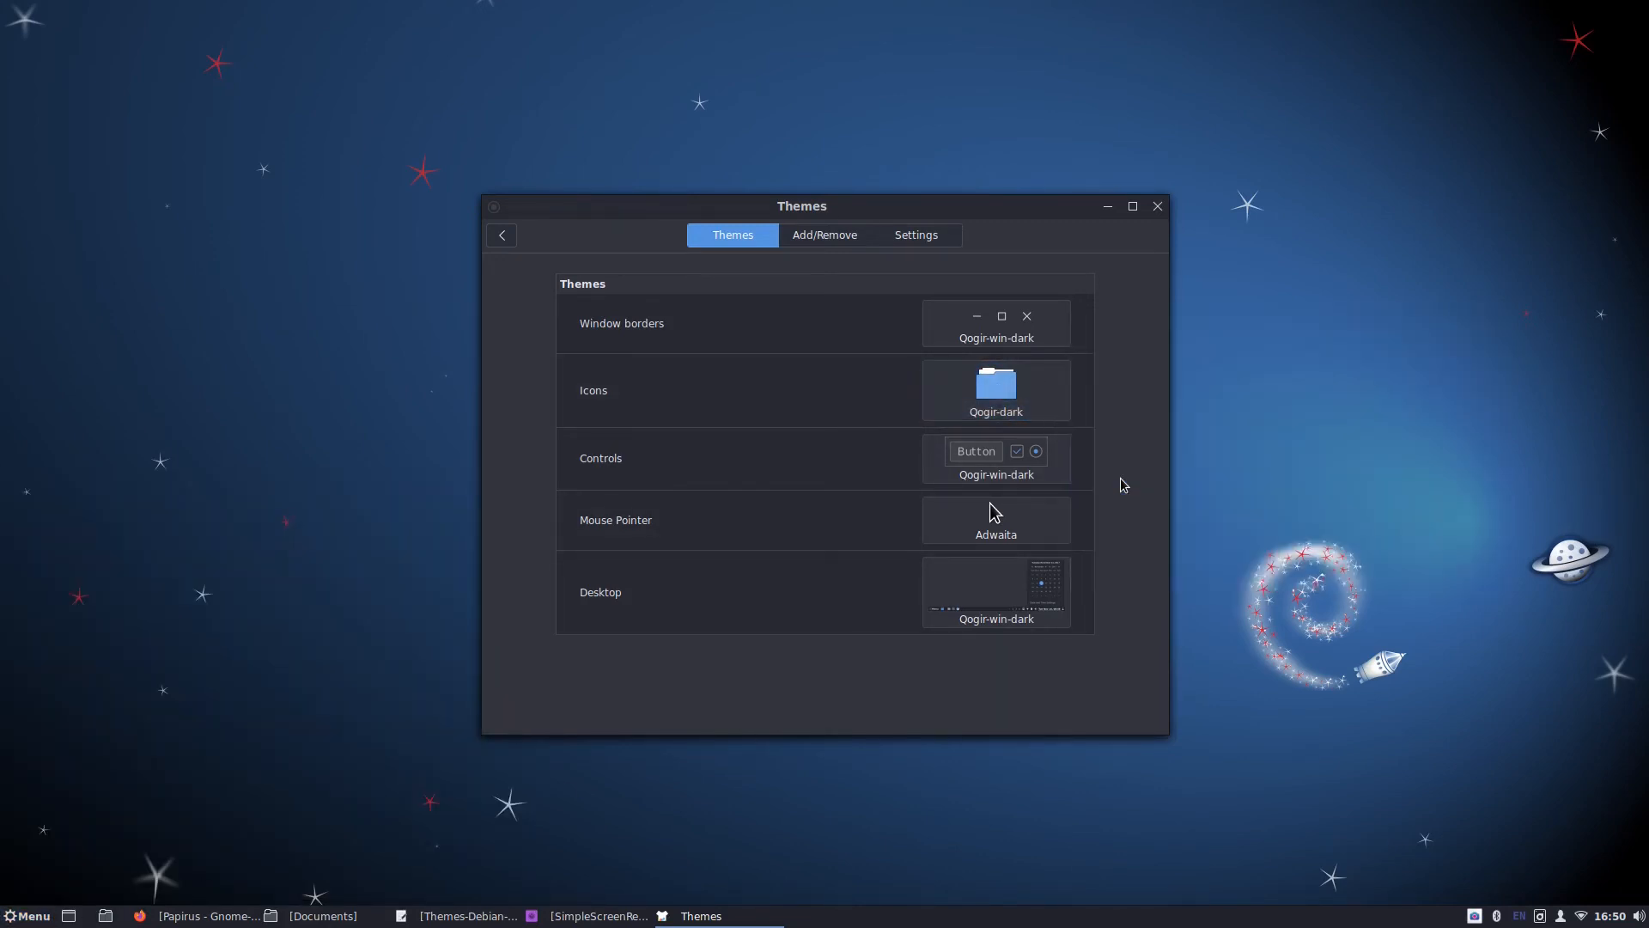
# Step: Change the icon theme from Papirus to Papirus-Dark in the Icons chooser
pyautogui.click(994, 390)
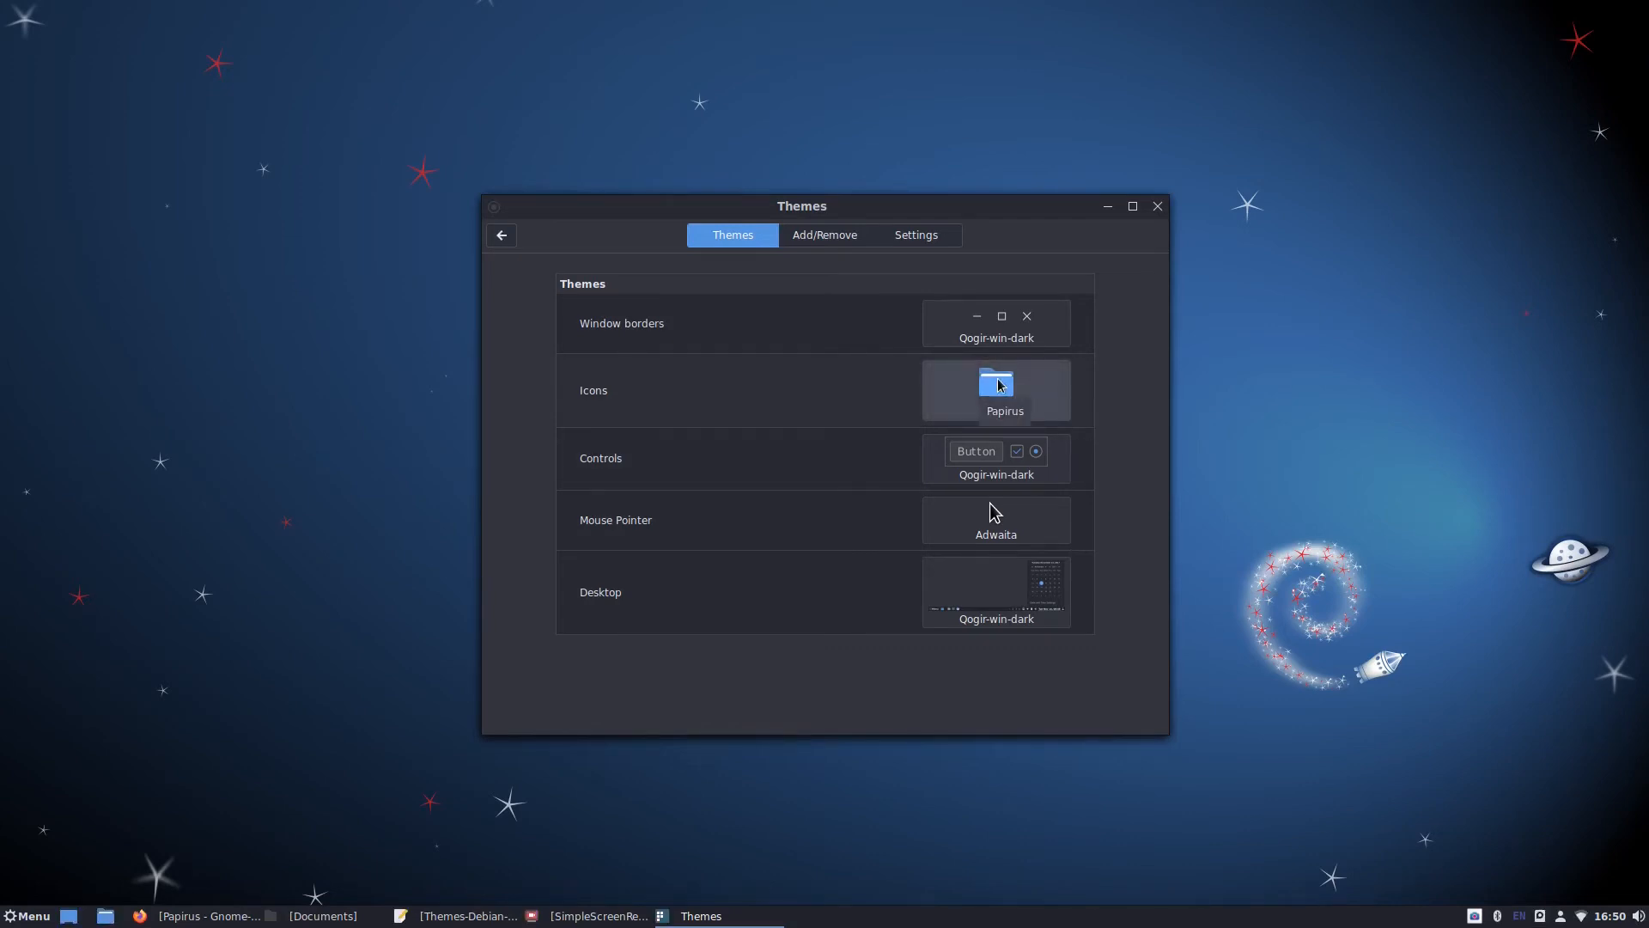
pyautogui.click(995, 384)
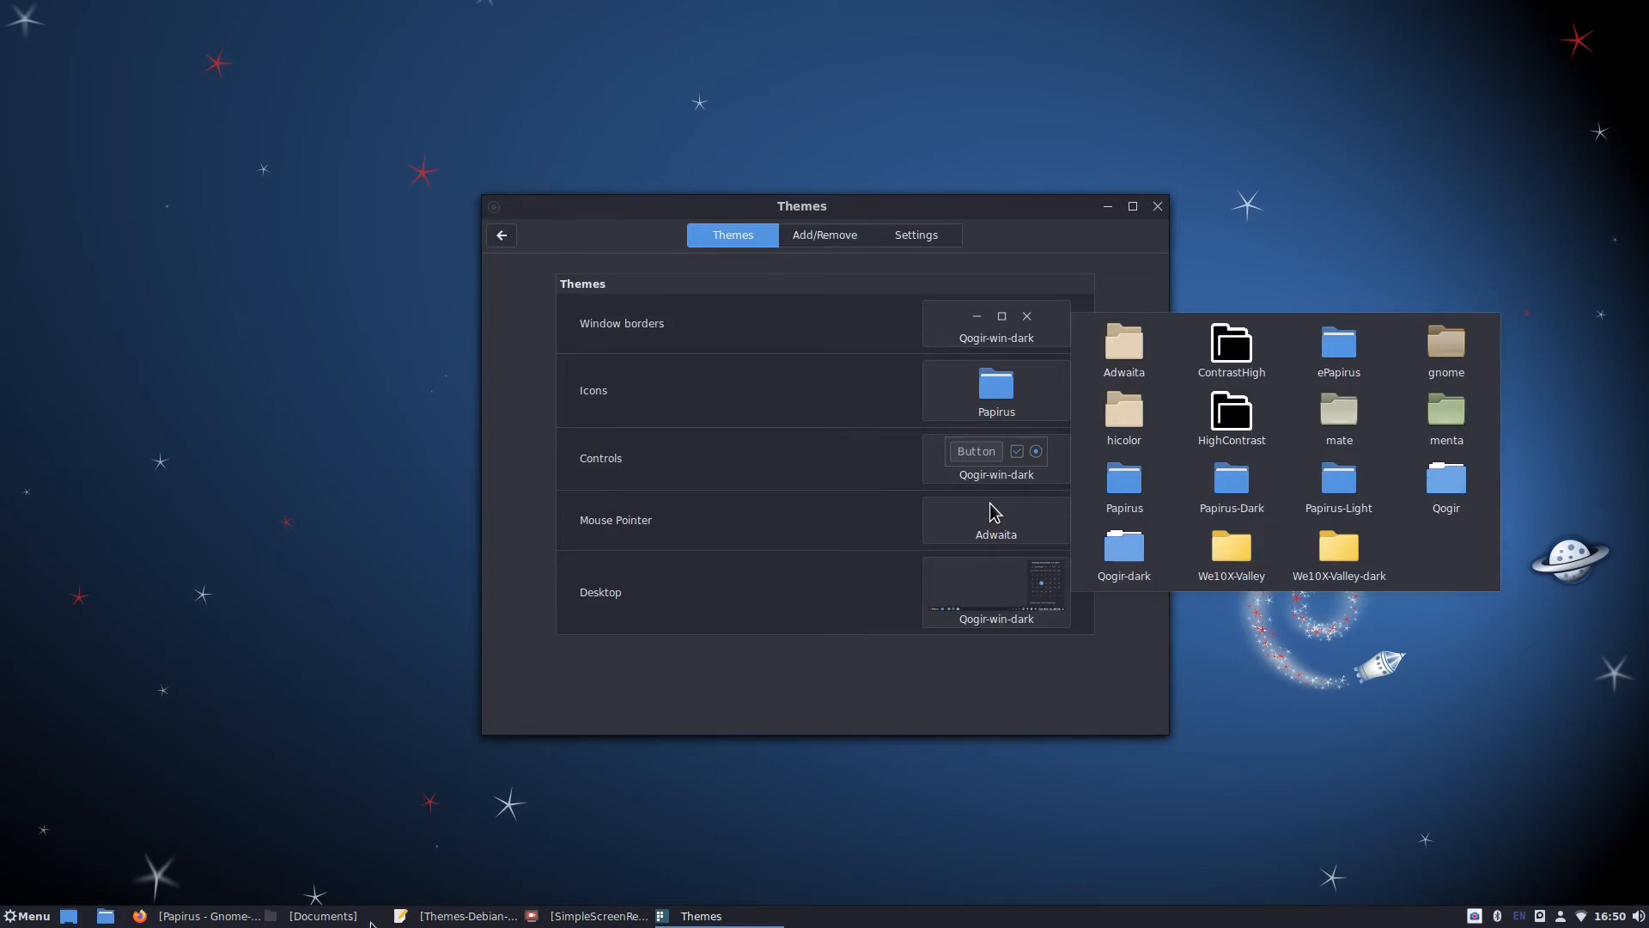
pyautogui.click(1122, 546)
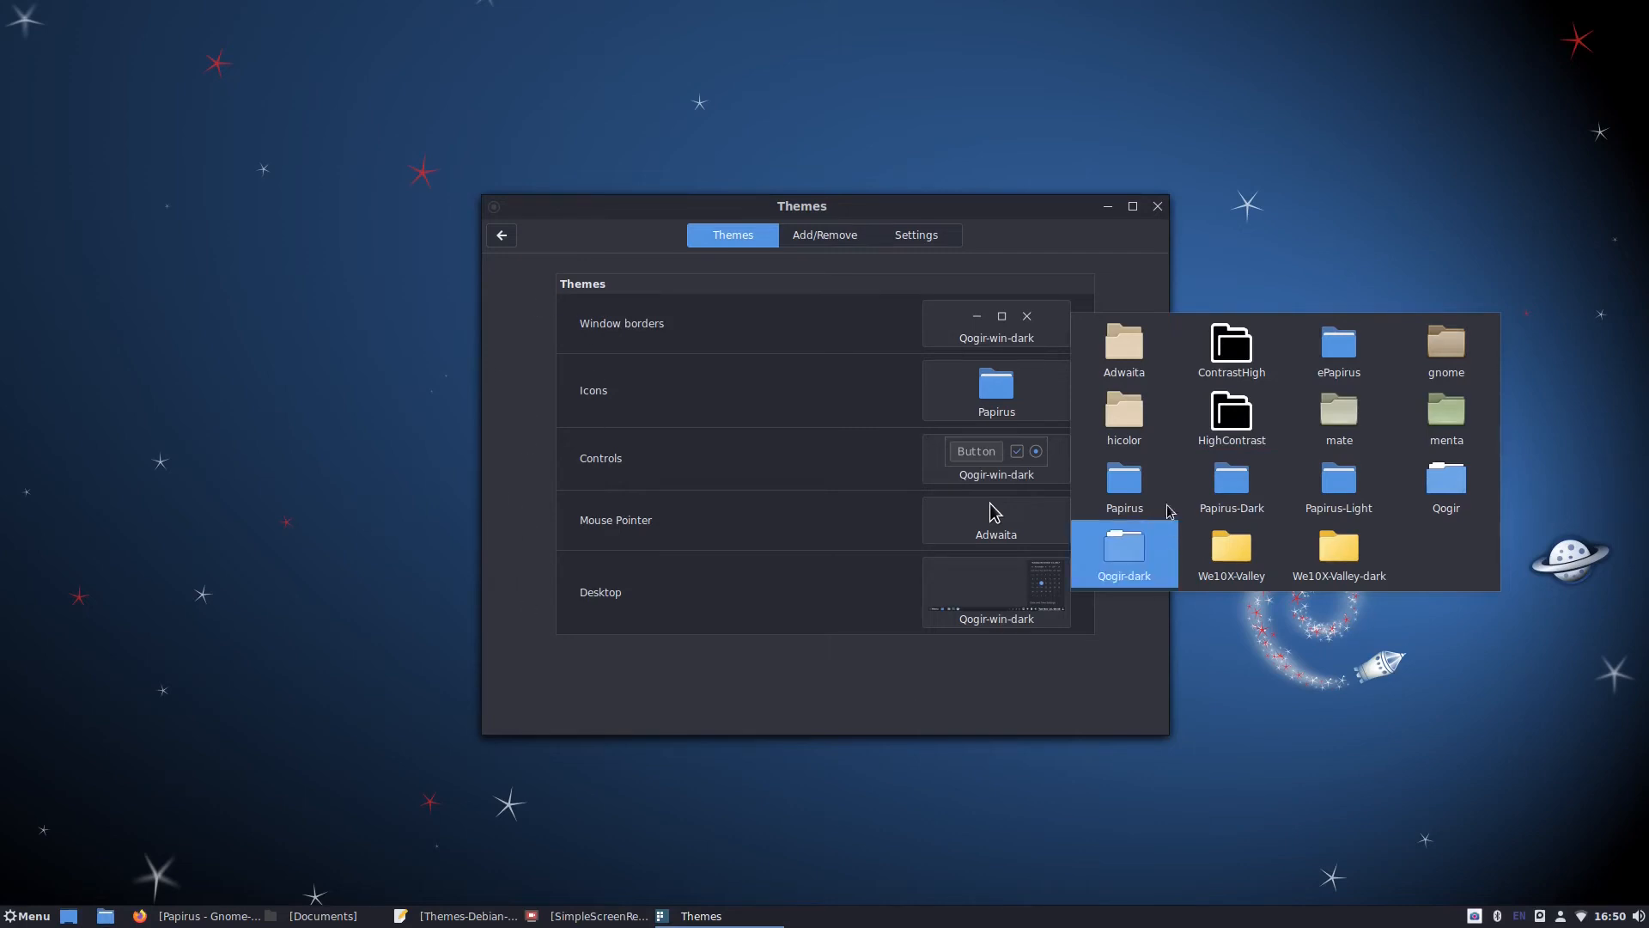
pyautogui.click(1339, 485)
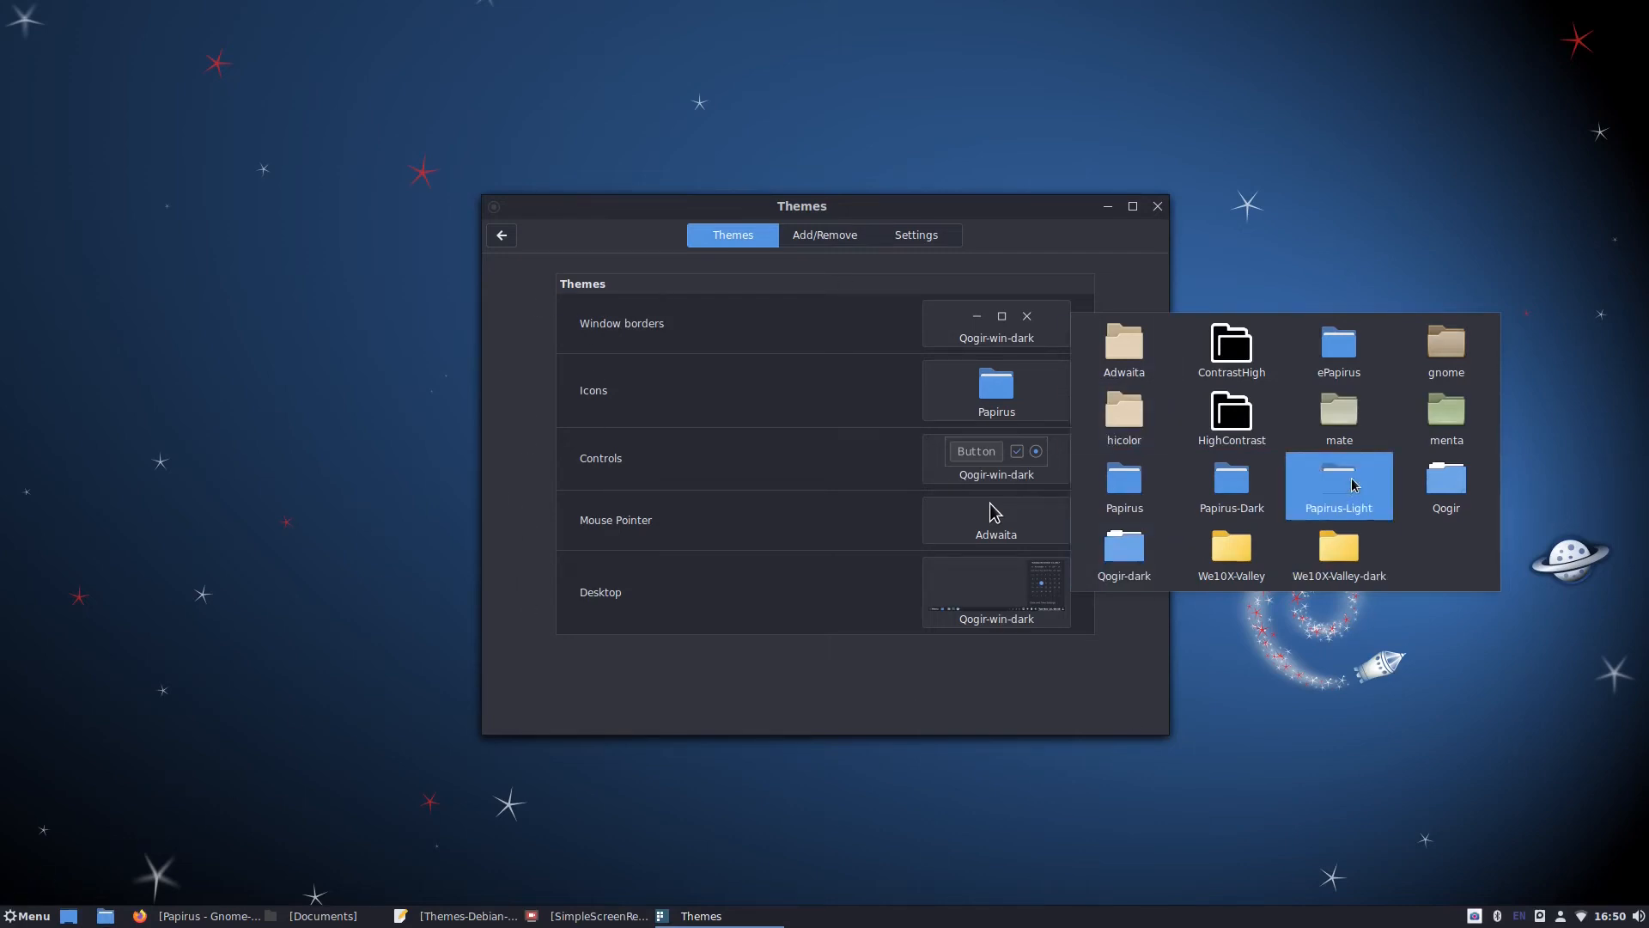
pyautogui.click(1230, 486)
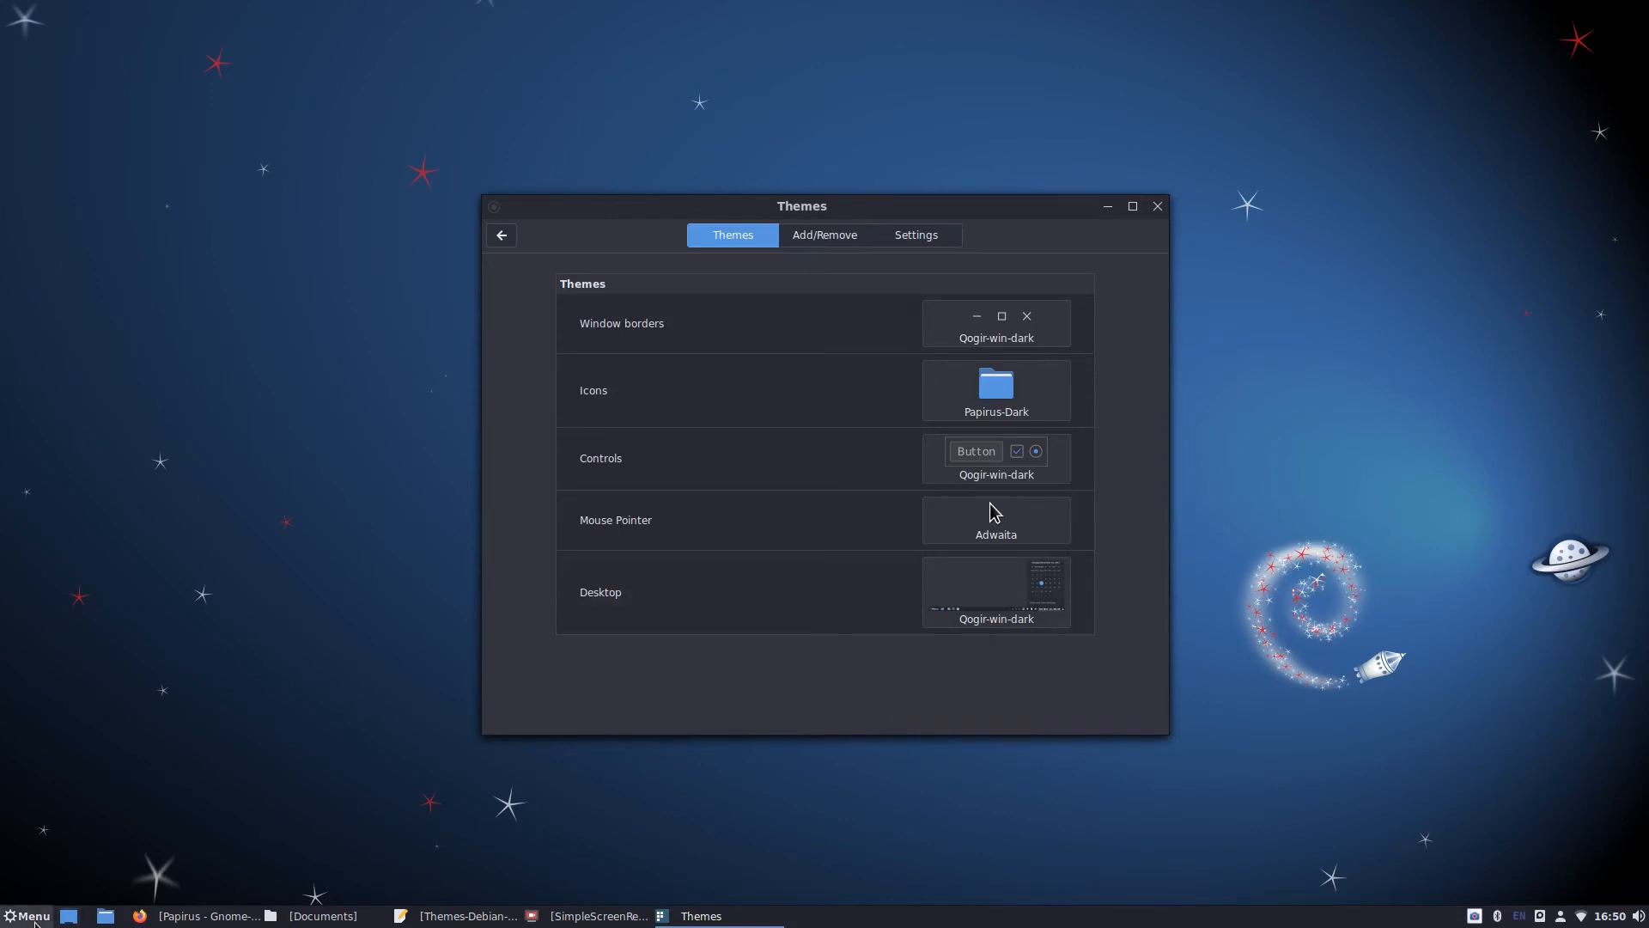
# Step: Scroll through All Applications in the Menu to review the Papirus-Dark icons
pyautogui.click(30, 916)
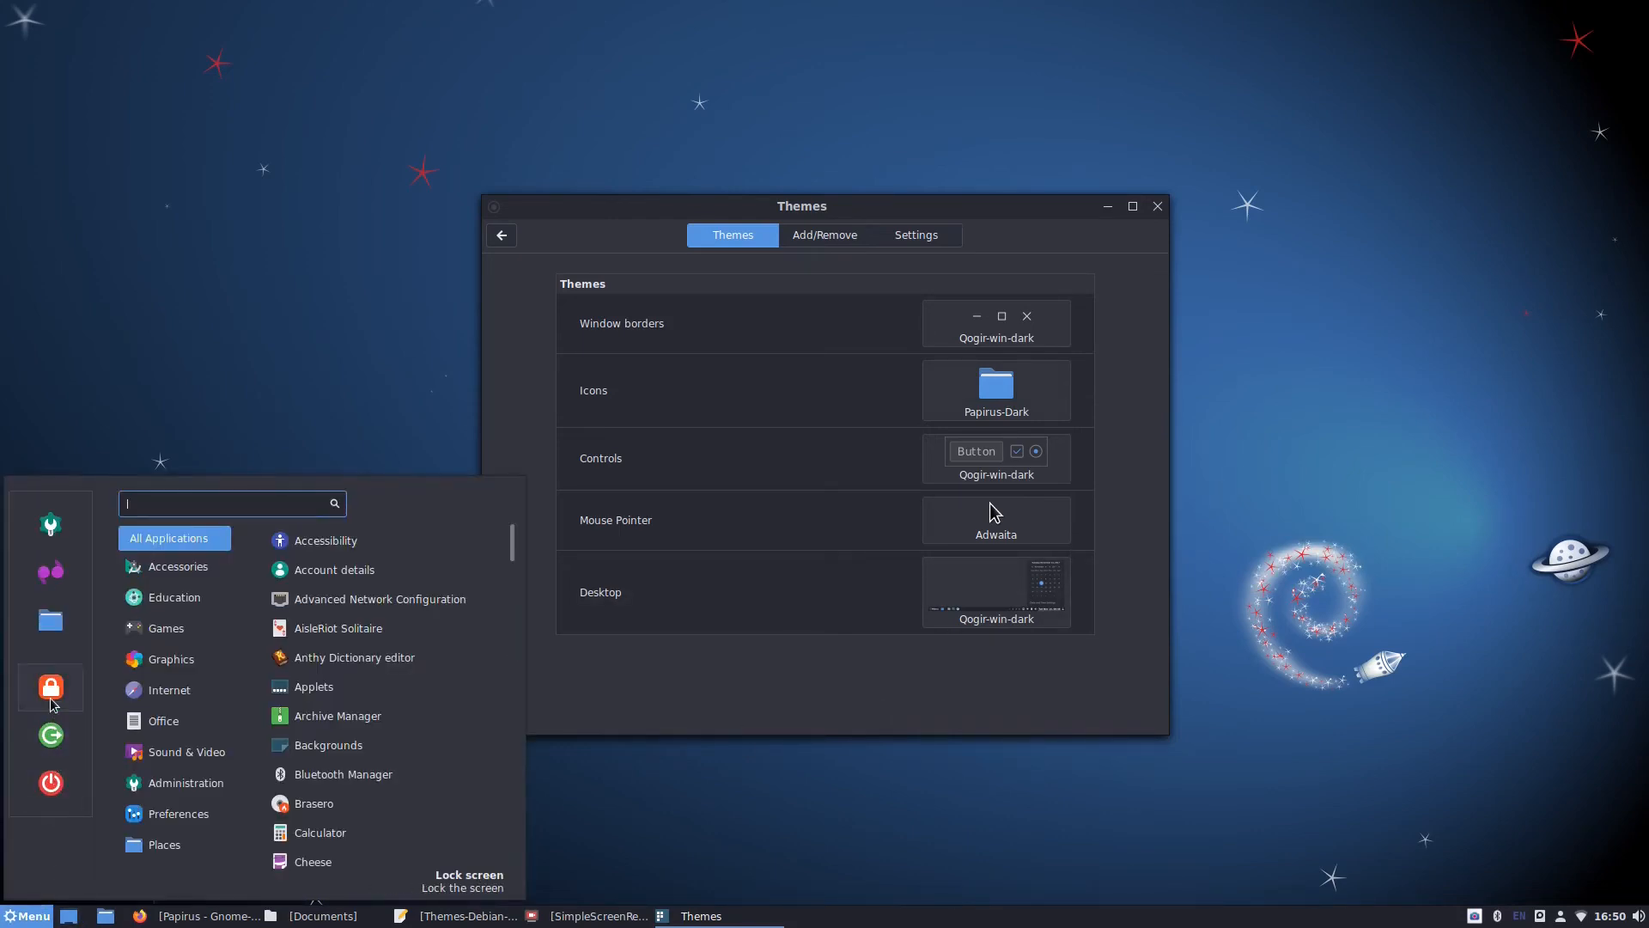
pyautogui.moveTo(49, 619)
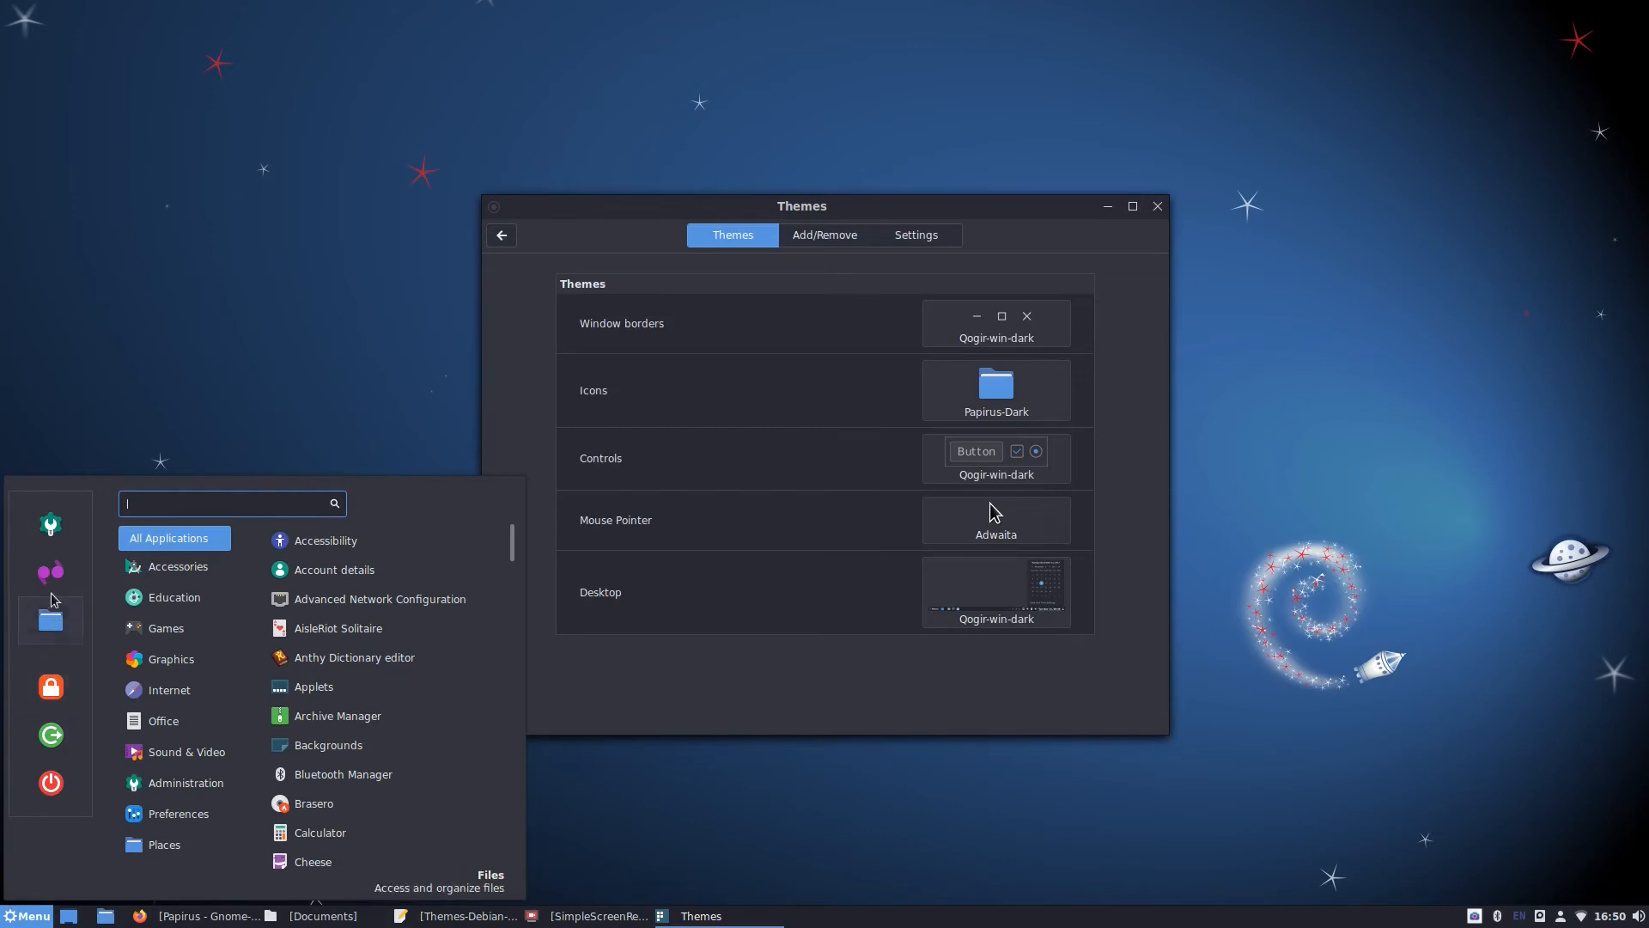
pyautogui.moveTo(515, 541)
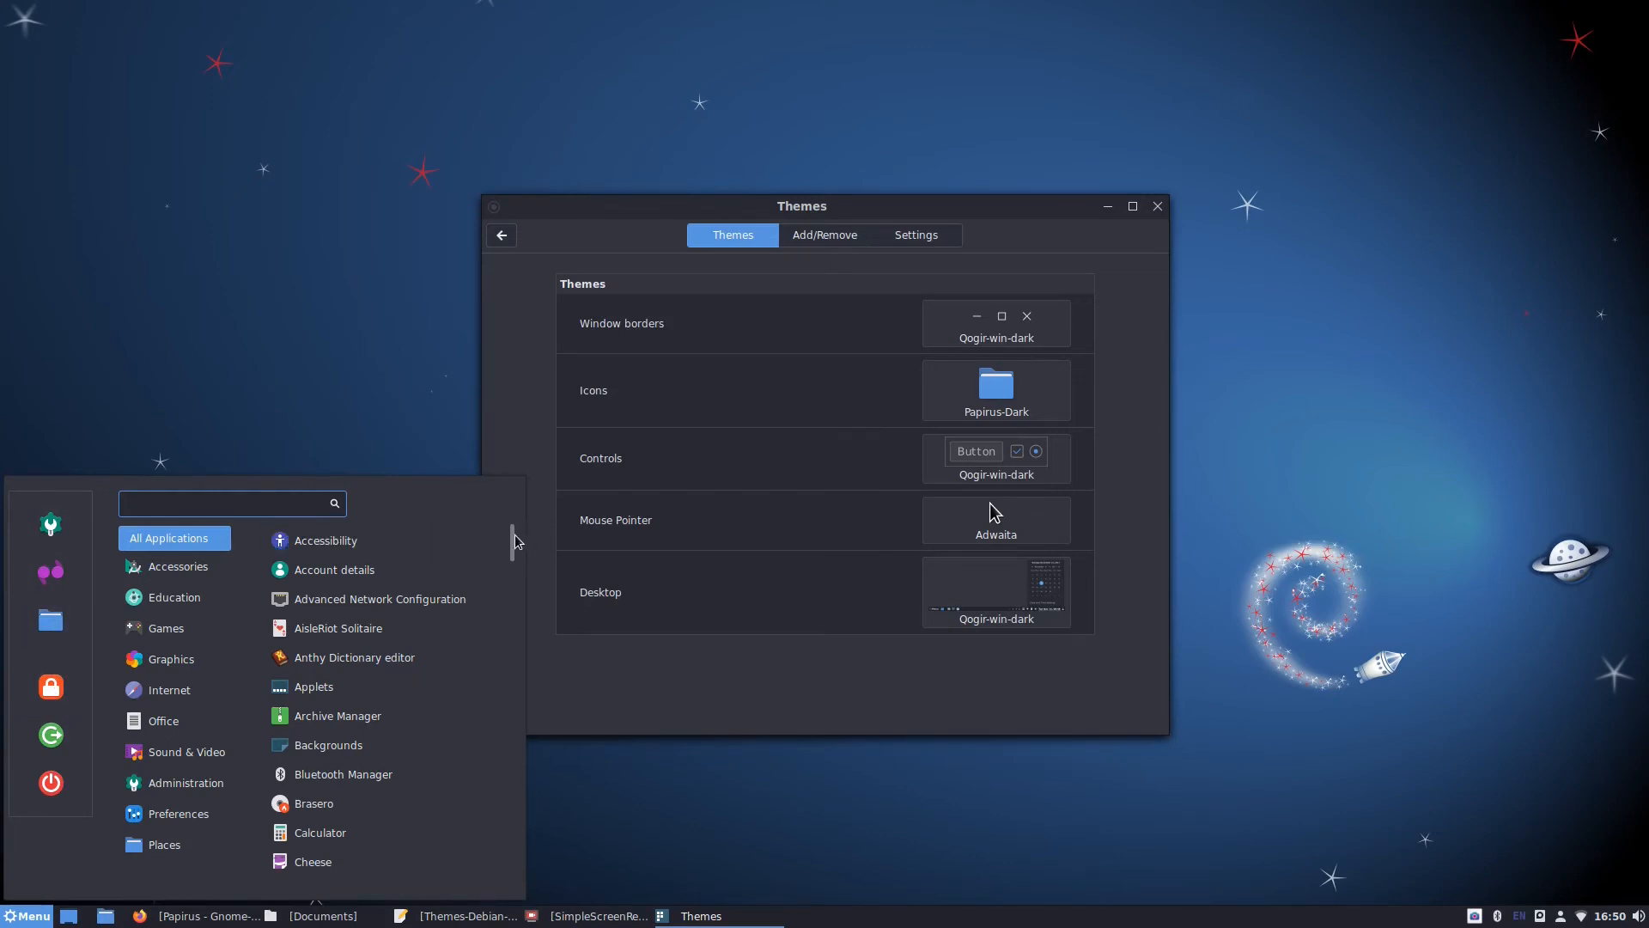
pyautogui.click(227, 504)
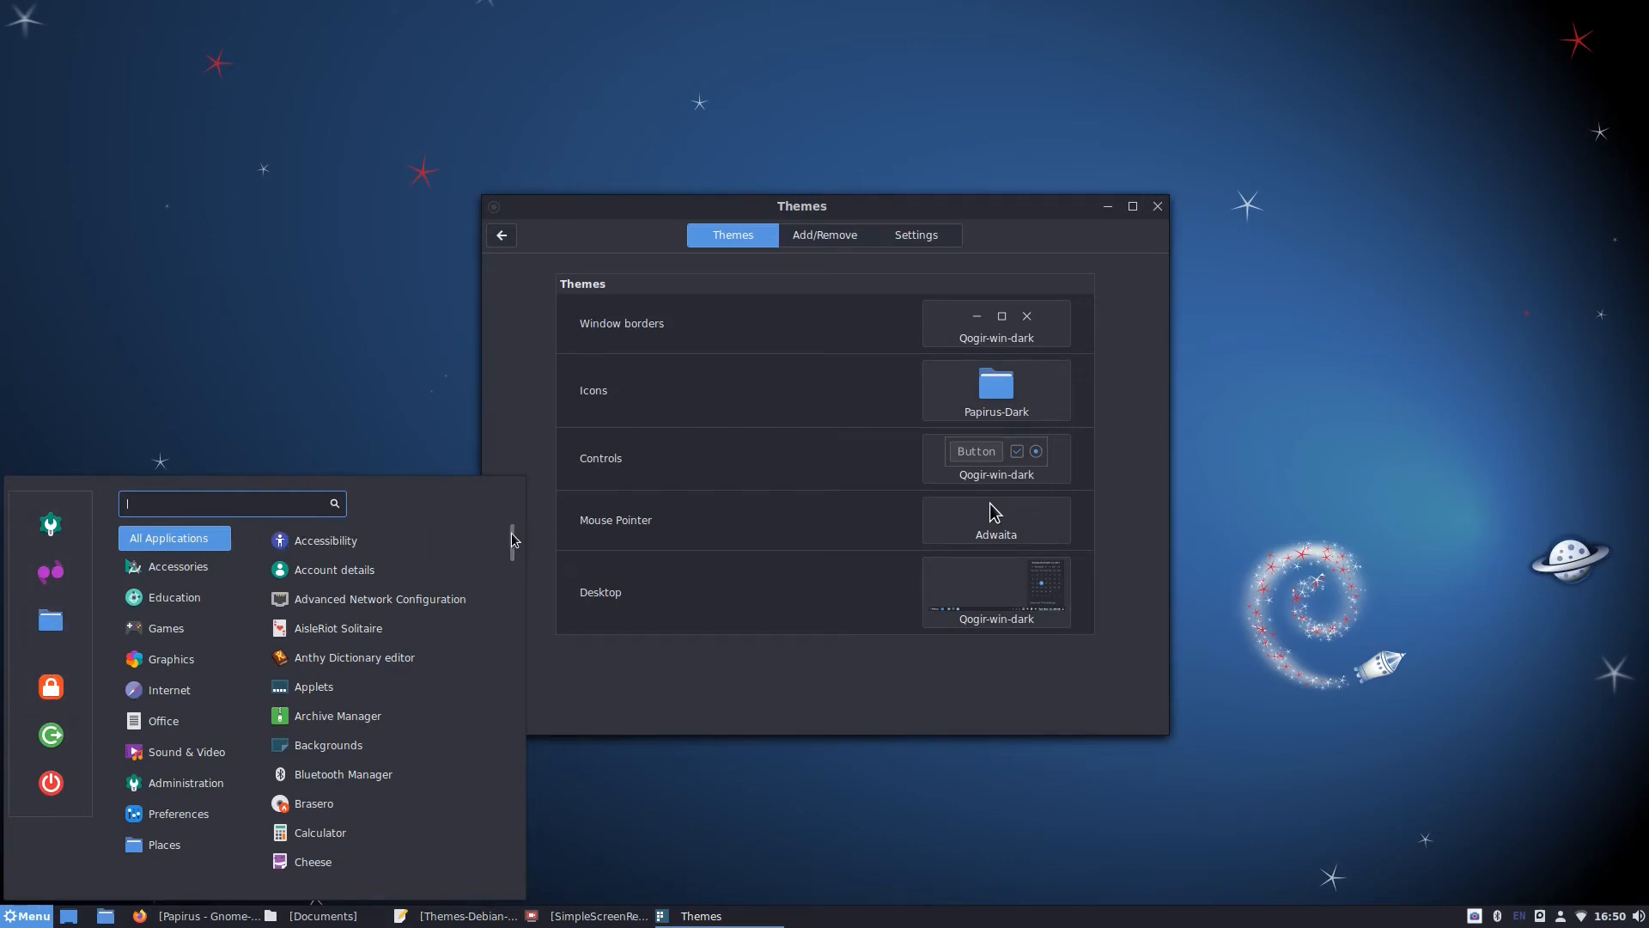
pyautogui.scroll(-3)
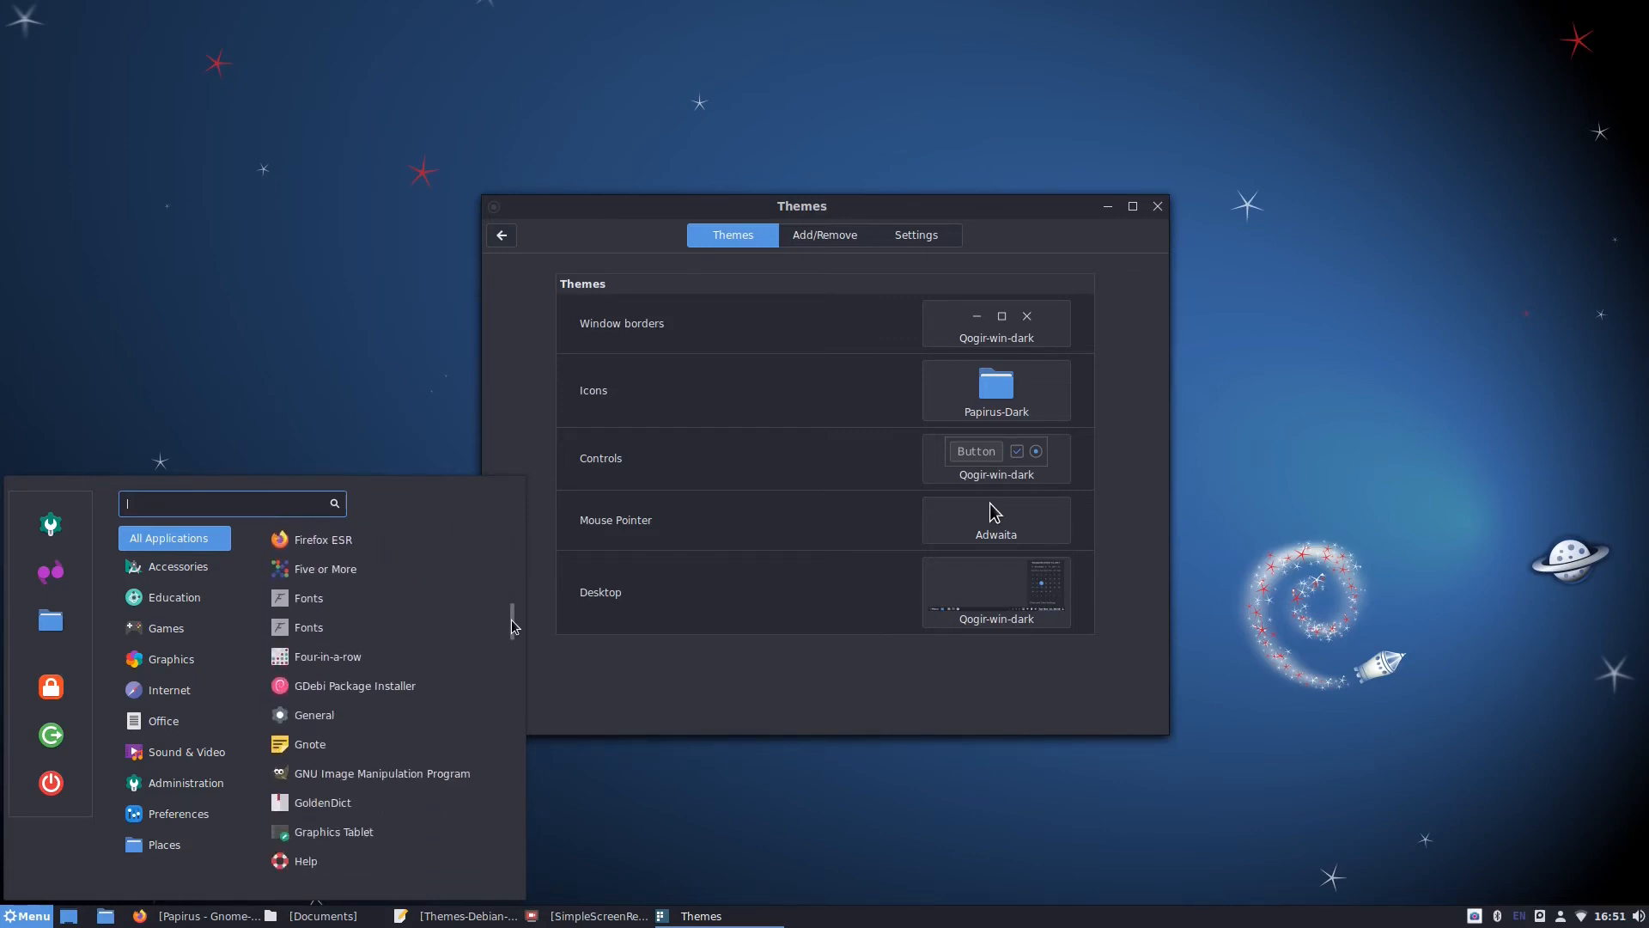
pyautogui.scroll(-3)
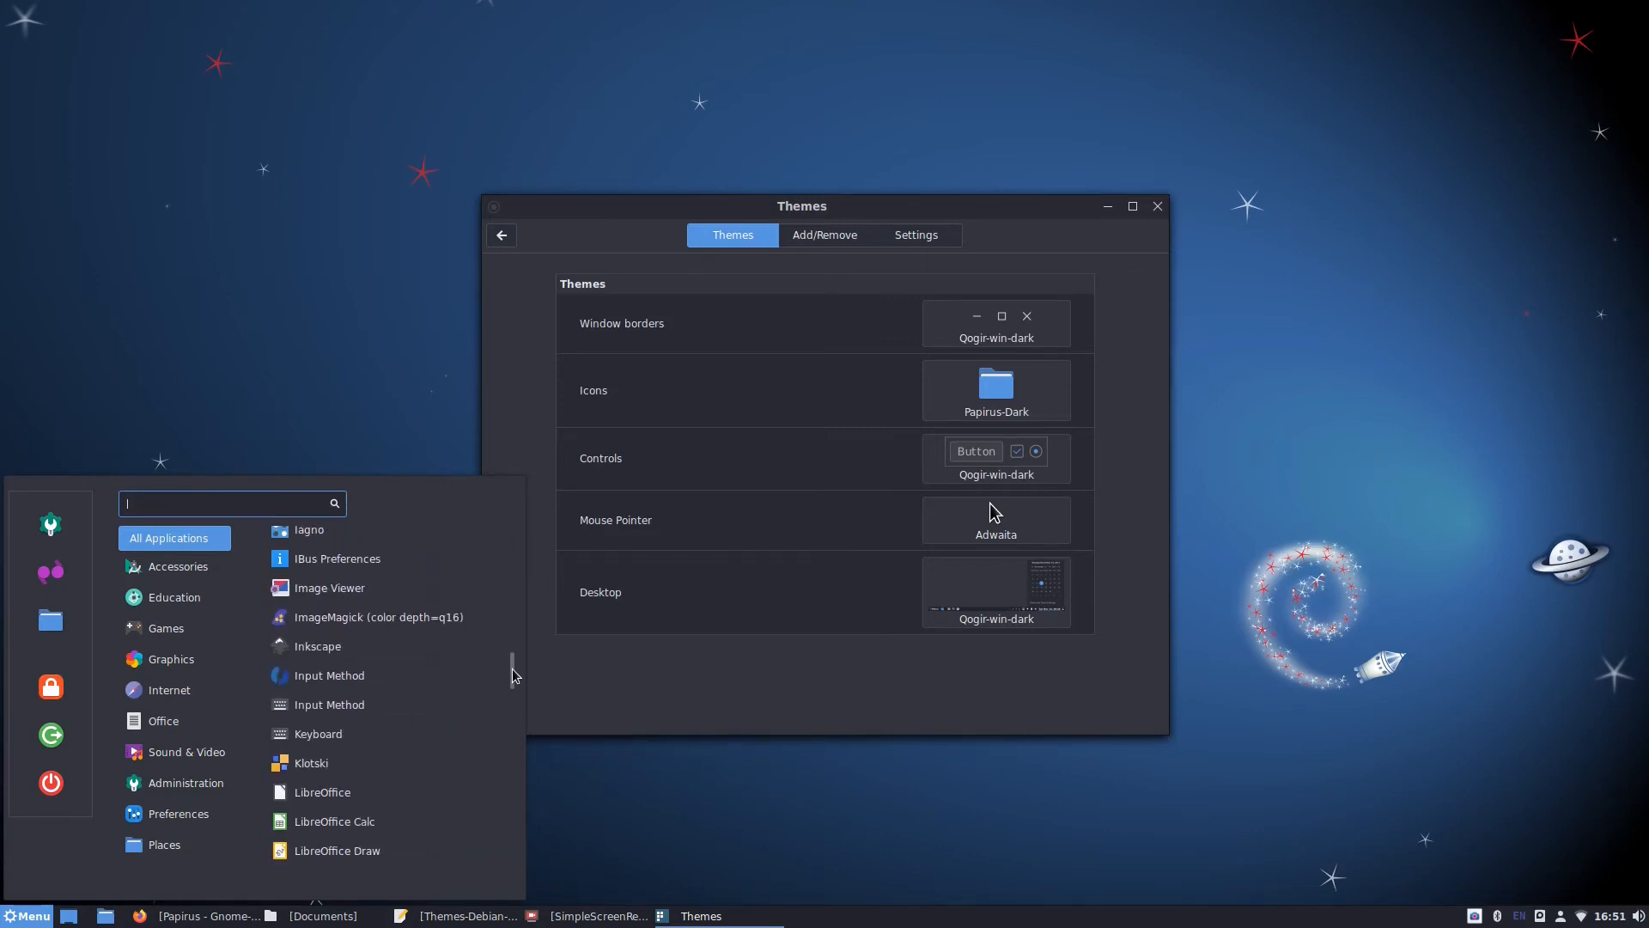
pyautogui.scroll(-3)
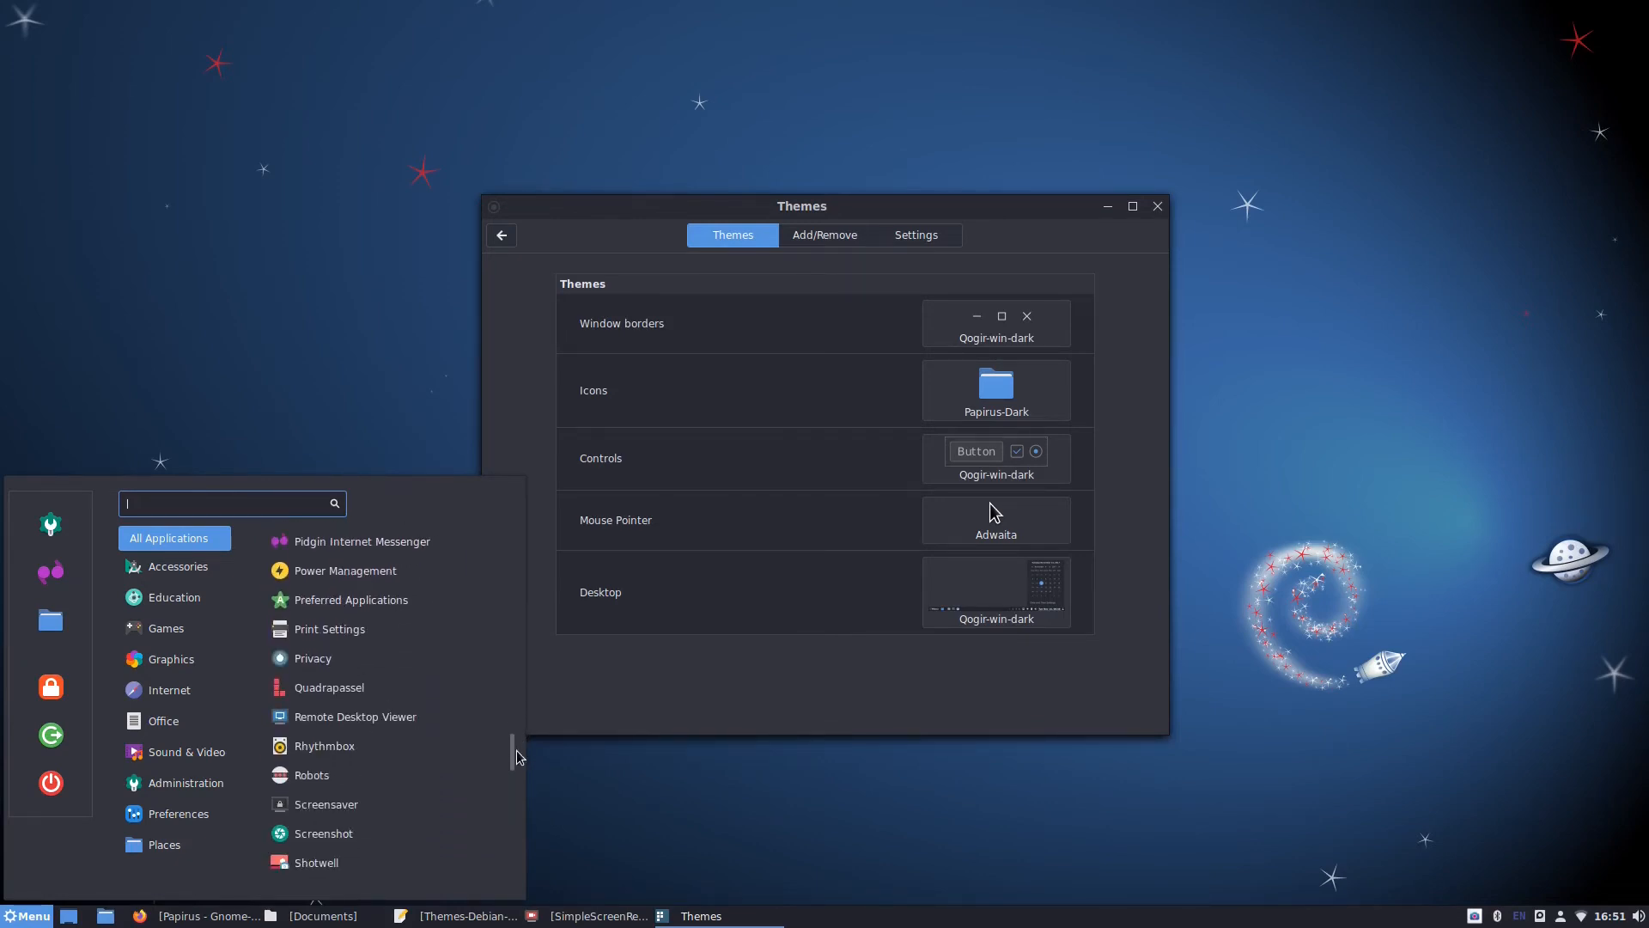
pyautogui.scroll(-3)
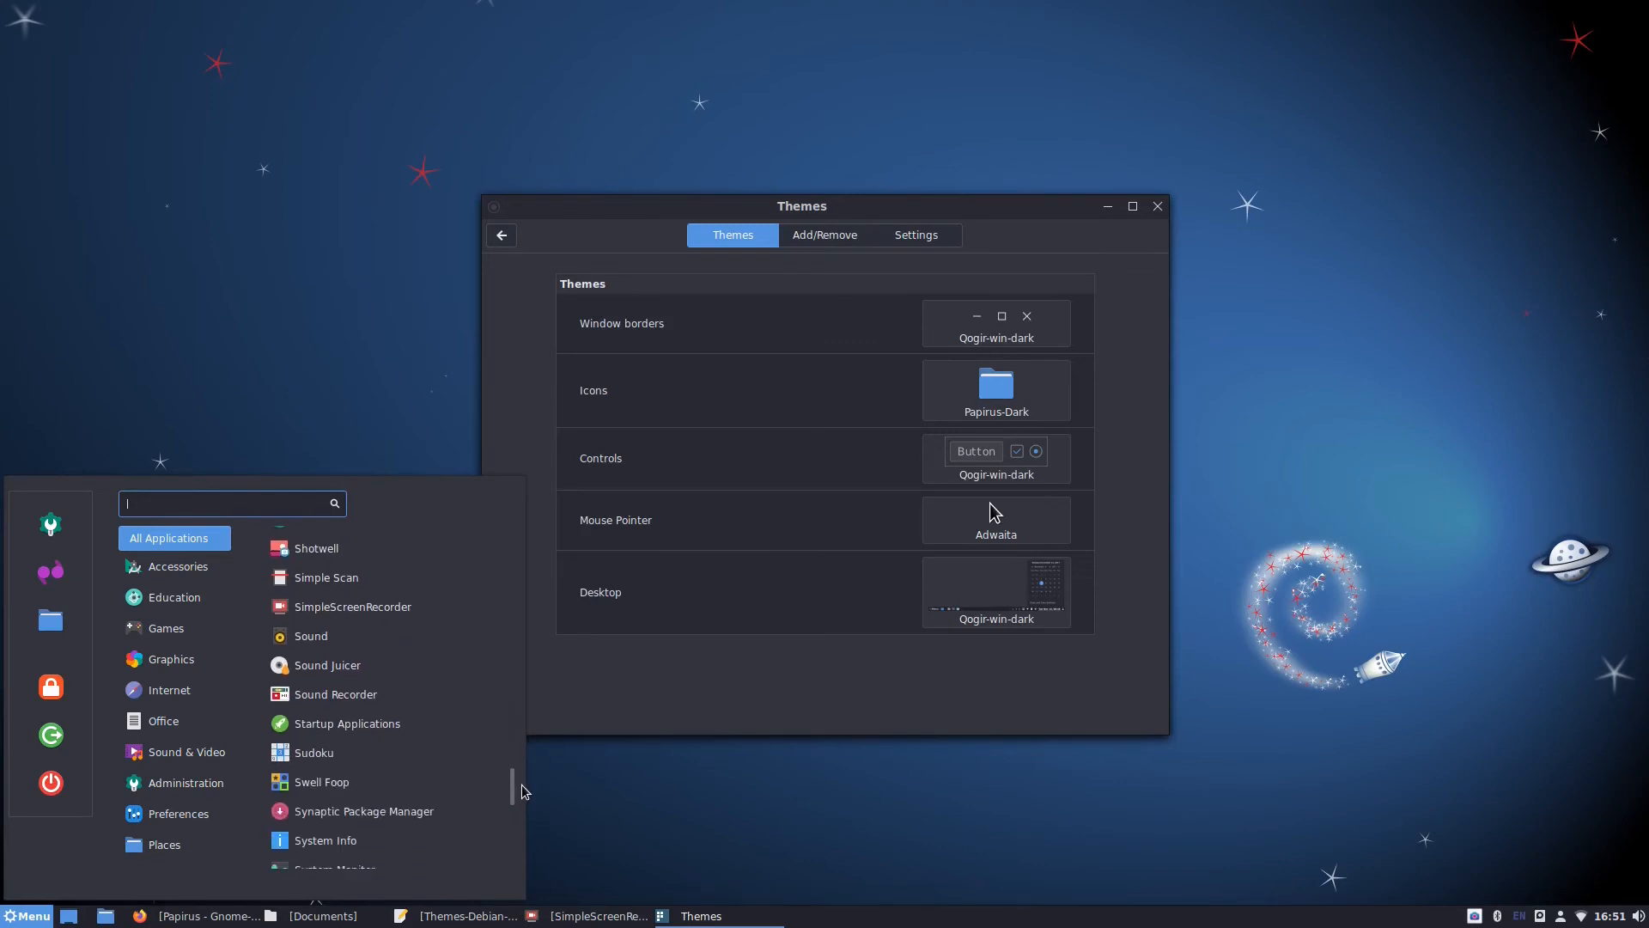
pyautogui.scroll(-3)
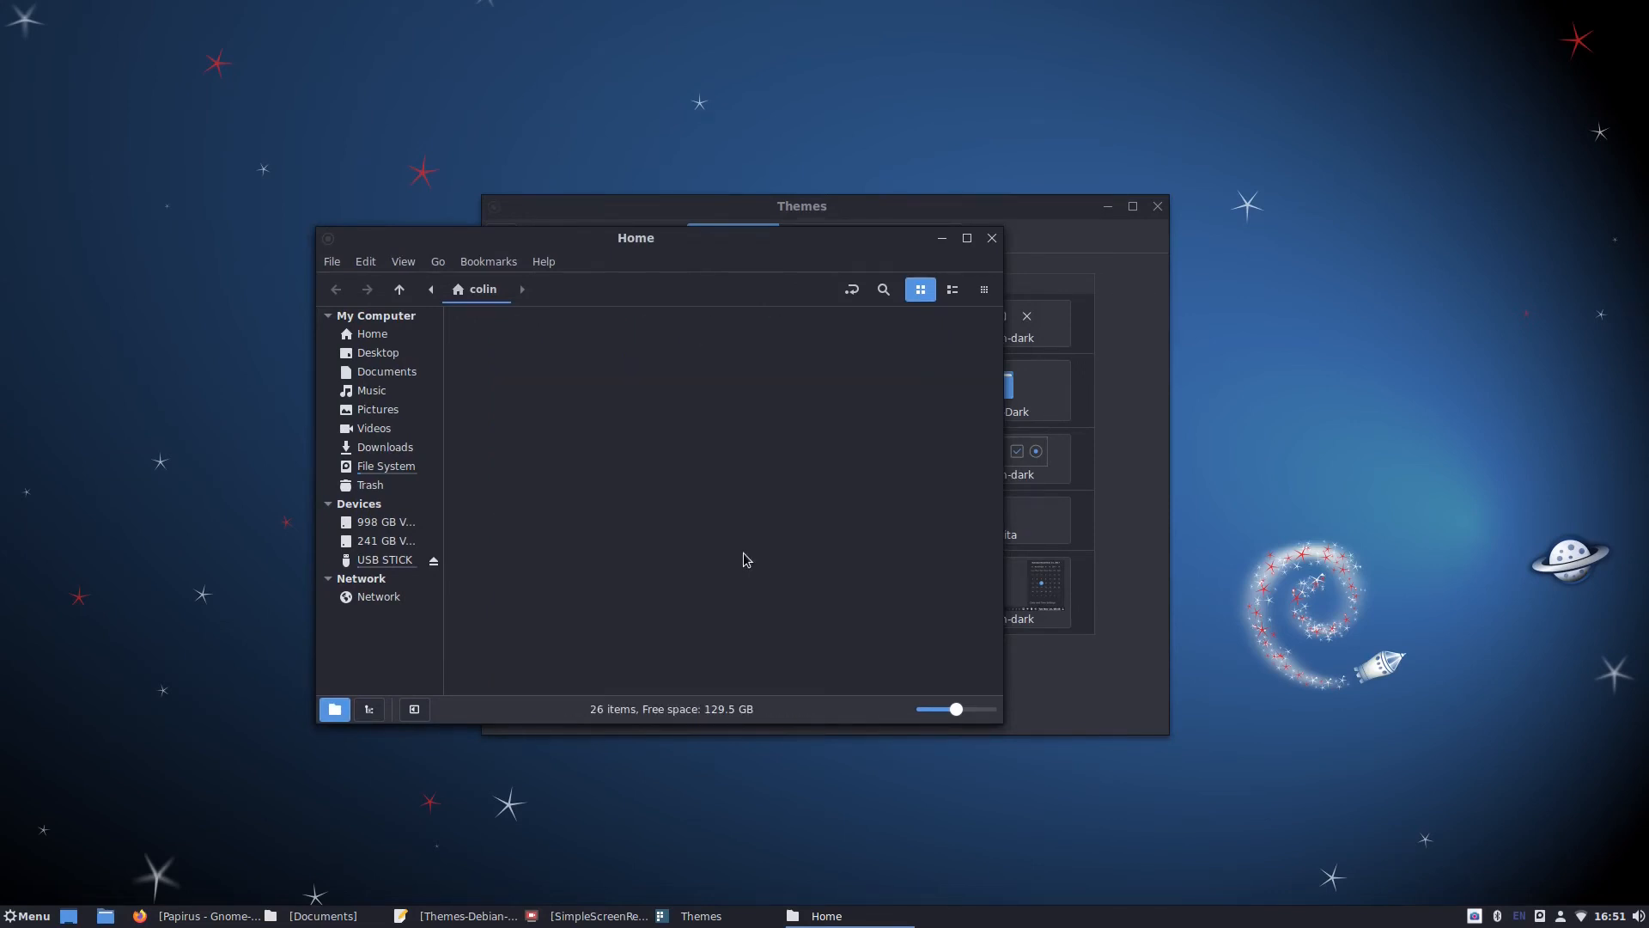
# Step: Close the home folder, try Qogir-dark icons, revert to Papirus-Dark and close Themes
pyautogui.click(372, 333)
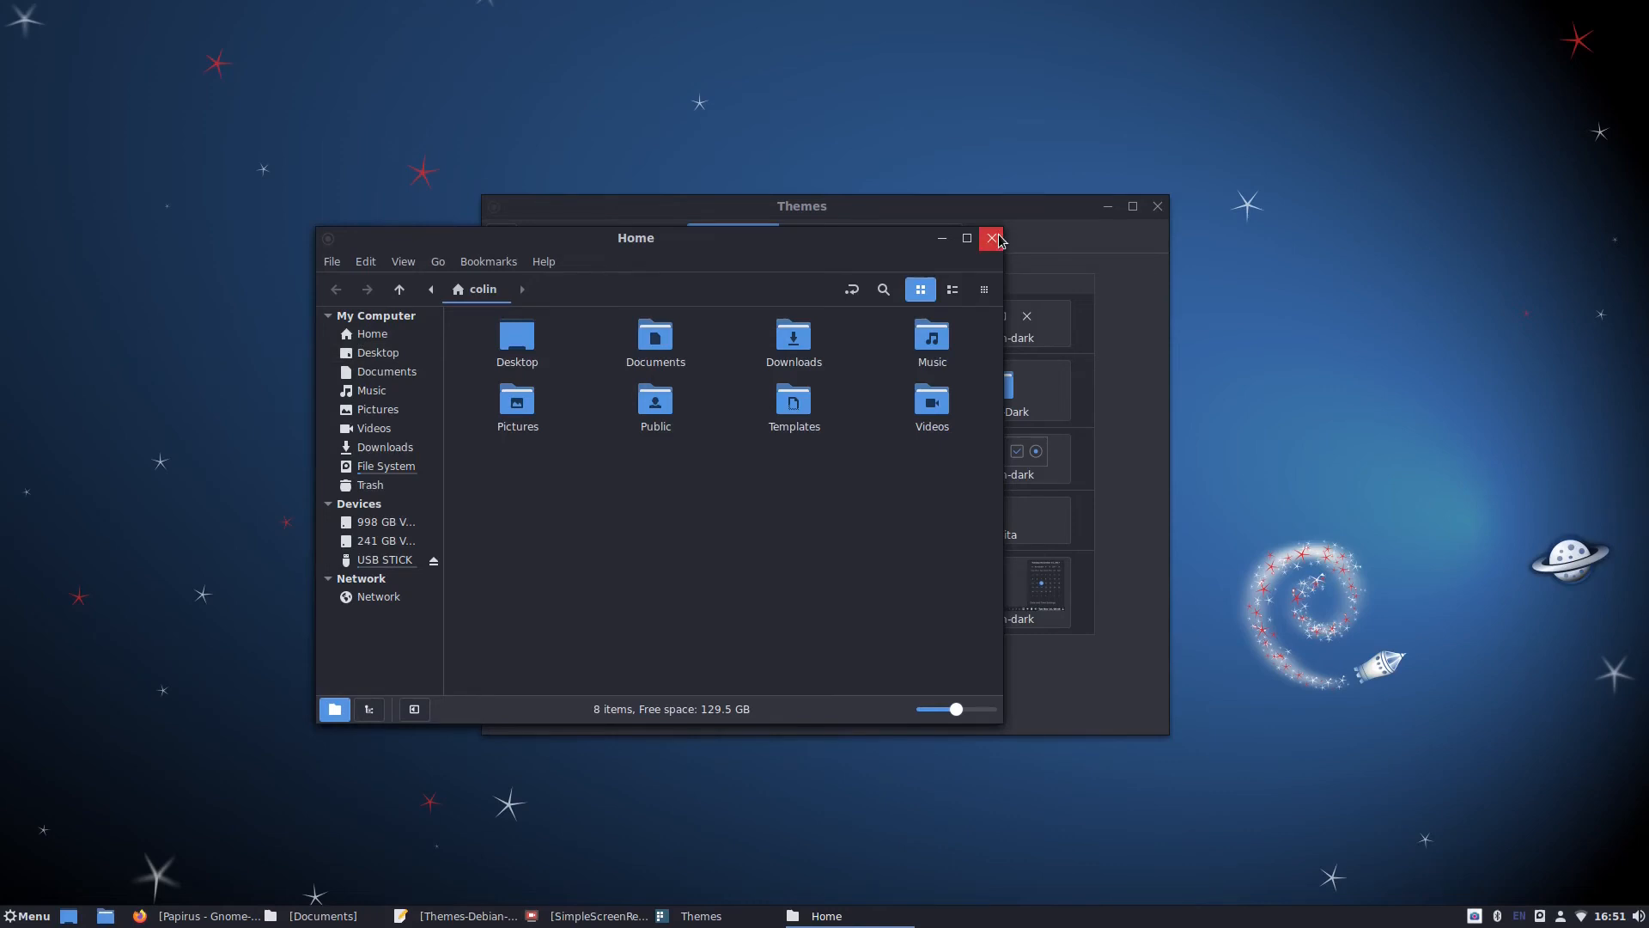
pyautogui.click(990, 237)
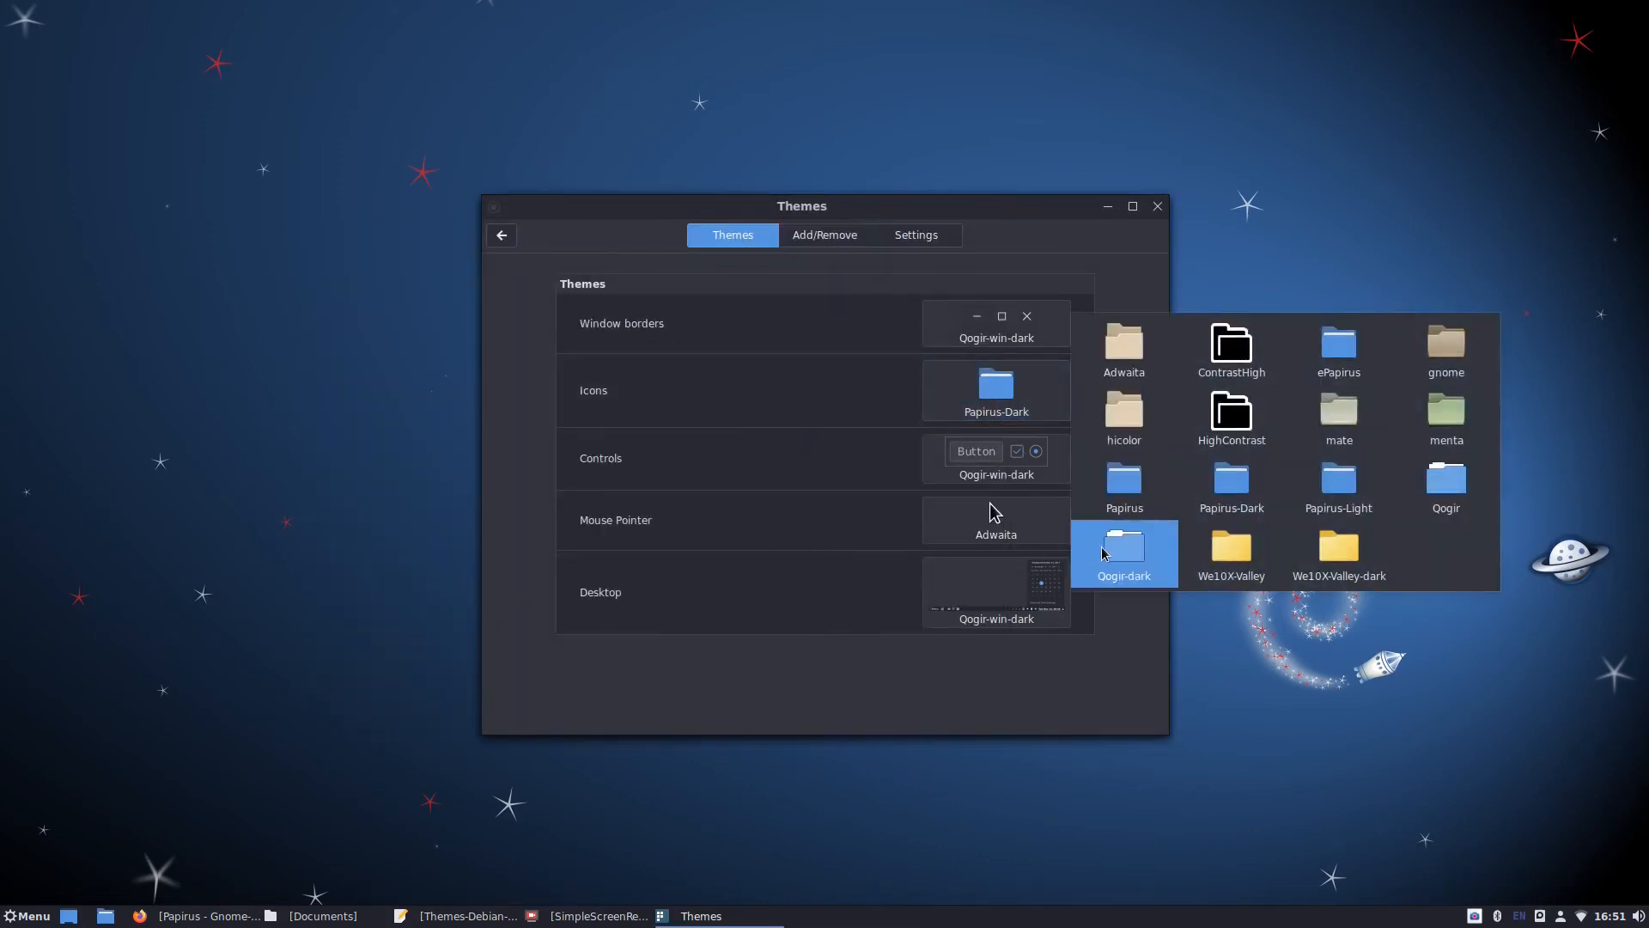
pyautogui.click(1124, 552)
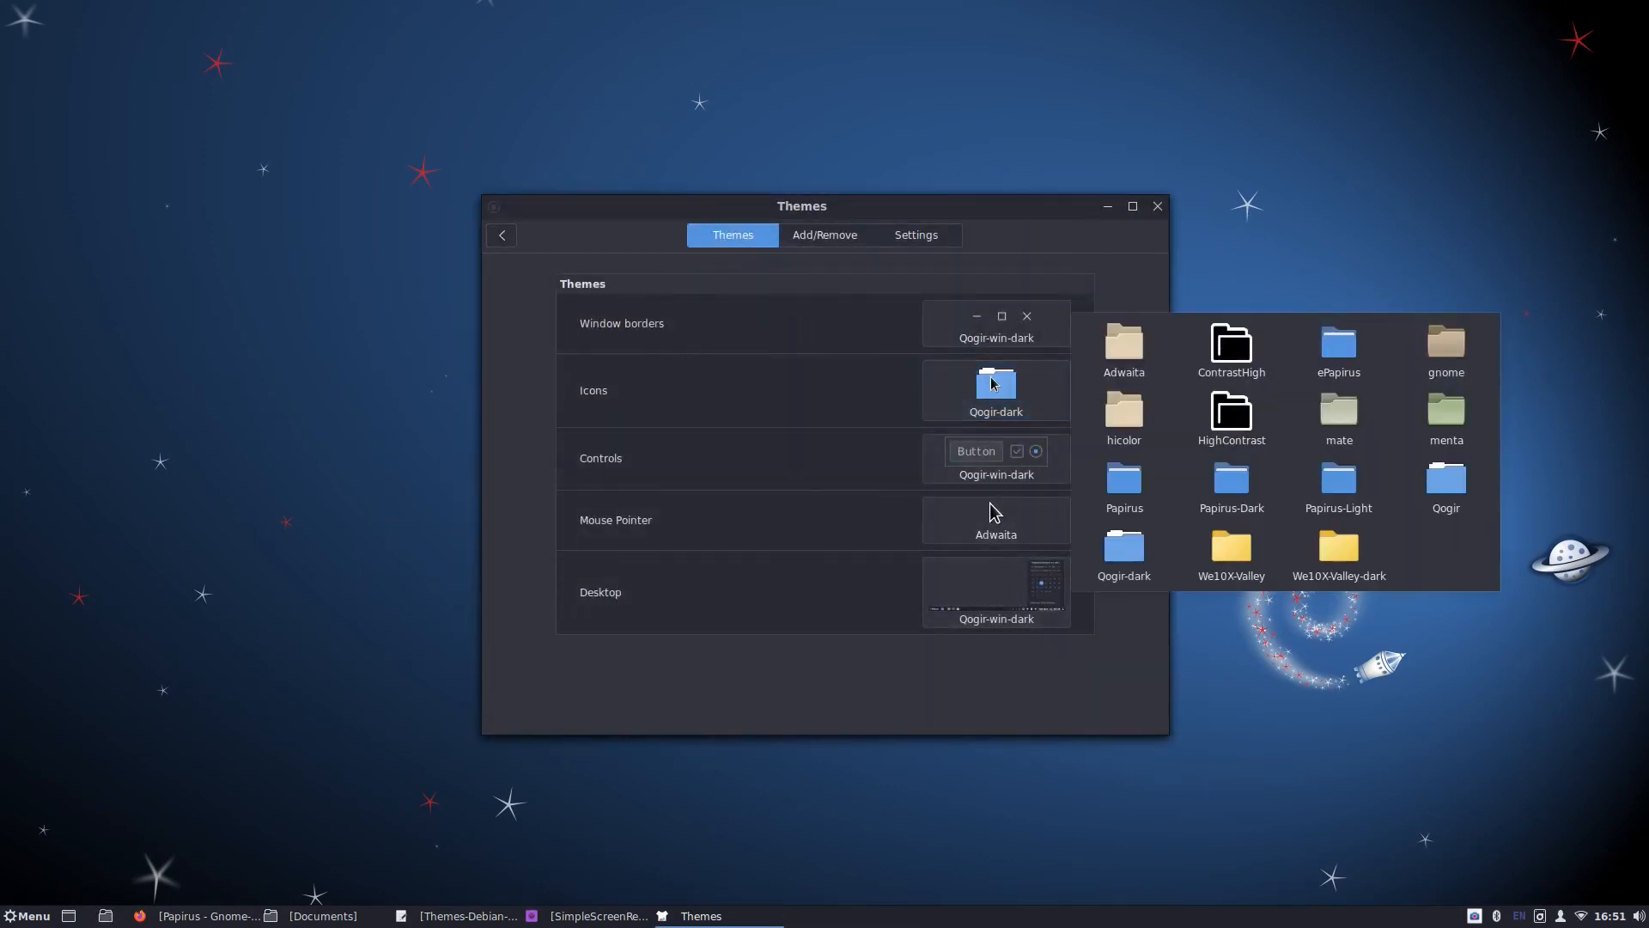
pyautogui.click(1230, 485)
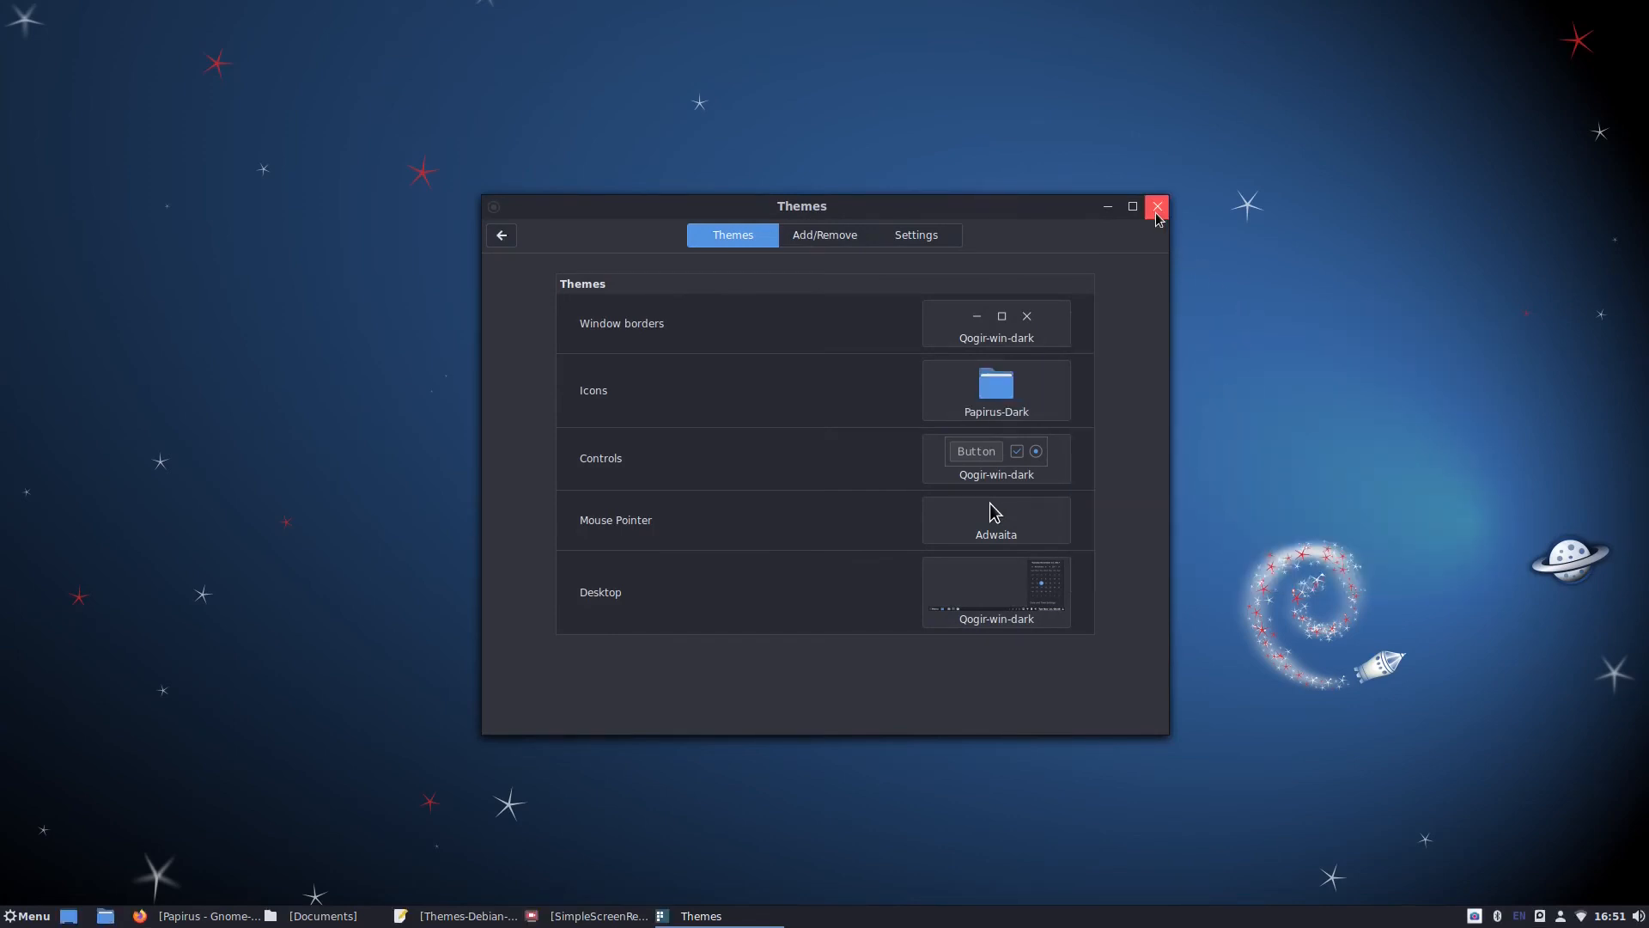
pyautogui.click(1156, 206)
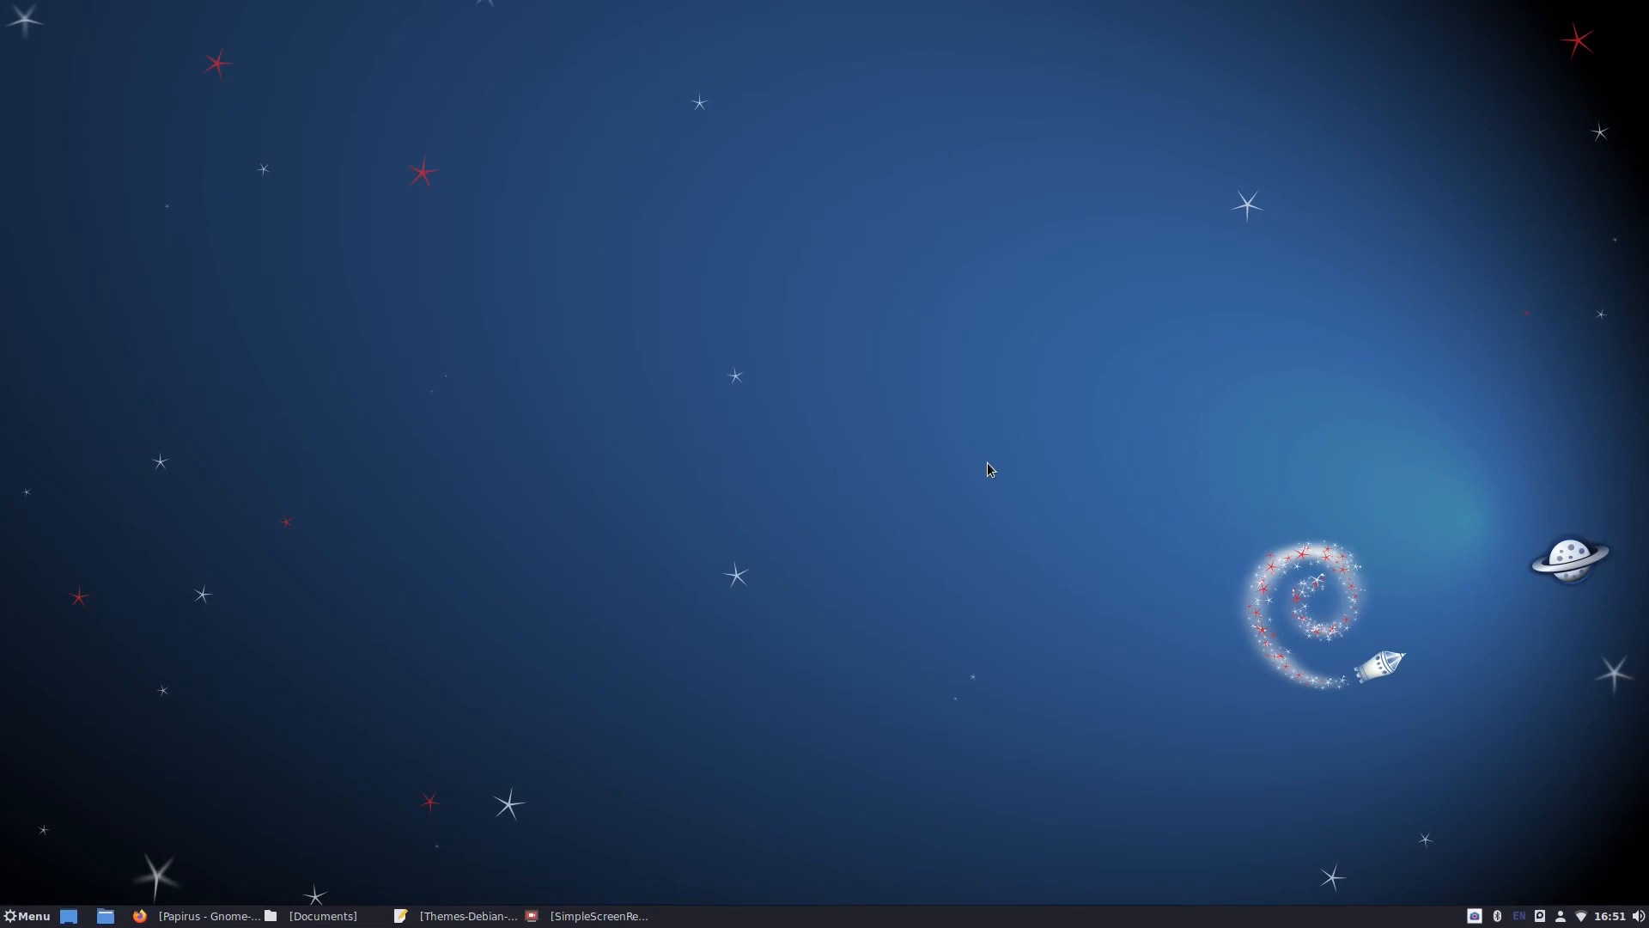
pyautogui.moveTo(1144, 414)
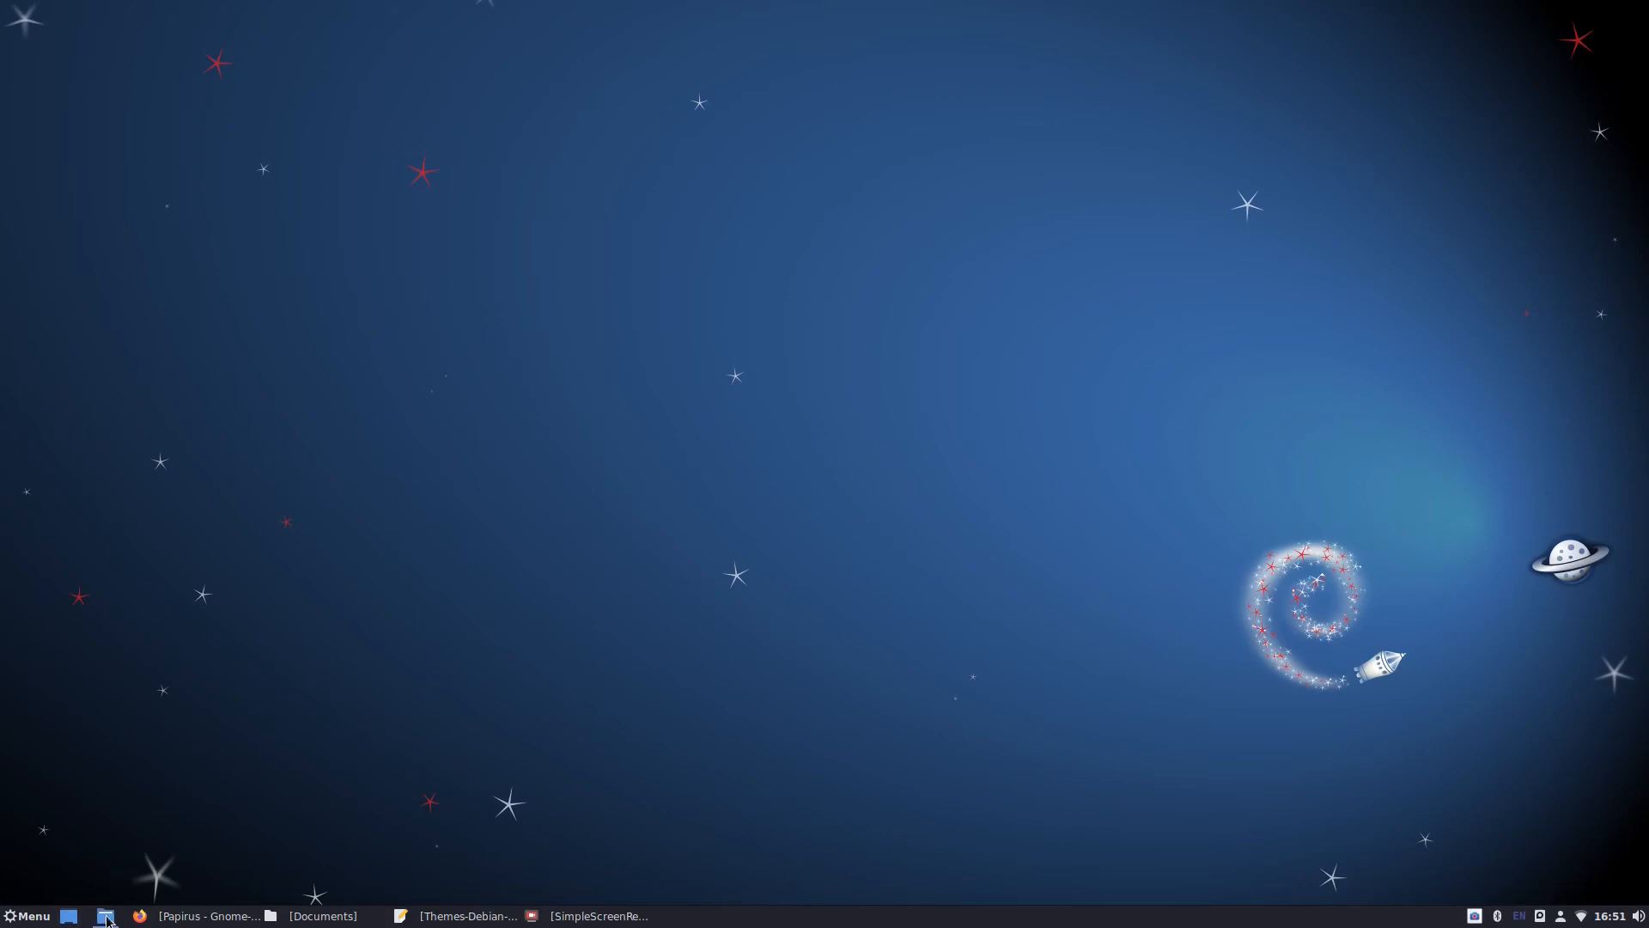
# Step: Open Files, create a new folder in Documents and name it 'test'
pyautogui.click(103, 915)
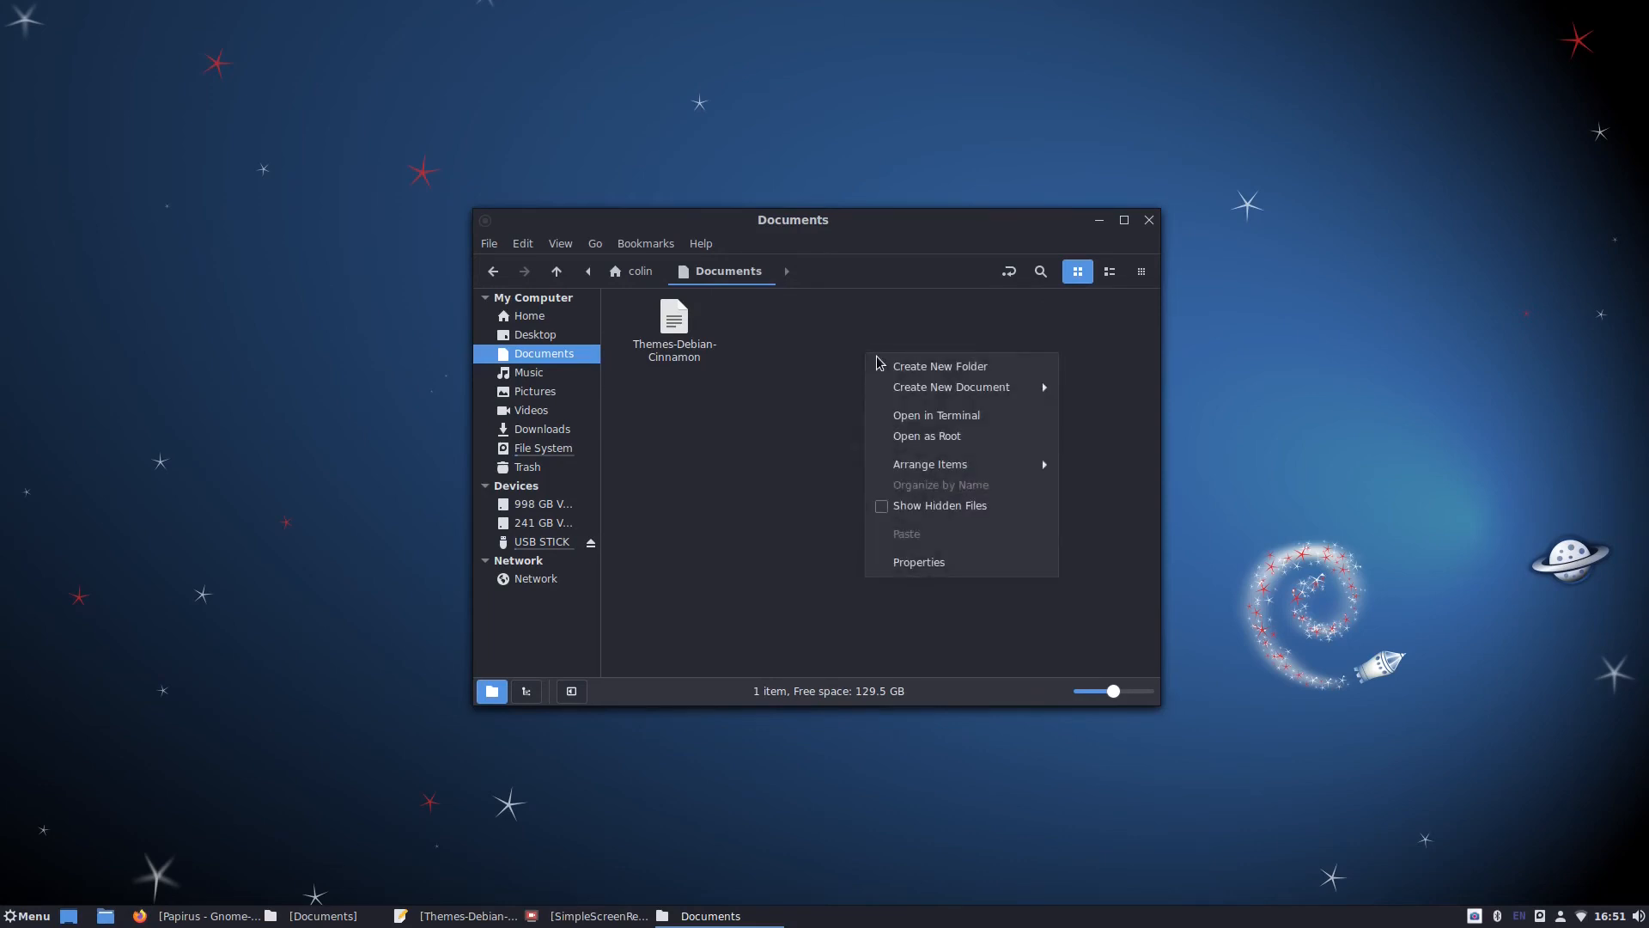
pyautogui.click(938, 364)
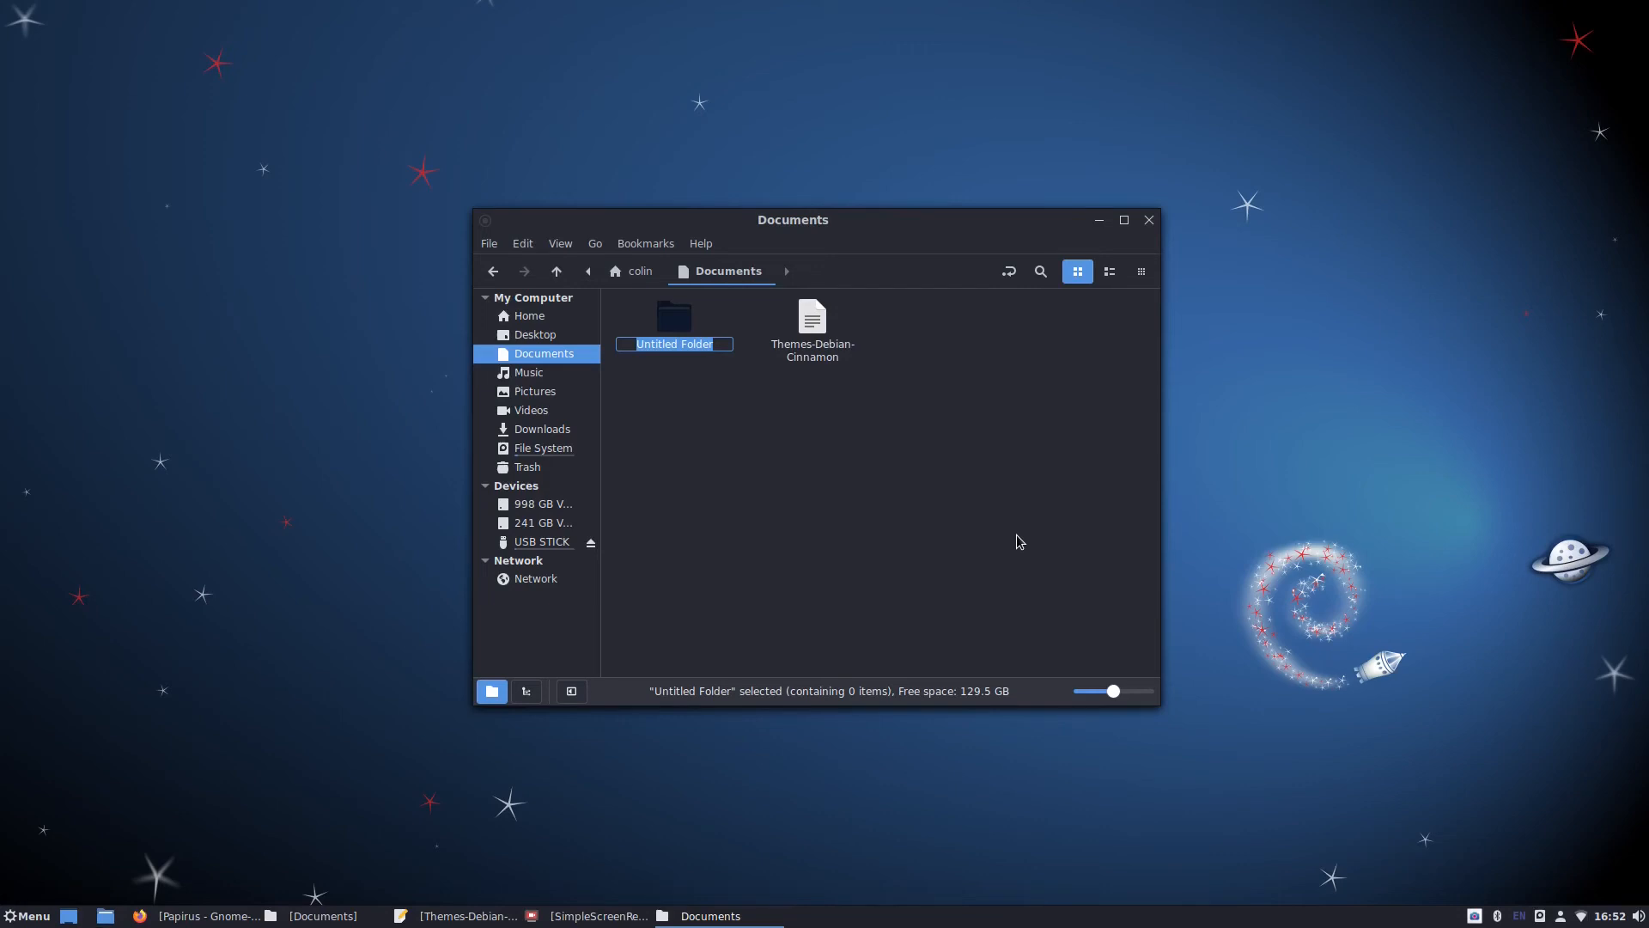
pyautogui.moveTo(967, 541)
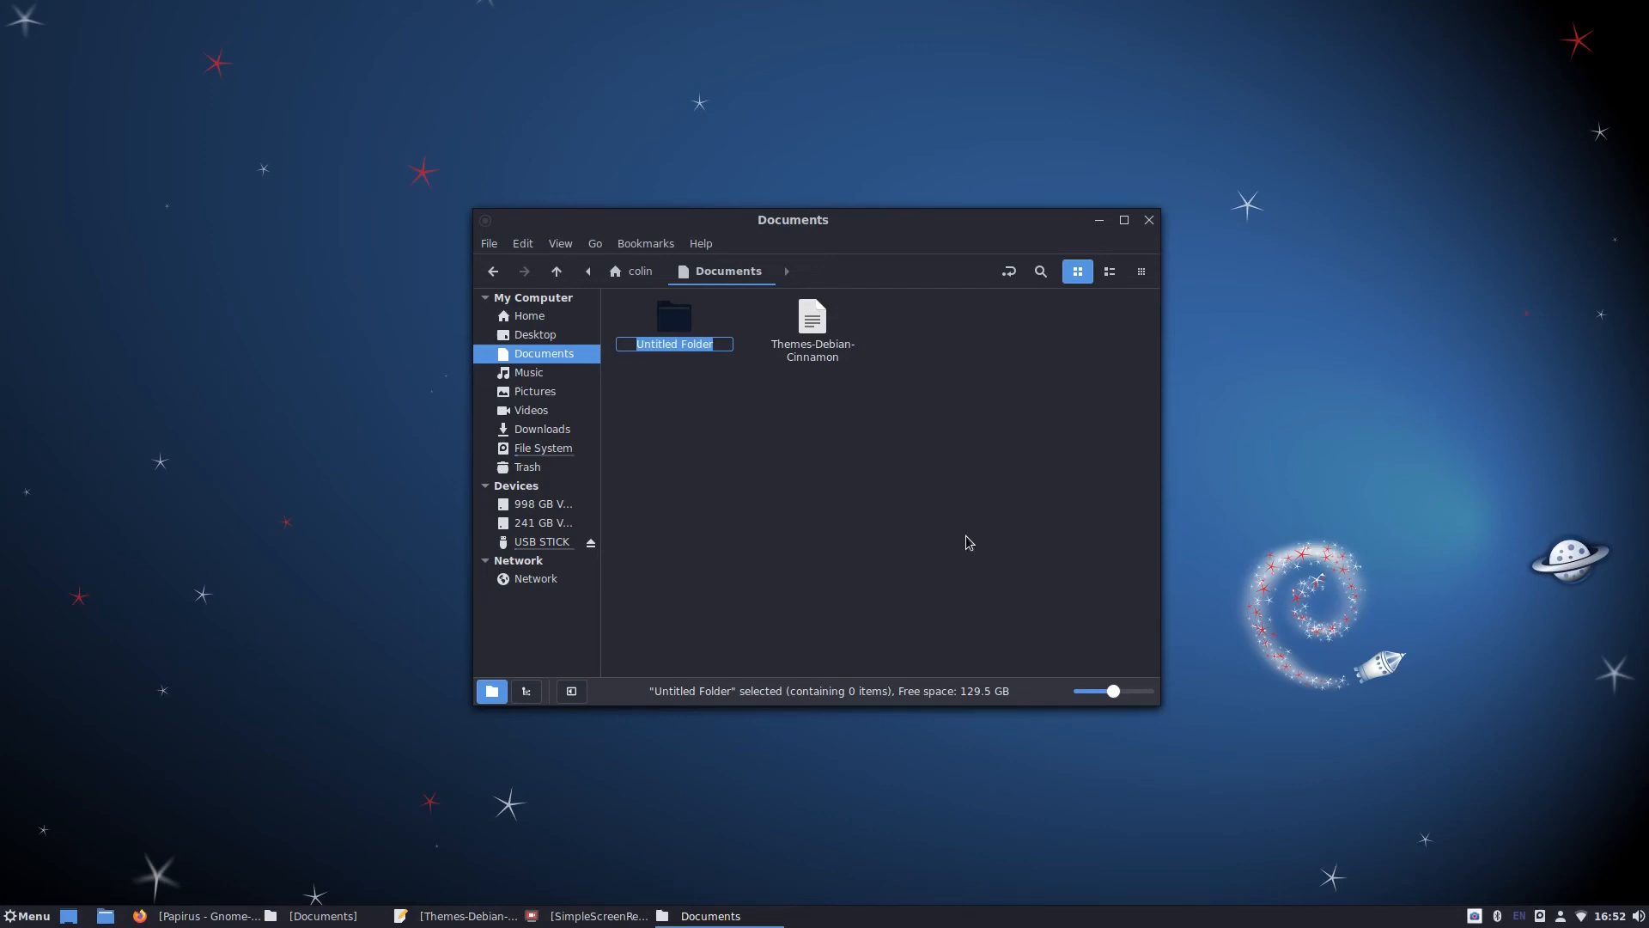
pyautogui.moveTo(1017, 500)
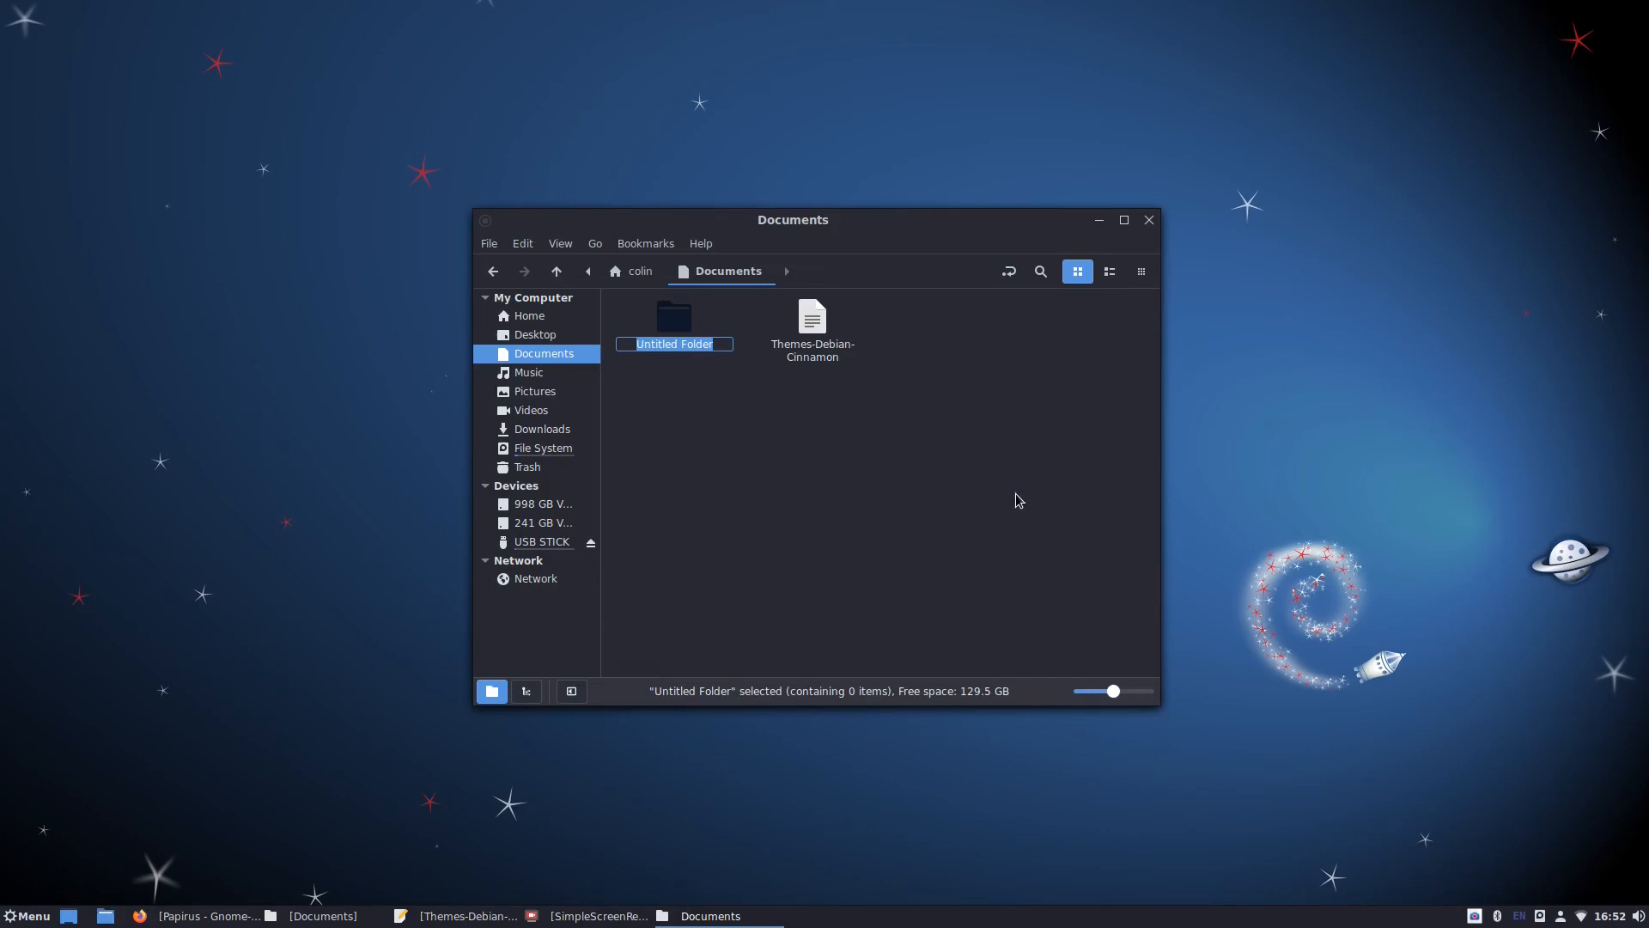
pyautogui.write('test')
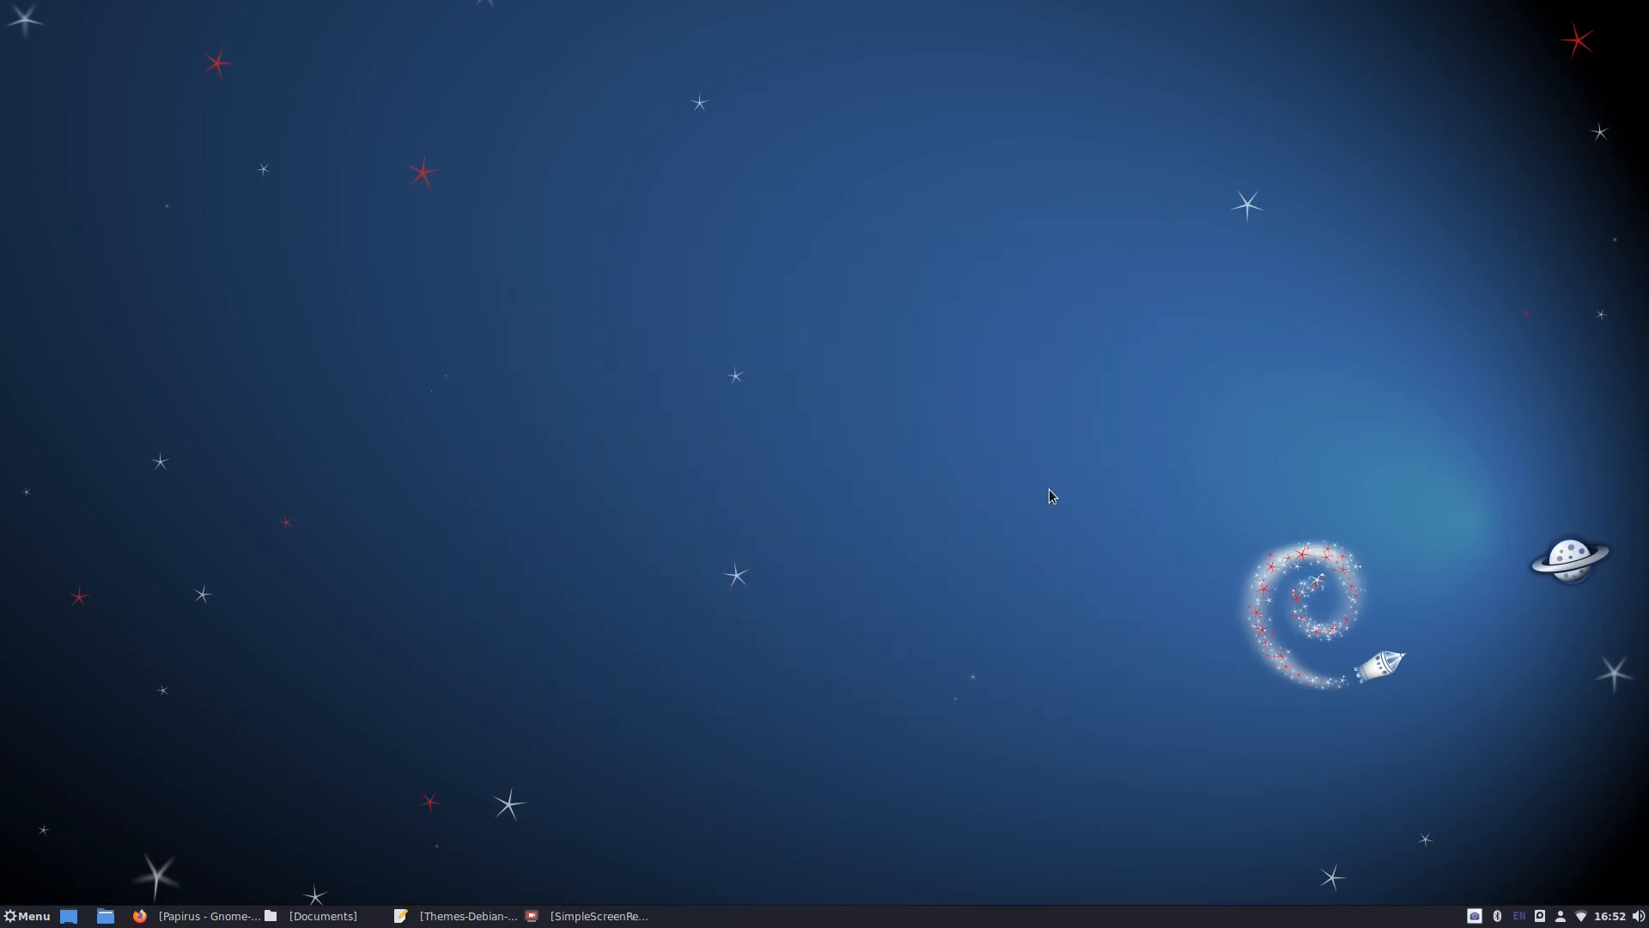
pyautogui.moveTo(951, 458)
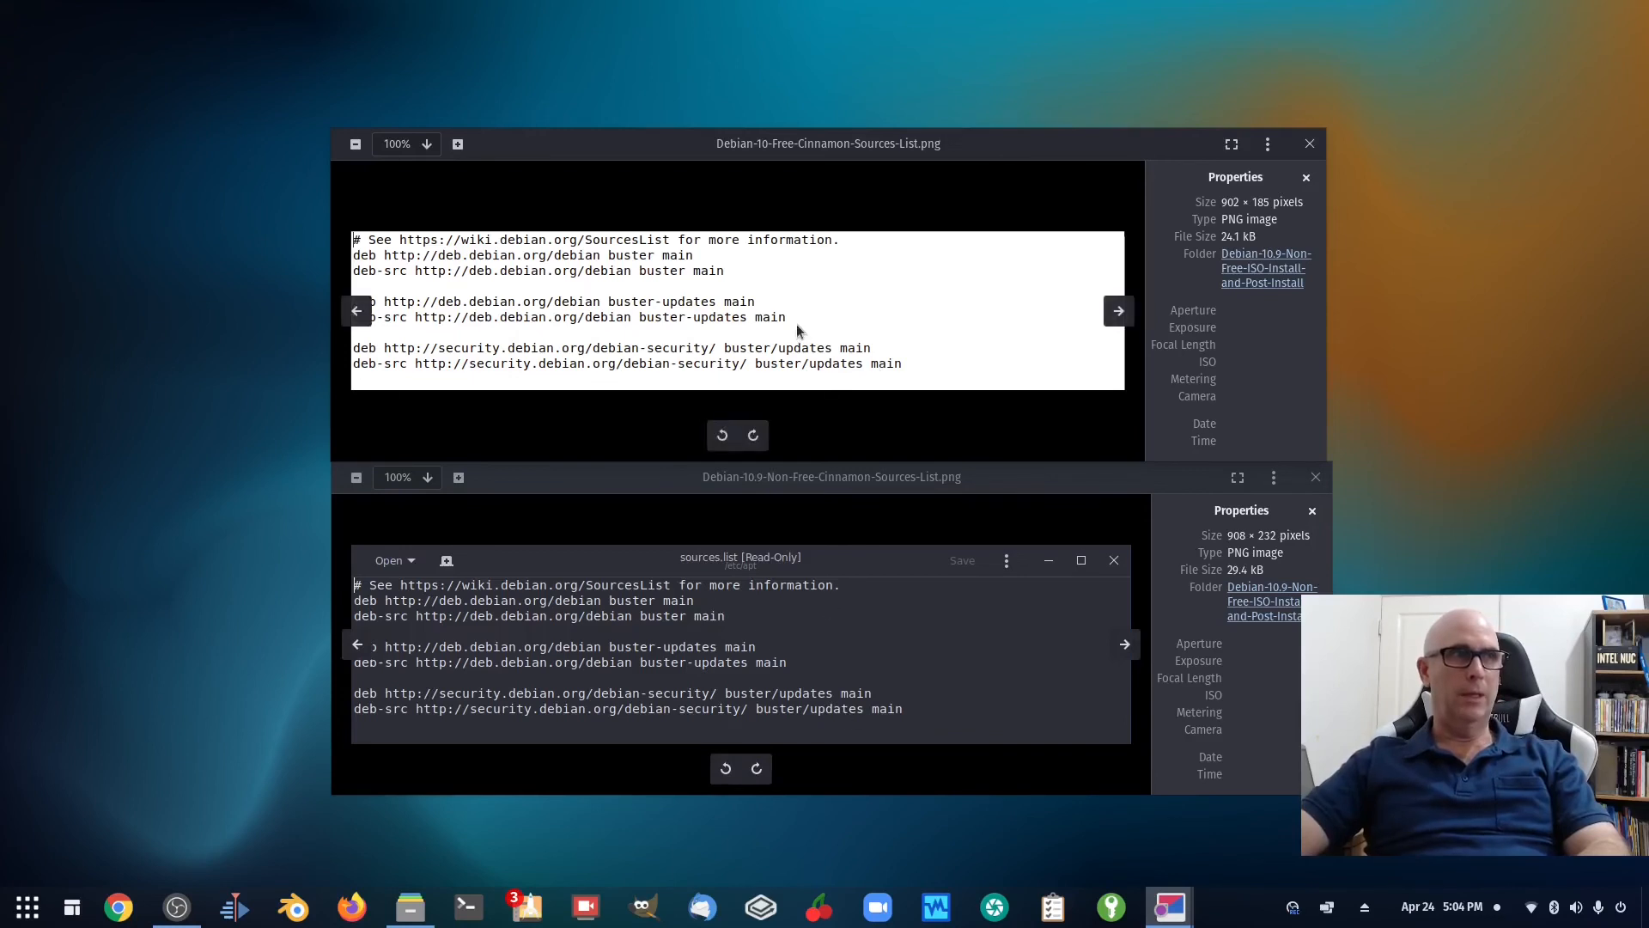
pyautogui.moveTo(773, 157)
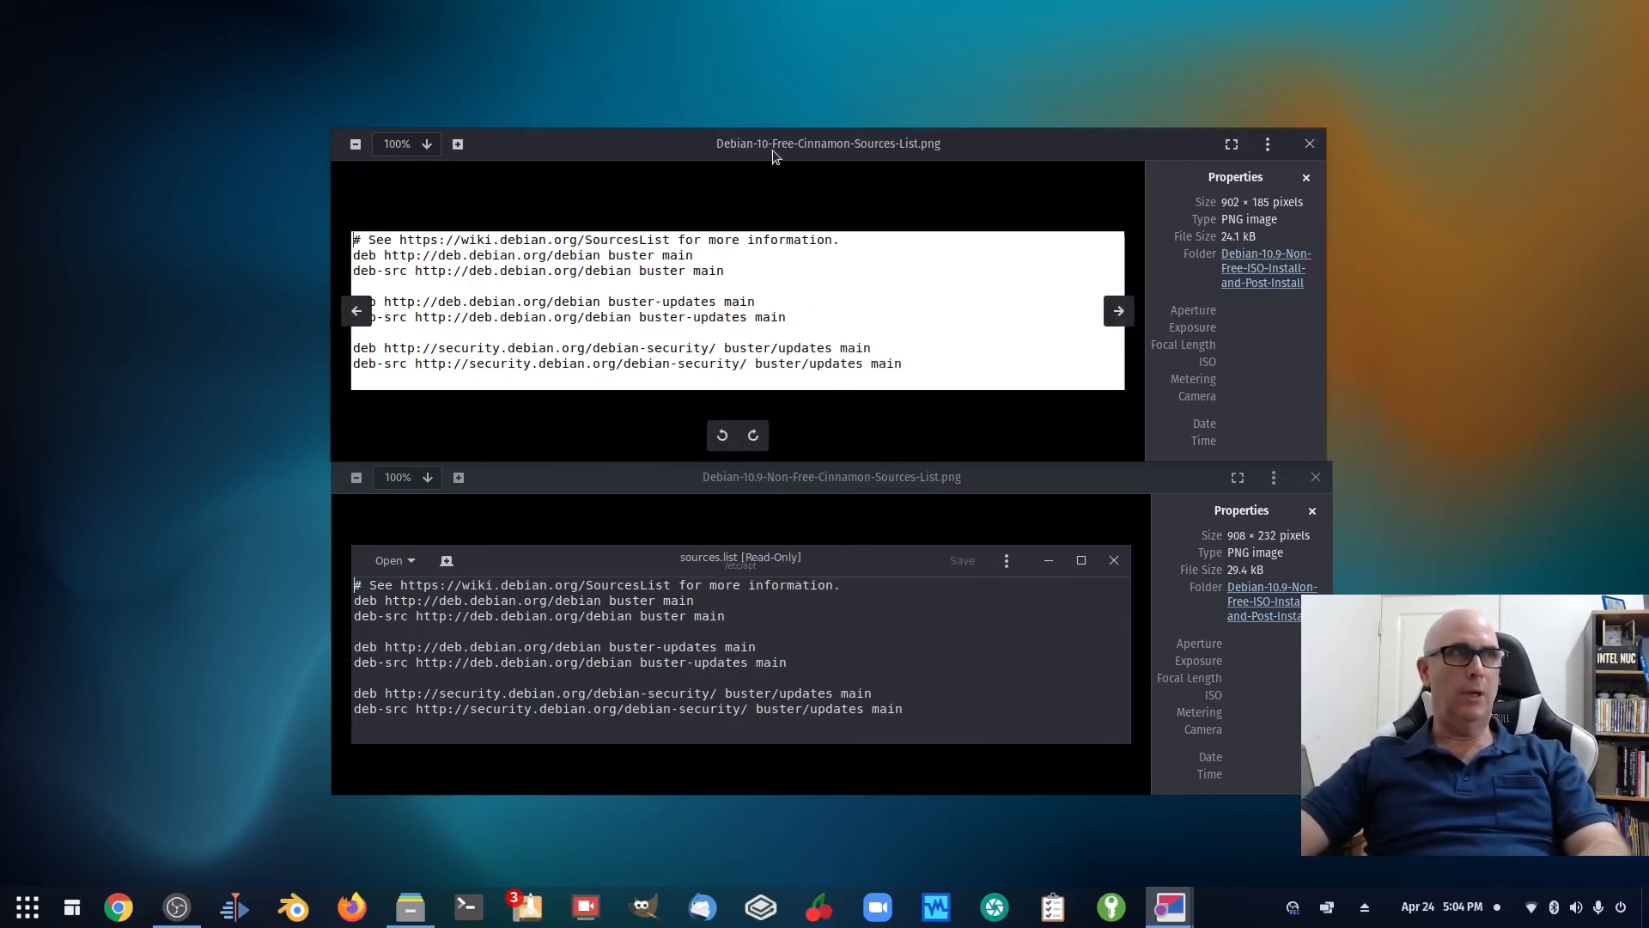
pyautogui.moveTo(754, 491)
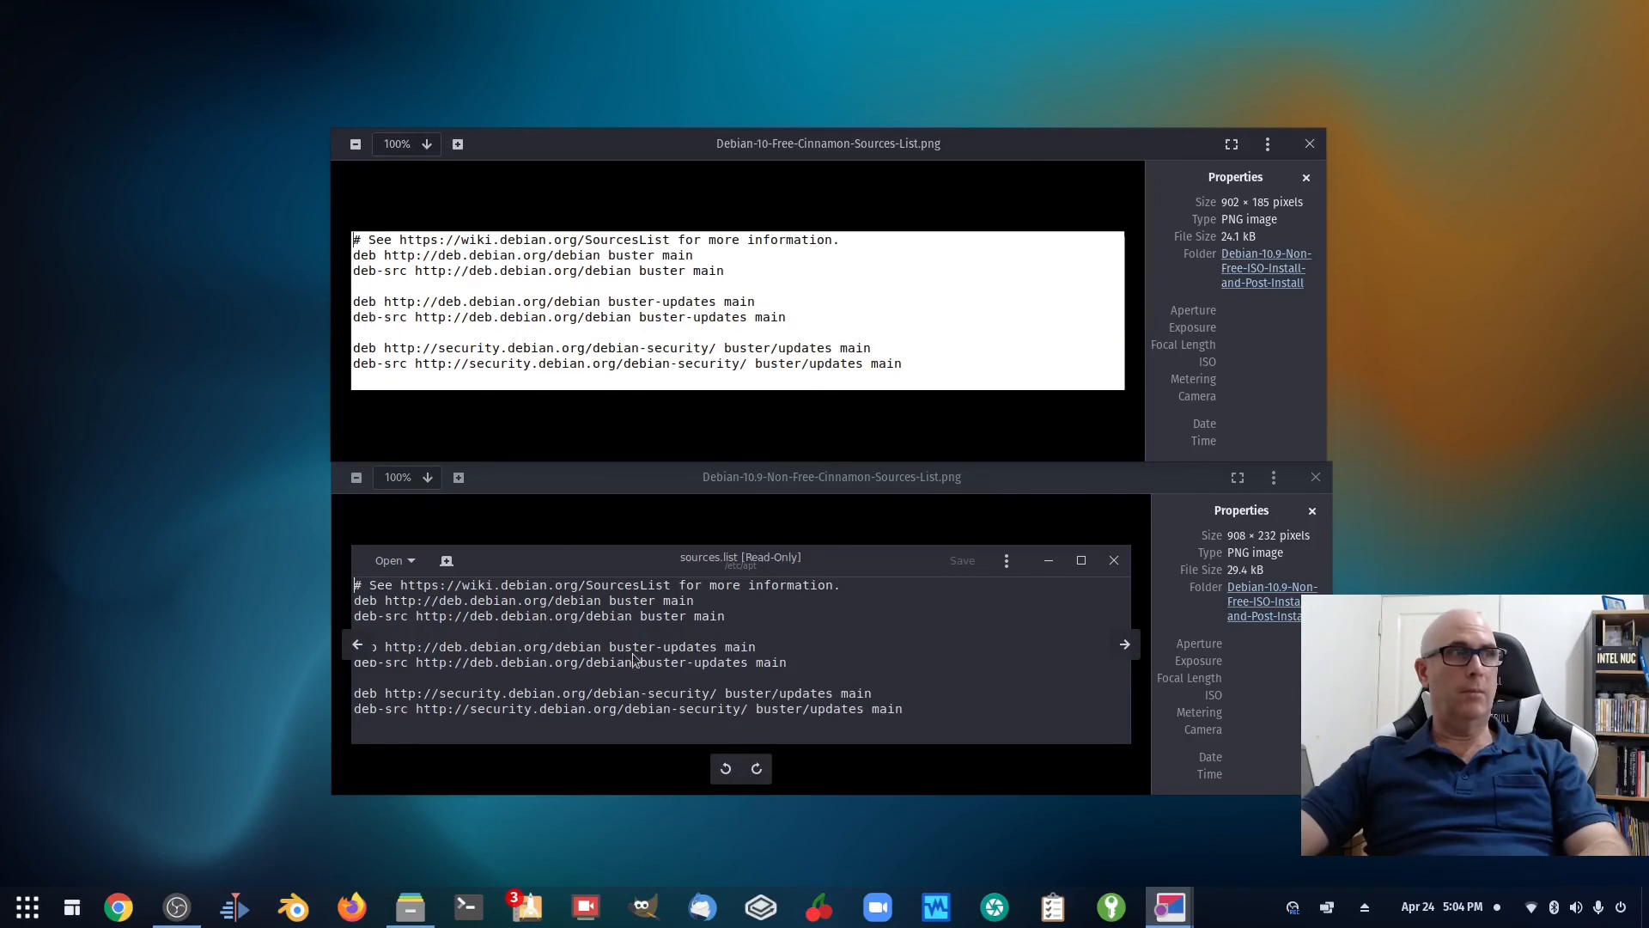
pyautogui.moveTo(793, 728)
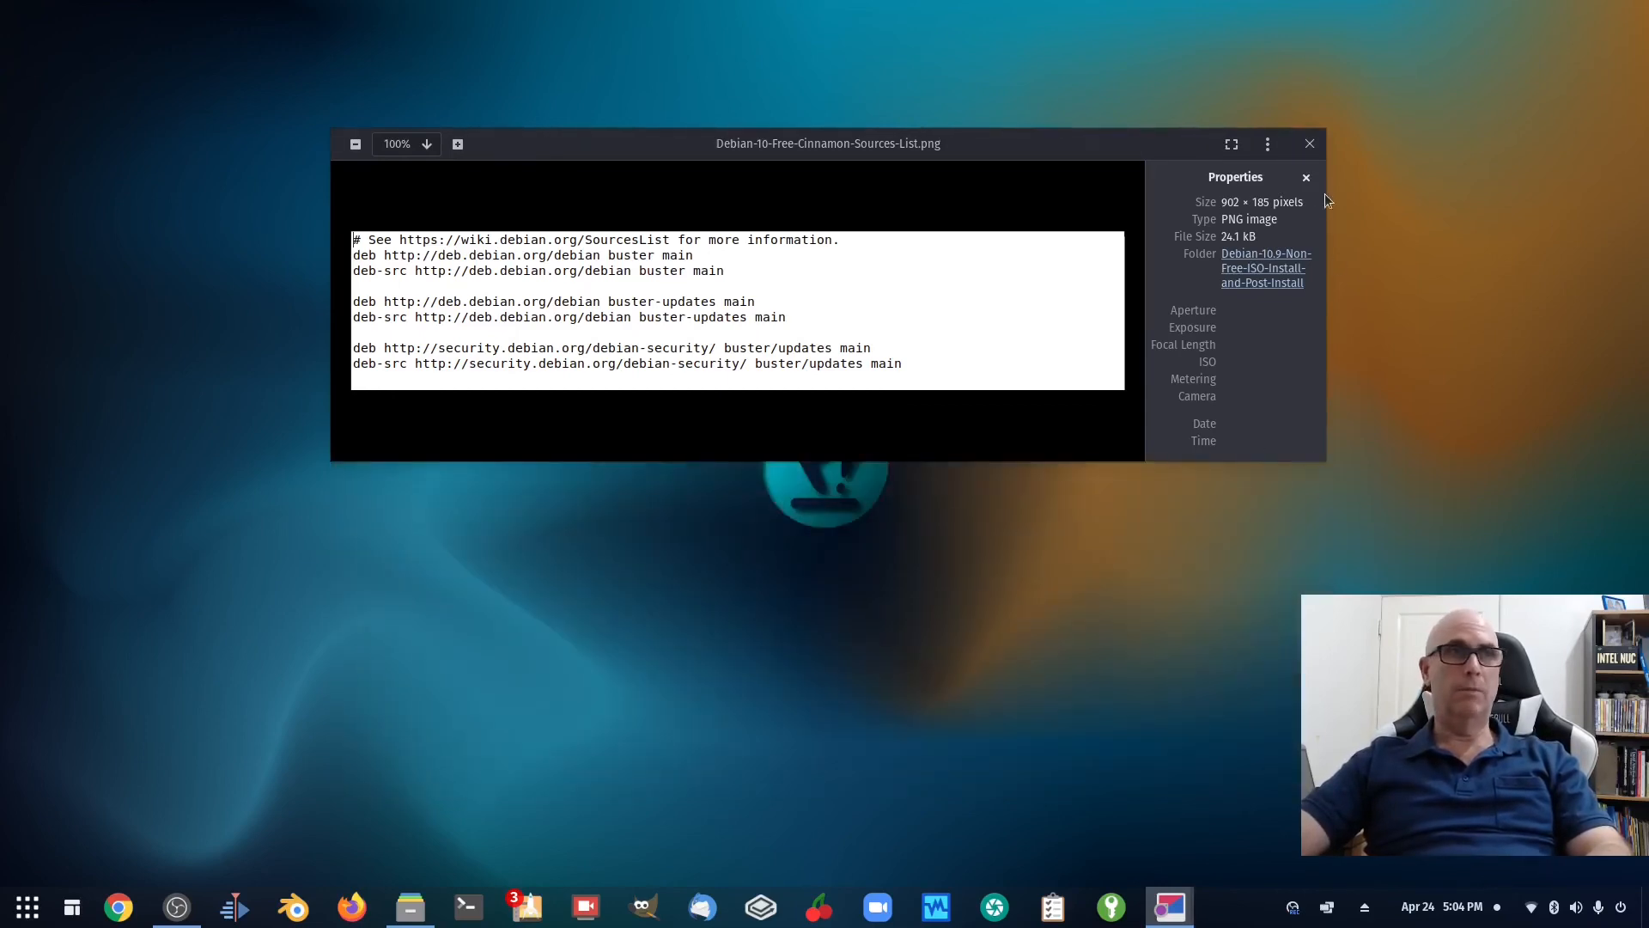
# Step: Close the remaining sources.list screenshot window in Image Viewer
pyautogui.click(1310, 143)
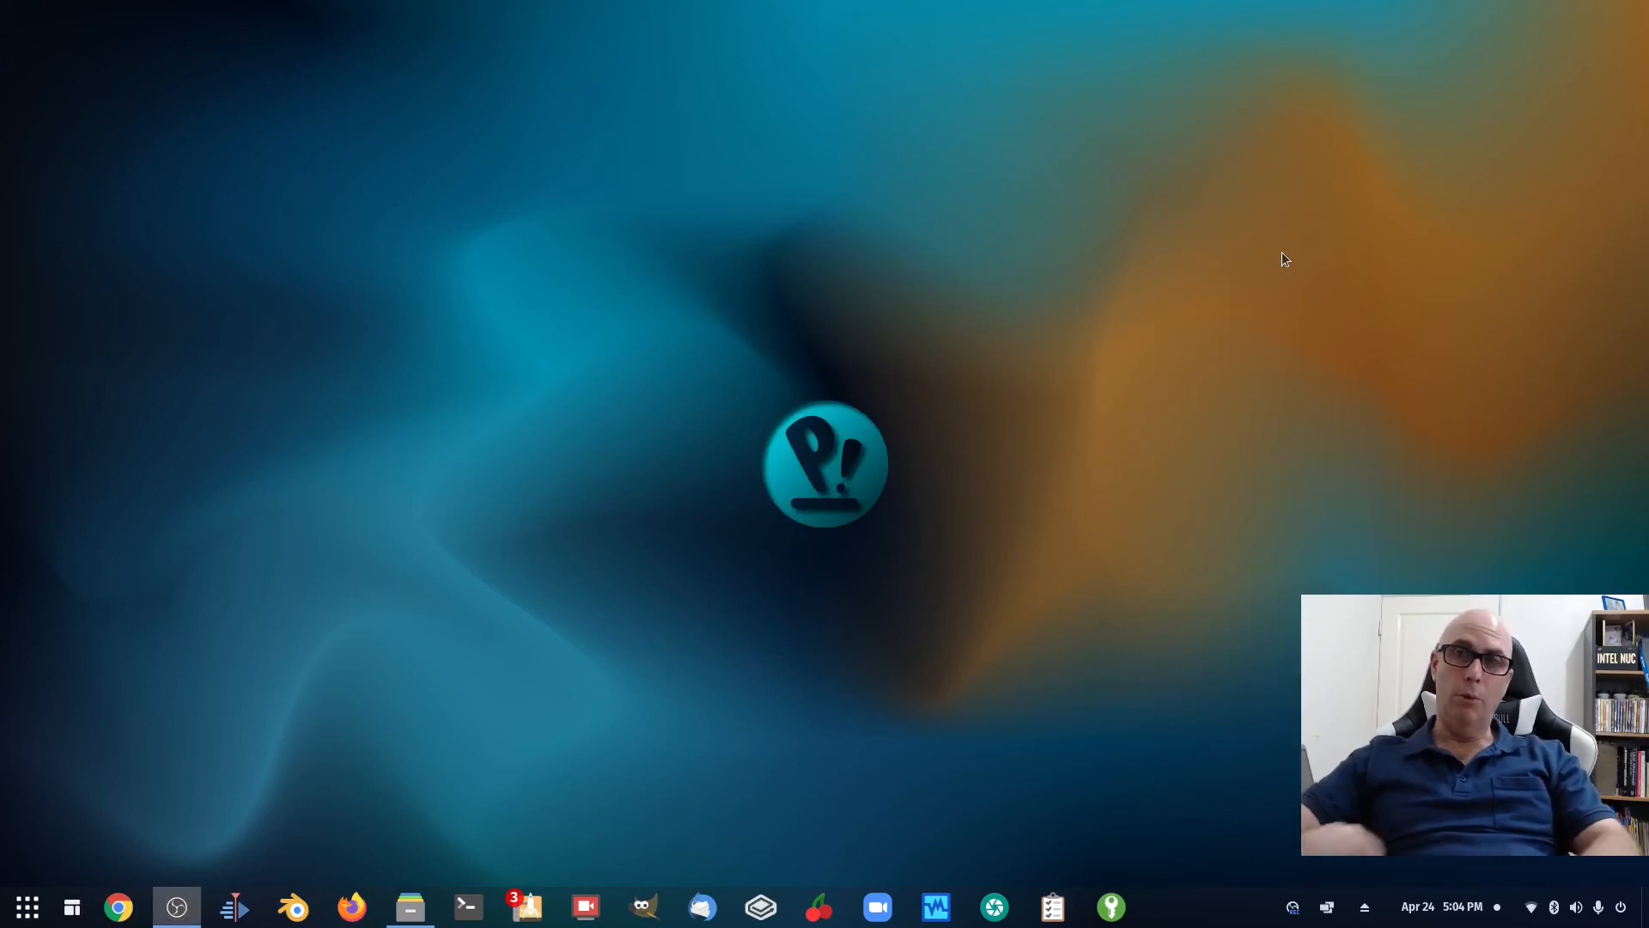